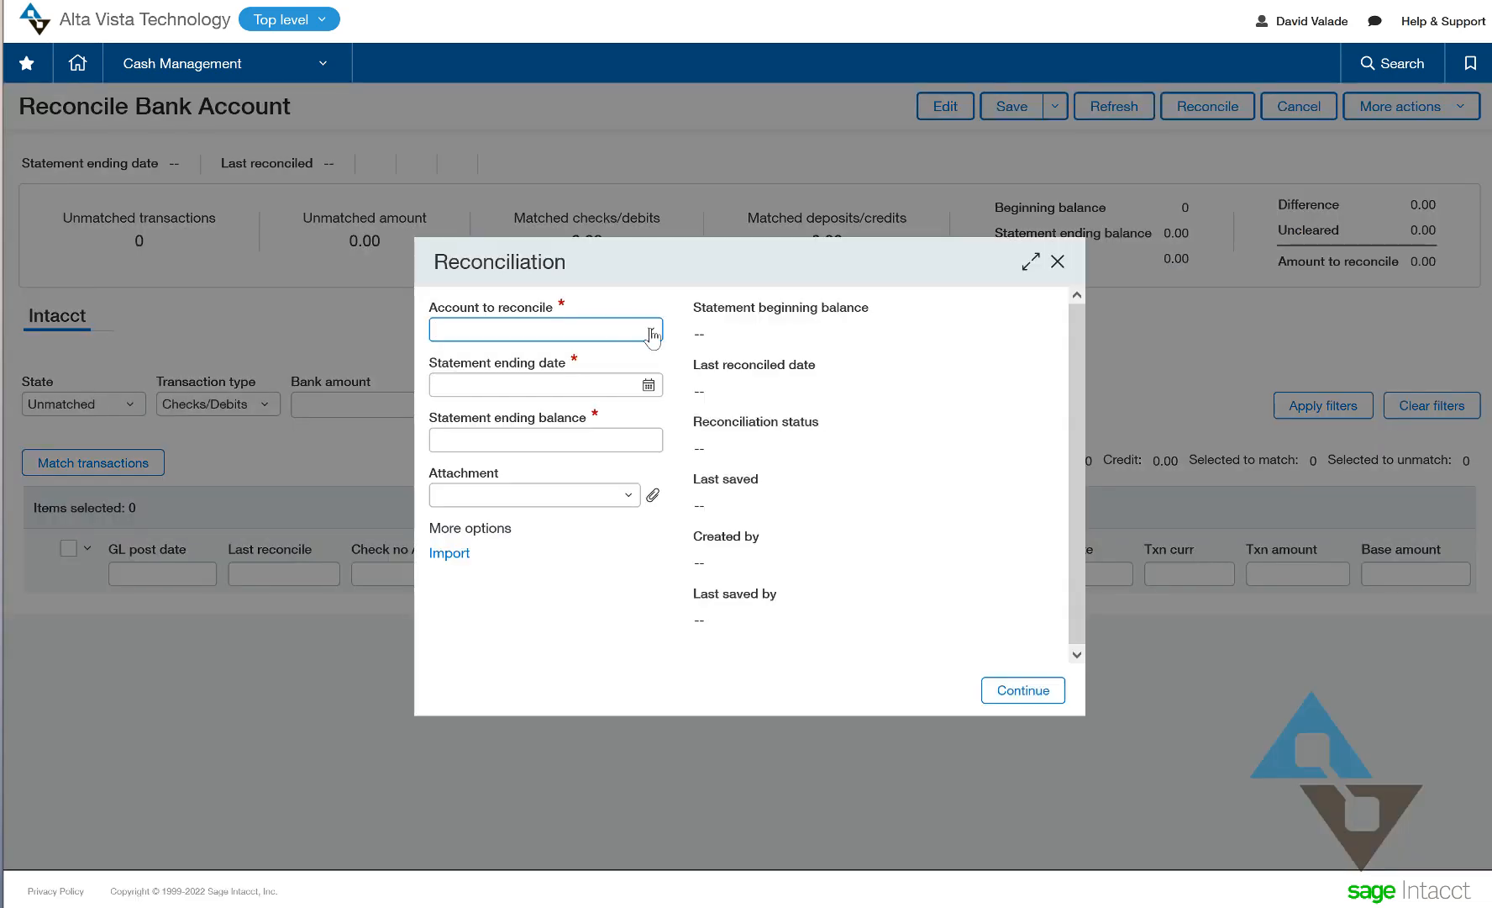
# - Choose 100_CHK--Demo Bank (USD) as the account to reconcile
pyautogui.click(546, 329)
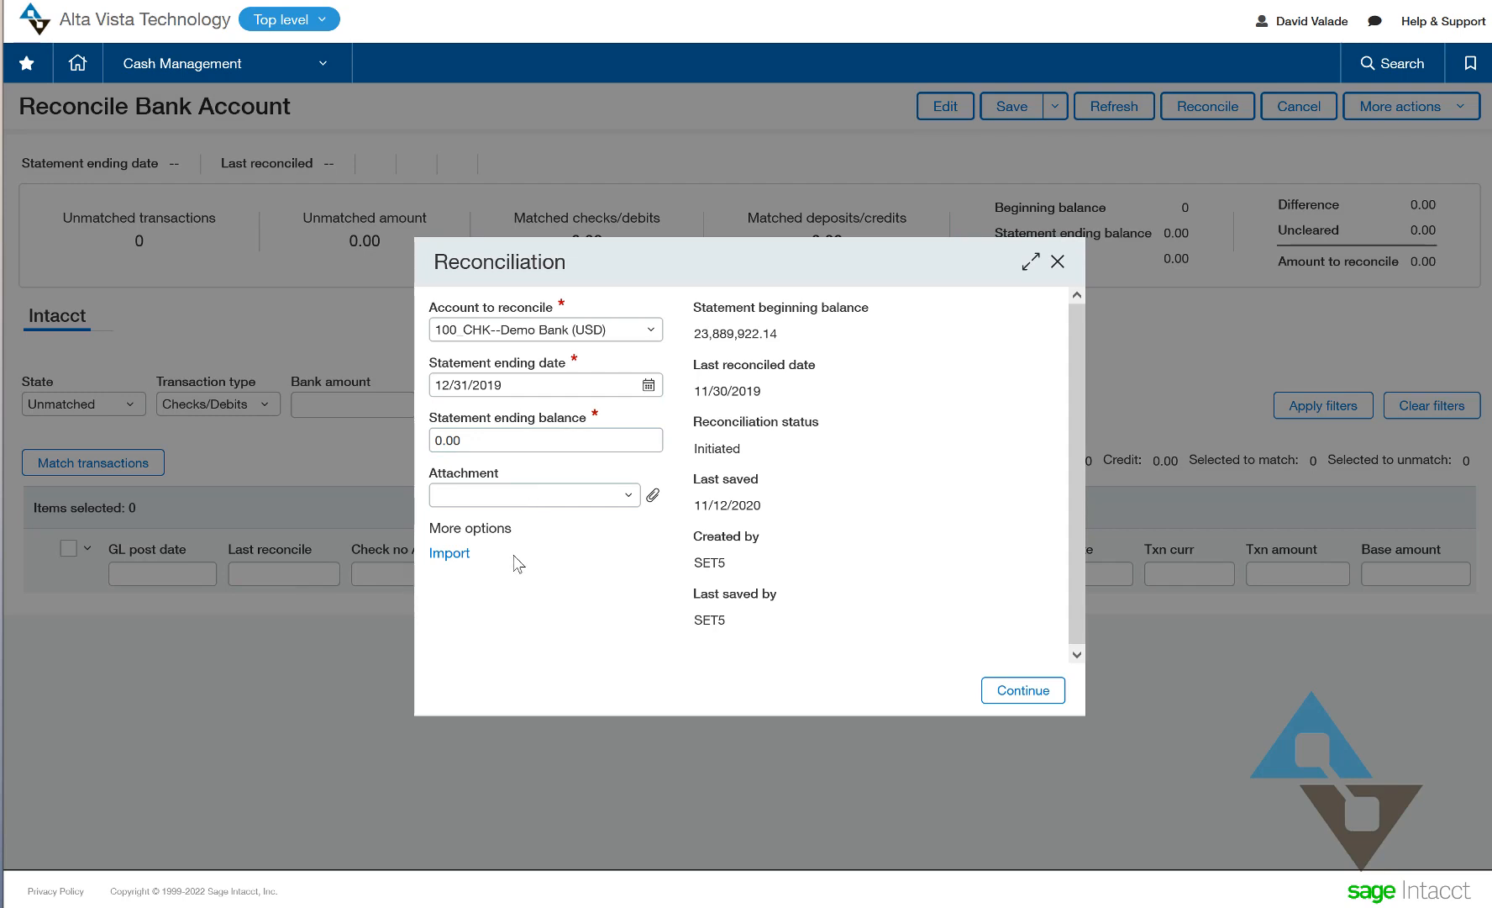
pyautogui.moveTo(541, 537)
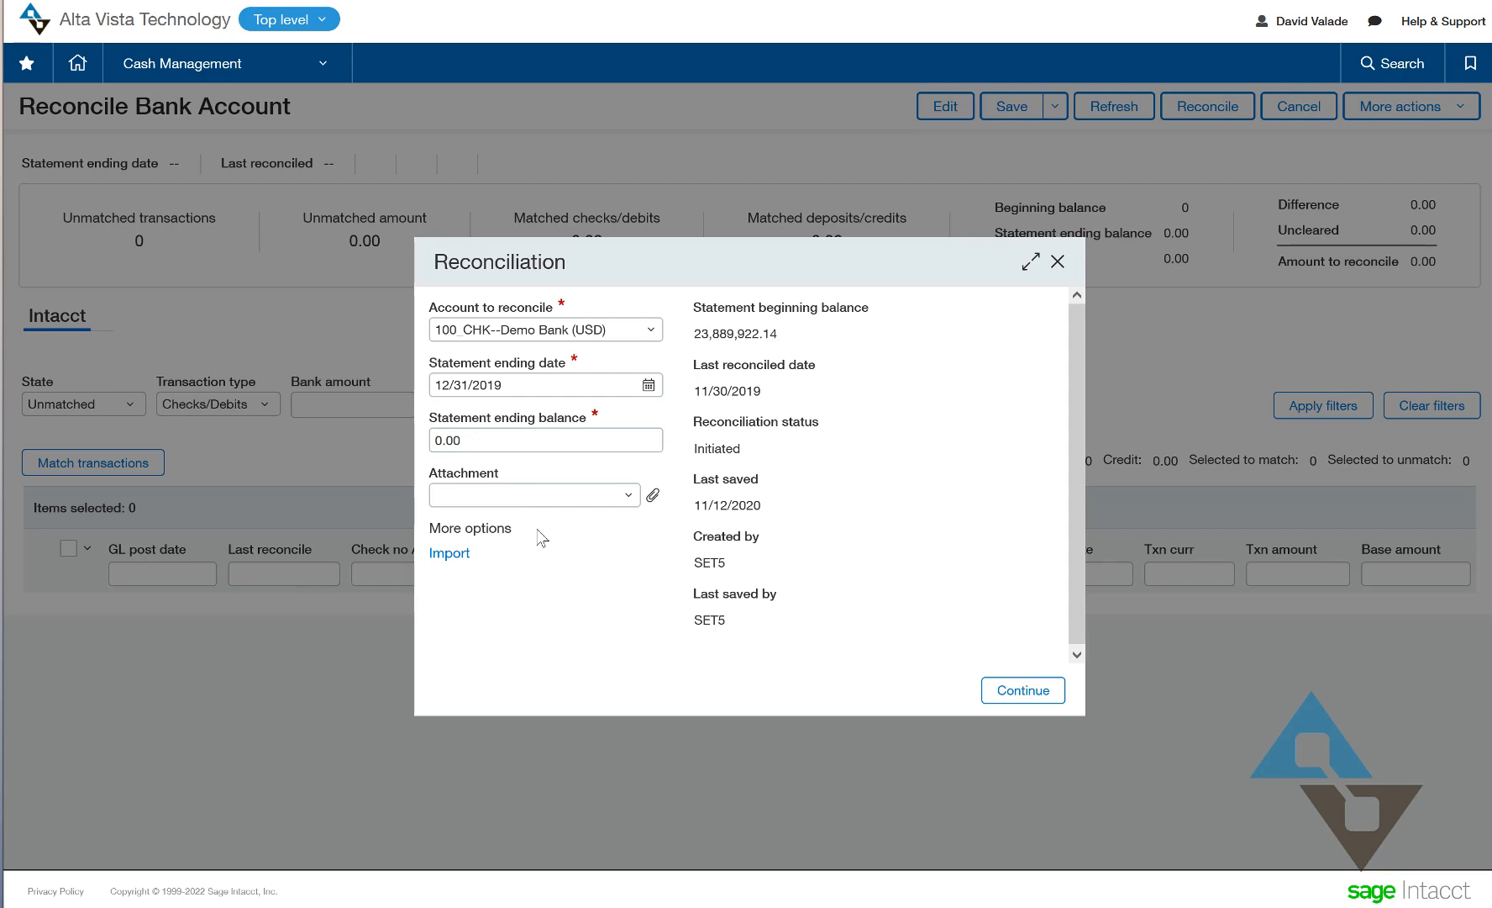
pyautogui.moveTo(549, 526)
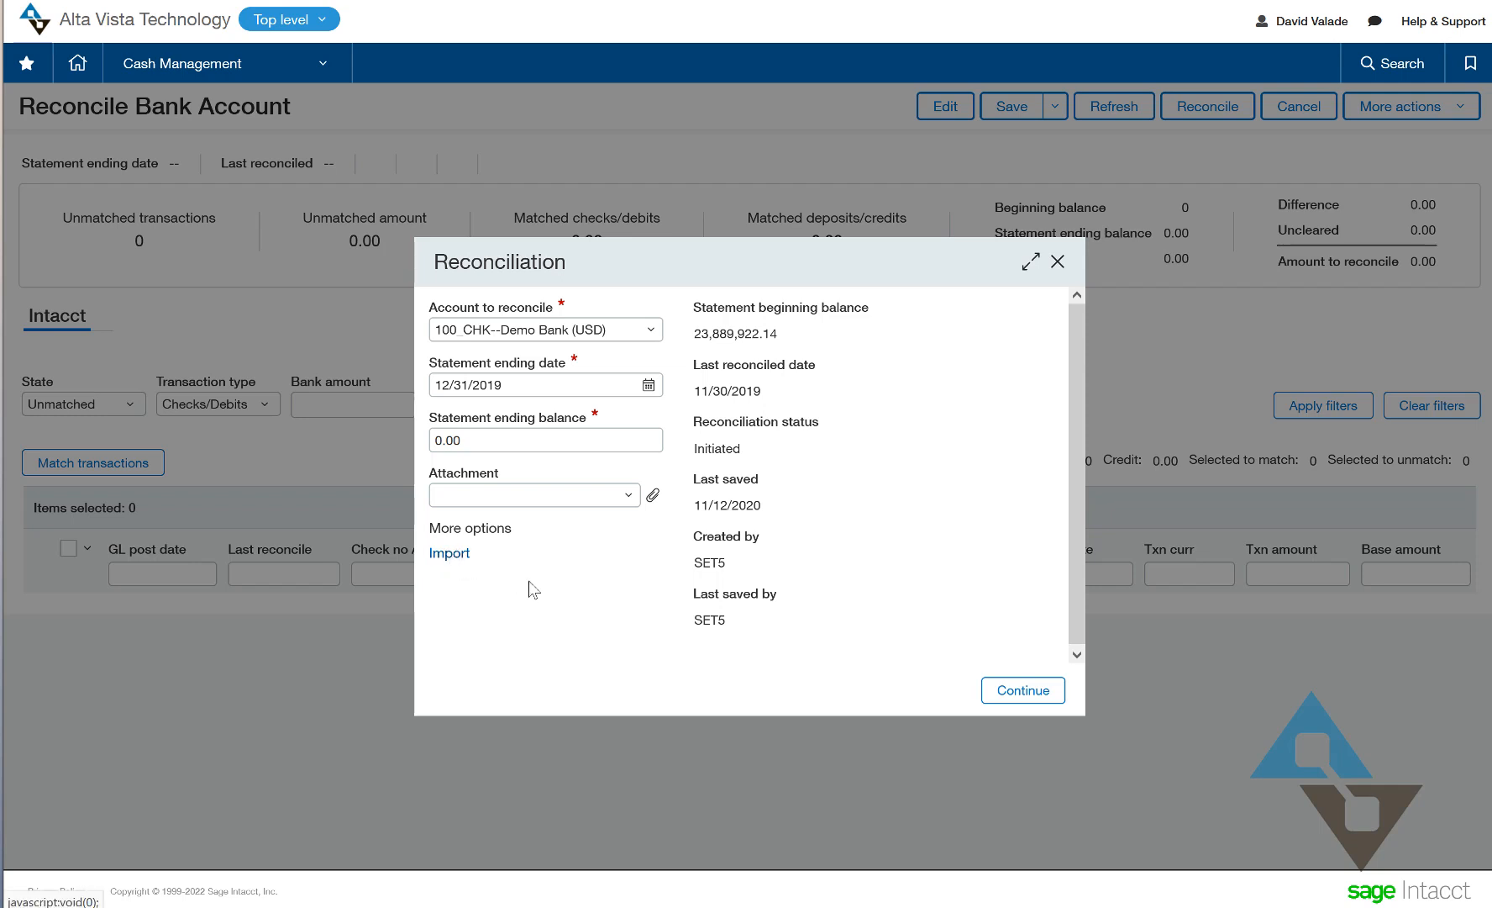
pyautogui.moveTo(547, 600)
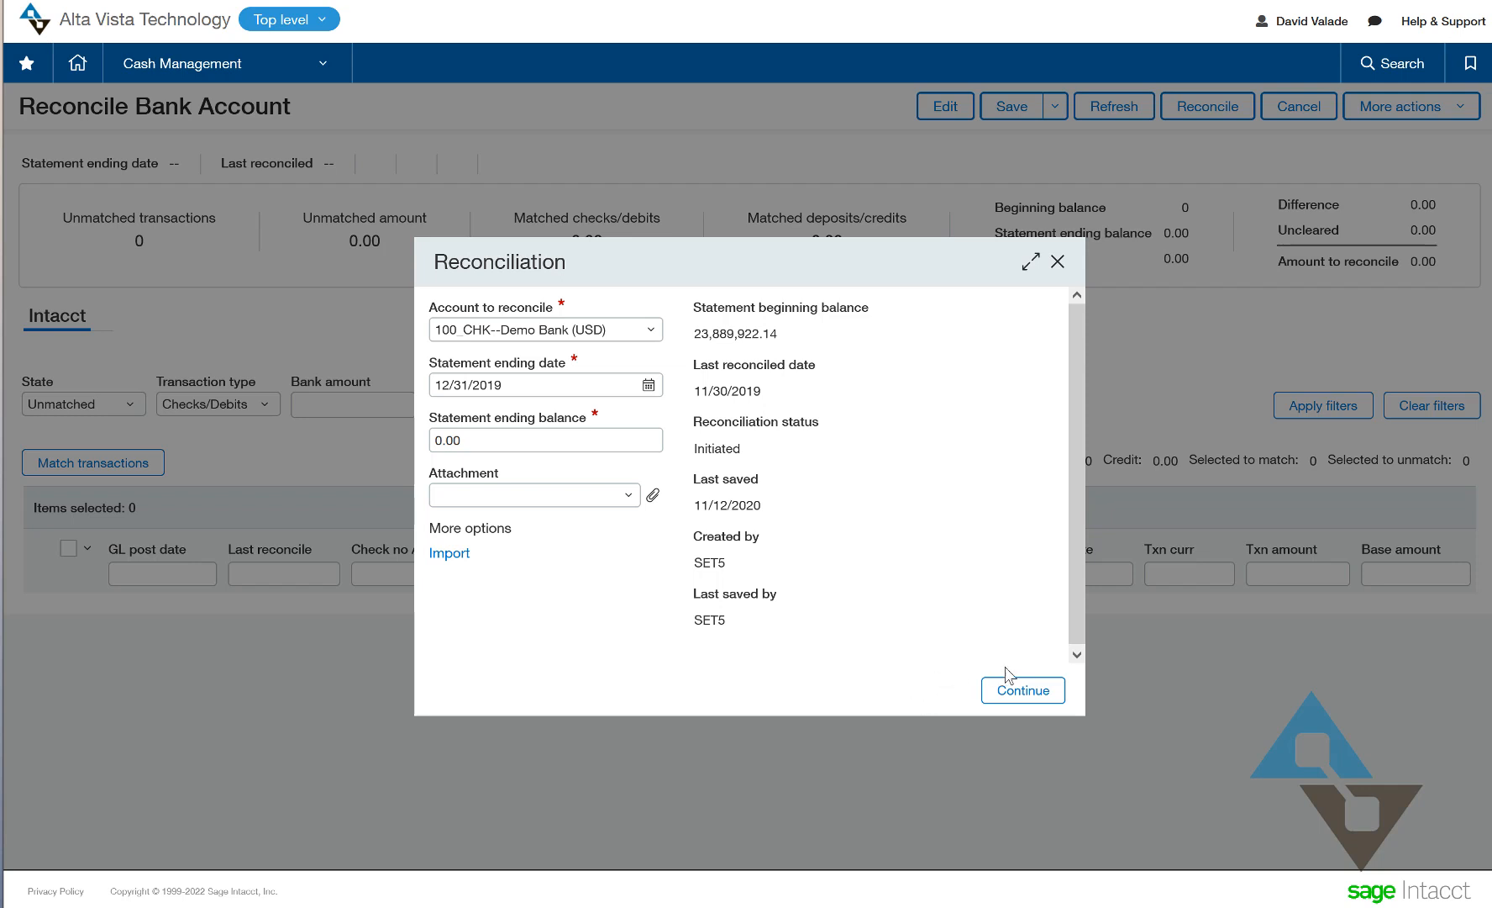
# - Continue past the reconciliation setup to the Reconcile Bank Account page
pyautogui.click(1021, 689)
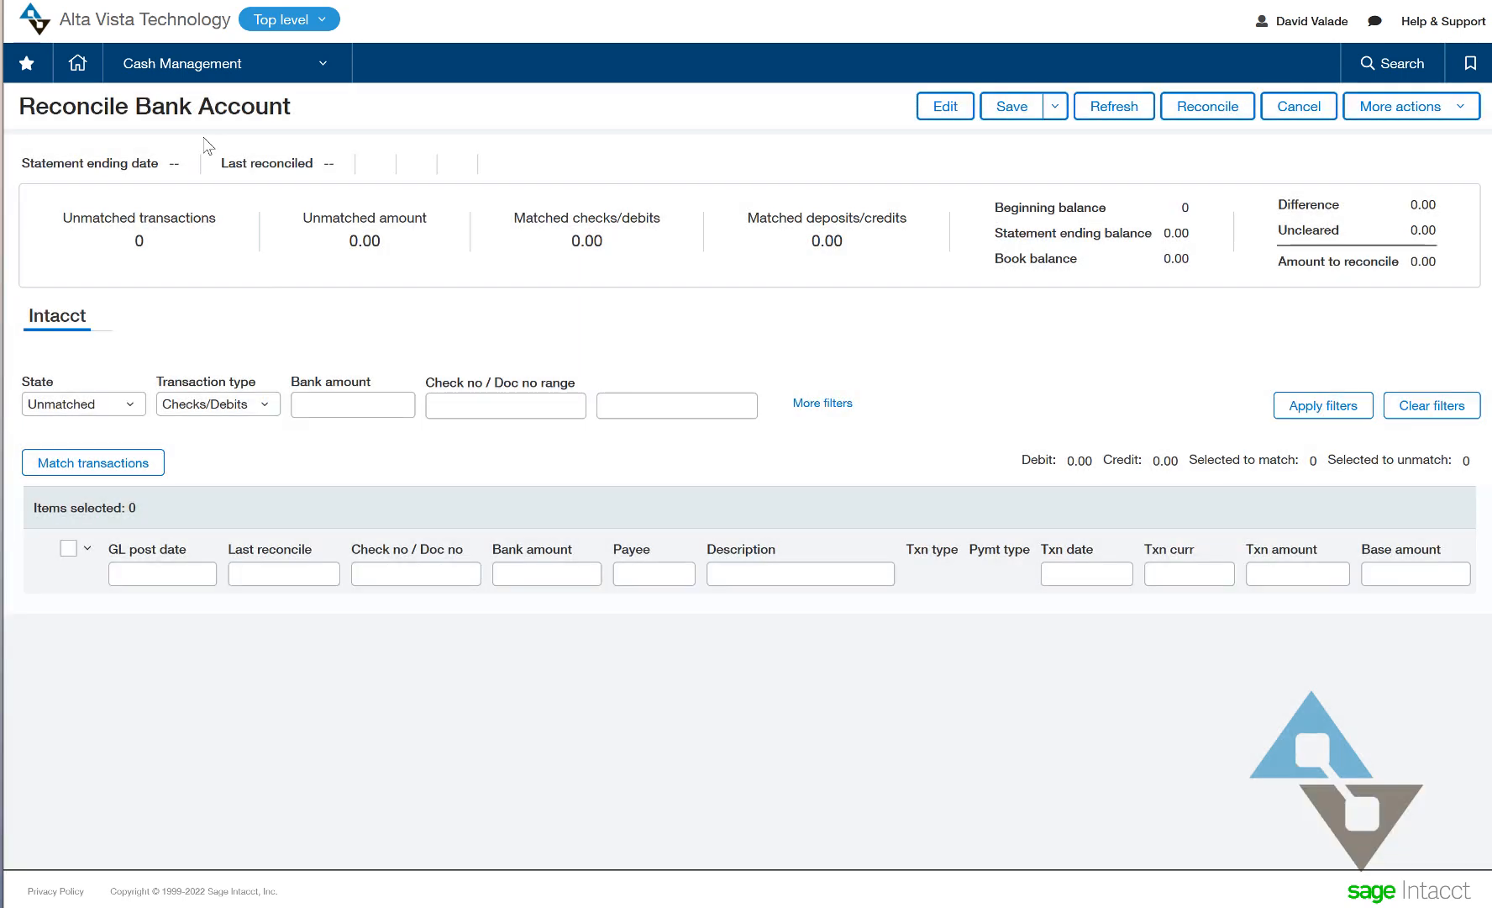
pyautogui.moveTo(235, 135)
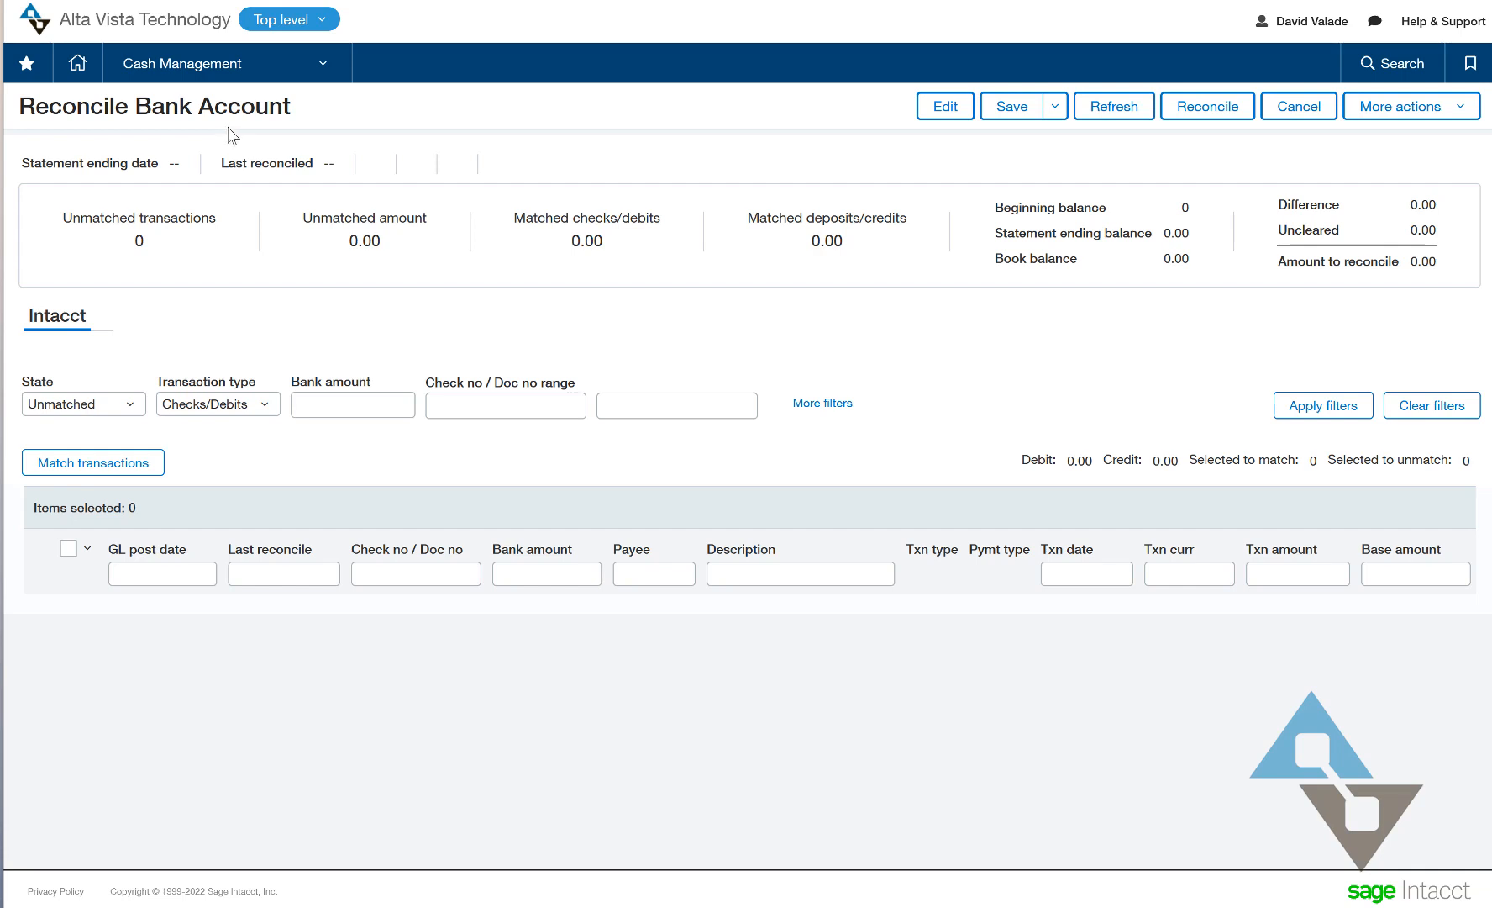
pyautogui.moveTo(225, 141)
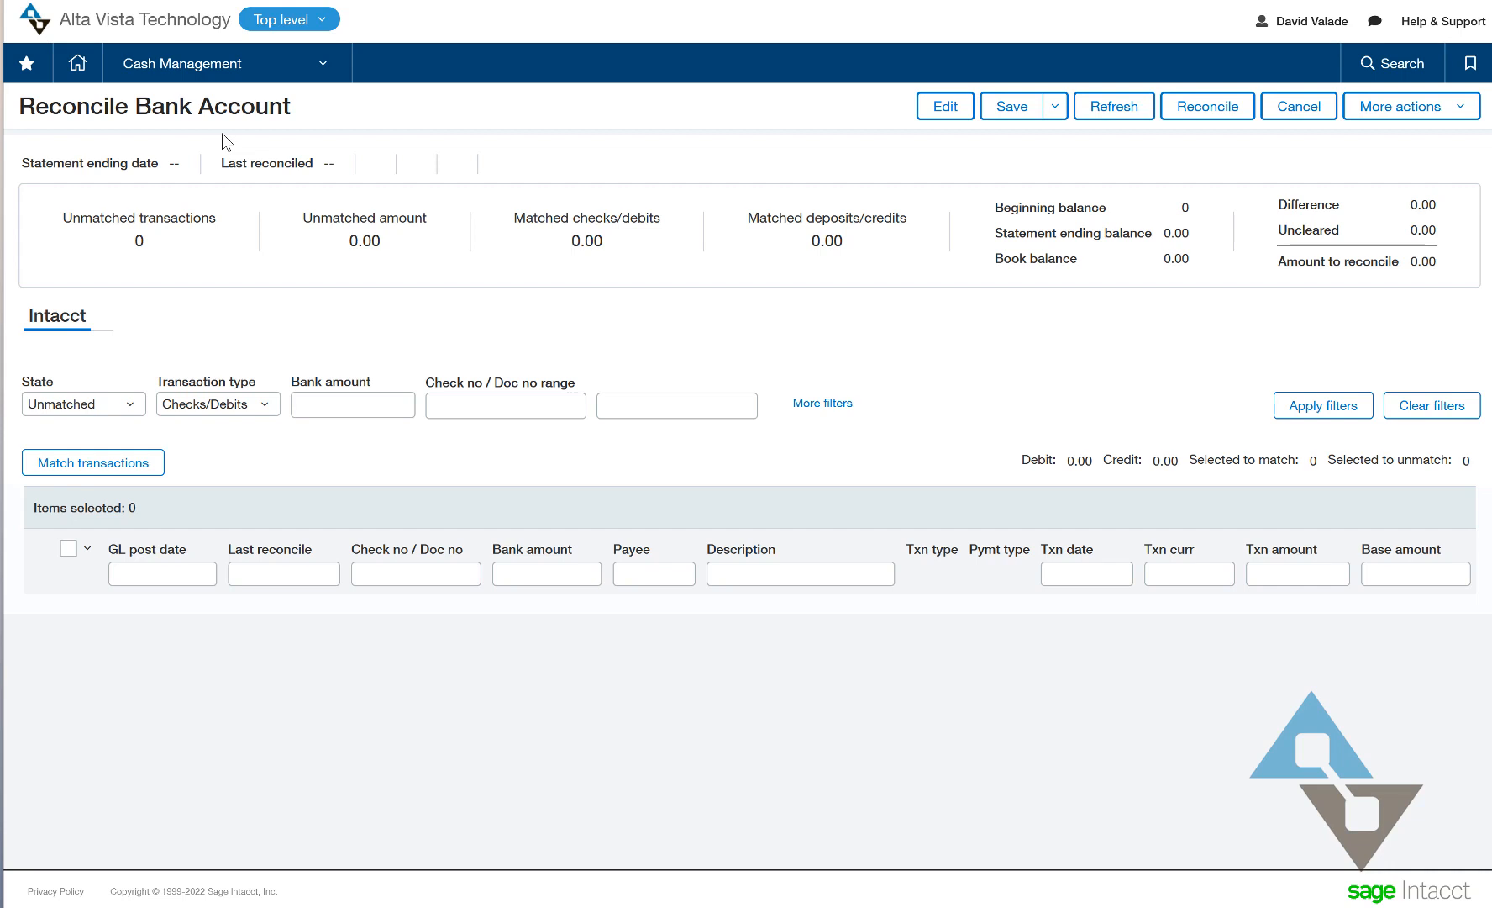
pyautogui.moveTo(289, 132)
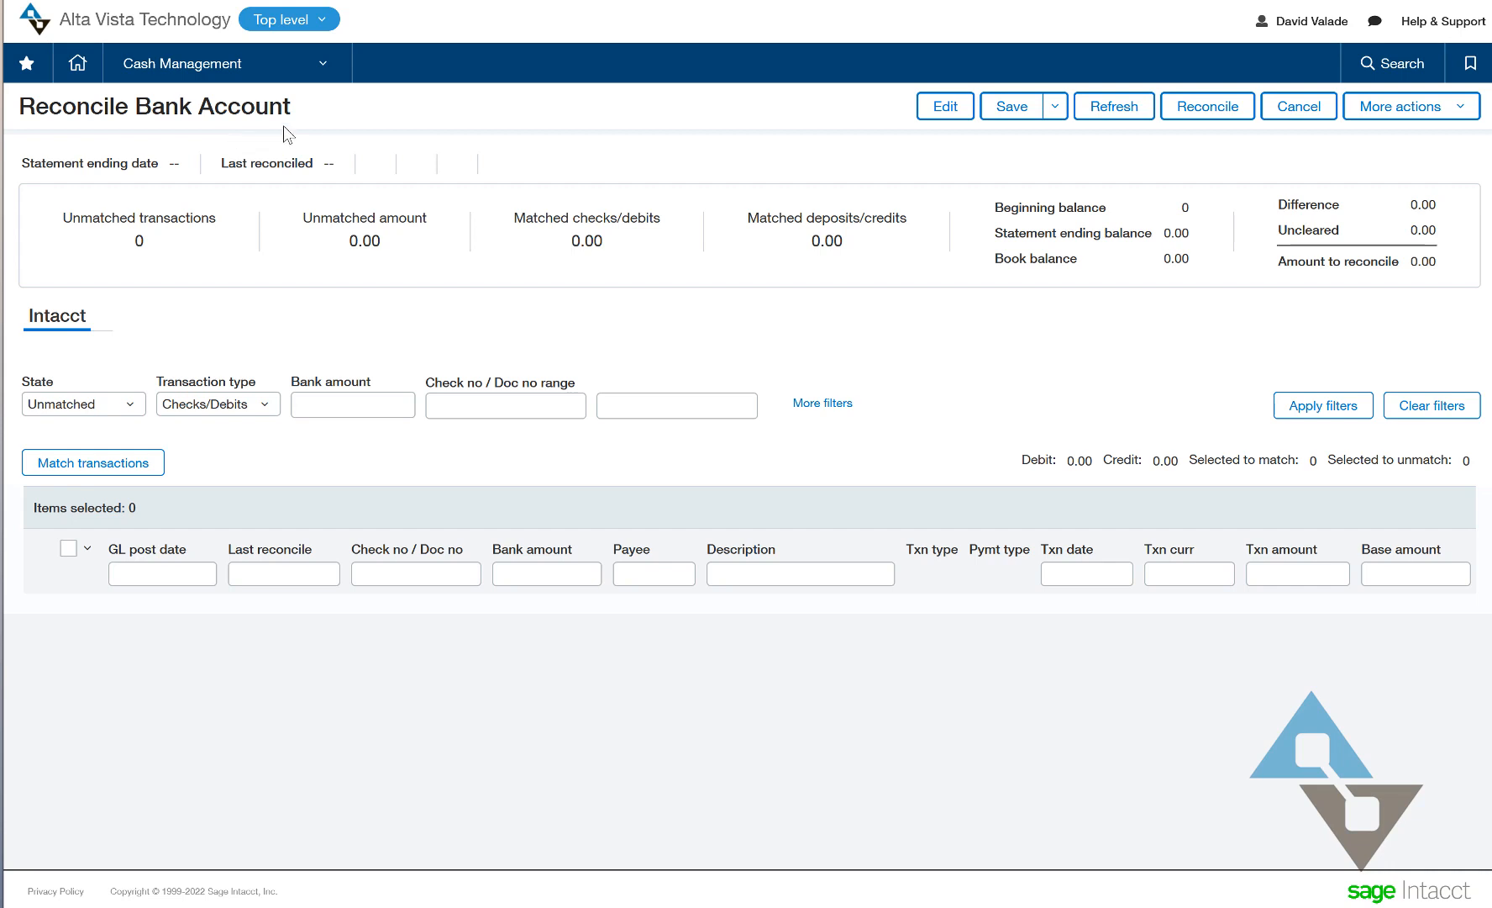
pyautogui.moveTo(325, 64)
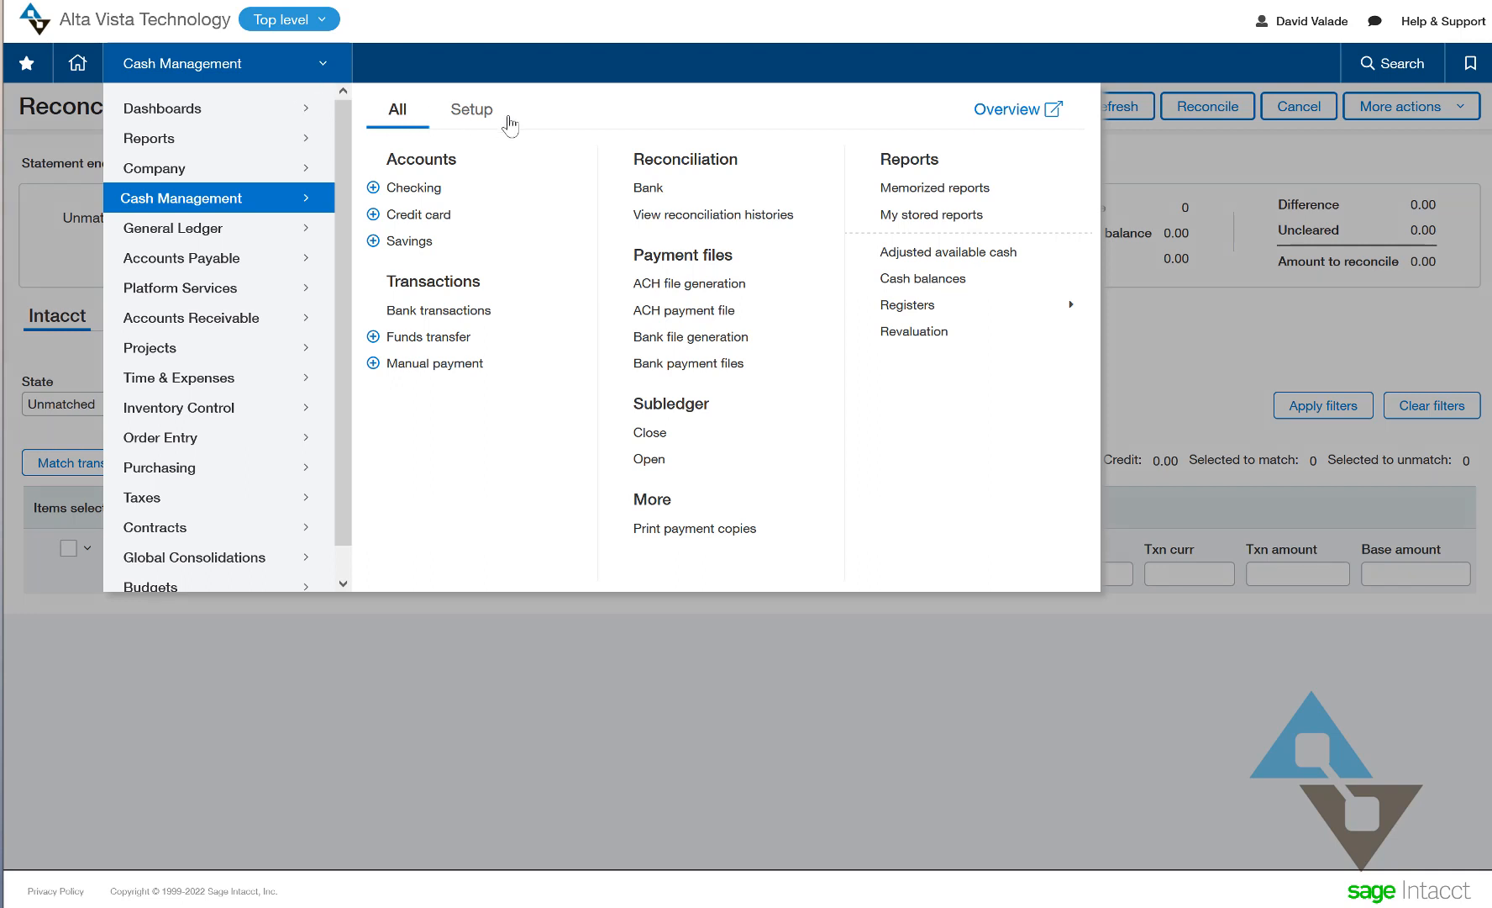
# - Leave the reconcile page for Setup > Reconciliation rules > Rule set, confirming the leave prompt
pyautogui.click(471, 109)
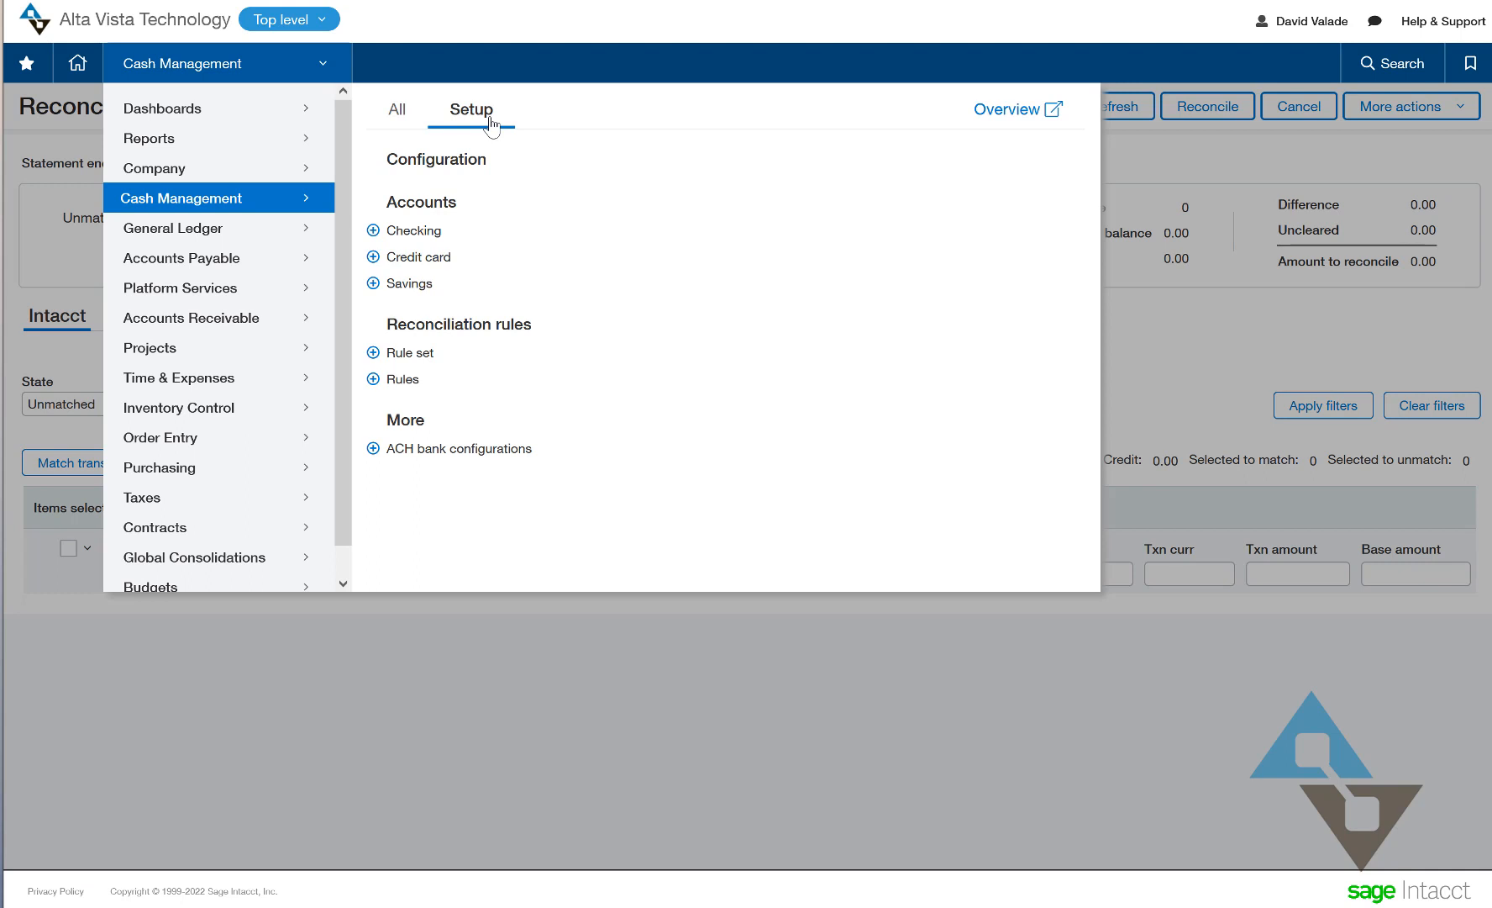
pyautogui.moveTo(411, 353)
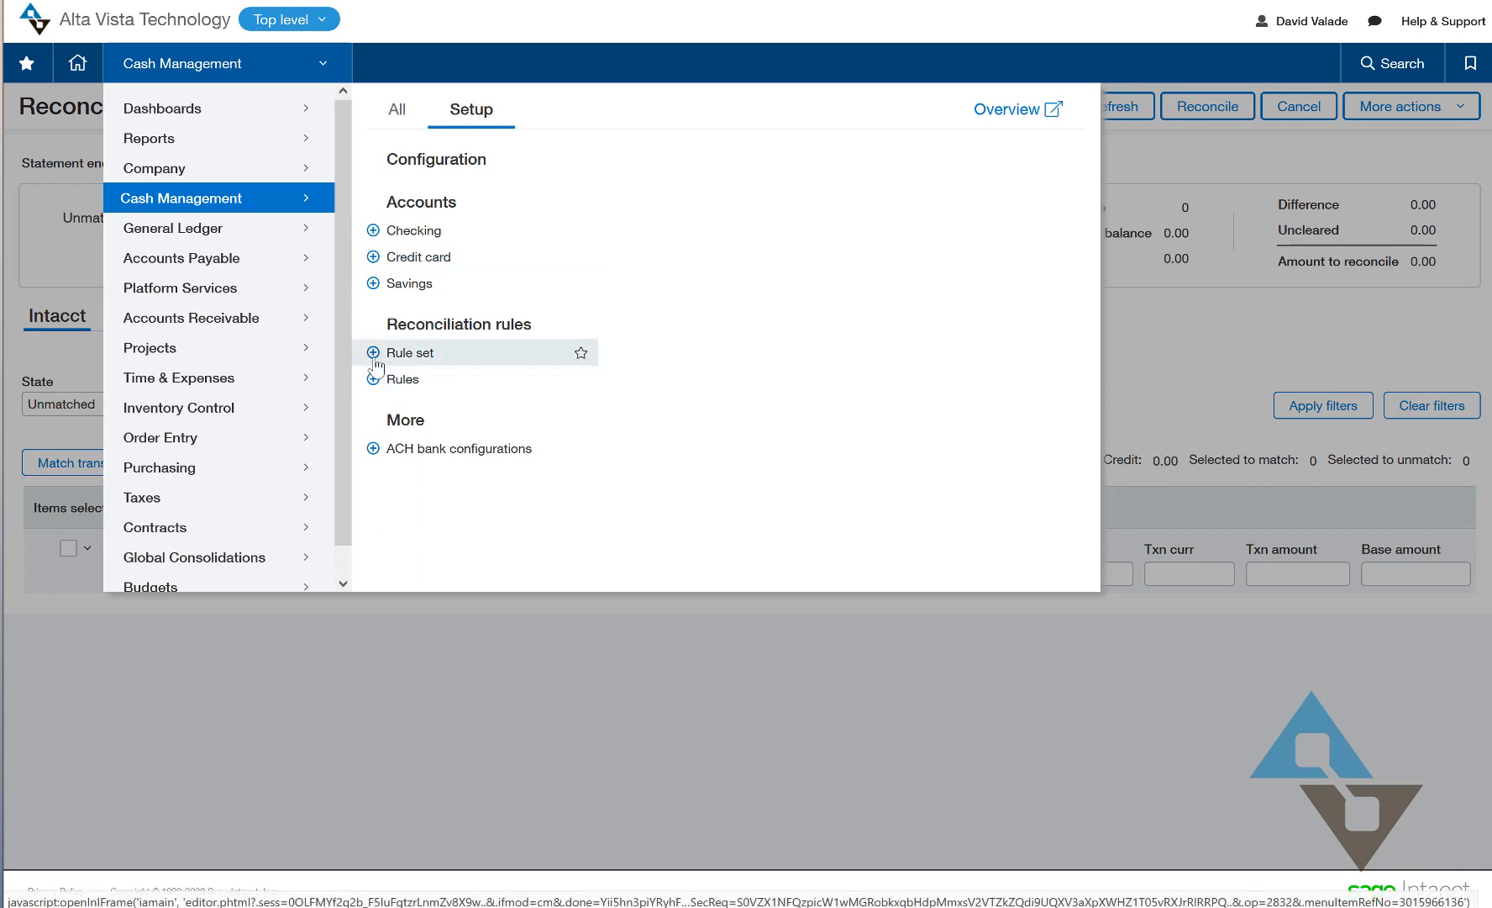
pyautogui.click(411, 353)
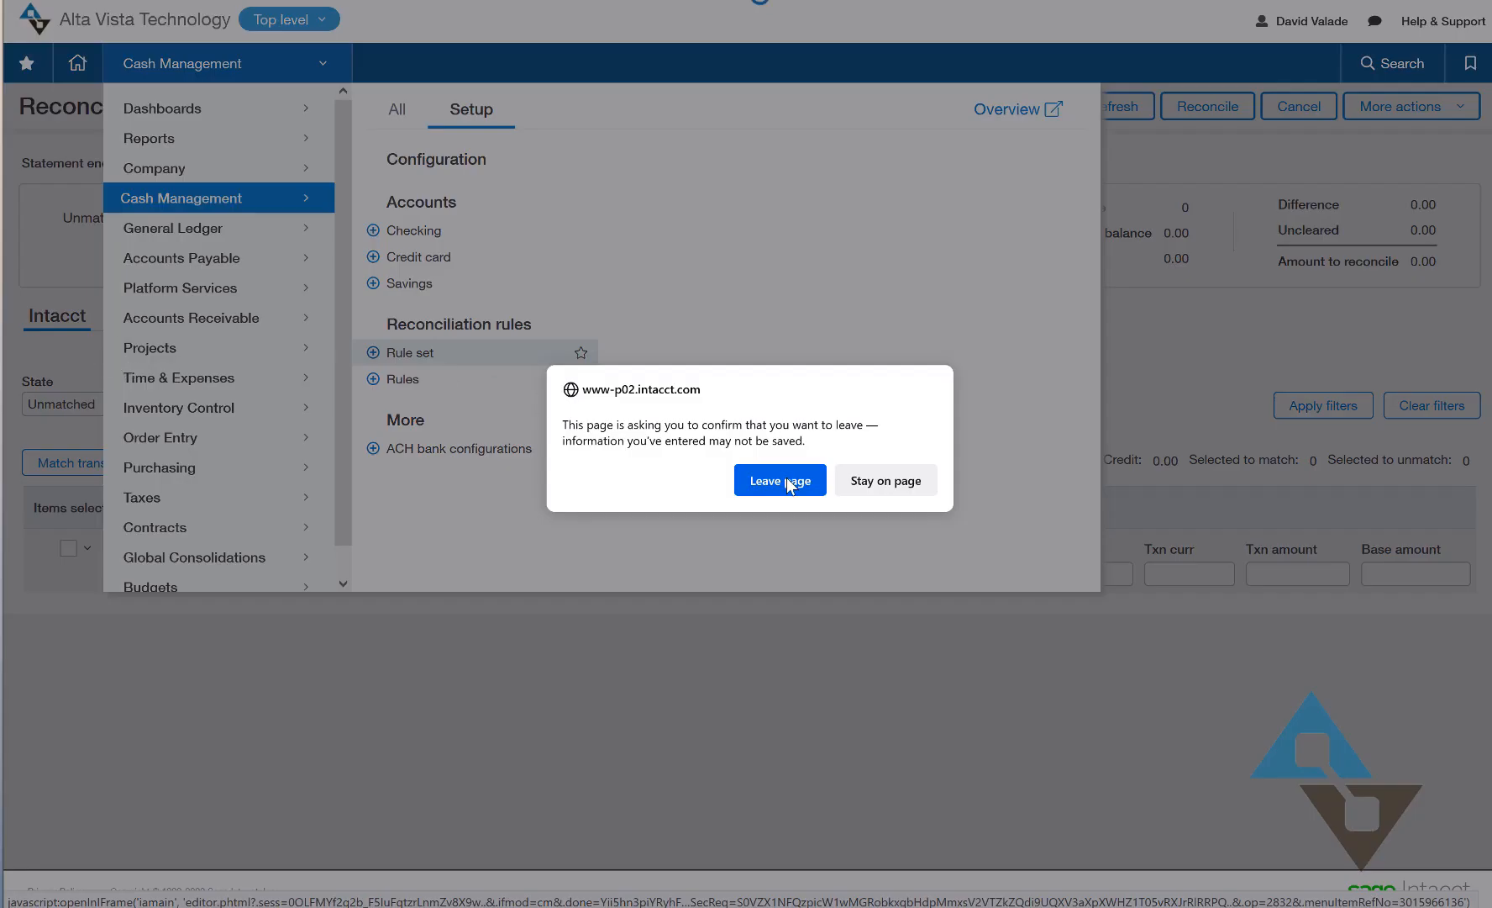
pyautogui.click(778, 479)
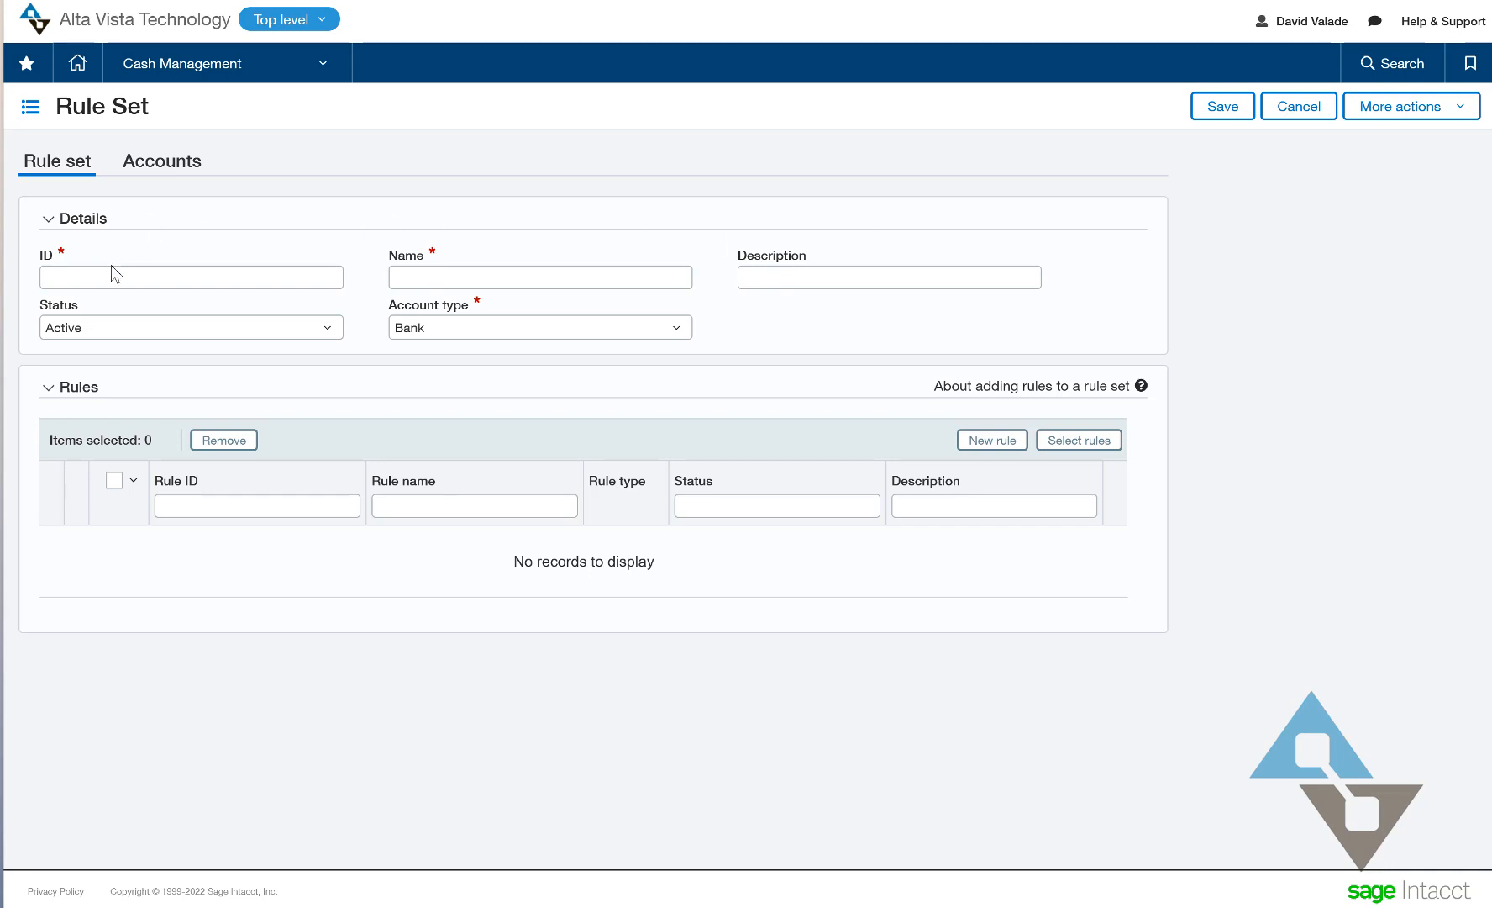
# - Enter 100_CHK Rules as both the rule set's ID and name
pyautogui.write('100_CHK Rules')
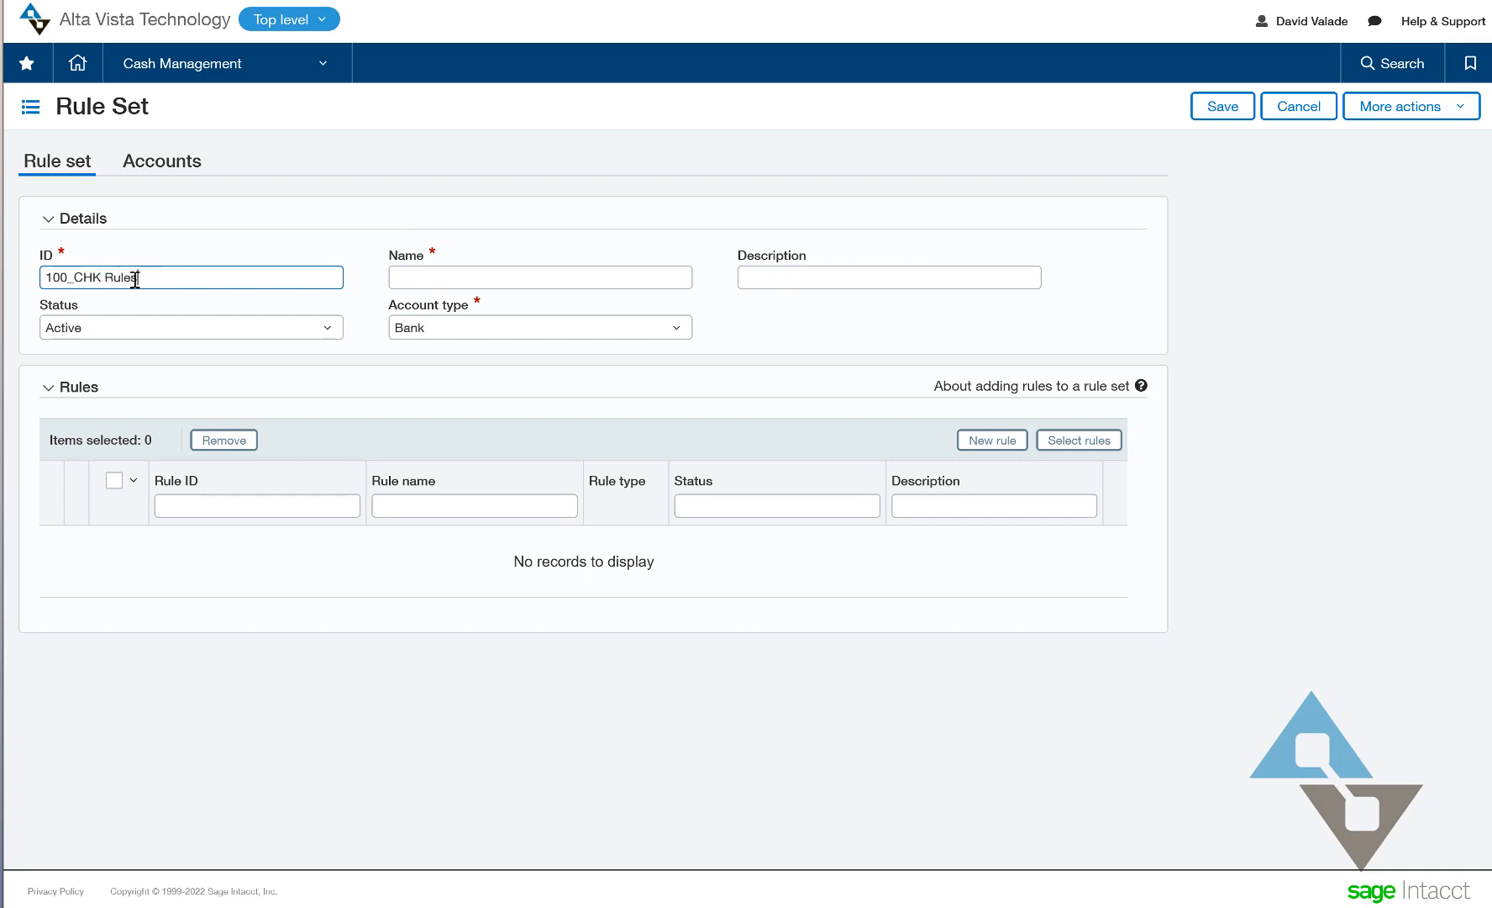
pyautogui.click(539, 277)
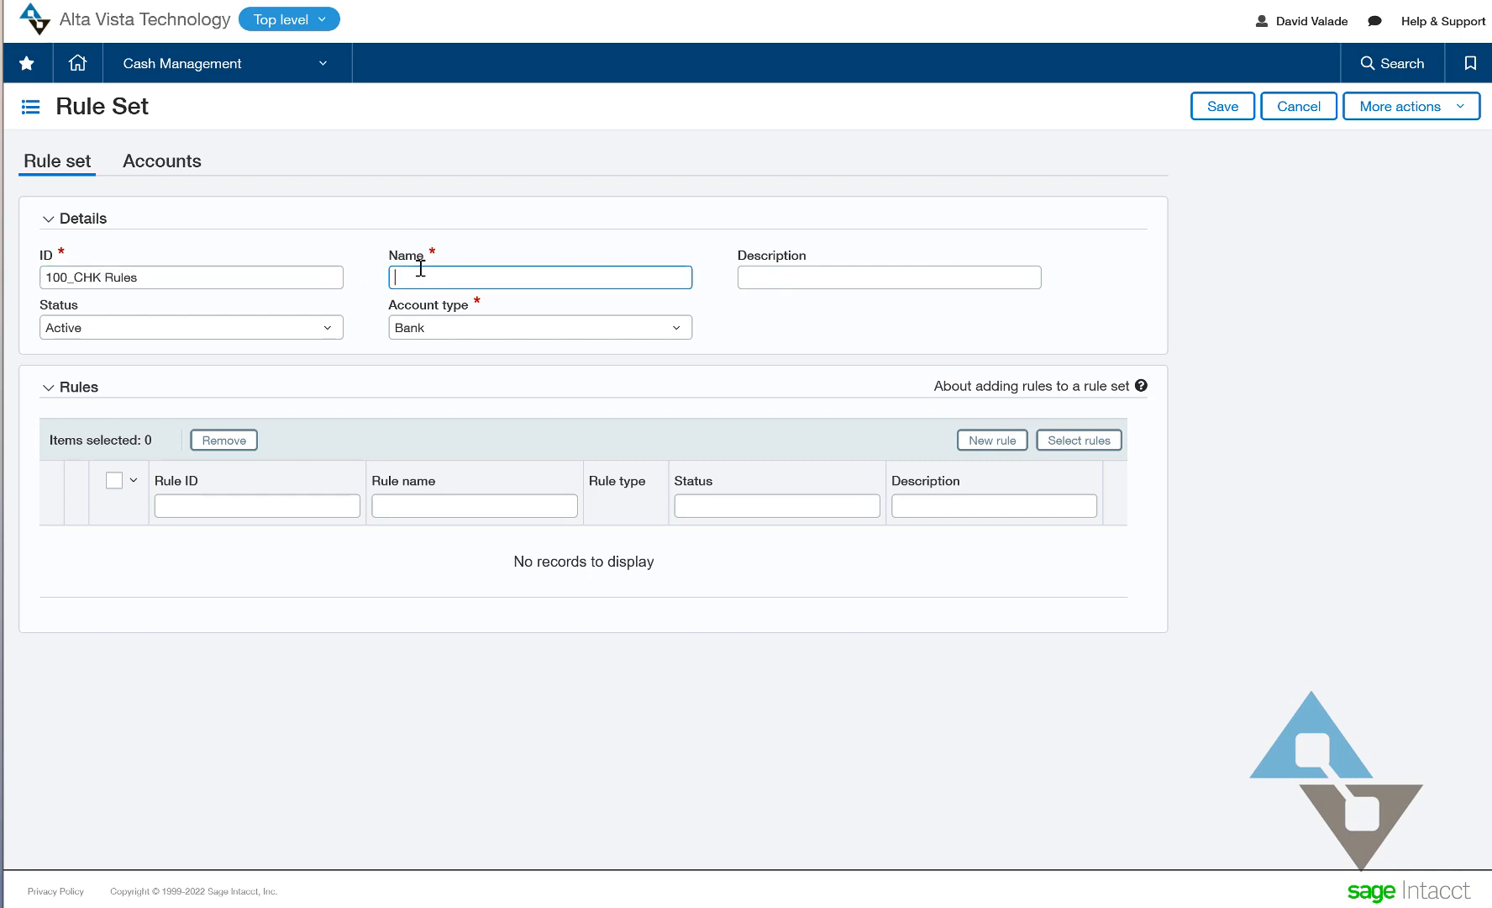
pyautogui.write('100_CHK Rules')
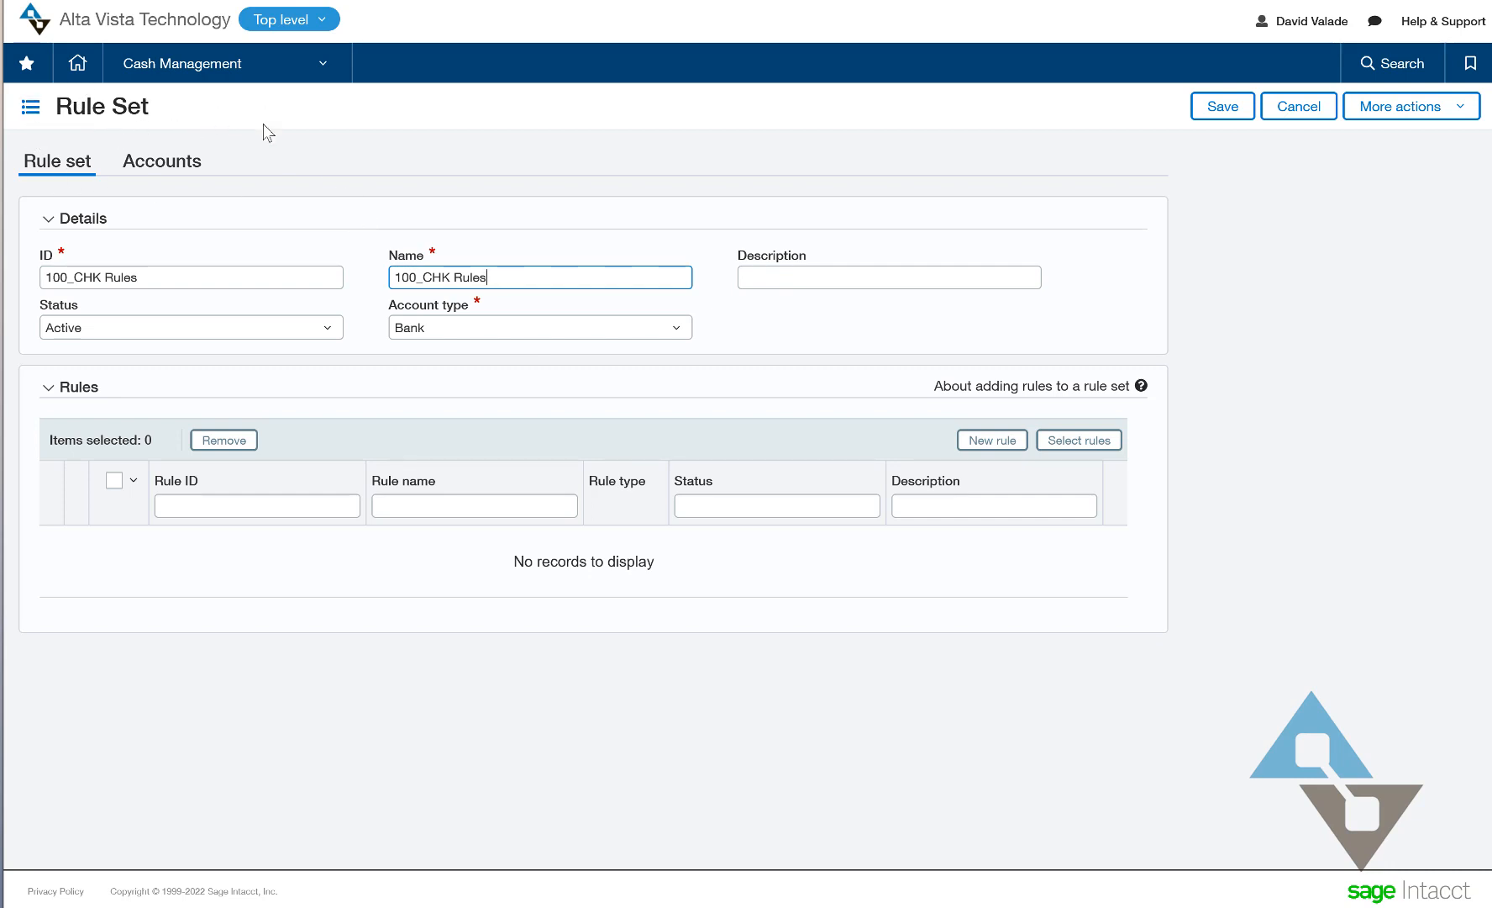
pyautogui.moveTo(163, 121)
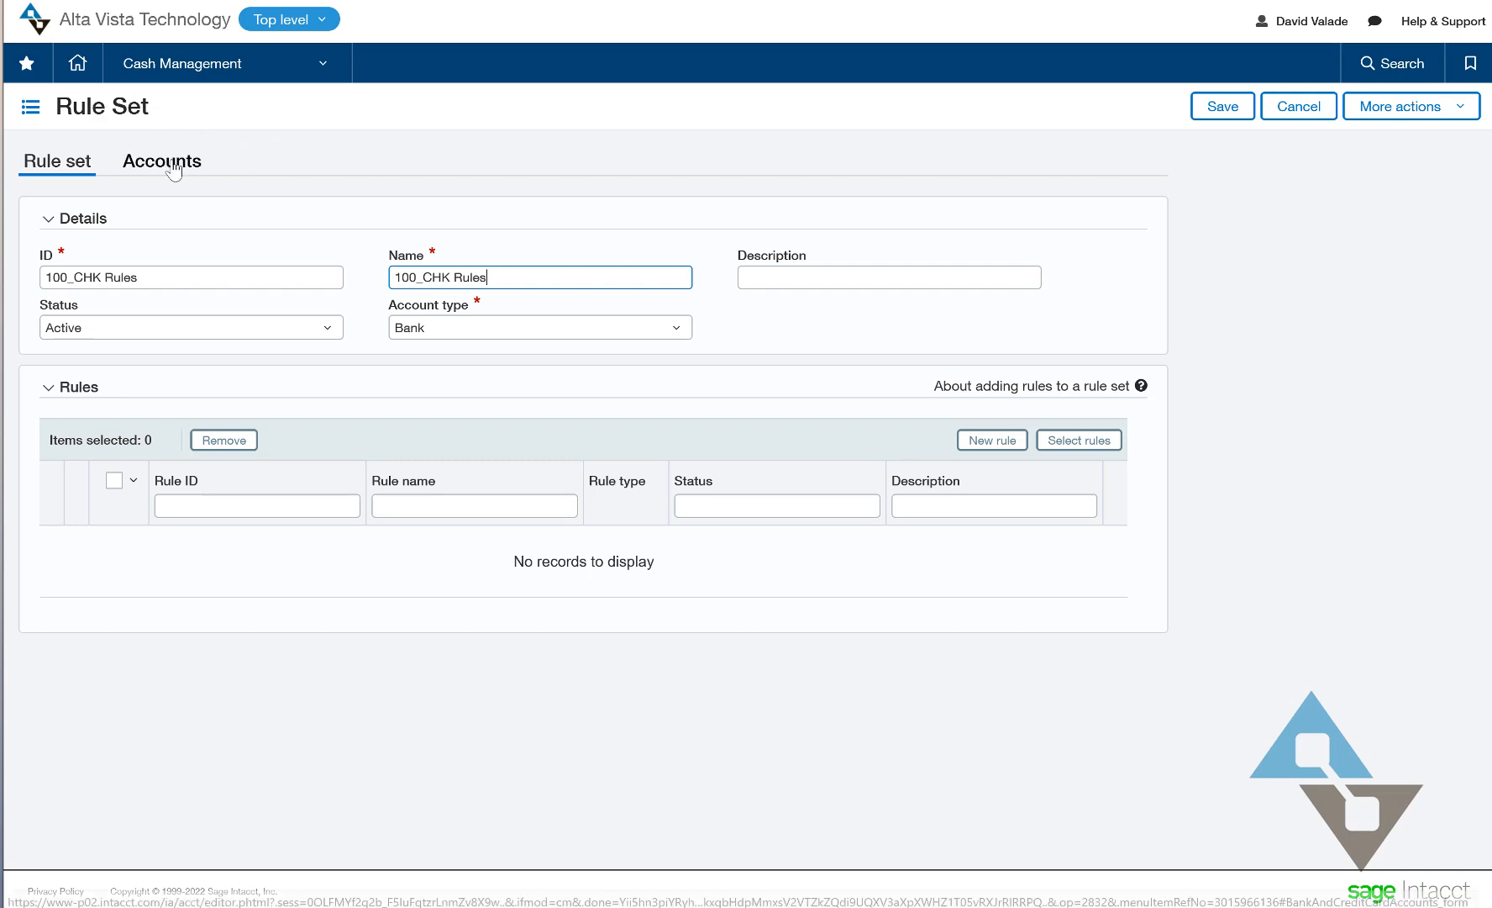
# - In Accounts, select the 100_CHK account and add it to the rule set
pyautogui.click(161, 161)
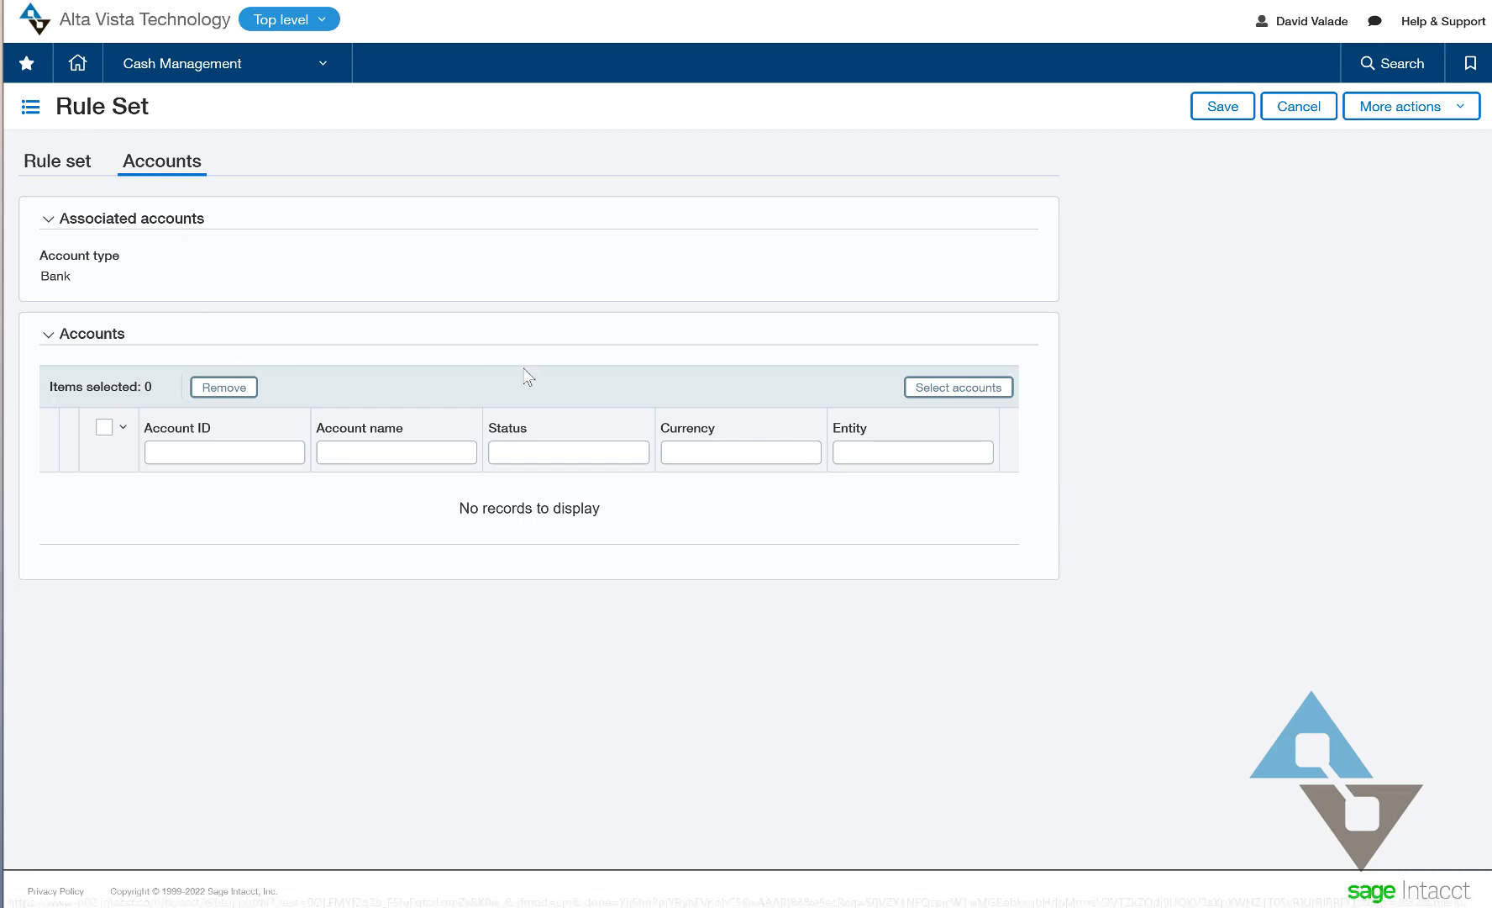
pyautogui.click(958, 386)
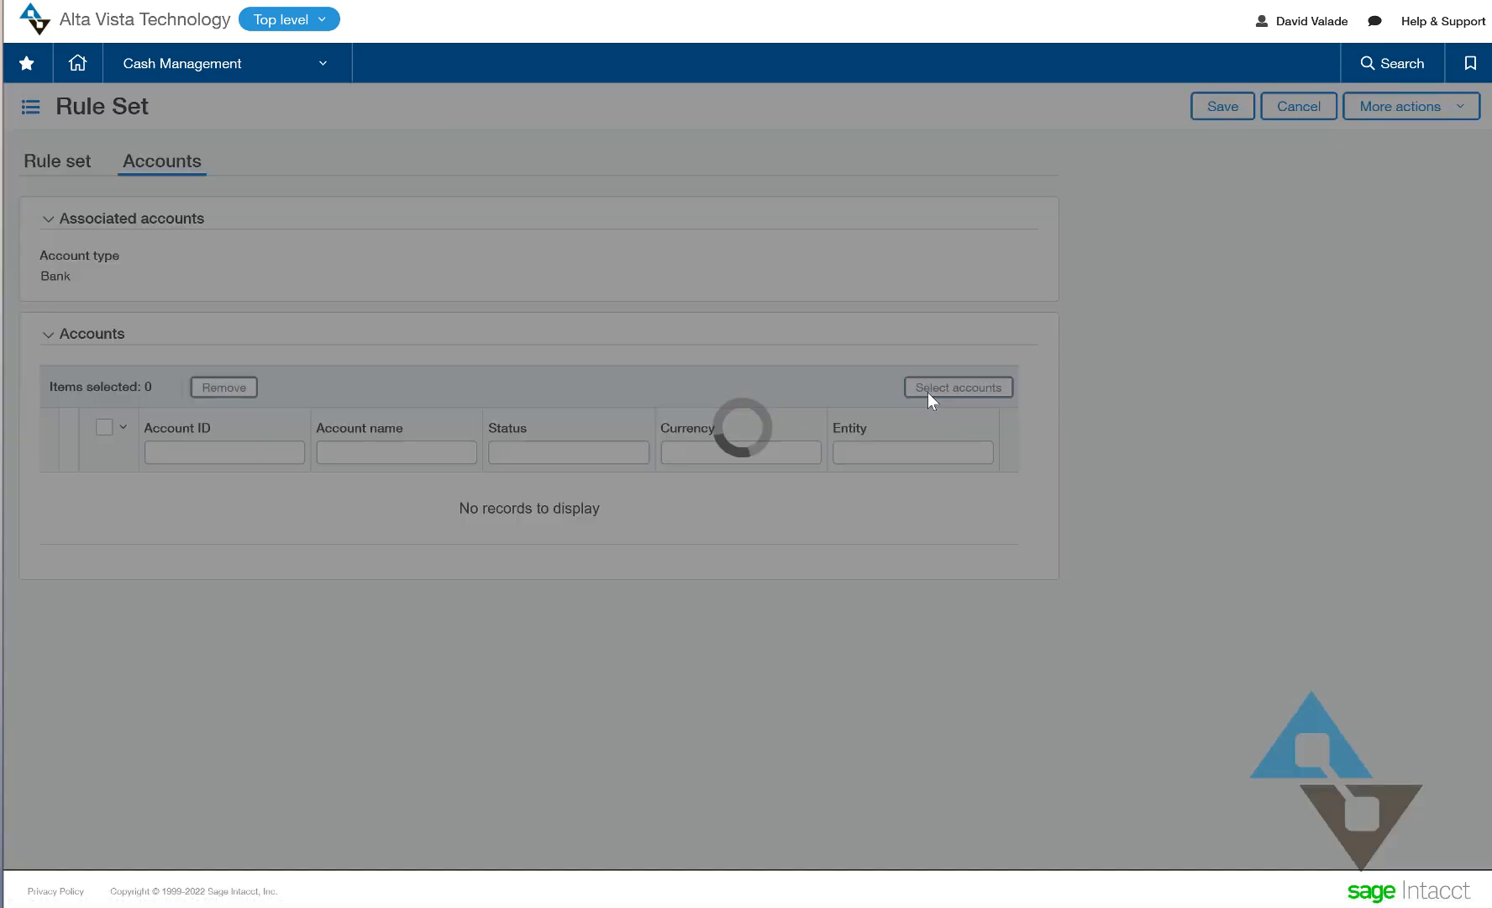
pyautogui.click(958, 387)
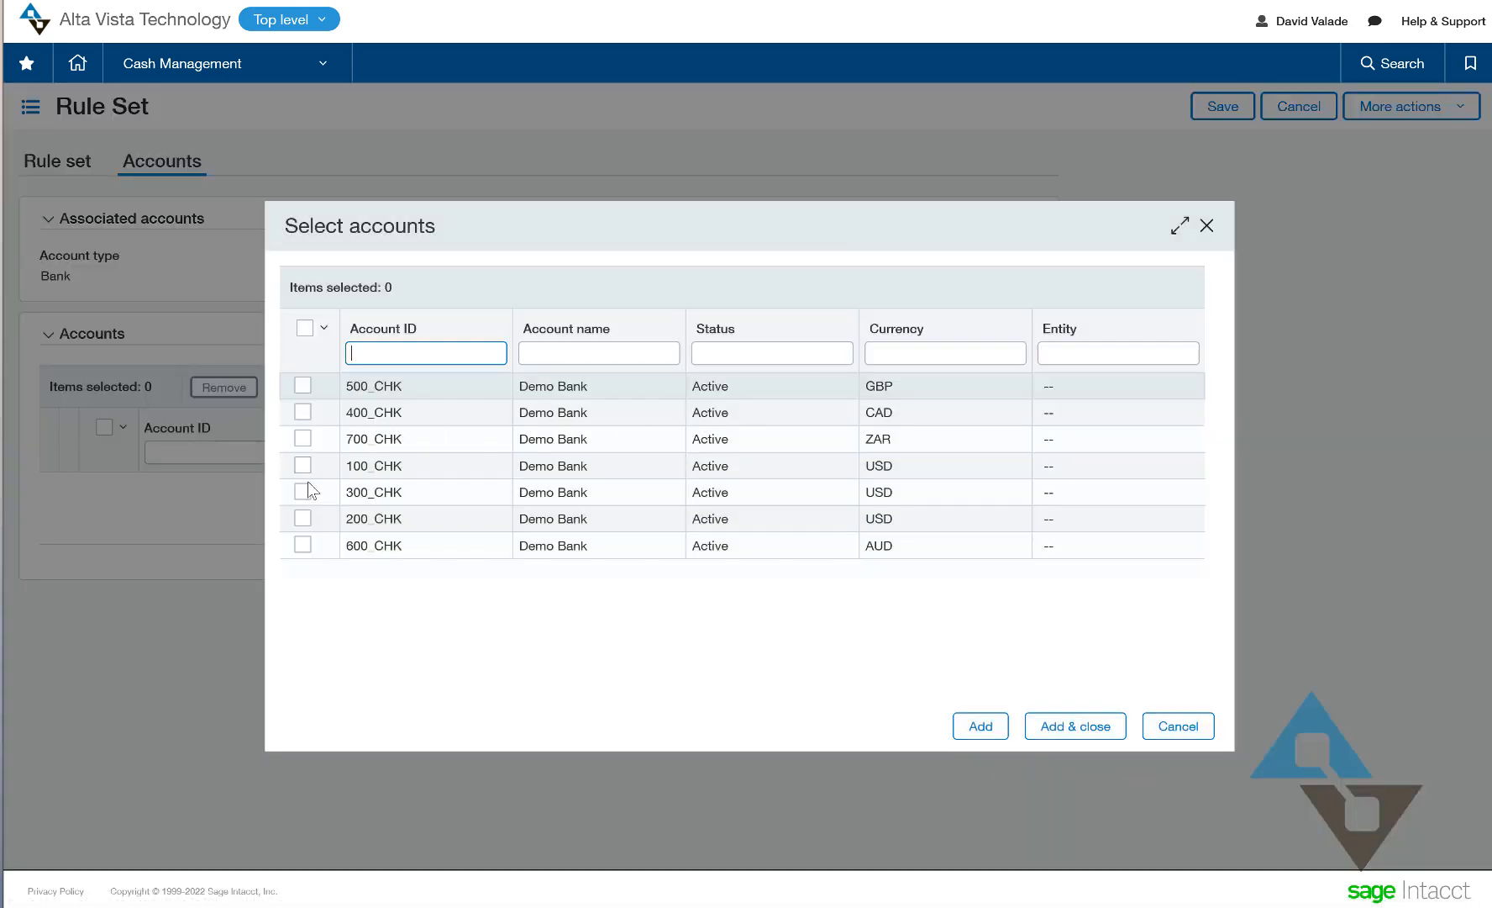
pyautogui.click(305, 466)
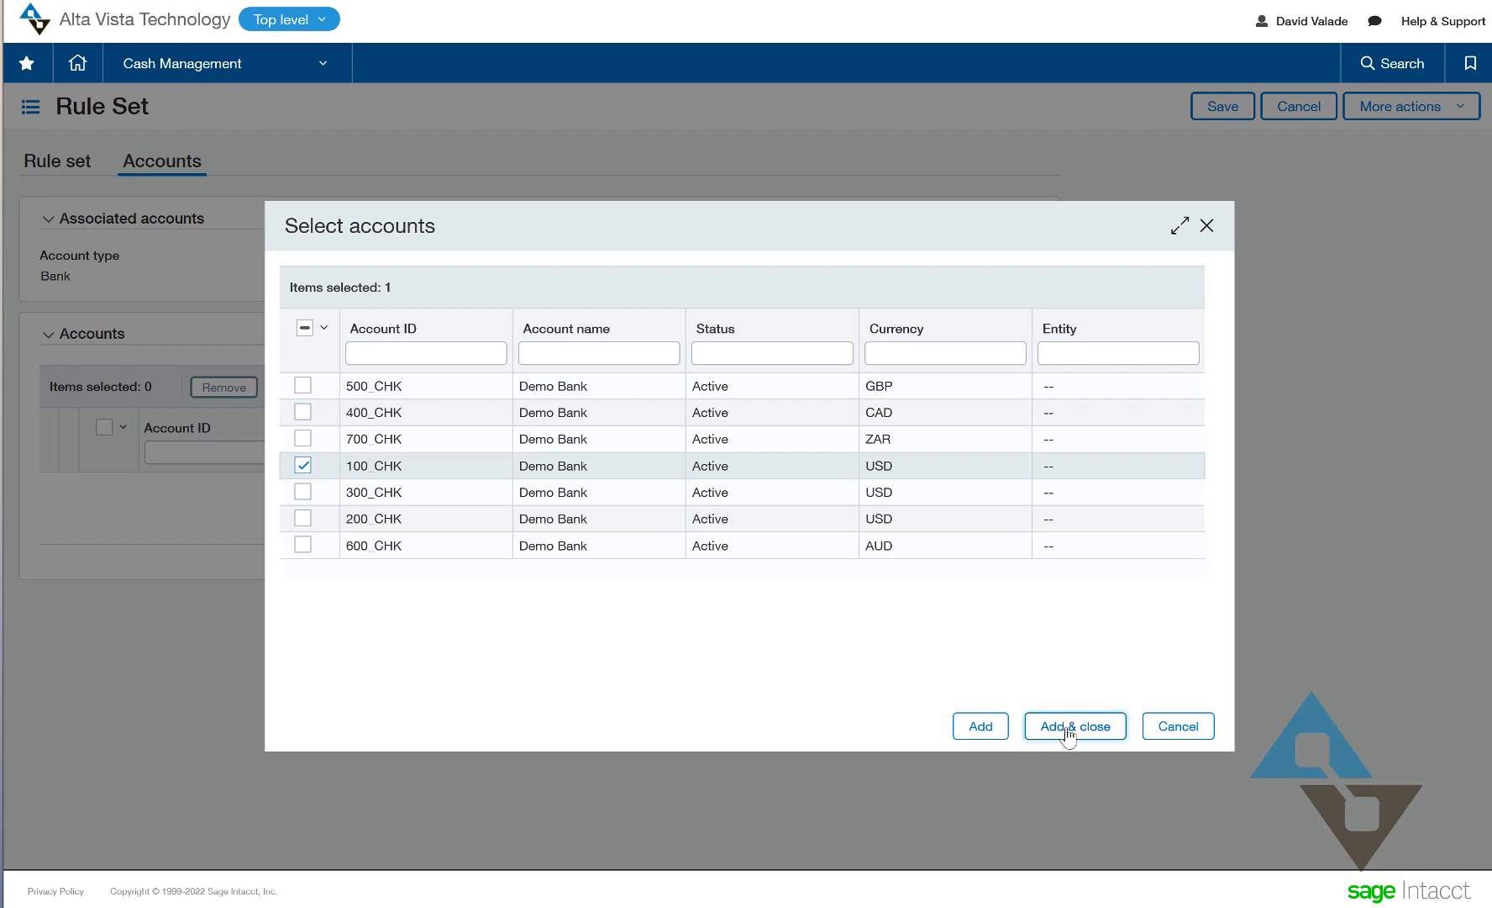
pyautogui.click(1074, 727)
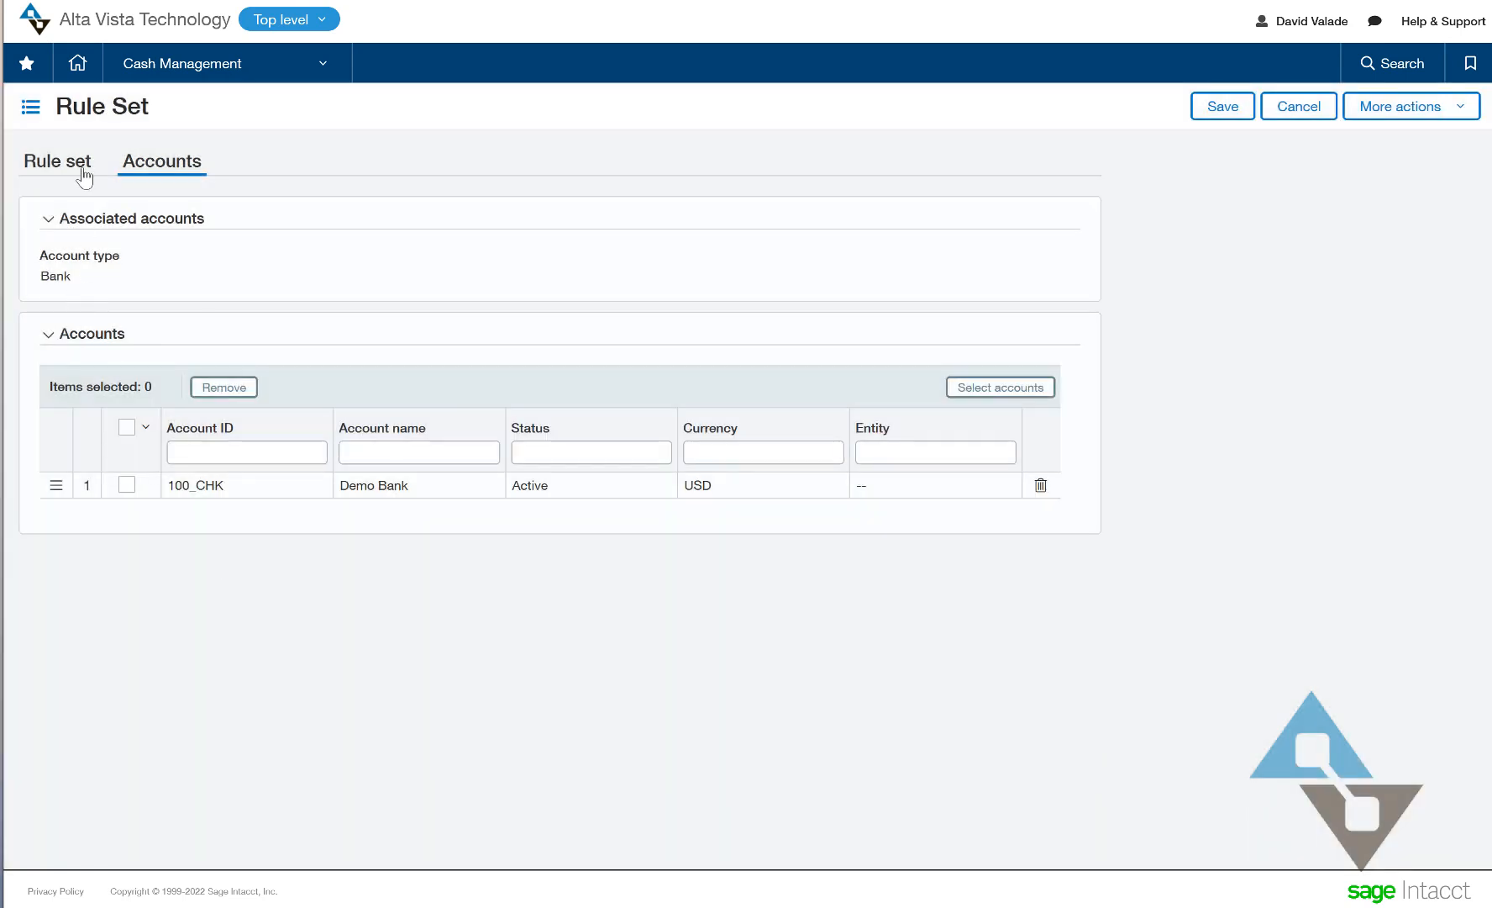
# - Return to the Rule set details and save 100_CHK Rules
pyautogui.click(56, 162)
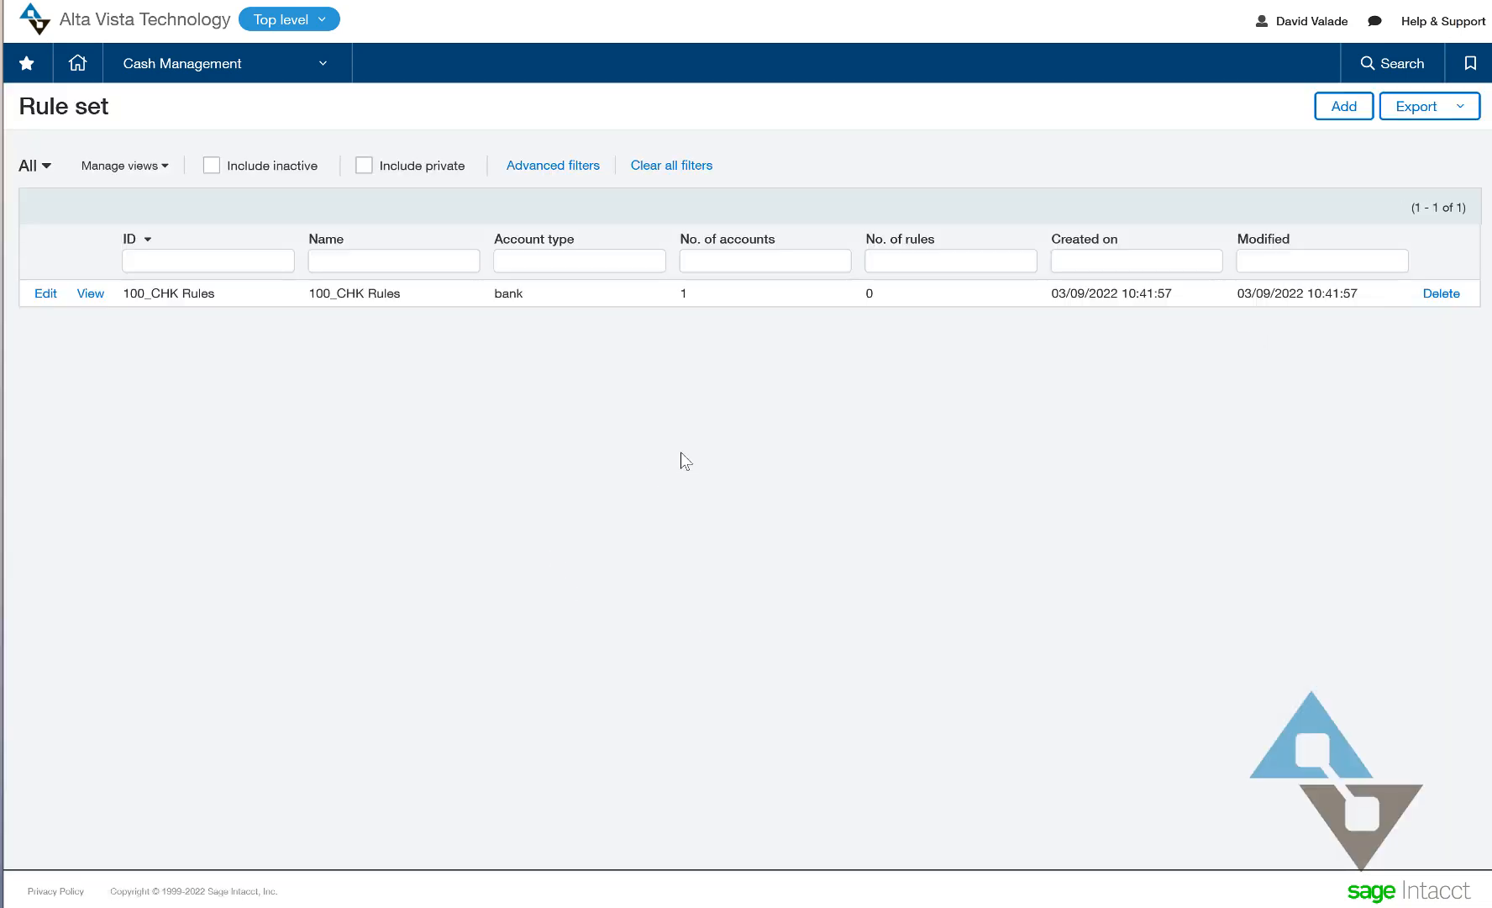
pyautogui.moveTo(582, 410)
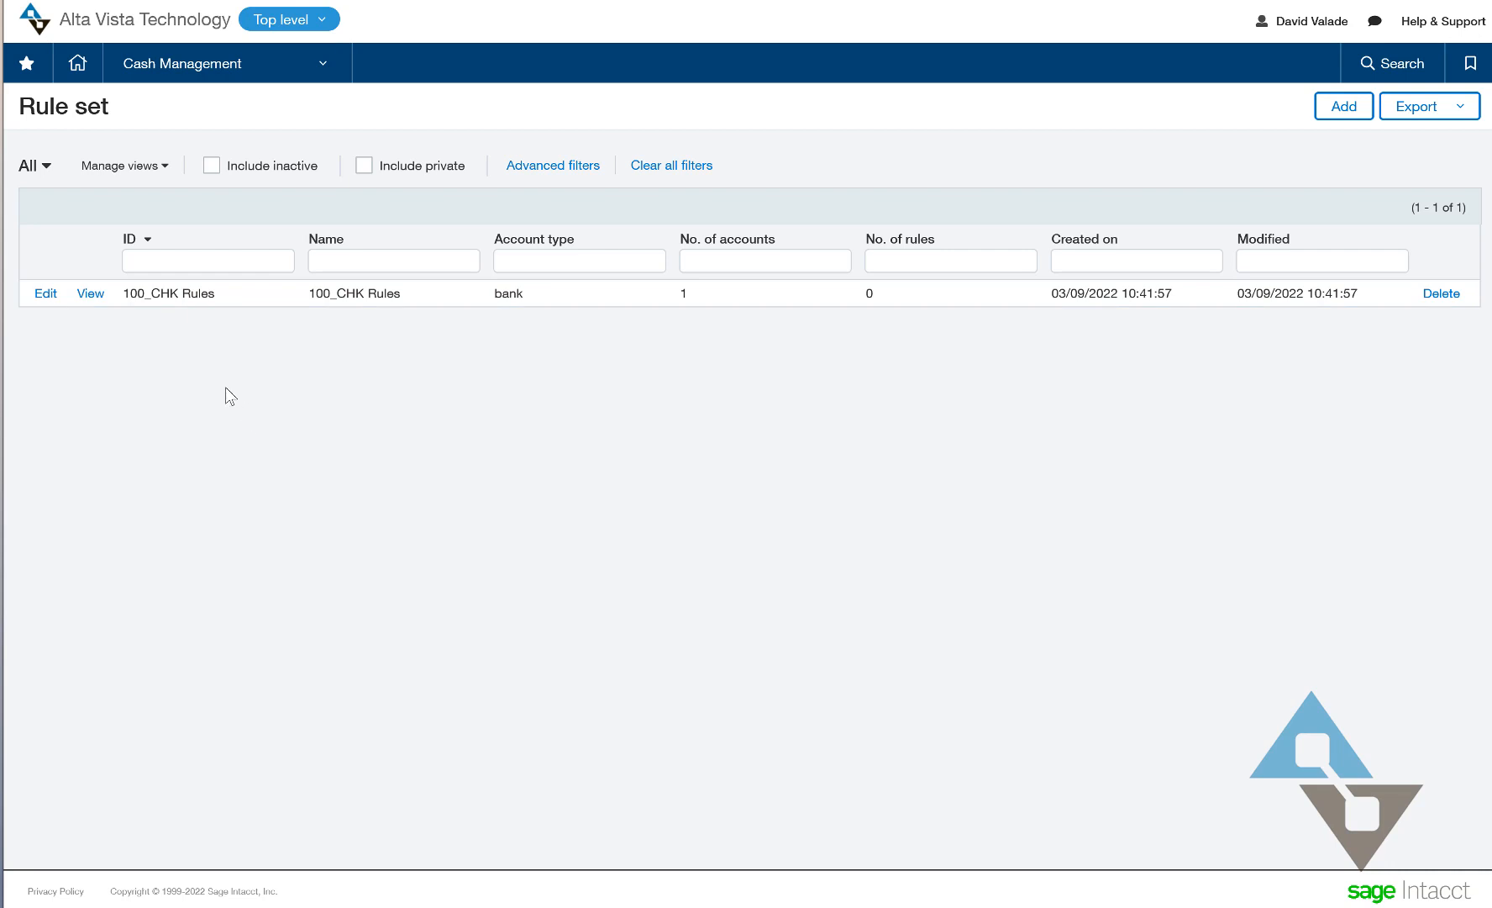
pyautogui.moveTo(229, 170)
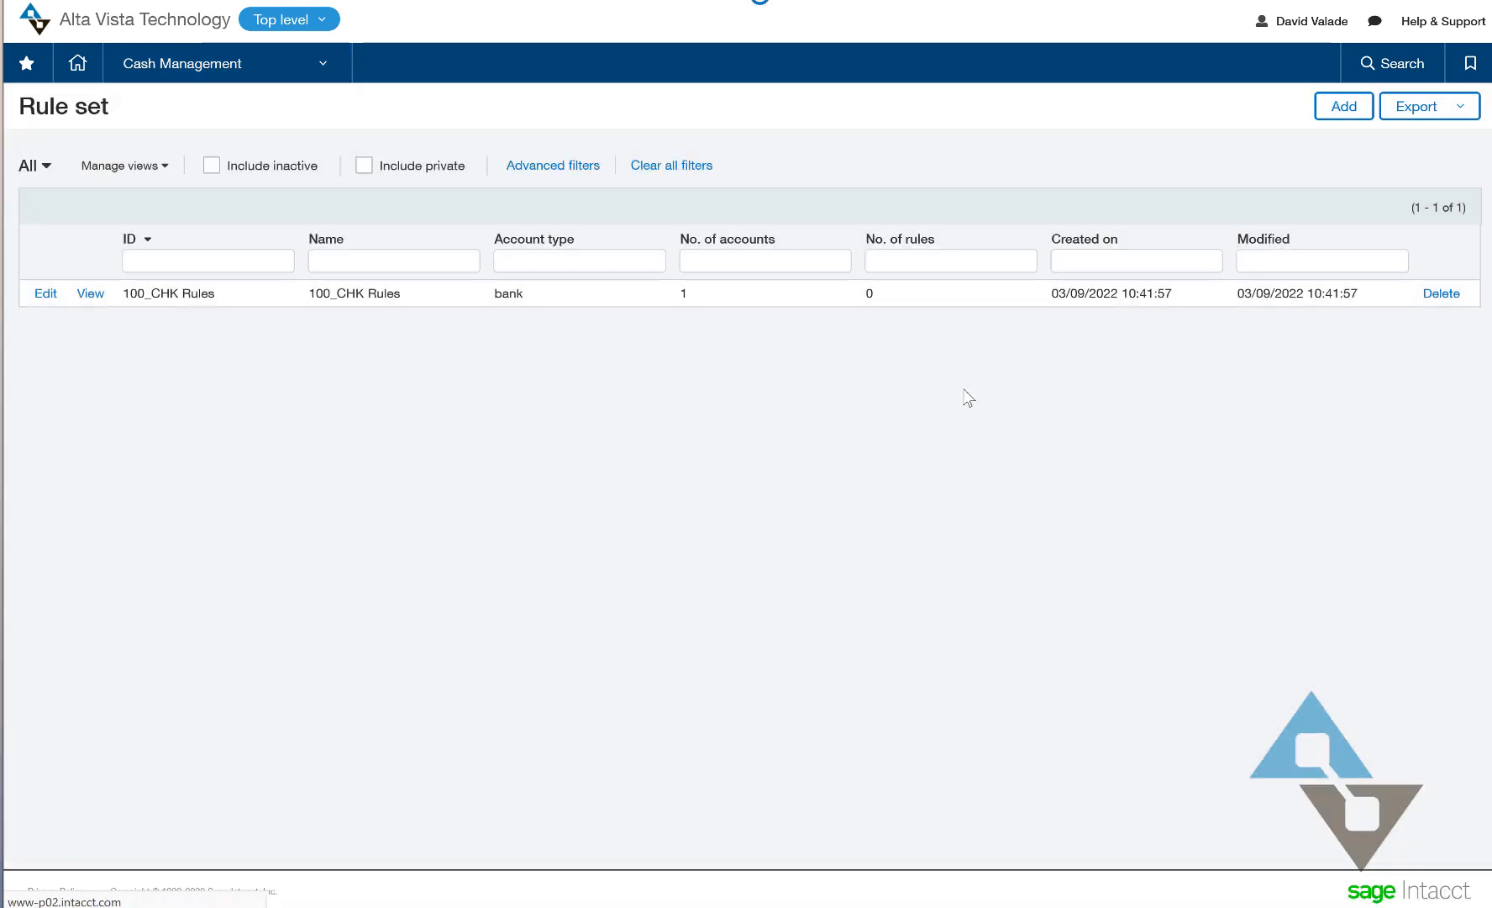
# - Start a new match rule with Exact Checks as its ID and name, status Active
pyautogui.click(1343, 106)
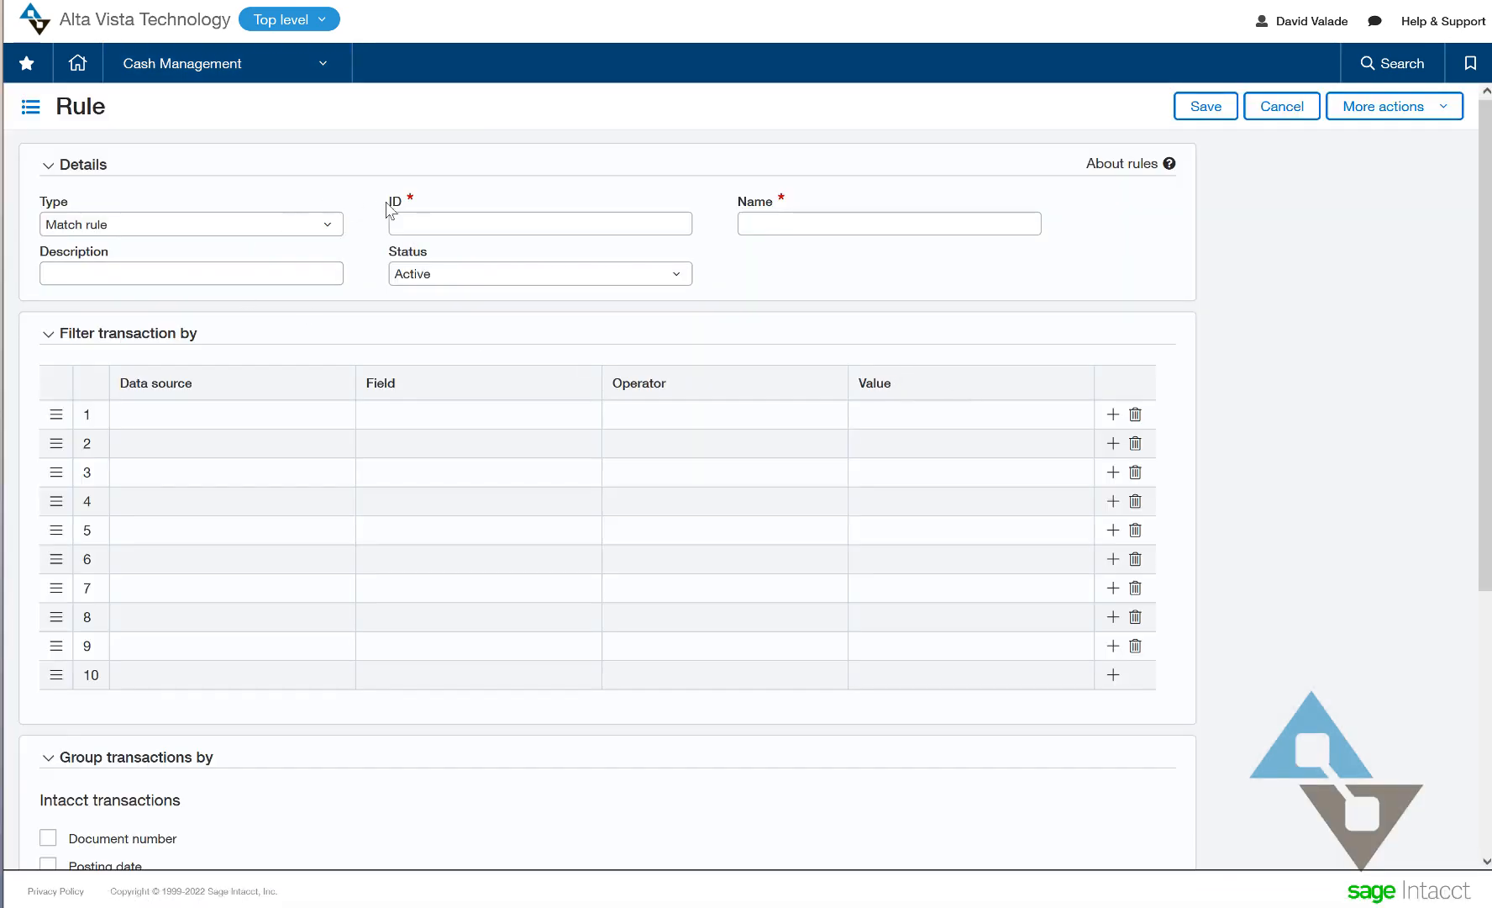
pyautogui.click(540, 224)
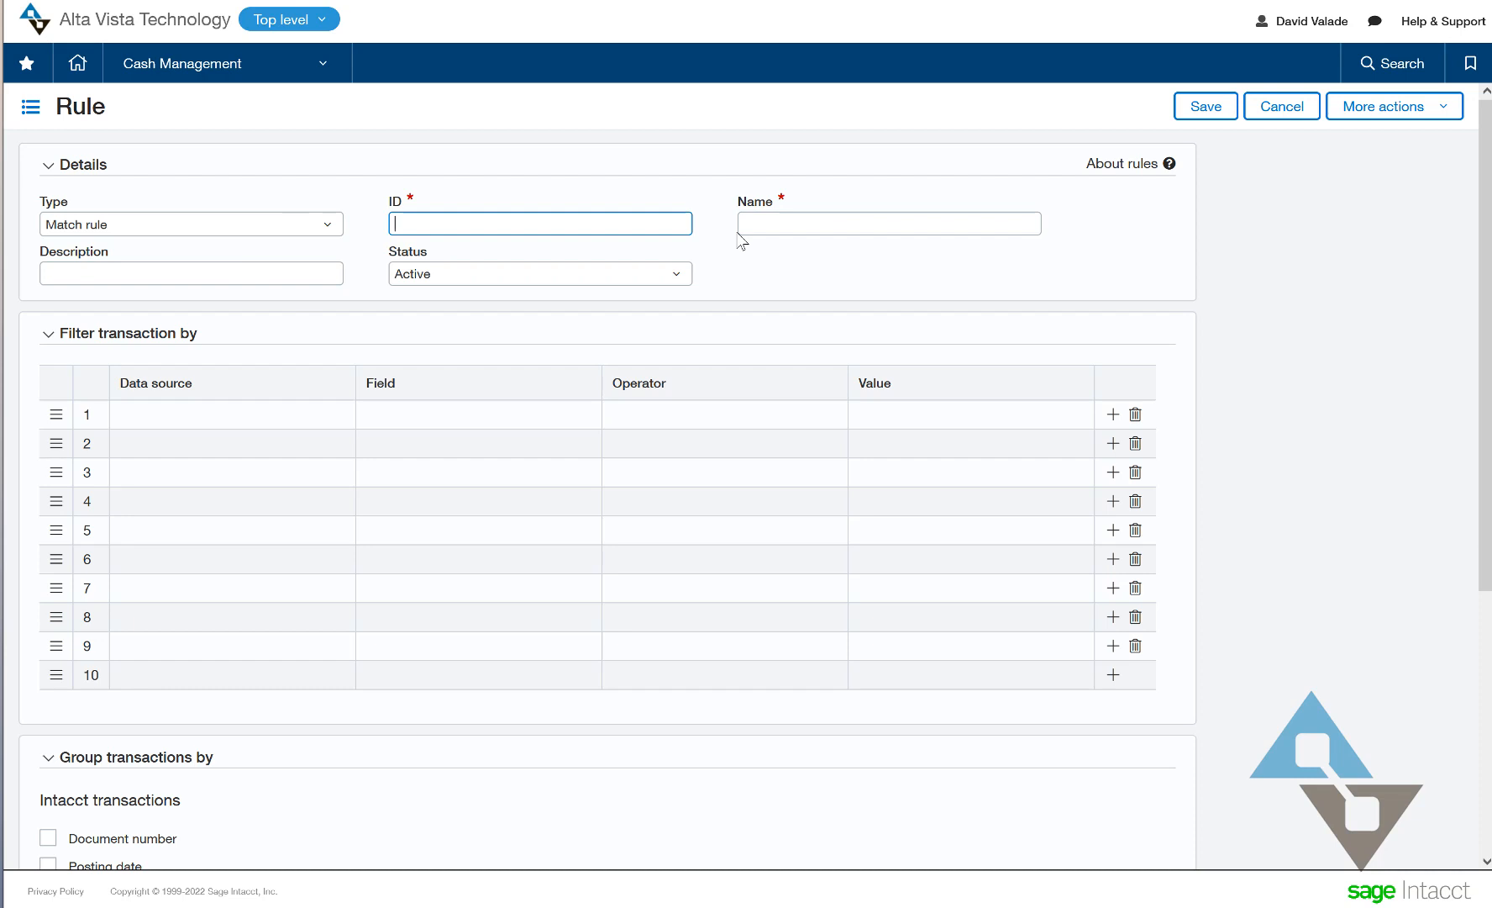
pyautogui.write('Exact Checks')
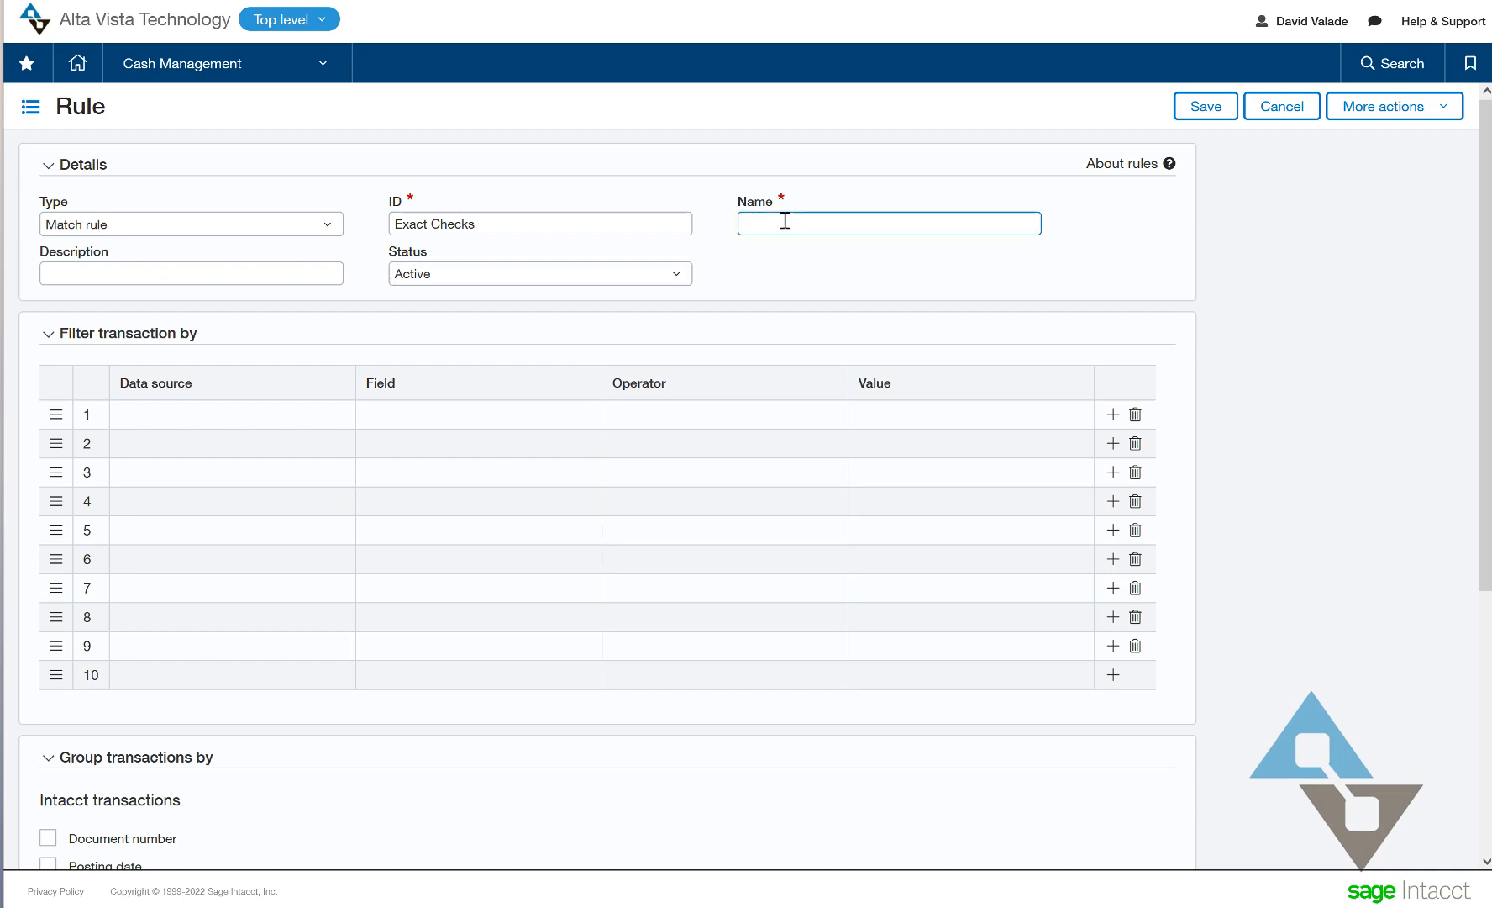
pyautogui.write('Exact')
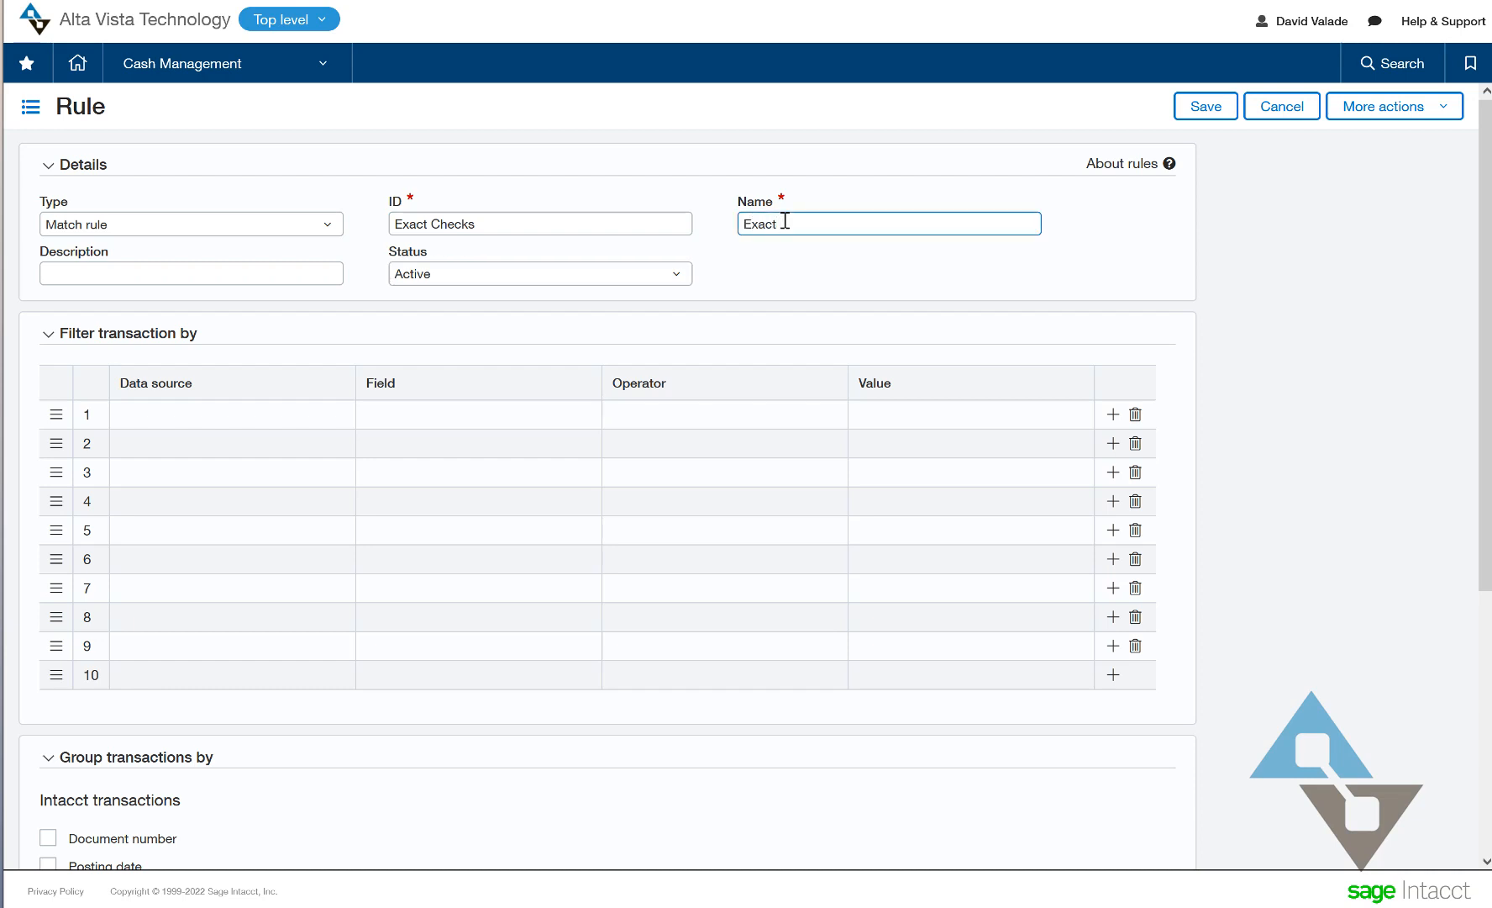
pyautogui.write('Checks')
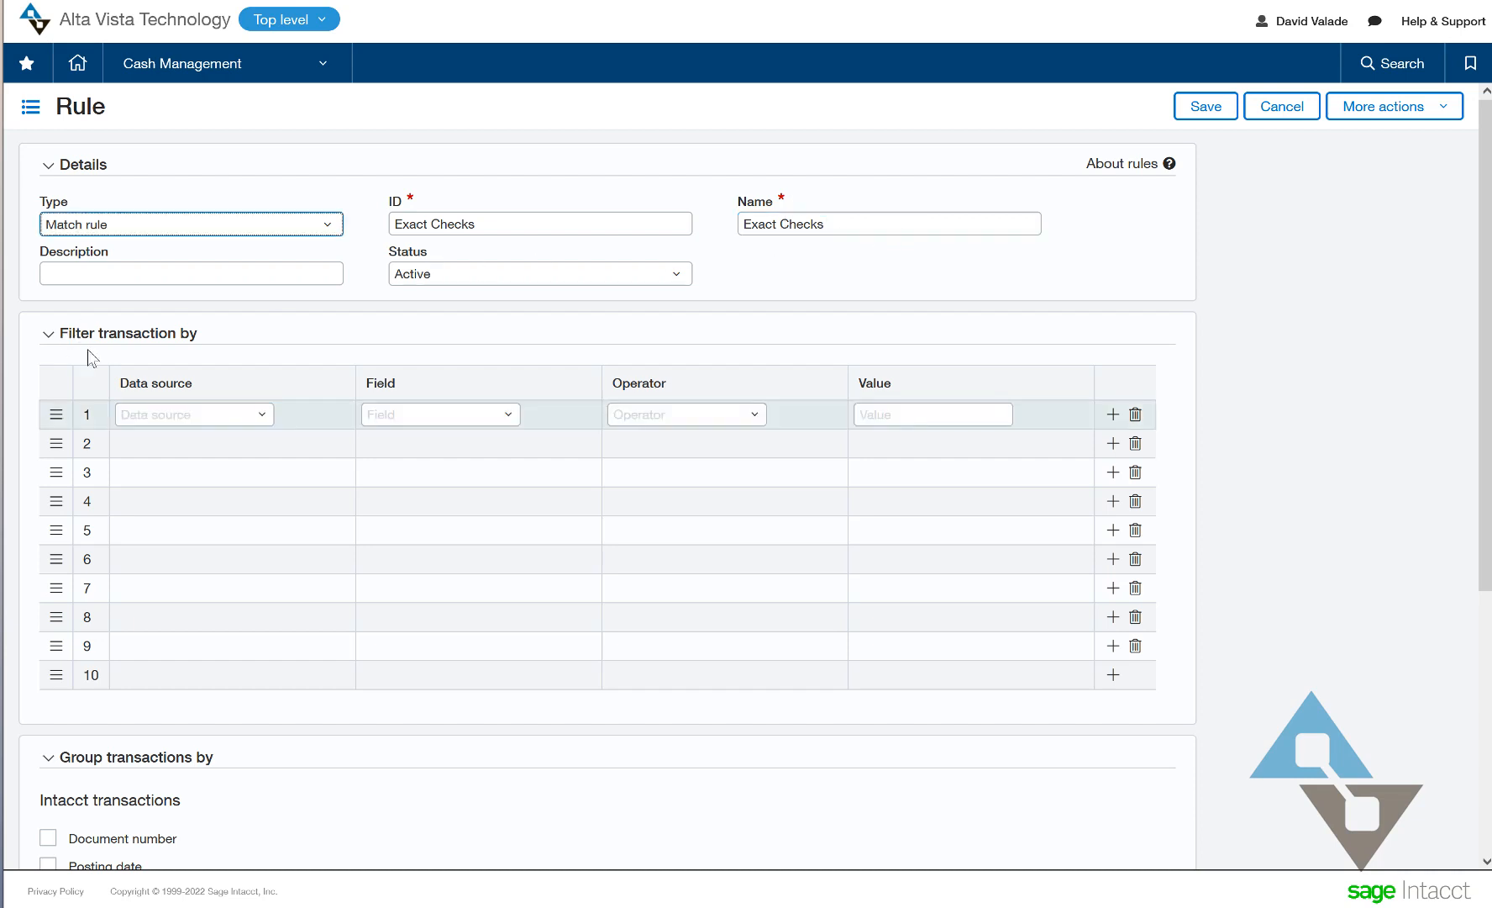
pyautogui.moveTo(86, 349)
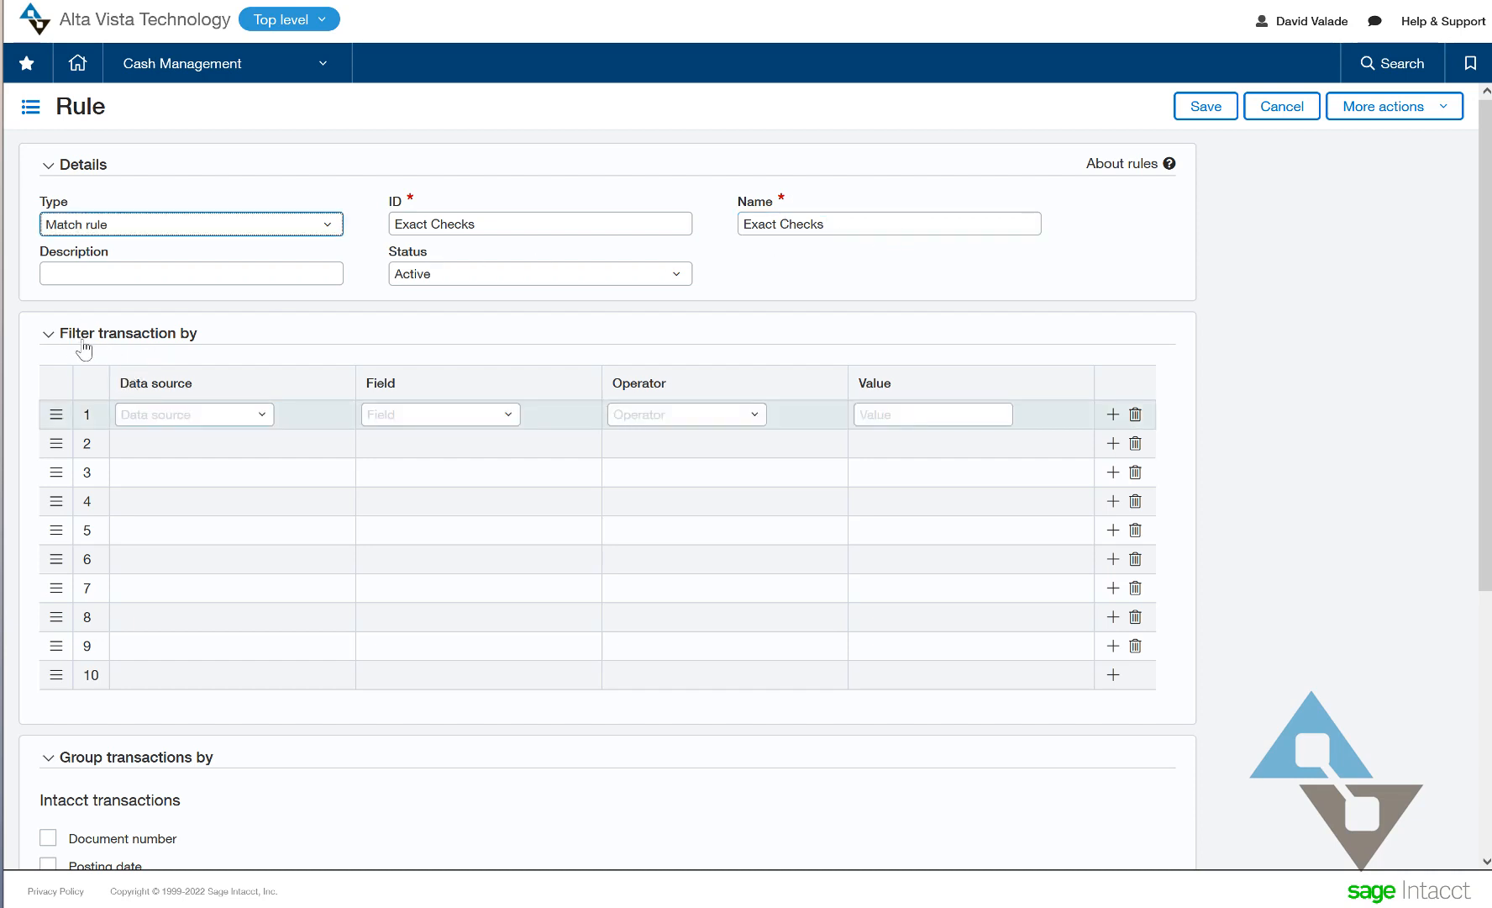
pyautogui.moveTo(161, 344)
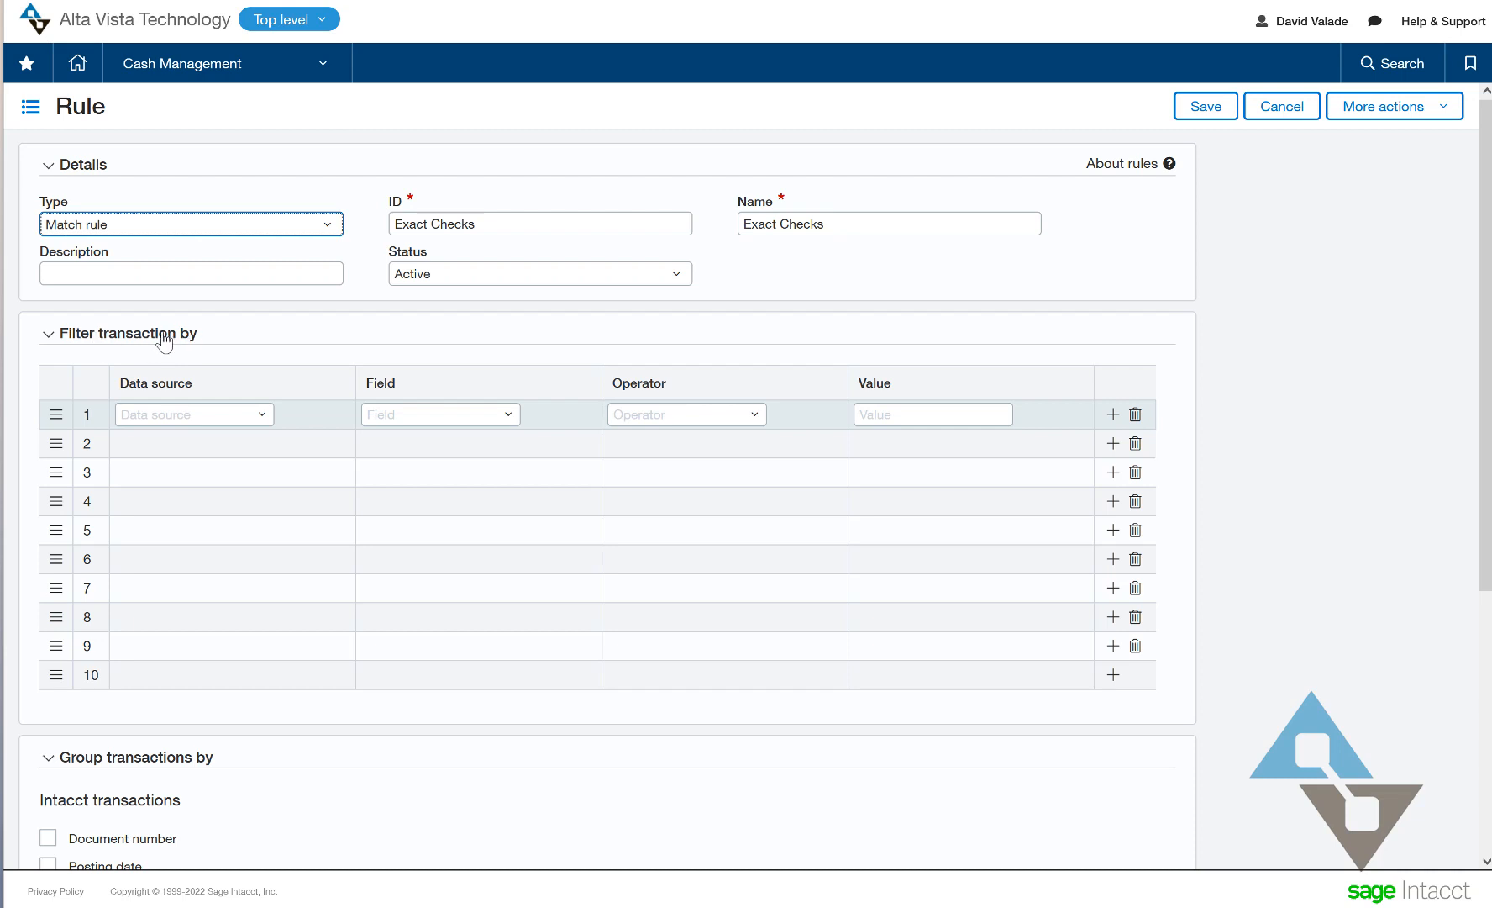
pyautogui.moveTo(219, 348)
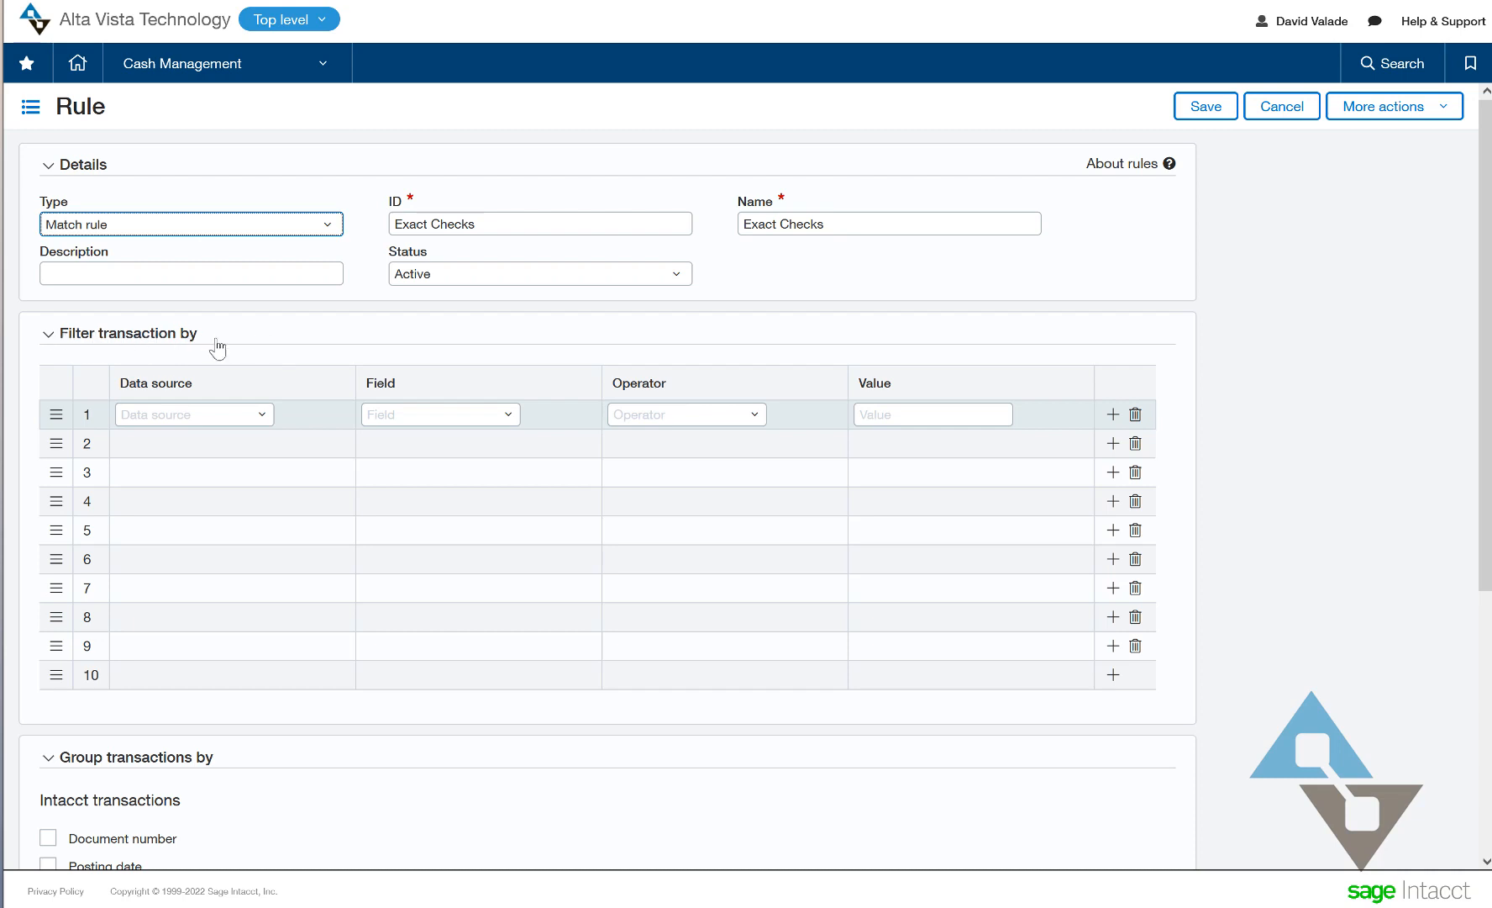
# - Collapse the filter and group Intacct and bank transactions by document number and posting date
pyautogui.click(47, 335)
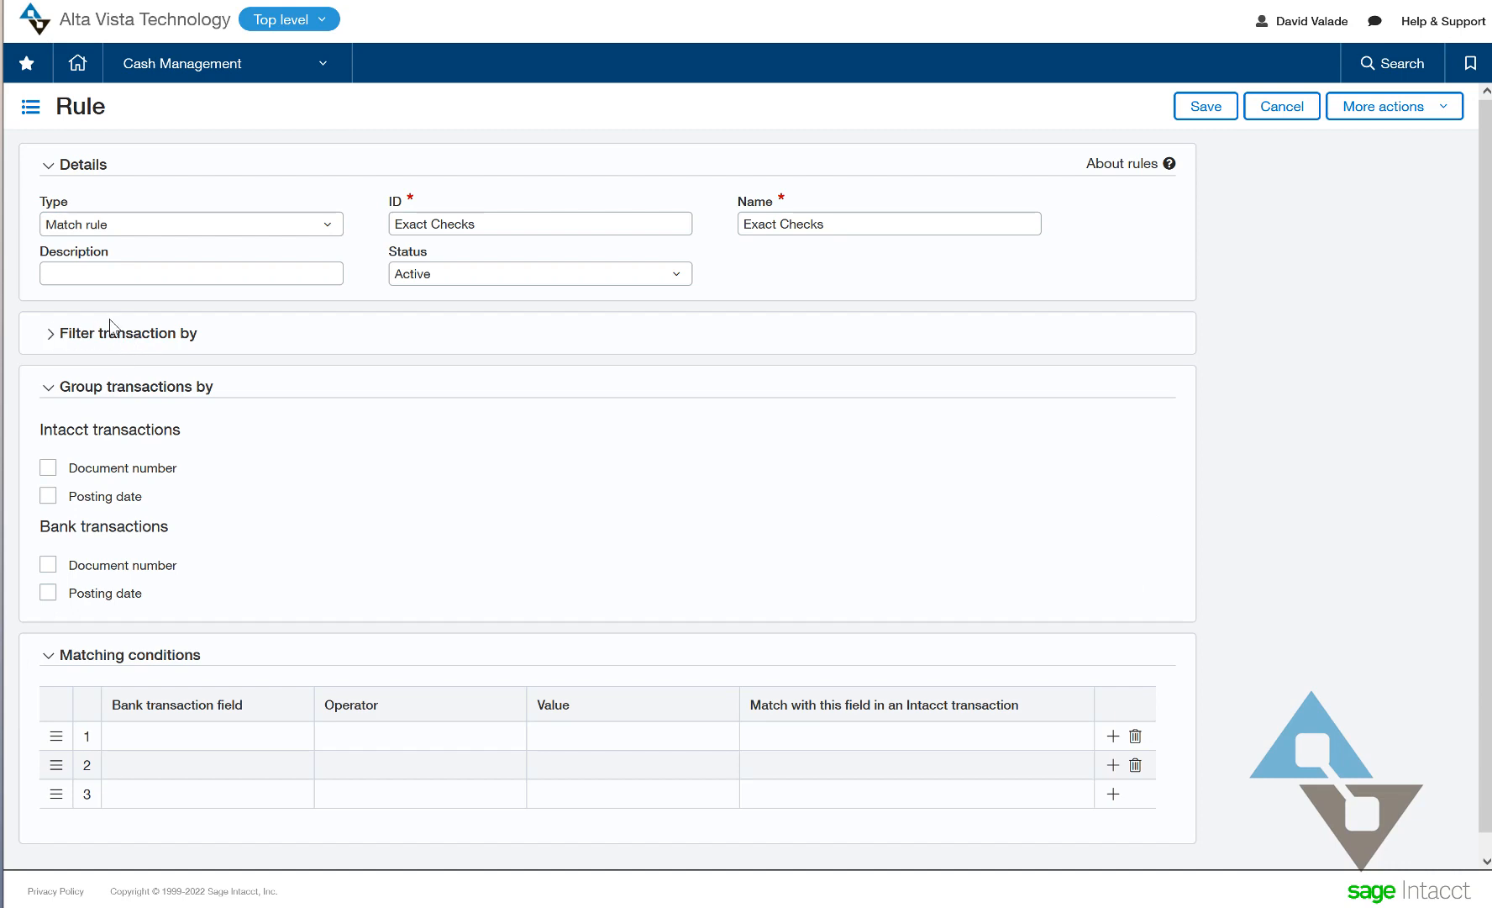
pyautogui.moveTo(87, 420)
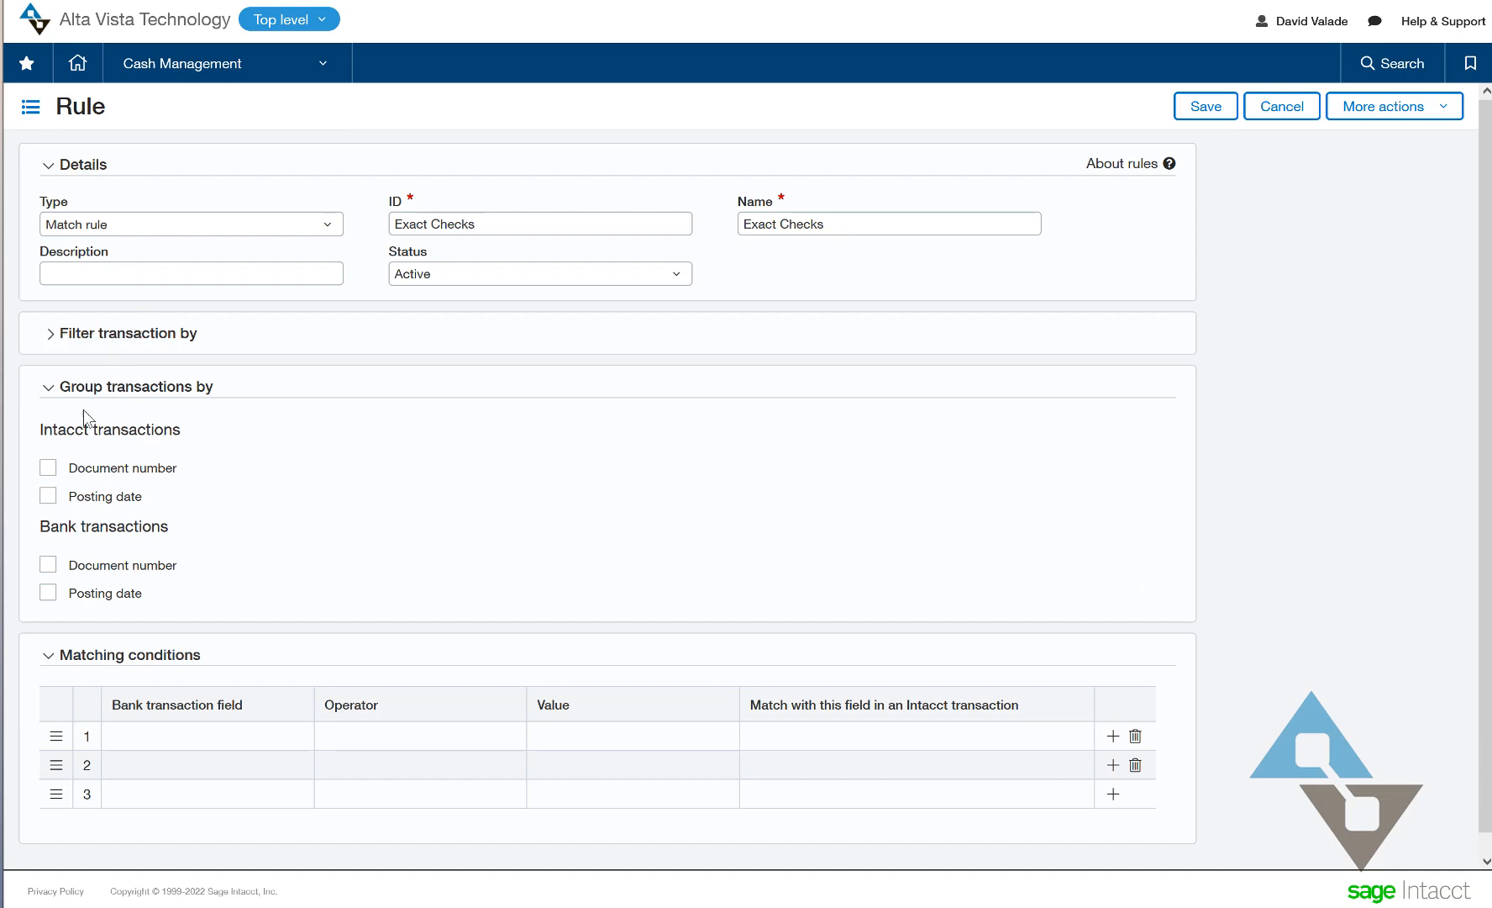
pyautogui.moveTo(118, 421)
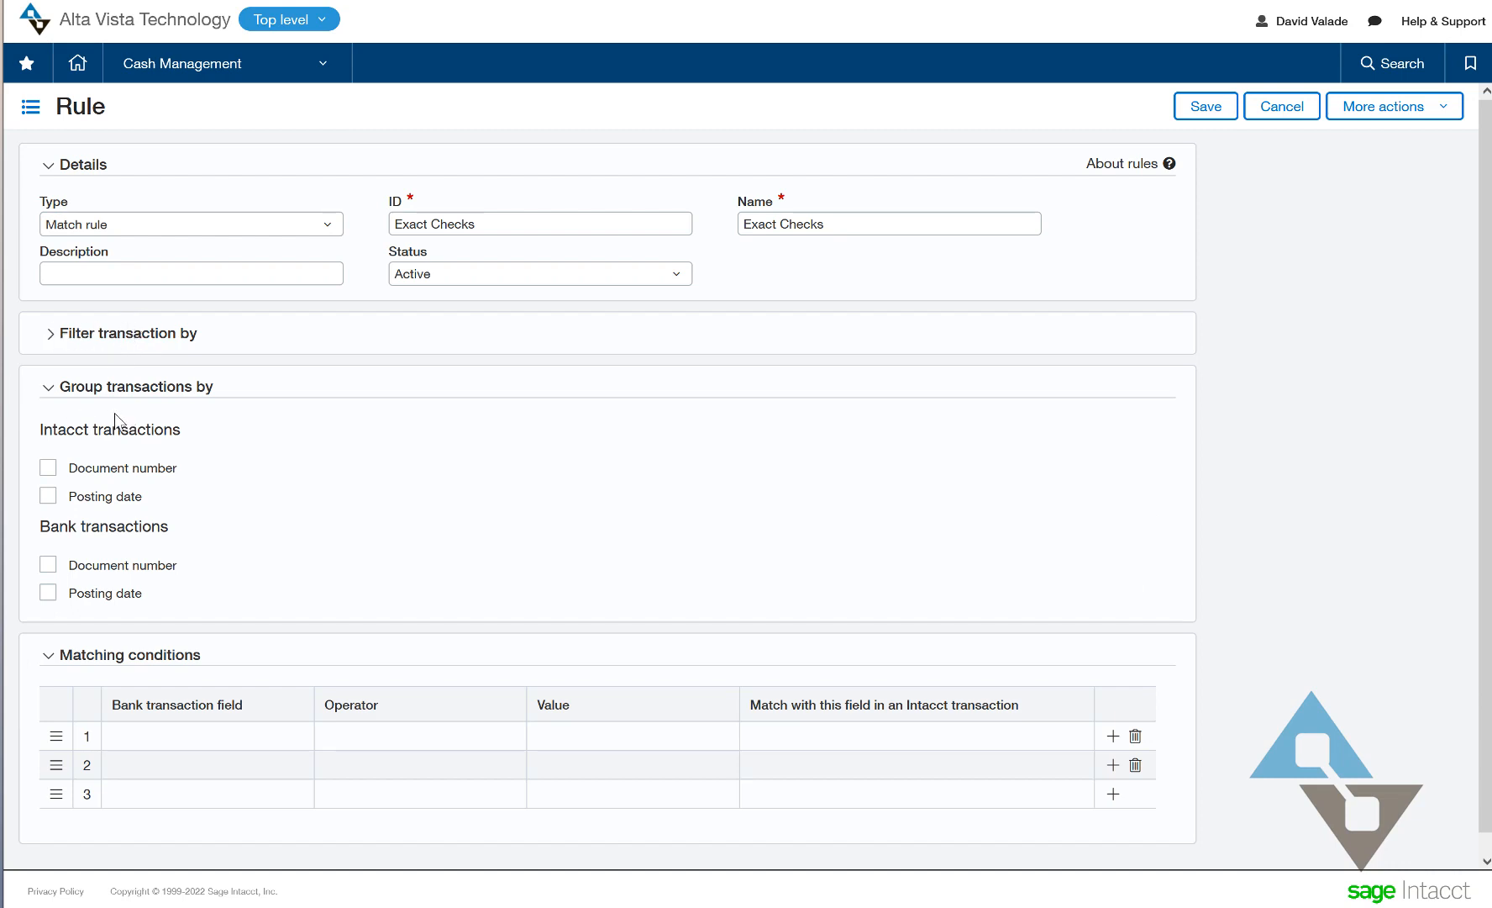
pyautogui.moveTo(166, 295)
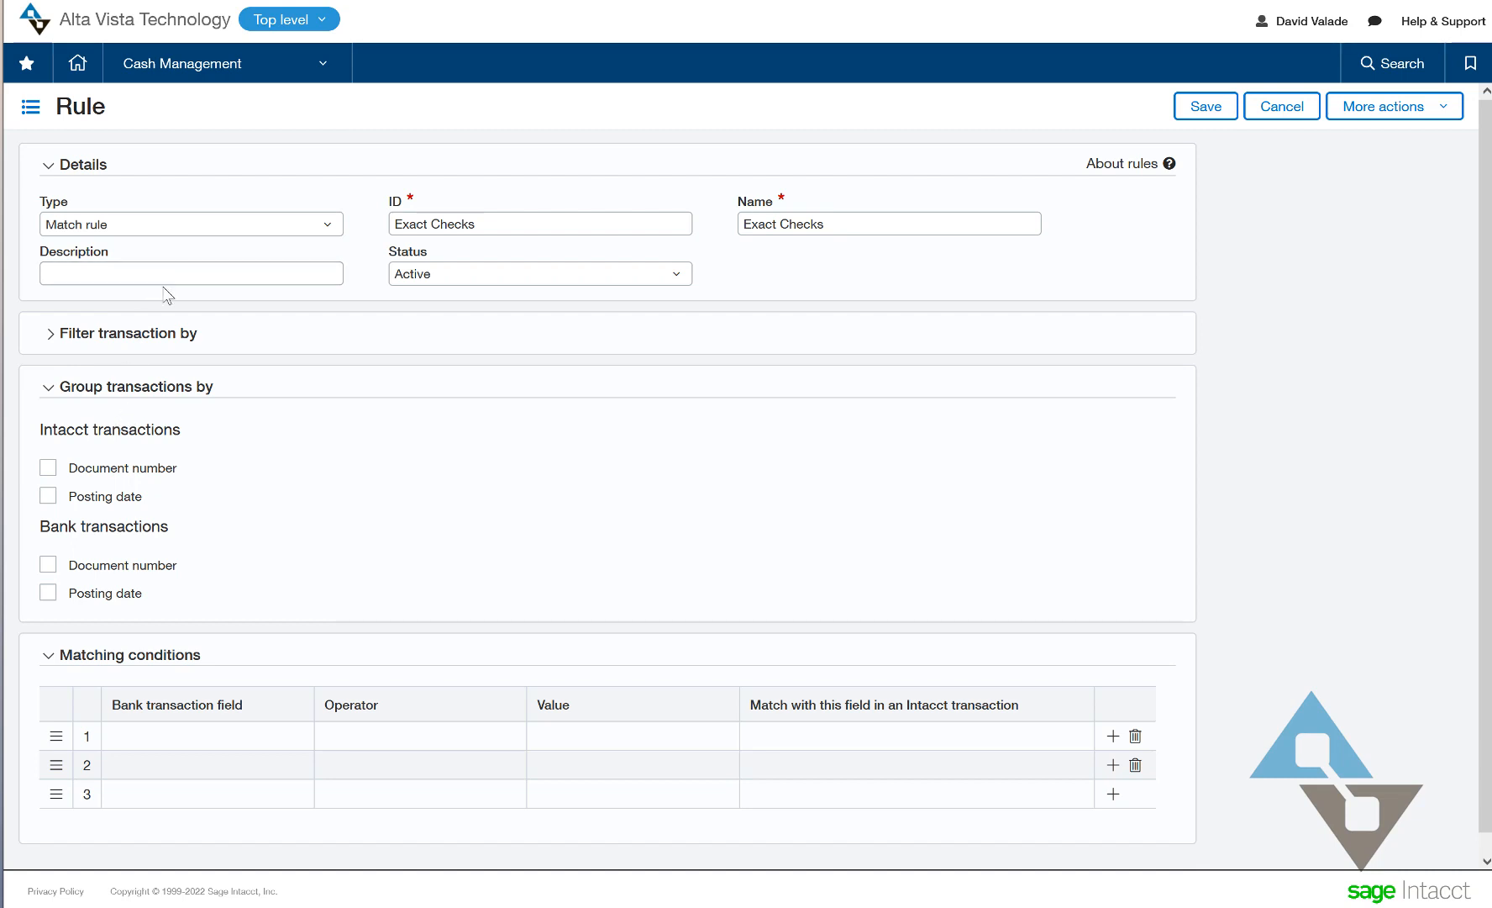
pyautogui.moveTo(143, 393)
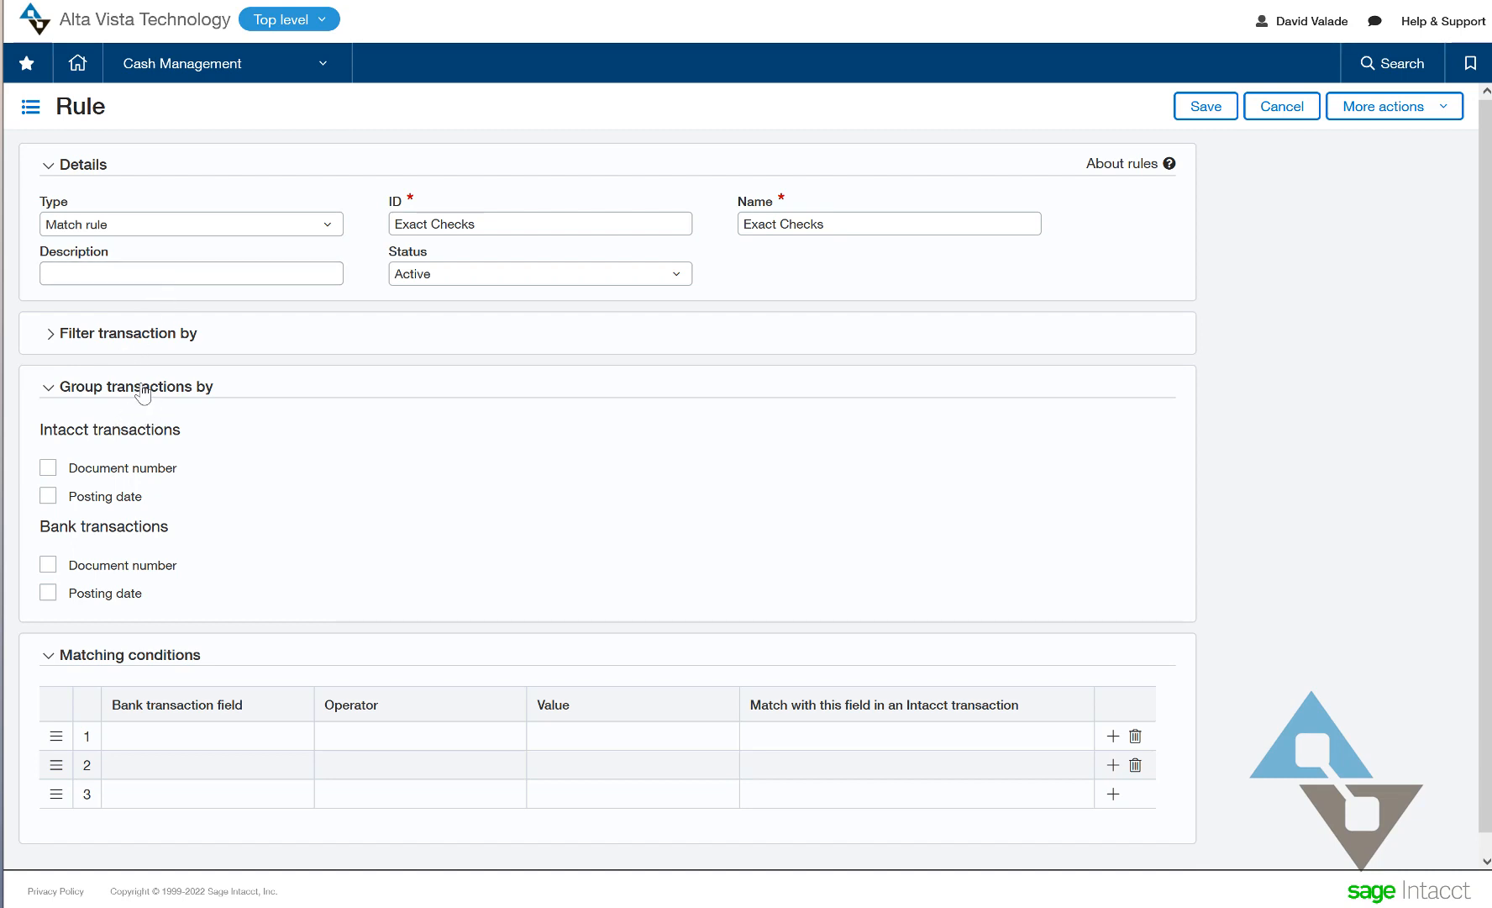
pyautogui.moveTo(125, 533)
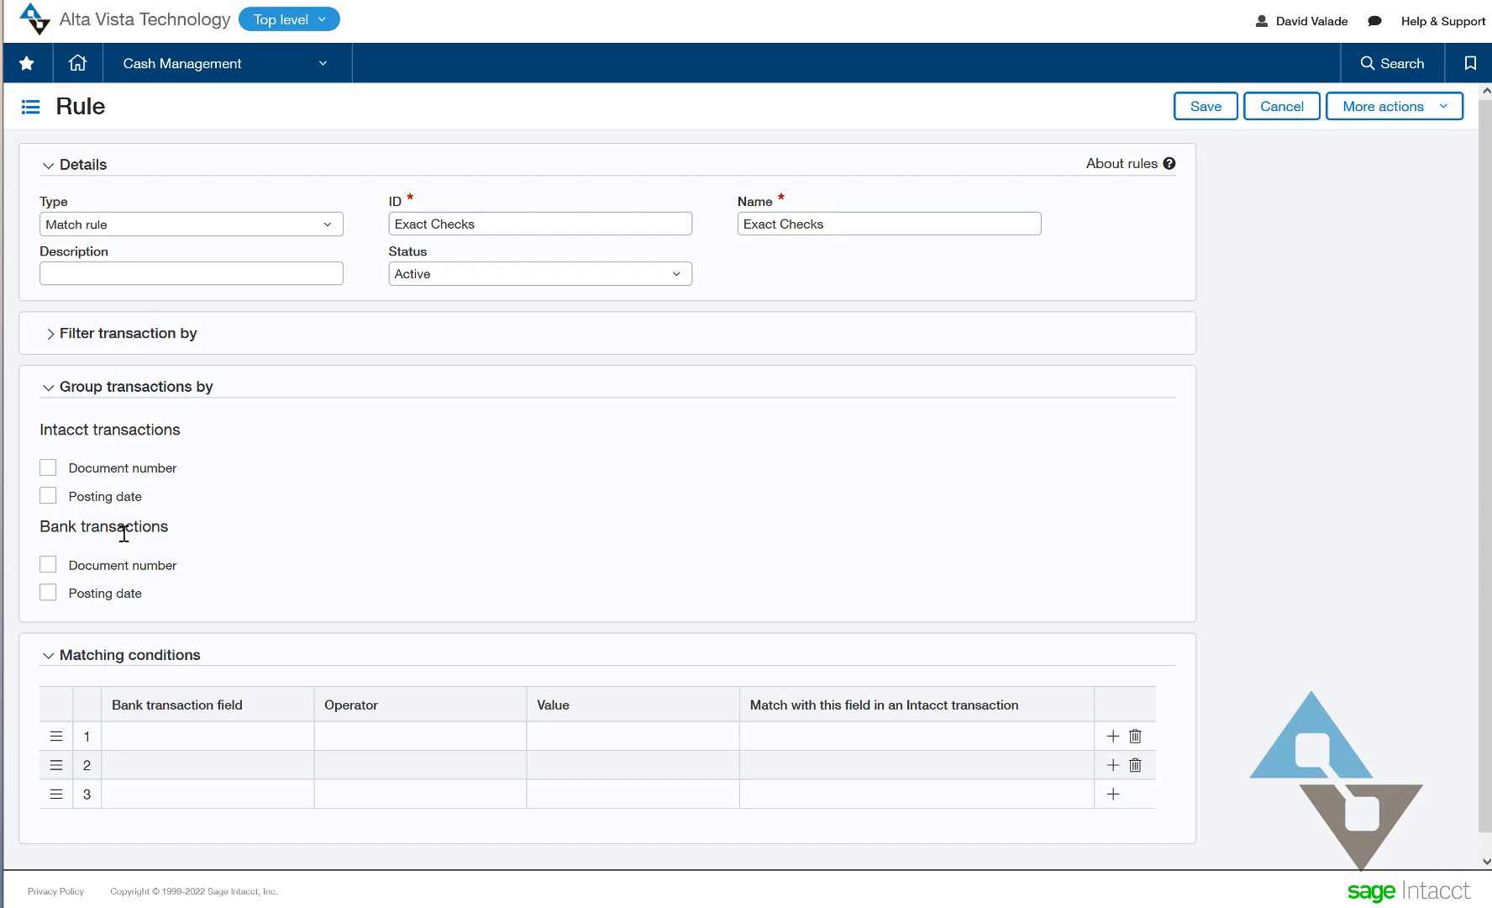
pyautogui.click(47, 467)
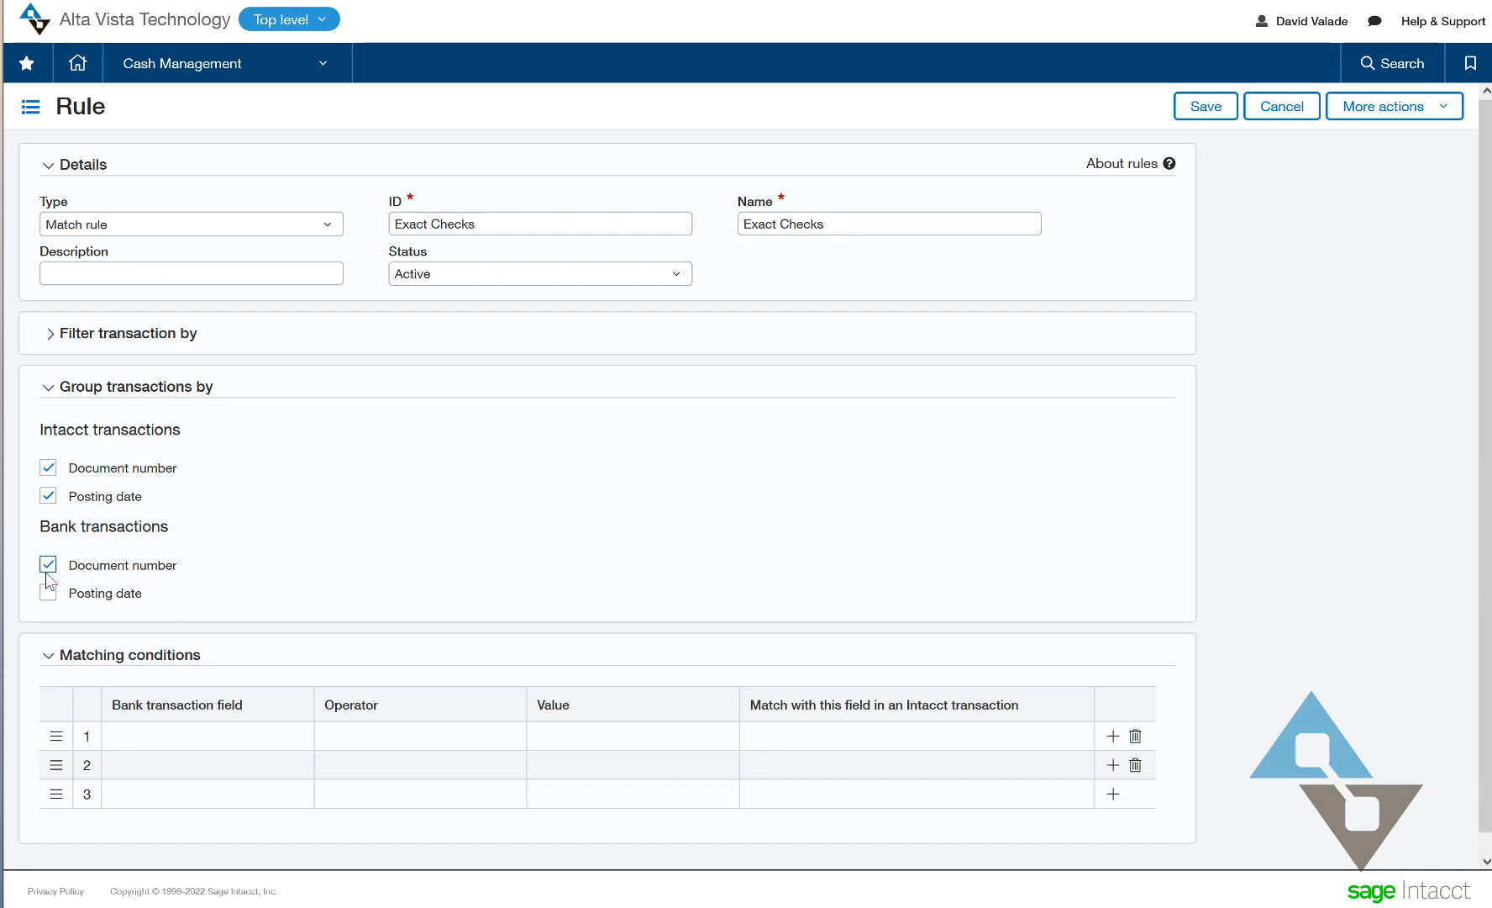
pyautogui.click(47, 592)
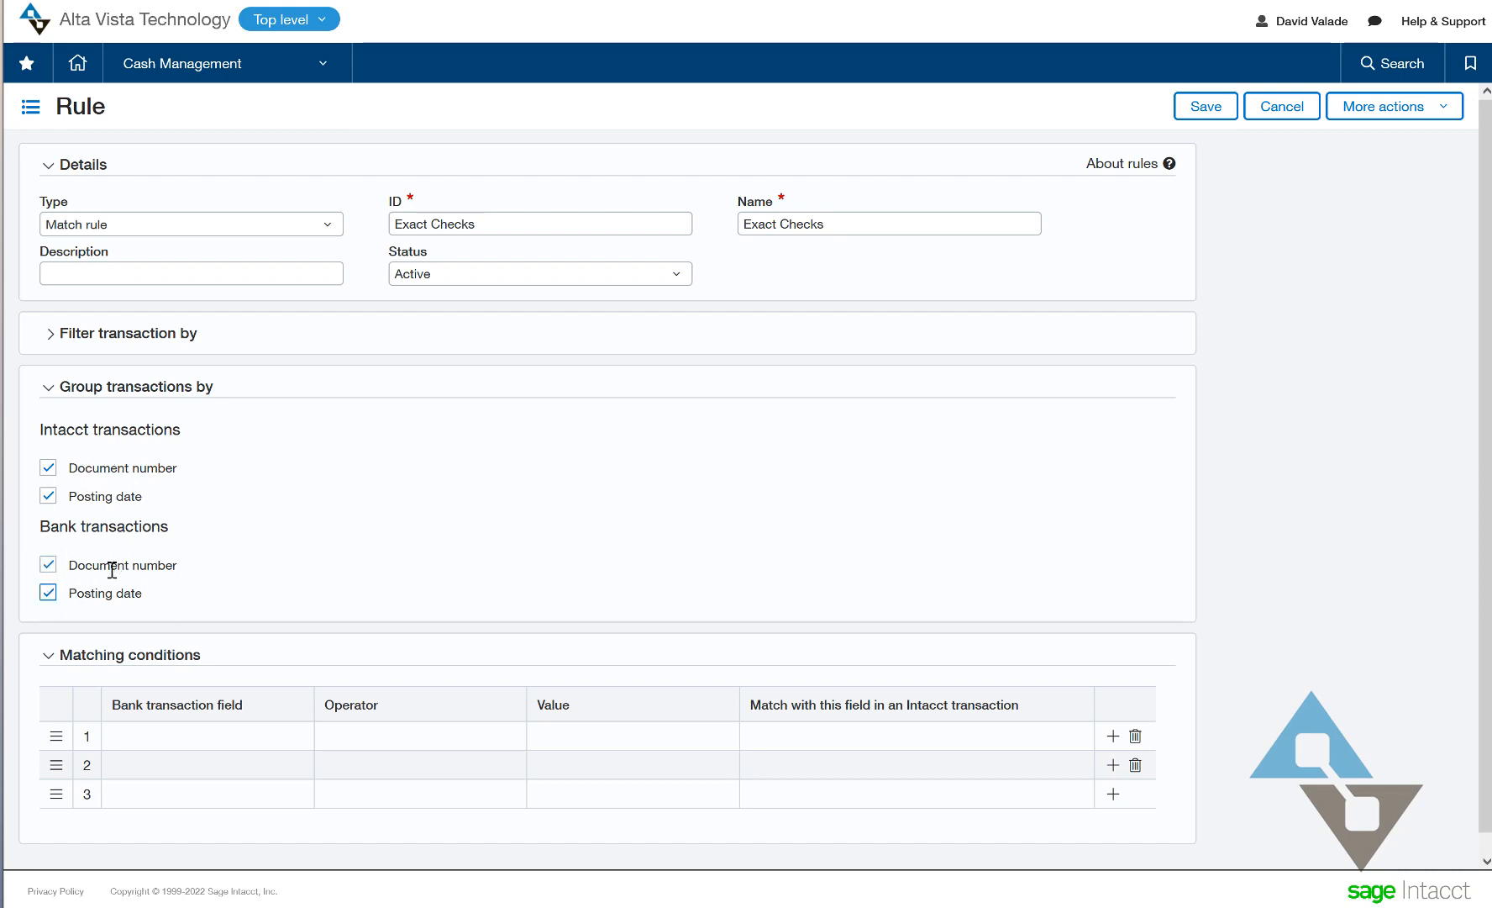
# - Set condition 1 to bank Amount equals Intacct Amount, then begin a second row
pyautogui.click(185, 736)
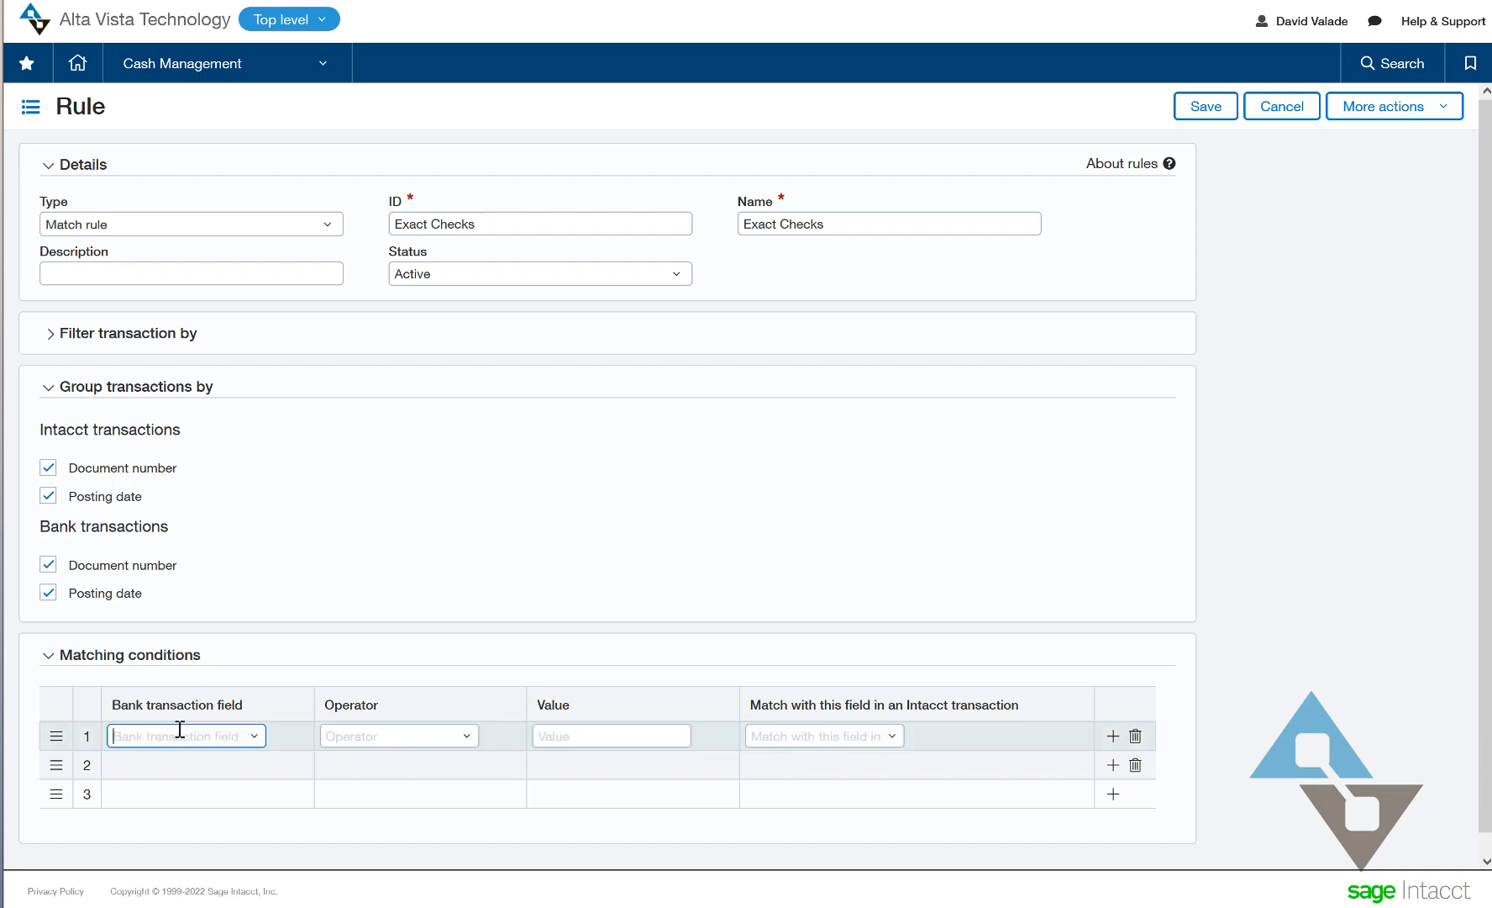
pyautogui.moveTo(262, 739)
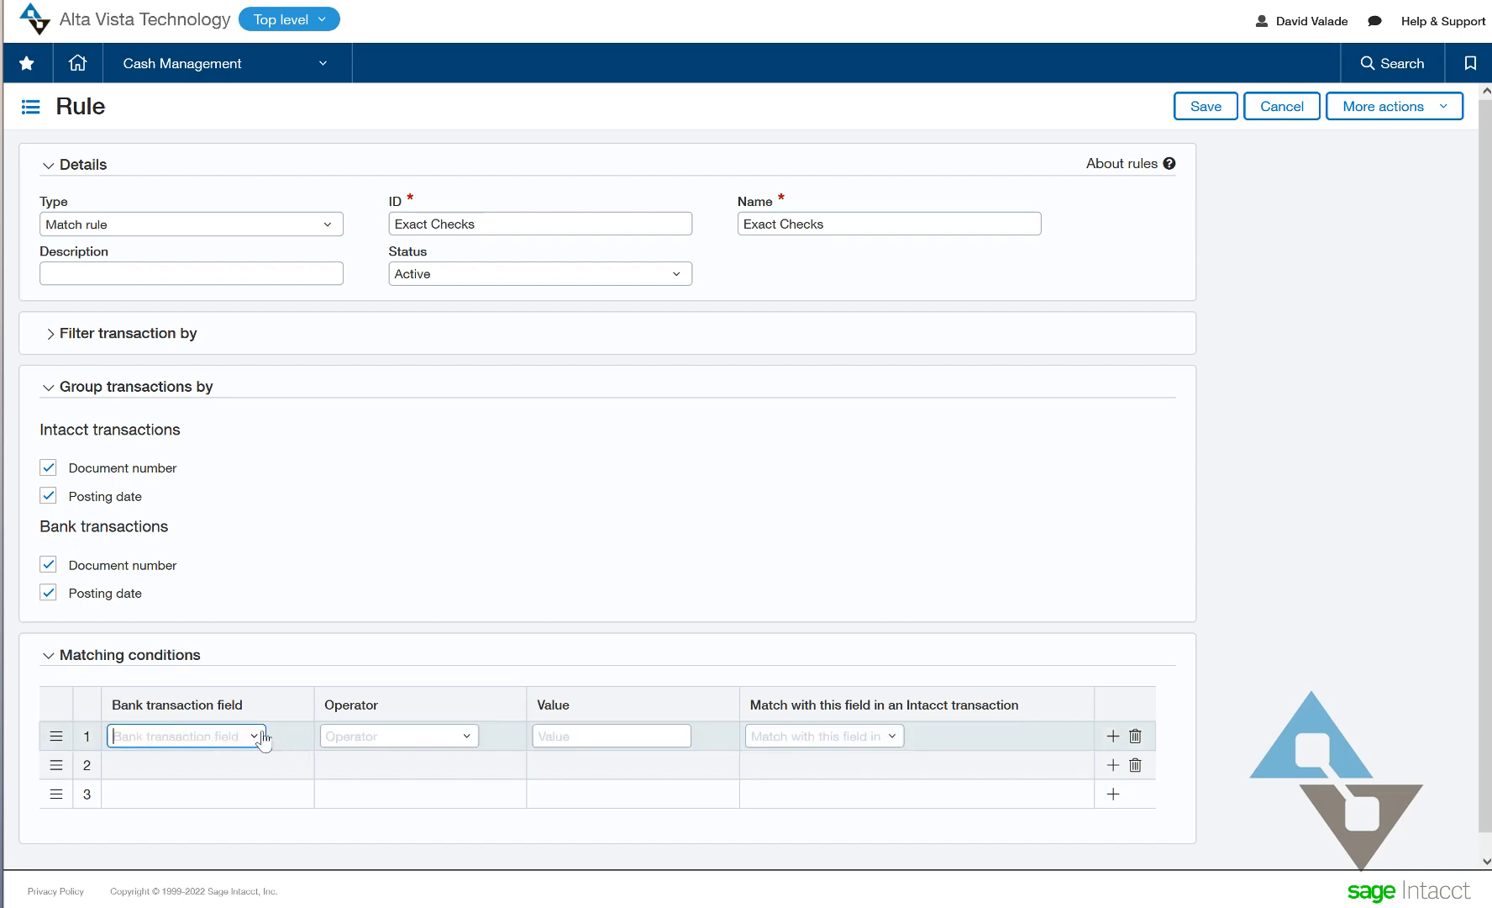
pyautogui.click(186, 734)
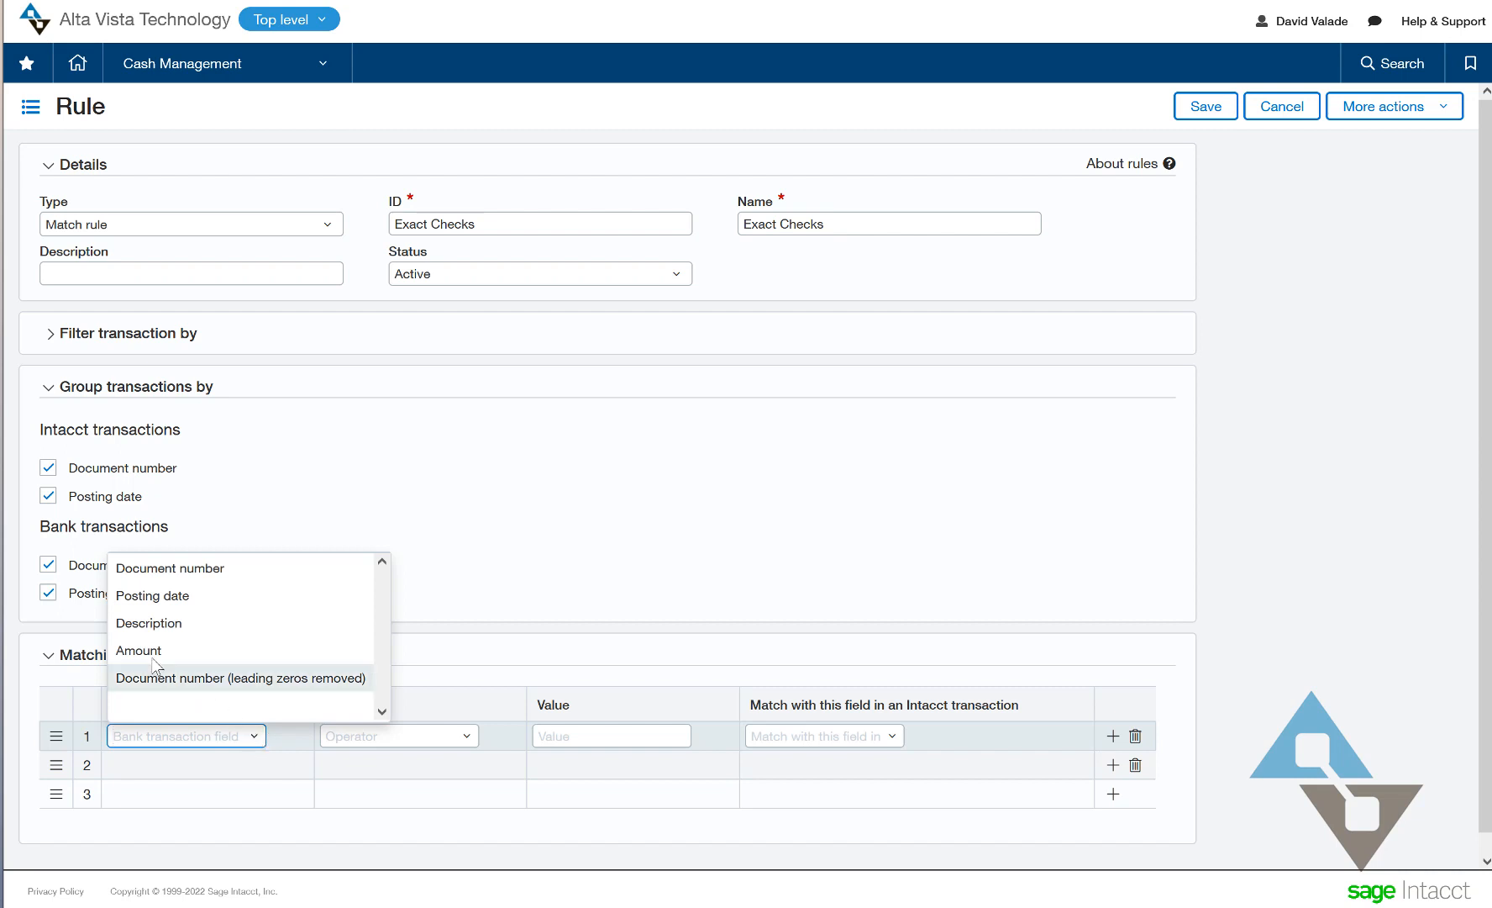
pyautogui.click(138, 651)
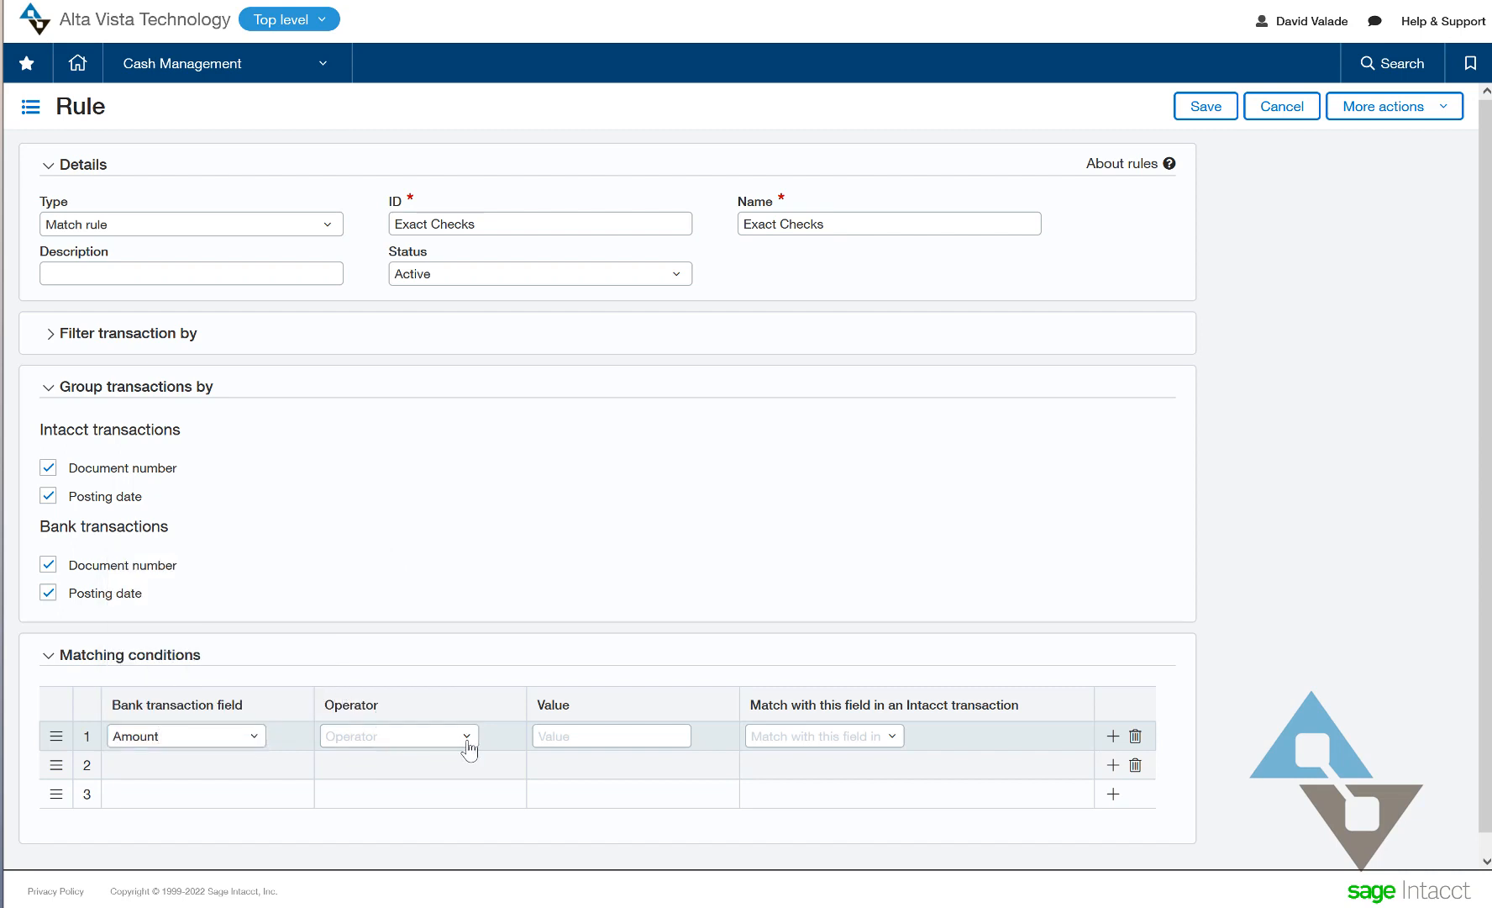
pyautogui.click(396, 737)
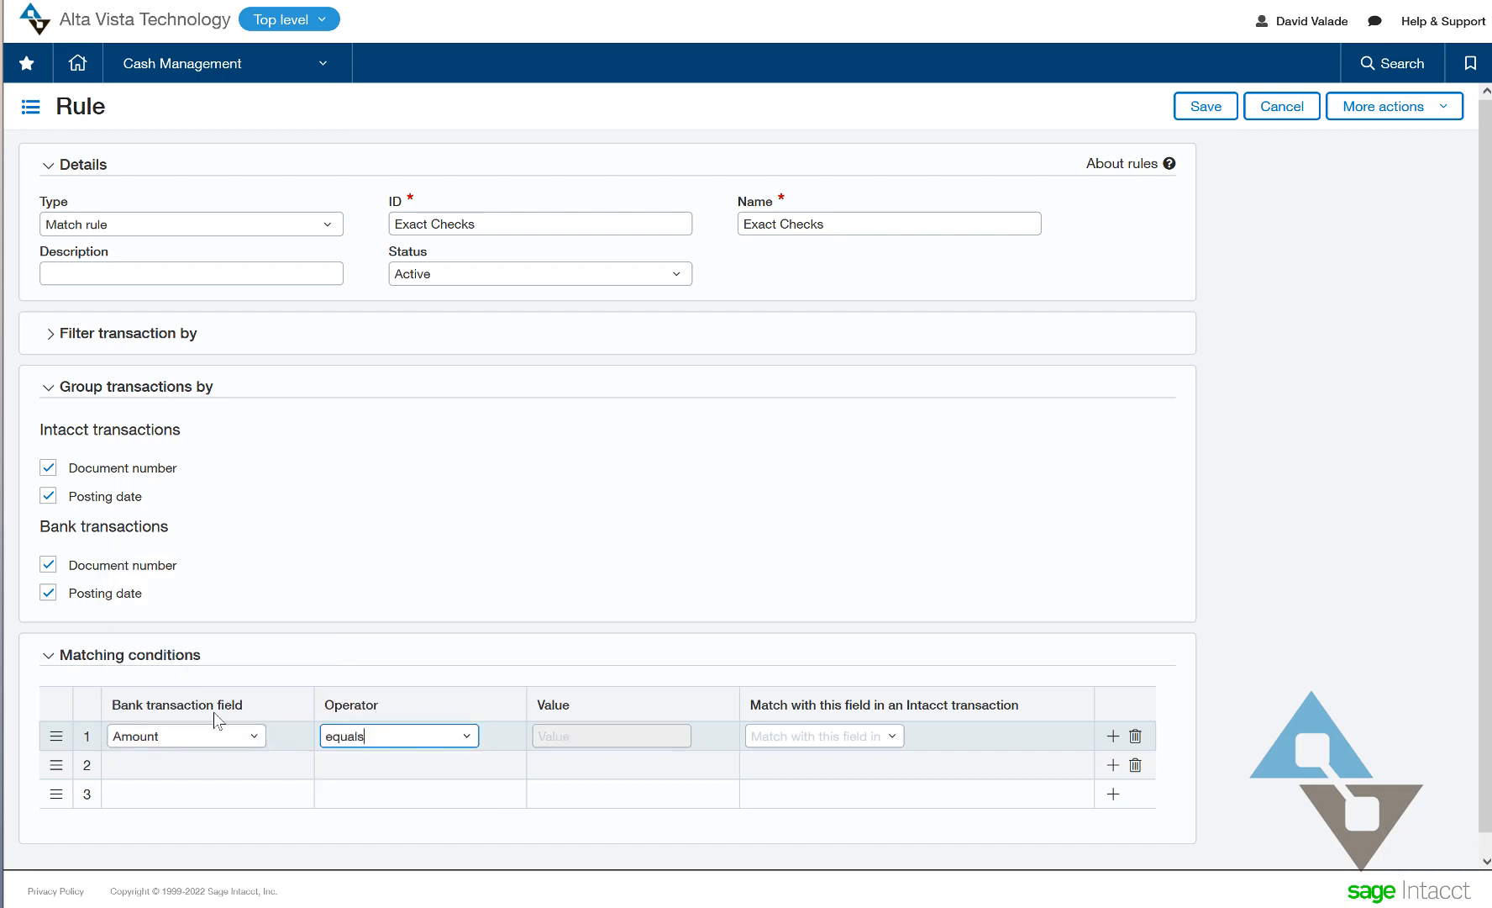
pyautogui.click(823, 736)
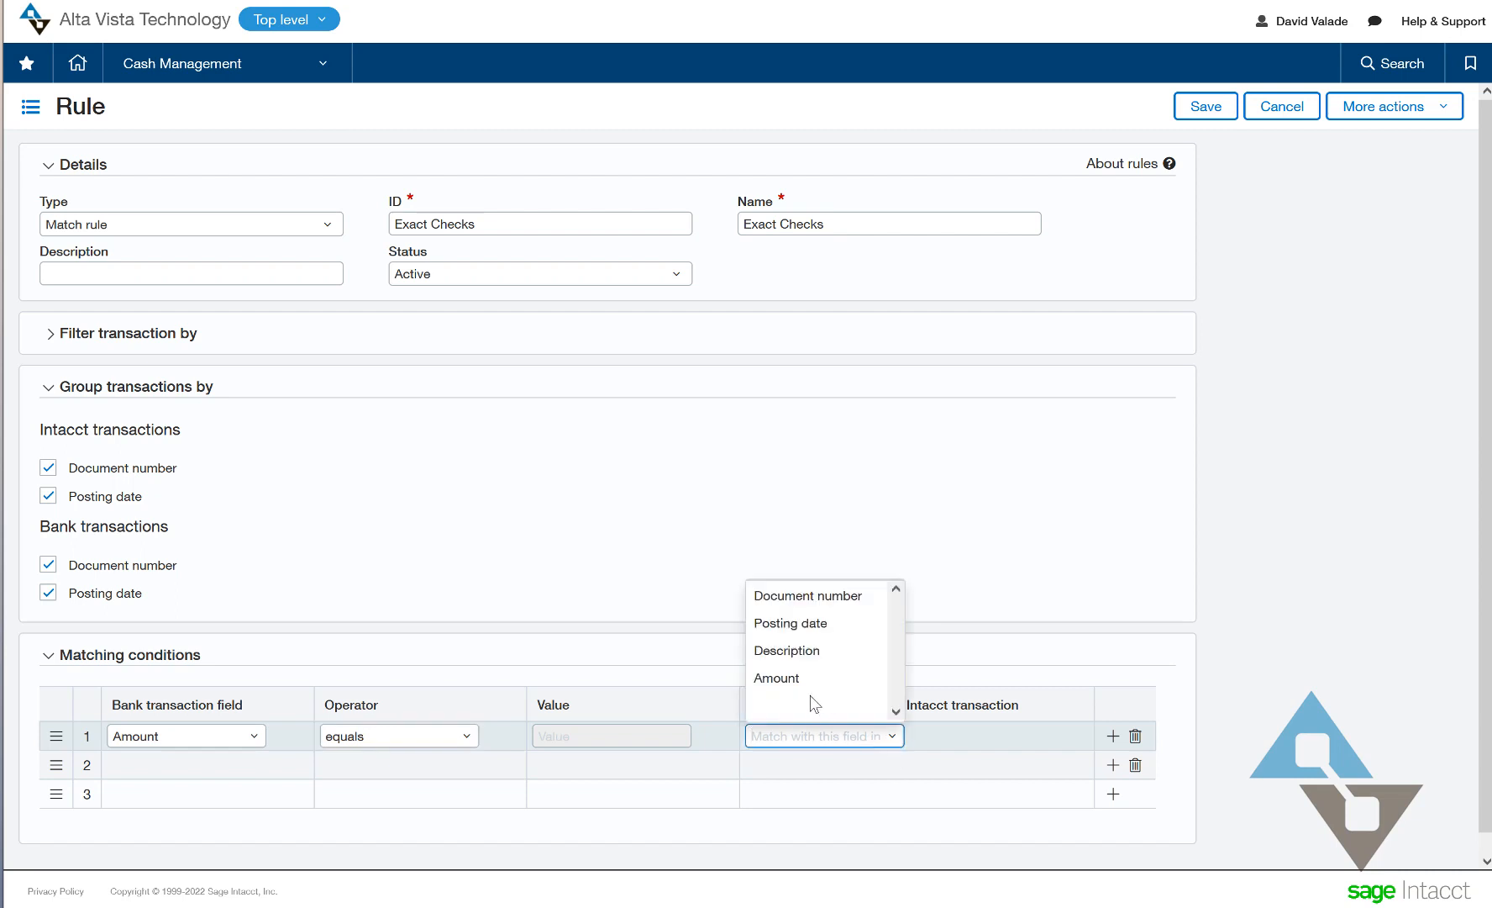
pyautogui.click(777, 677)
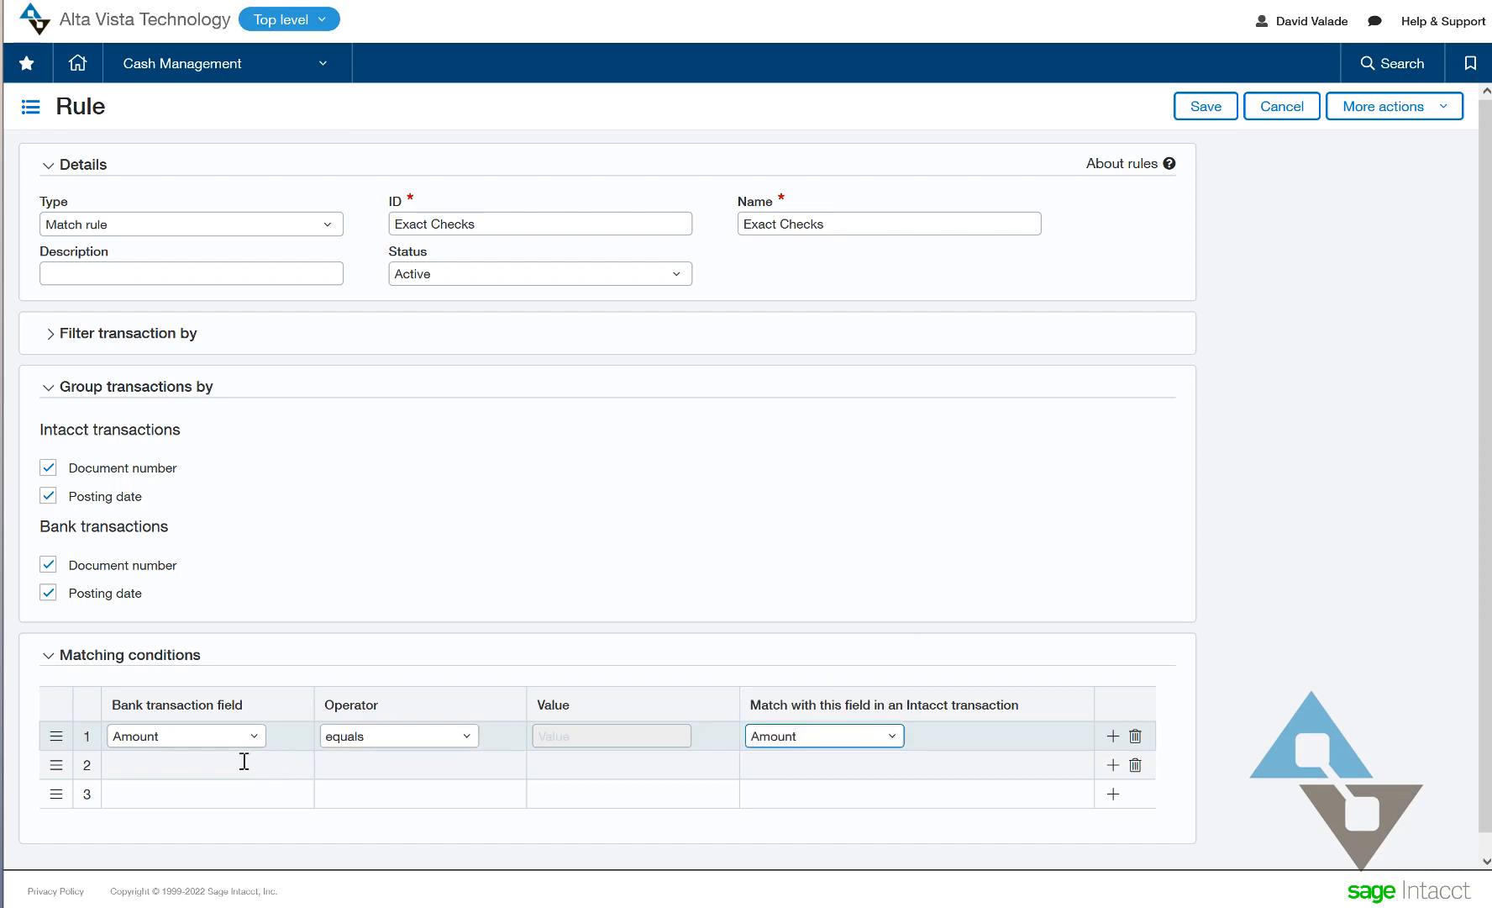
pyautogui.click(185, 765)
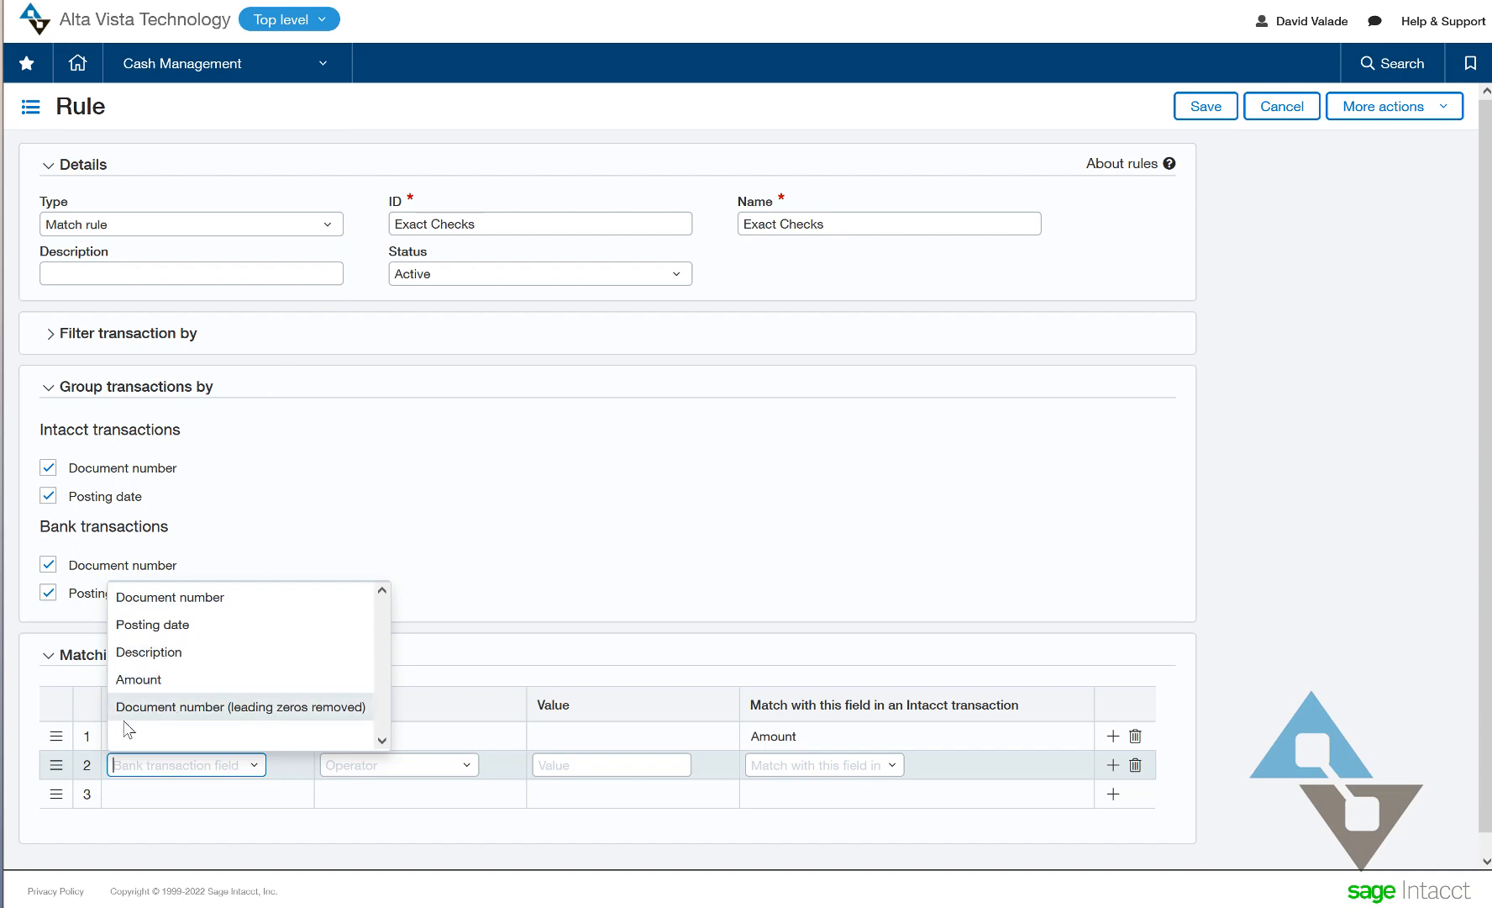
# - Set condition 2 to bank Document number (leading zeros removed) equals Intacct Document number
pyautogui.click(239, 708)
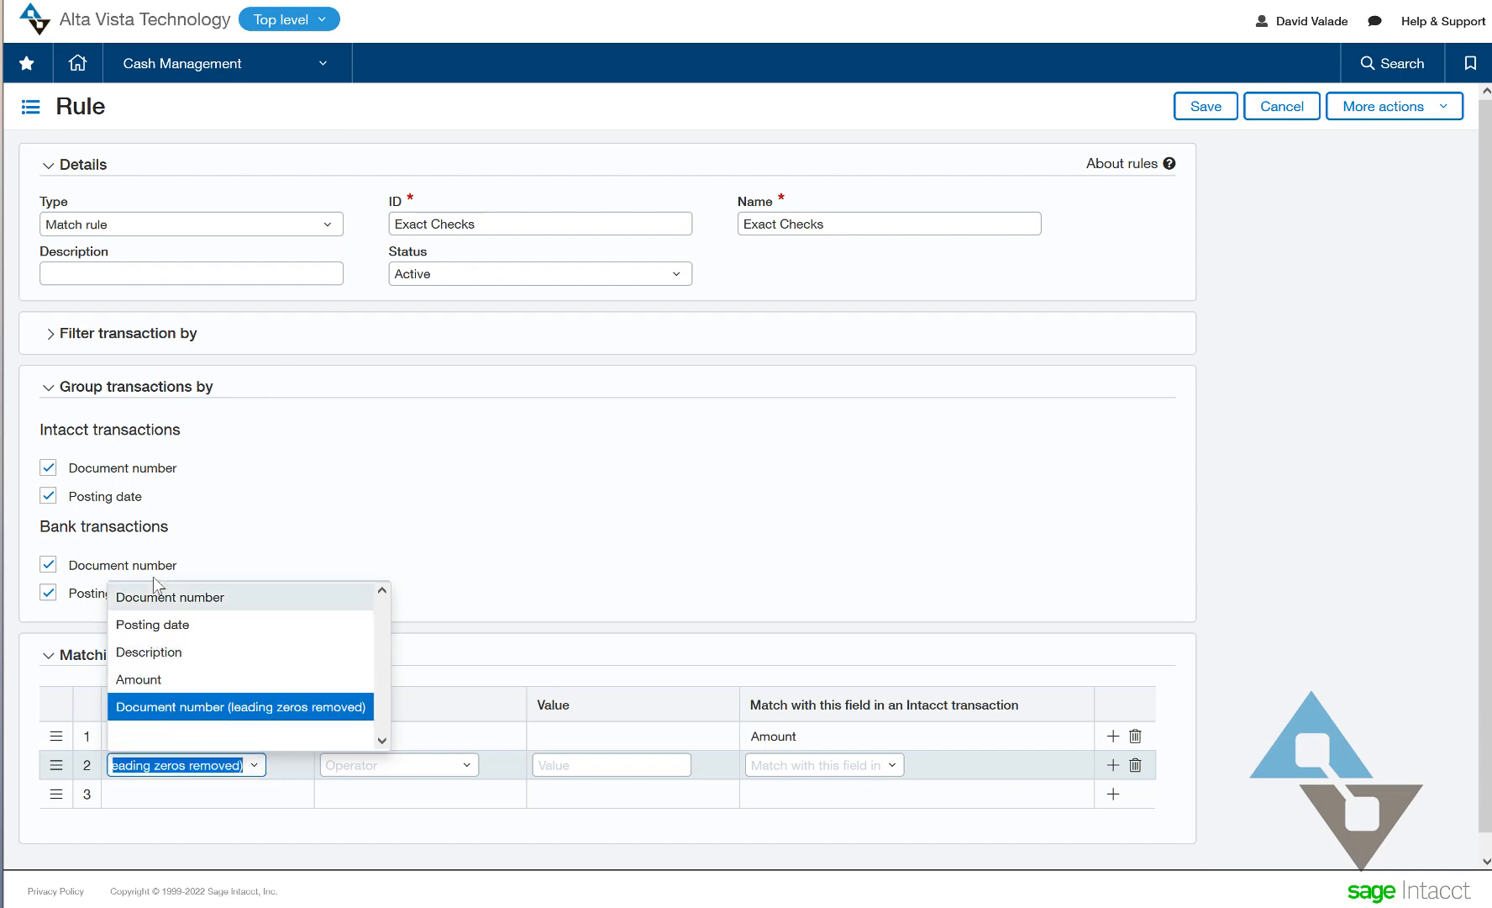
pyautogui.moveTo(220, 622)
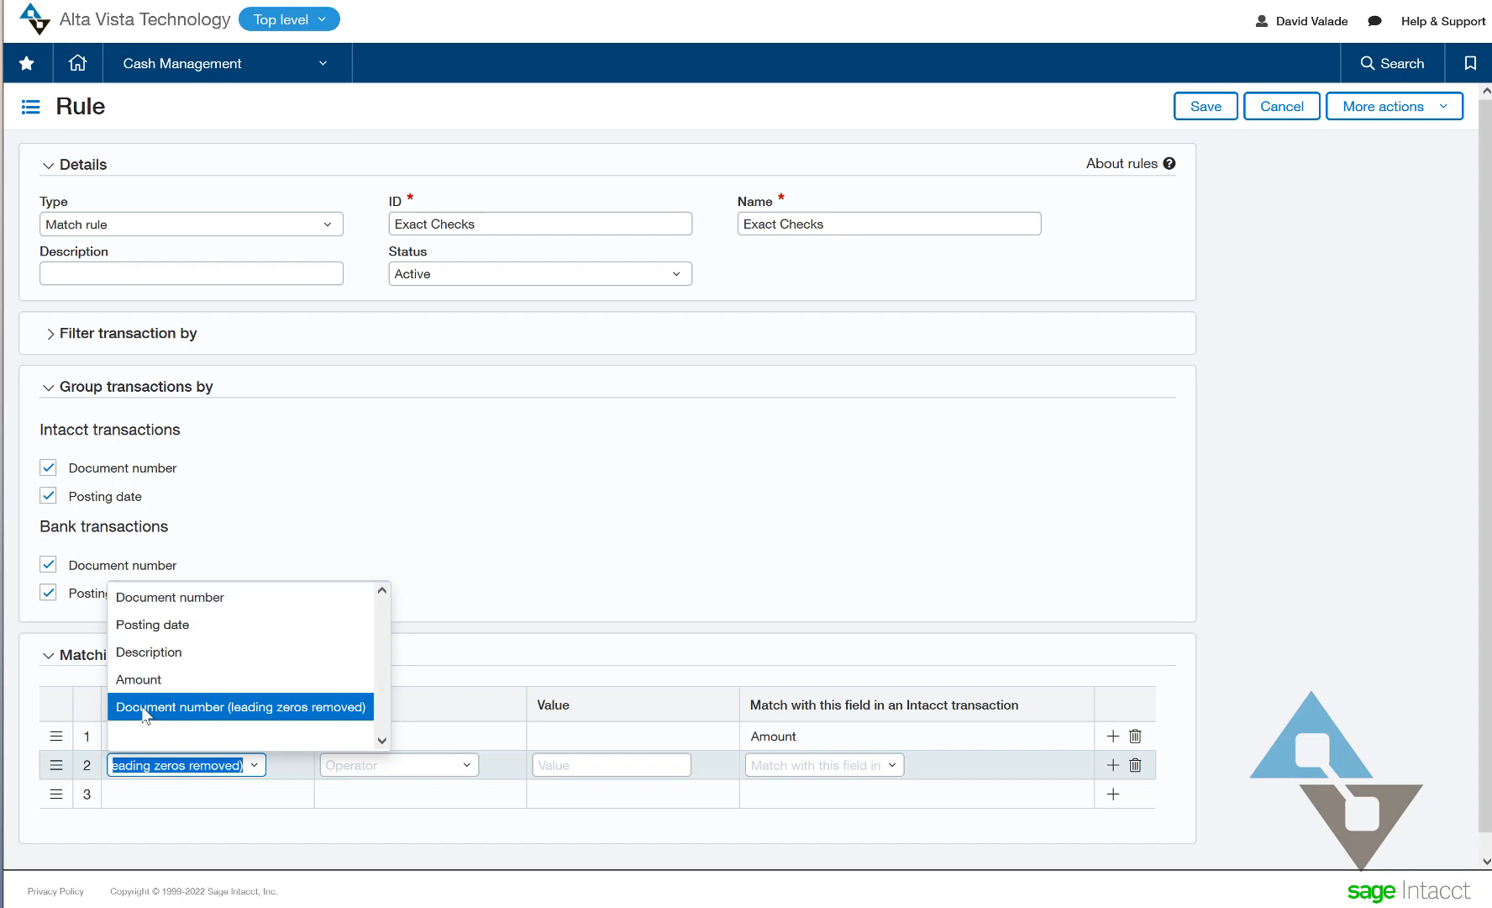
pyautogui.moveTo(252, 728)
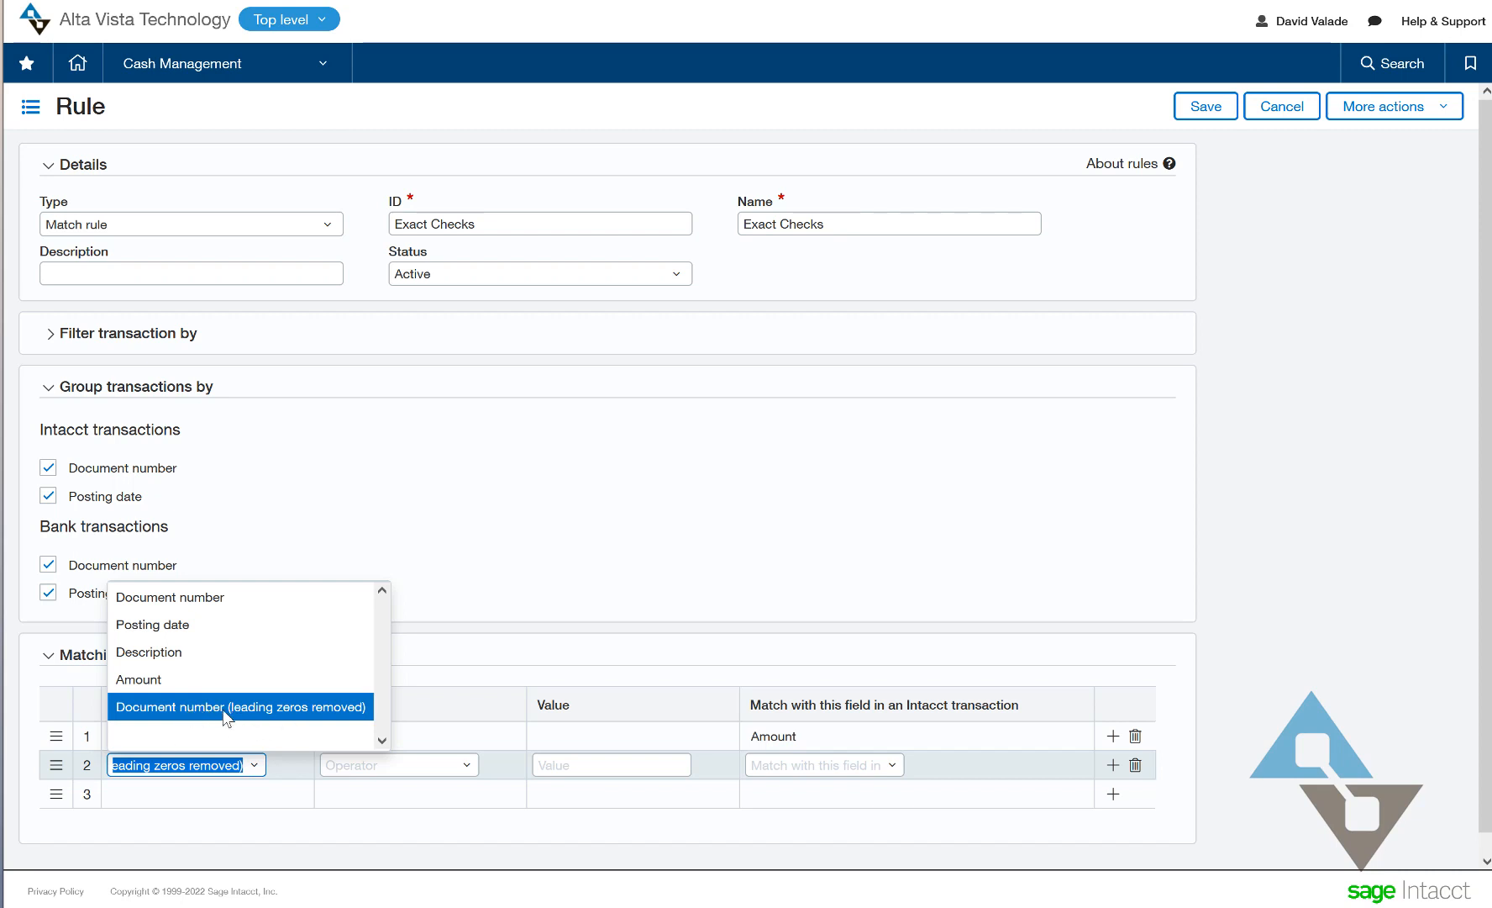
pyautogui.moveTo(264, 699)
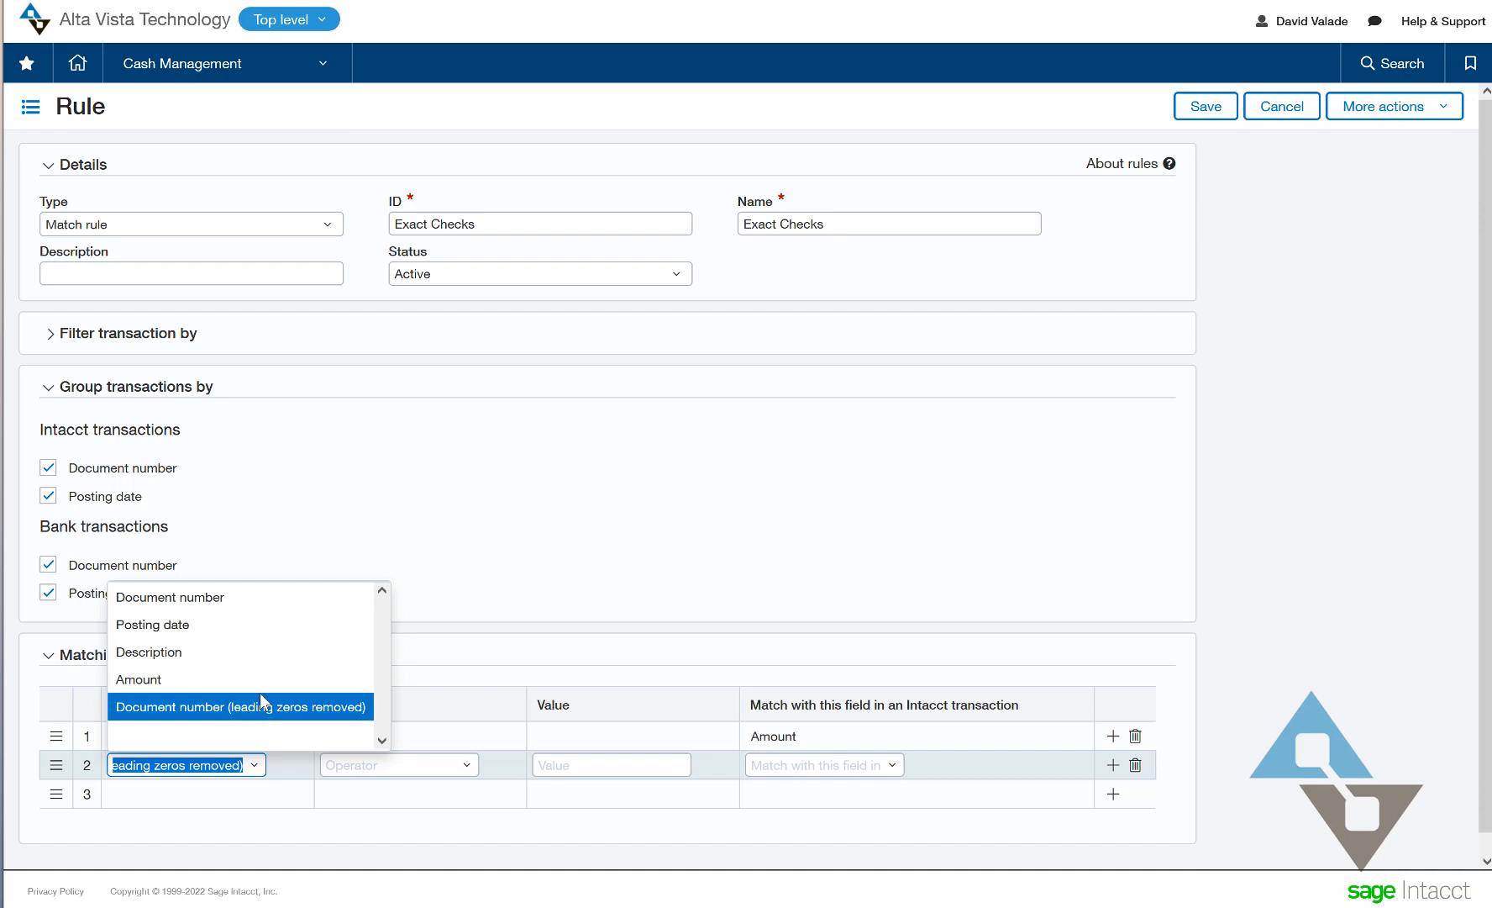
pyautogui.moveTo(159, 711)
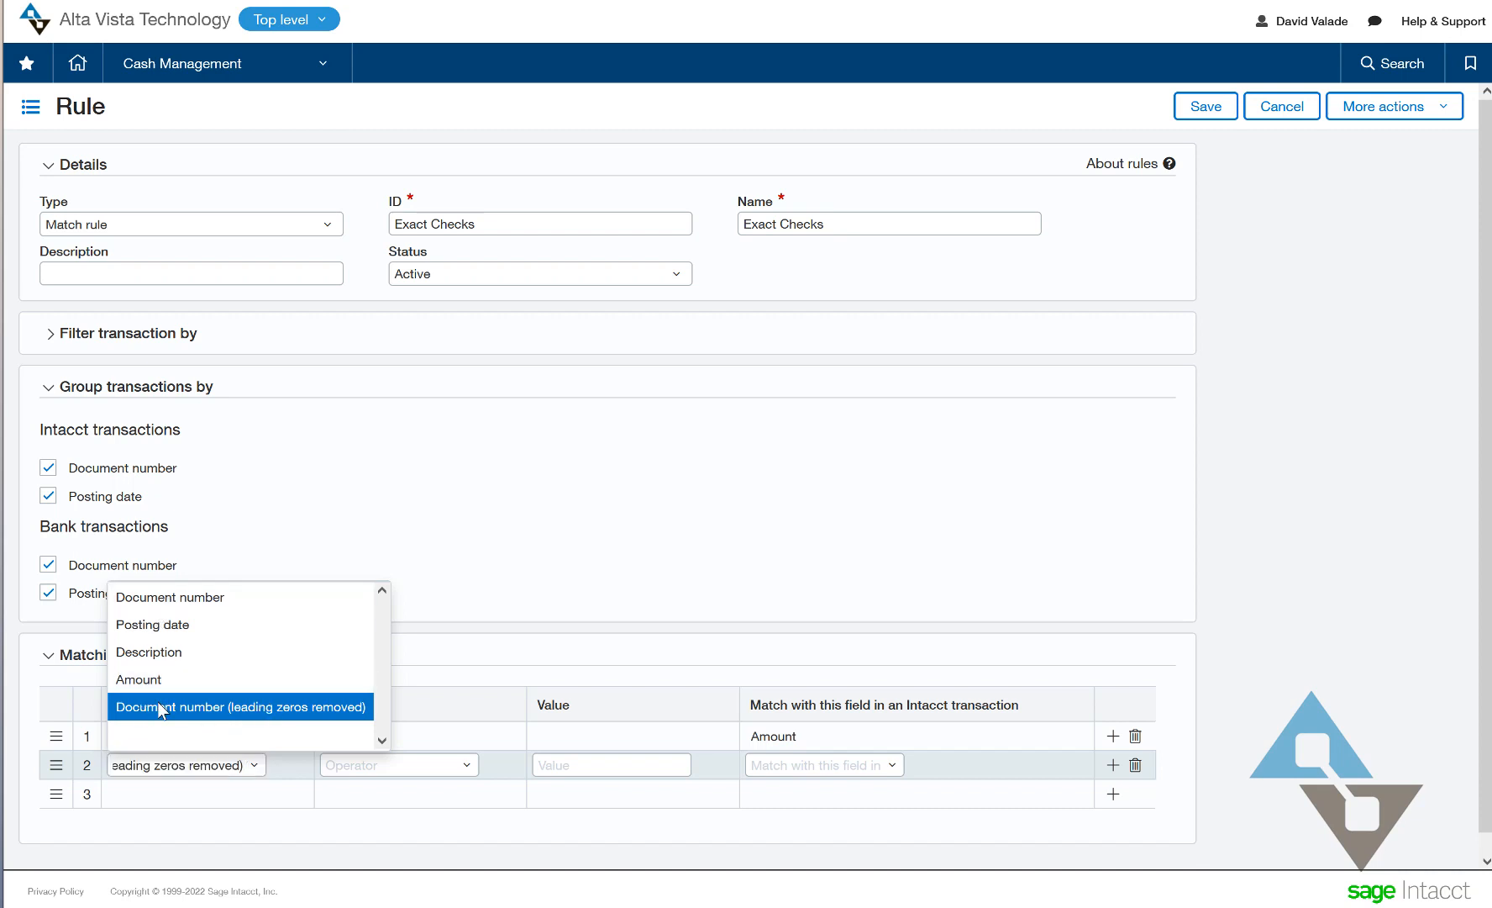
pyautogui.click(241, 706)
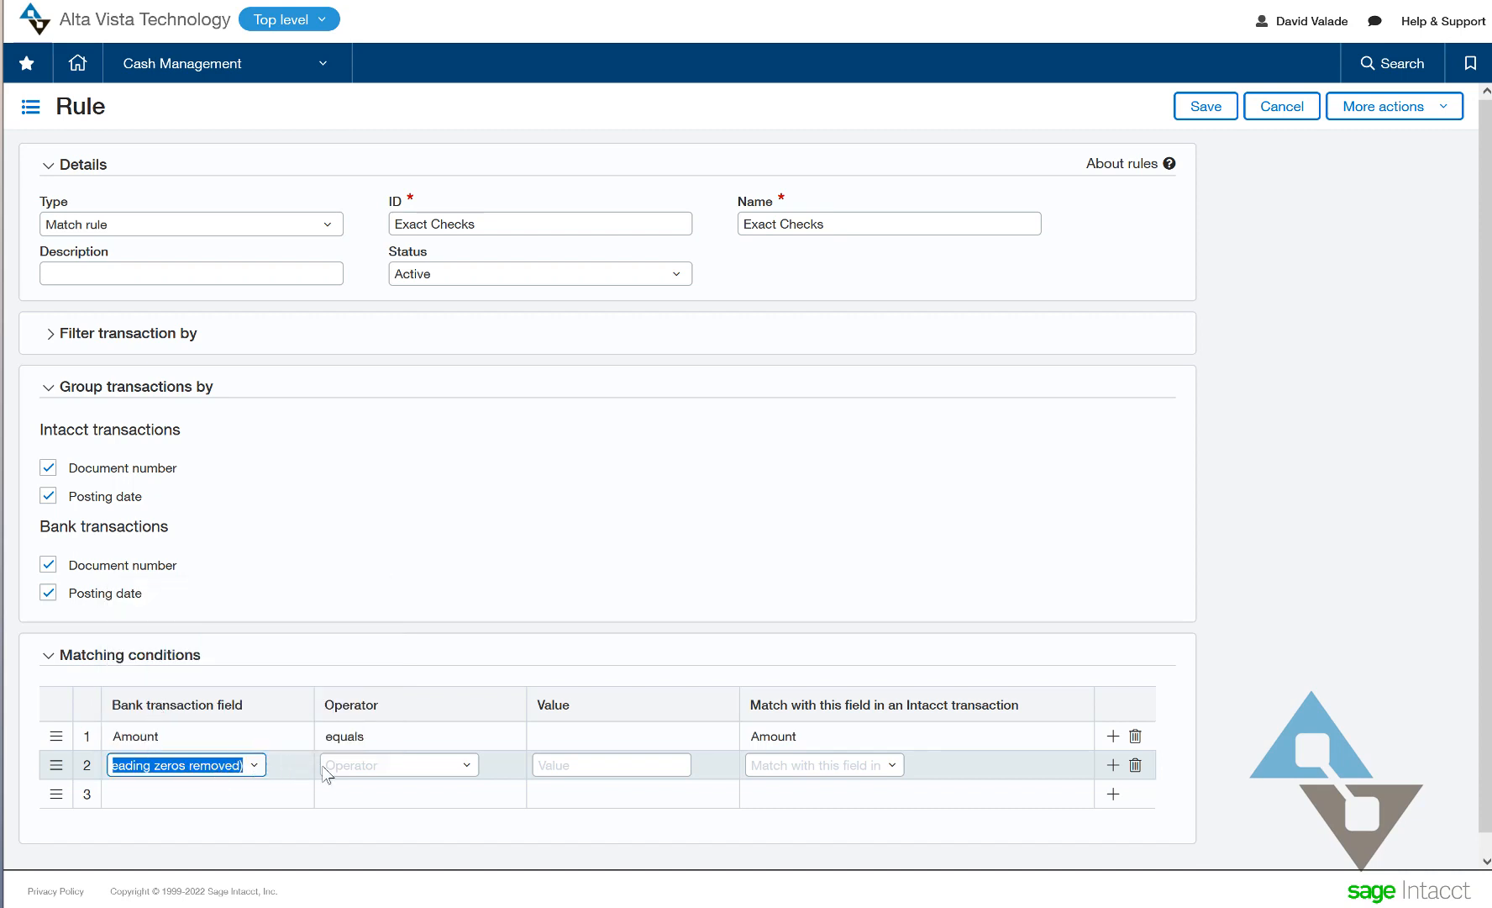
pyautogui.click(398, 765)
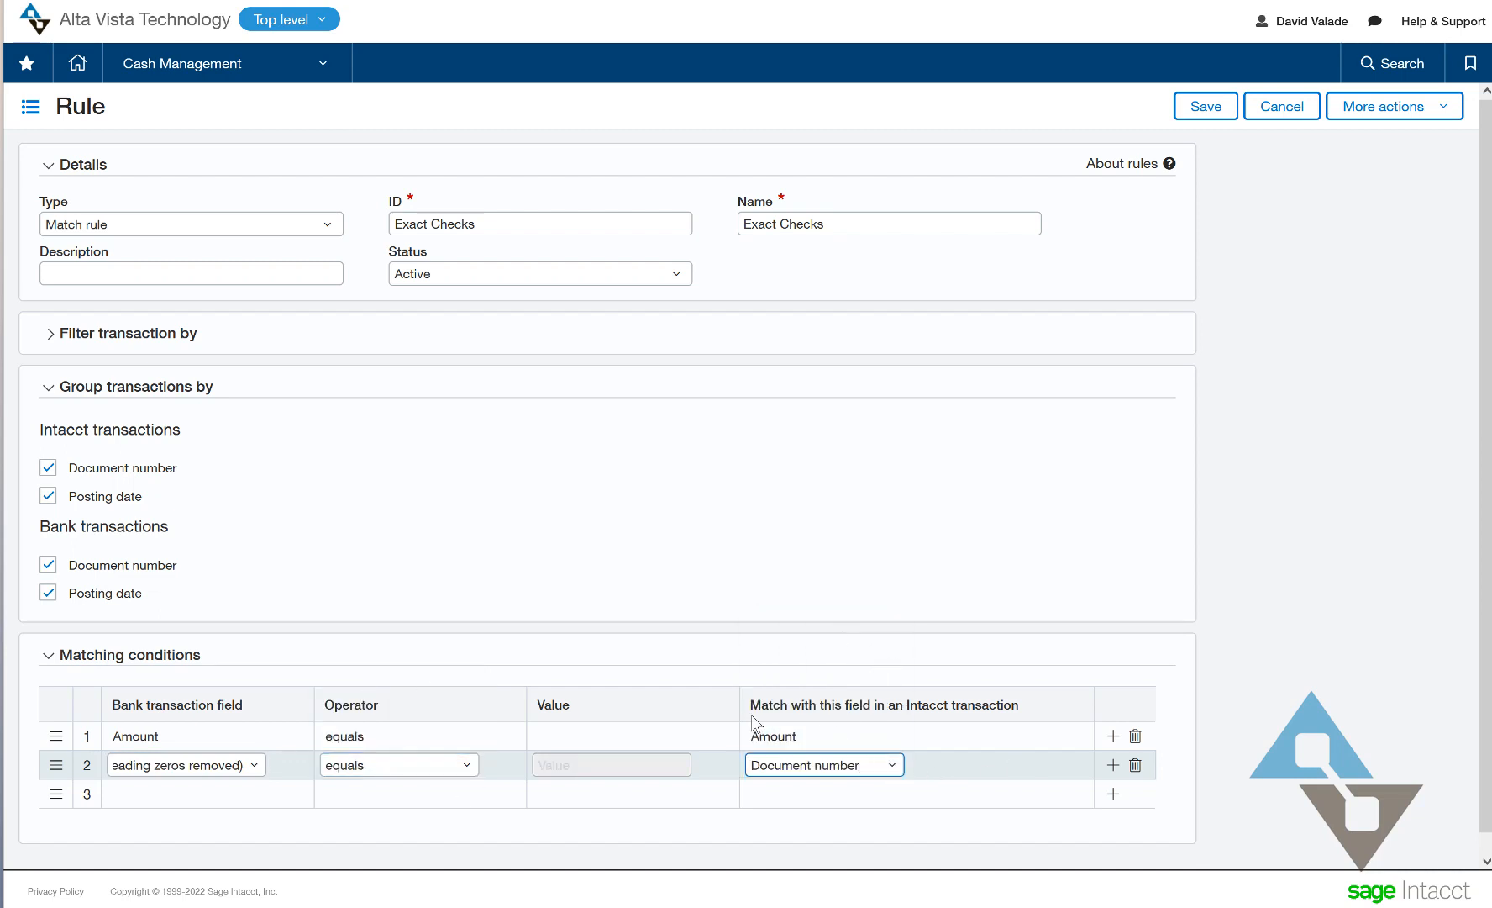
pyautogui.moveTo(791, 667)
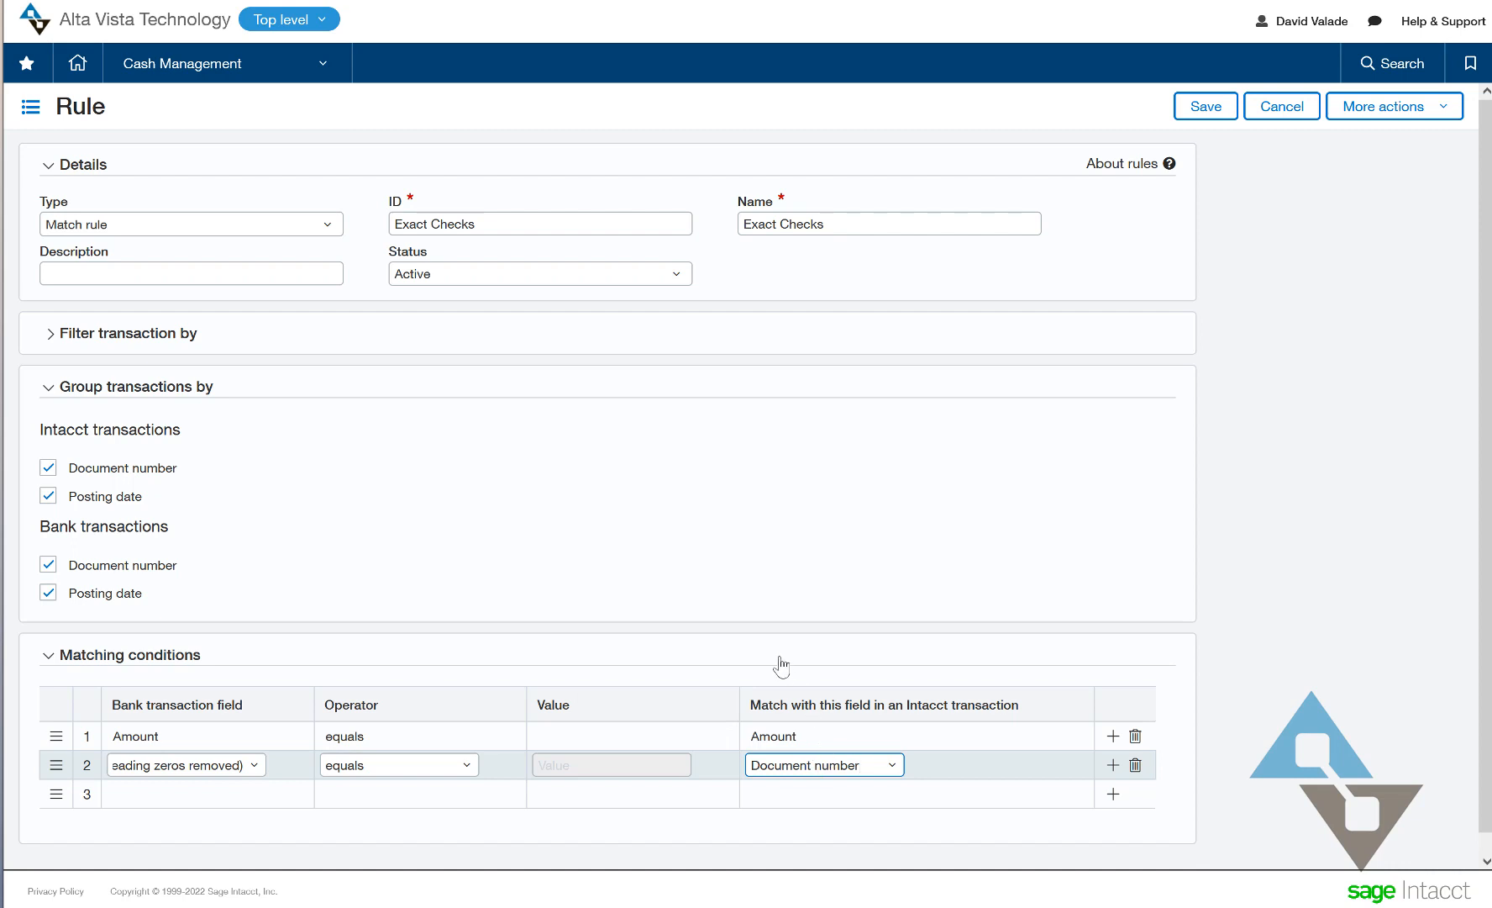
# - Commit the second matching condition and save the Exact Checks match rule
pyautogui.click(1111, 765)
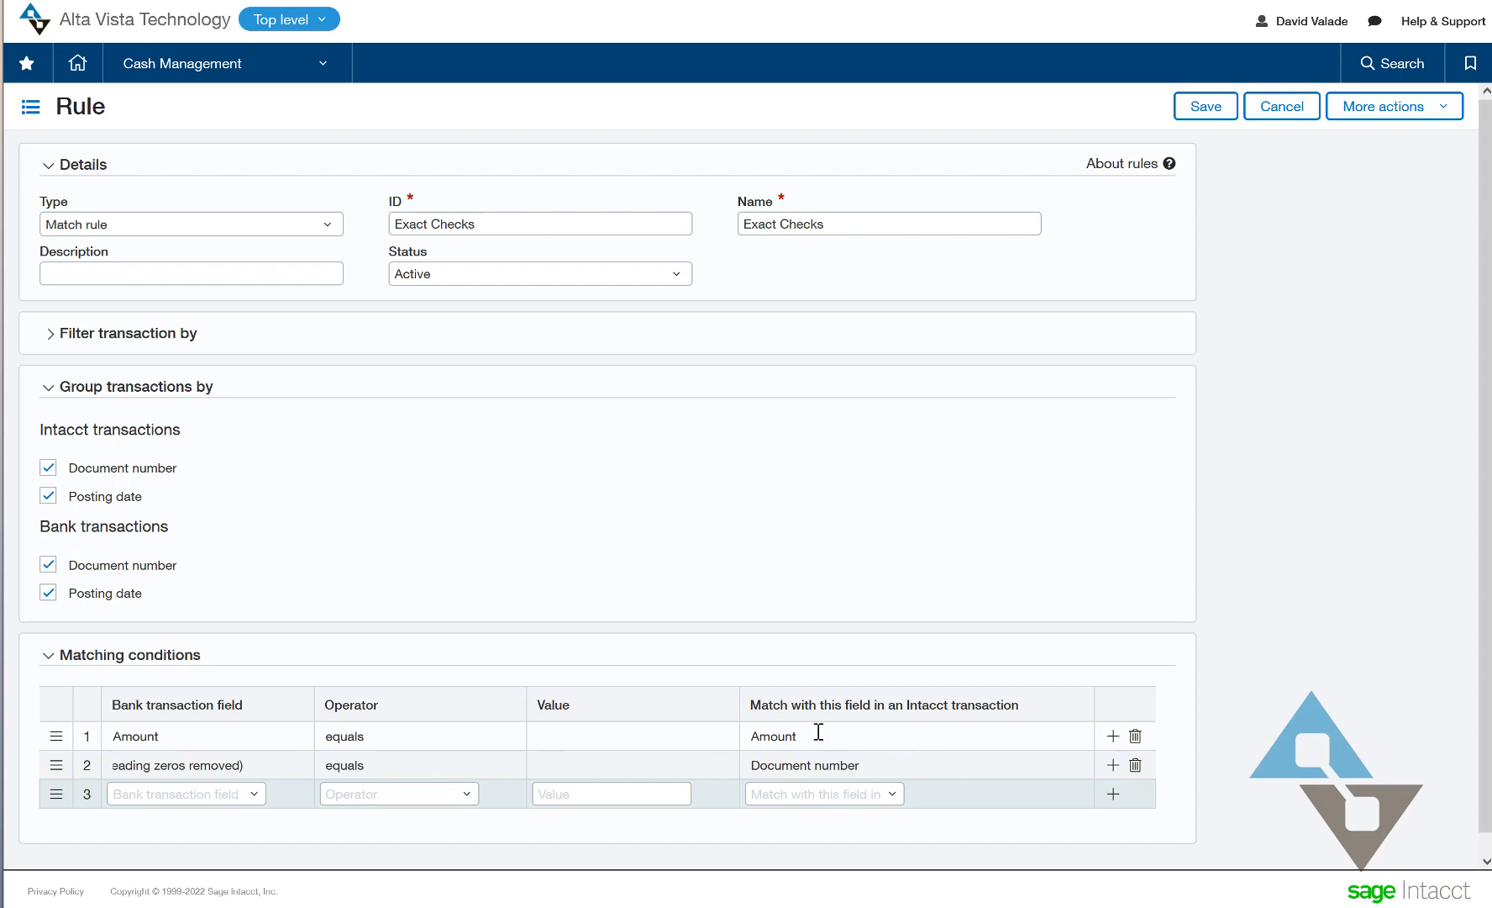
pyautogui.moveTo(756, 737)
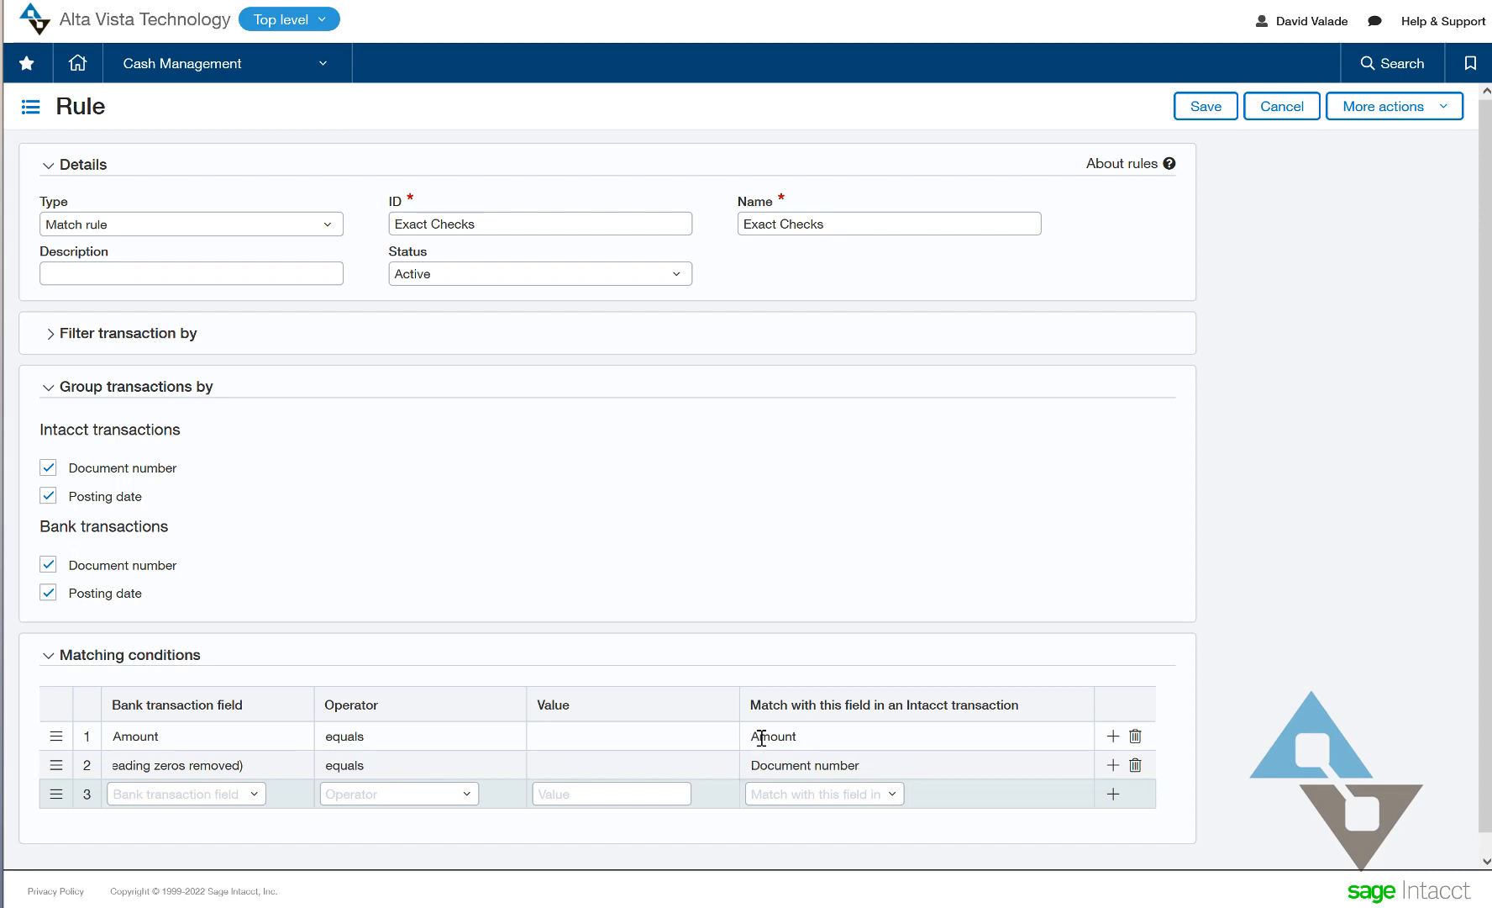
pyautogui.moveTo(840, 769)
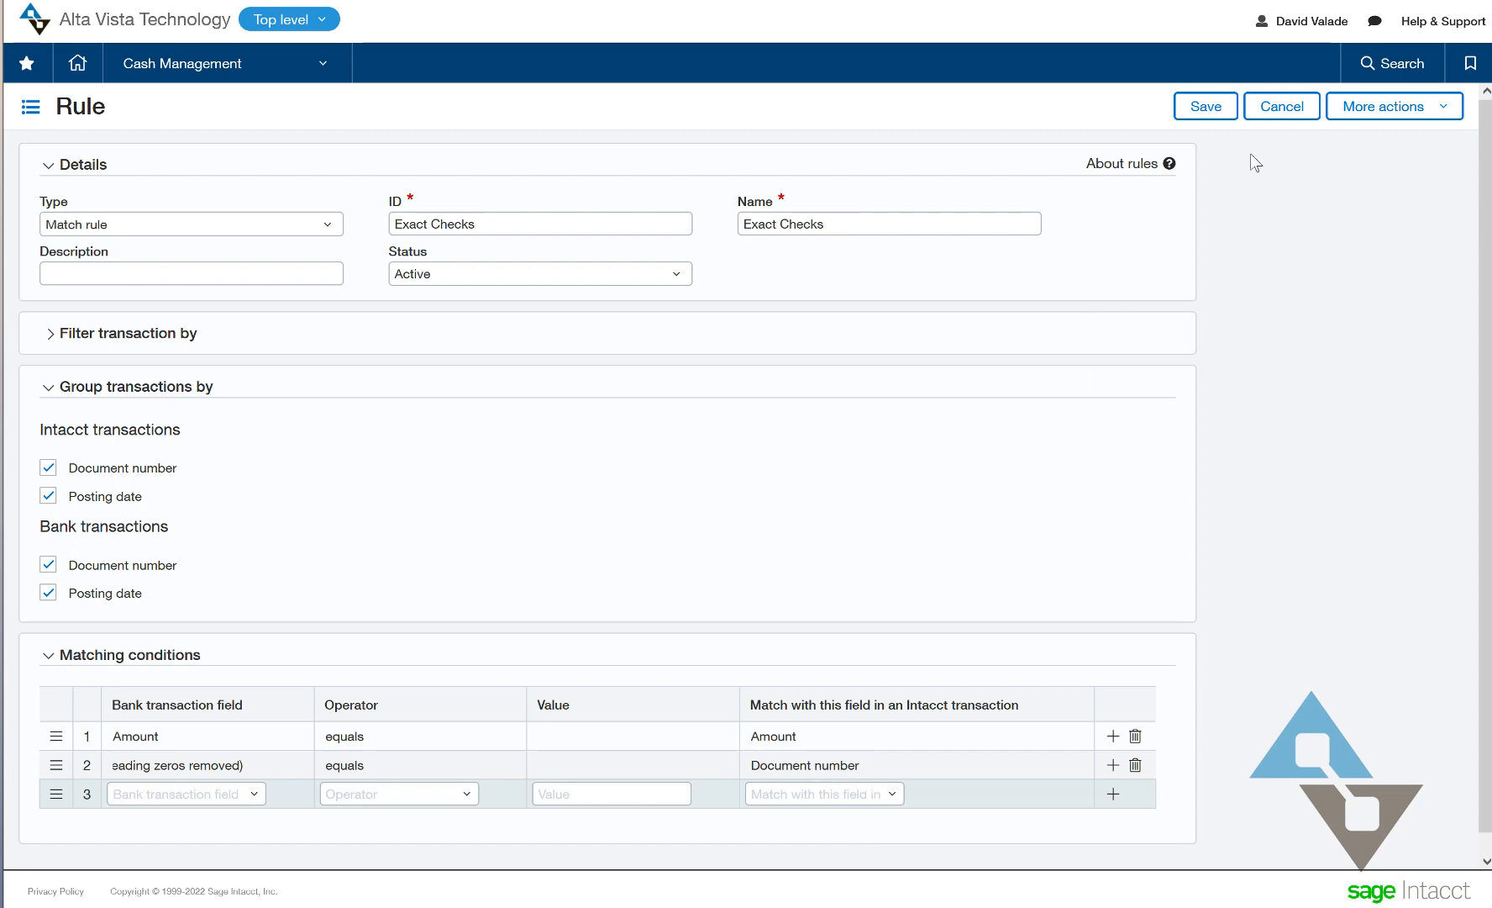
pyautogui.click(1203, 105)
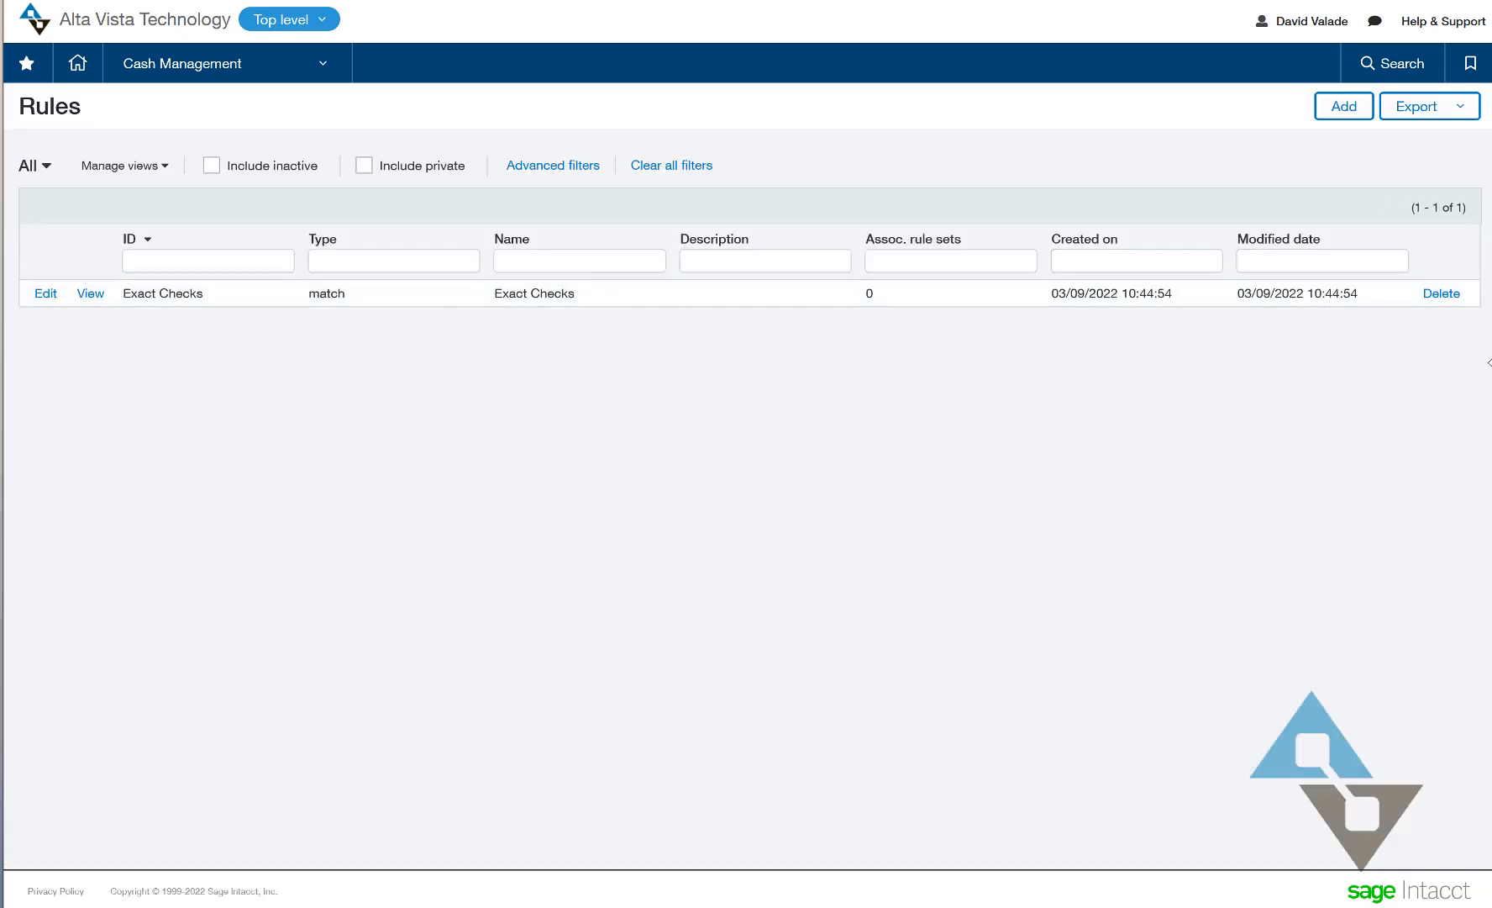
pyautogui.moveTo(1180, 167)
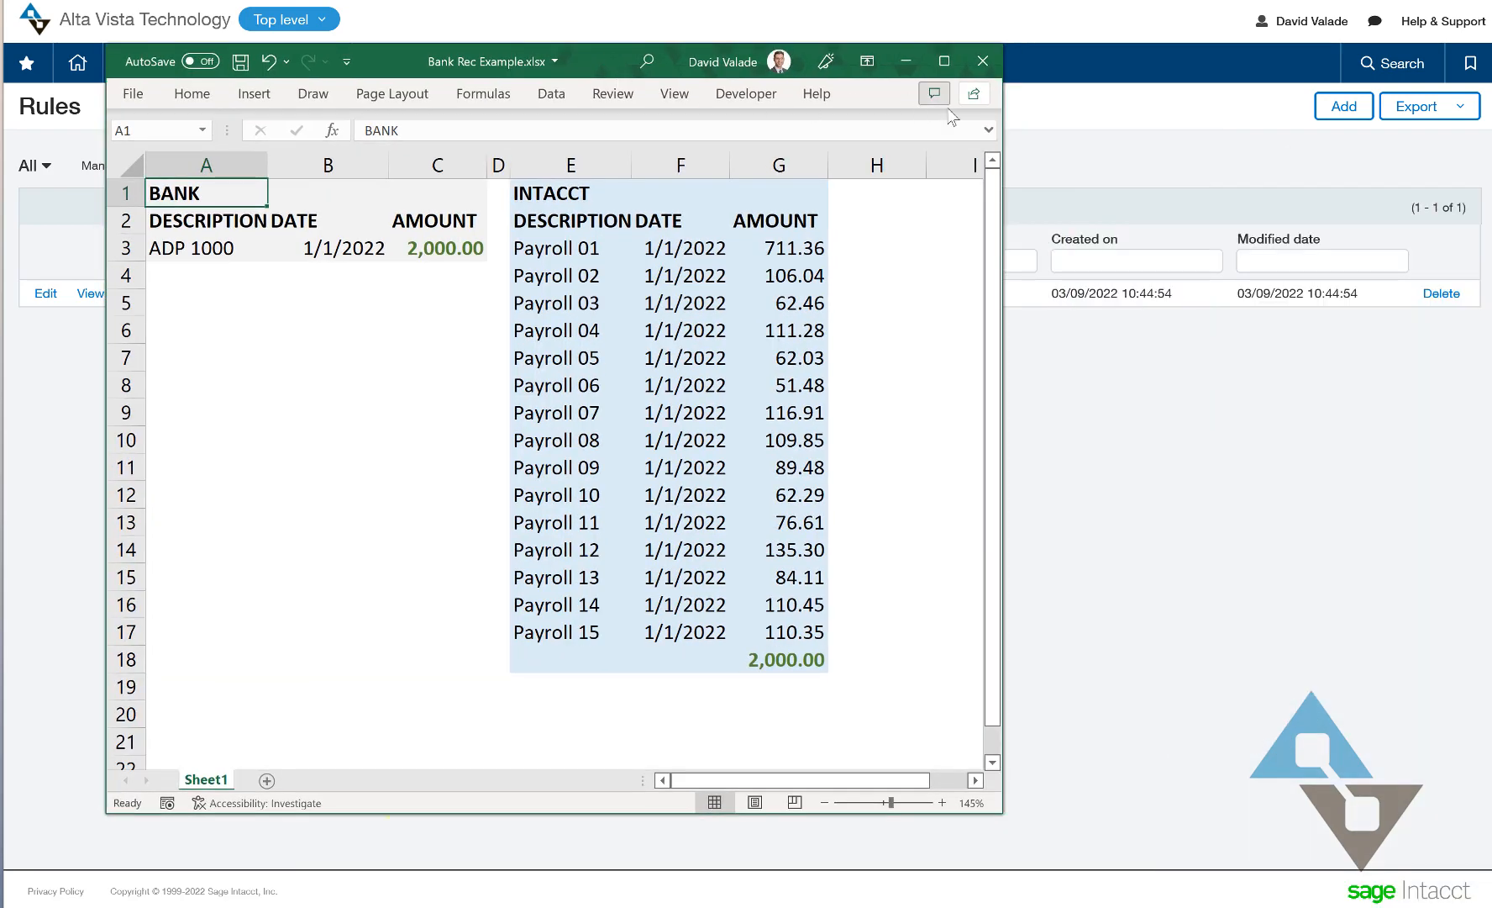
pyautogui.moveTo(911, 847)
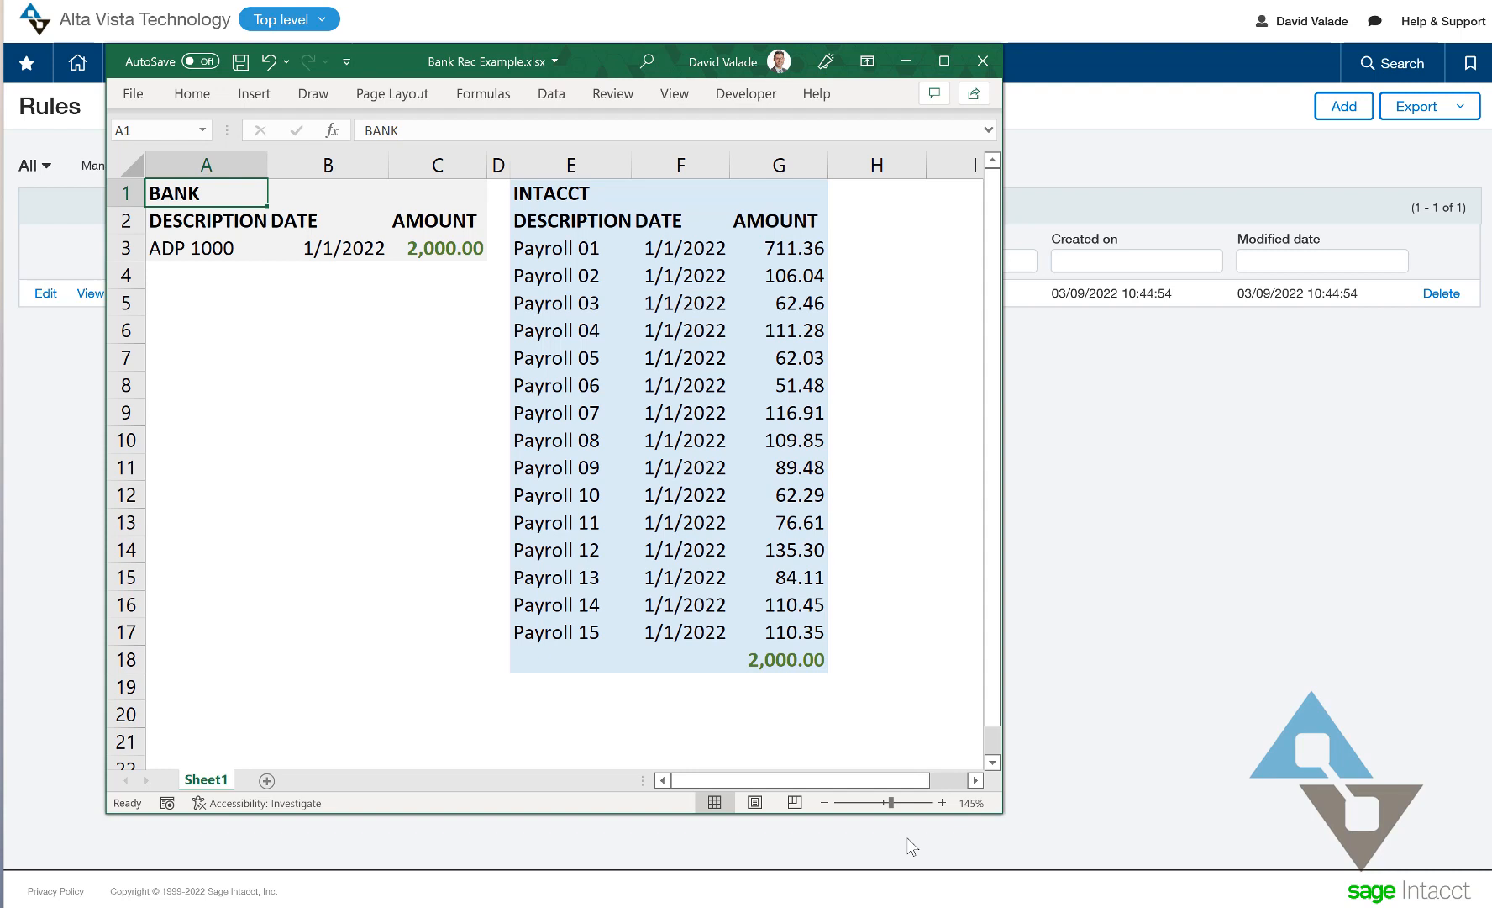
pyautogui.moveTo(612, 711)
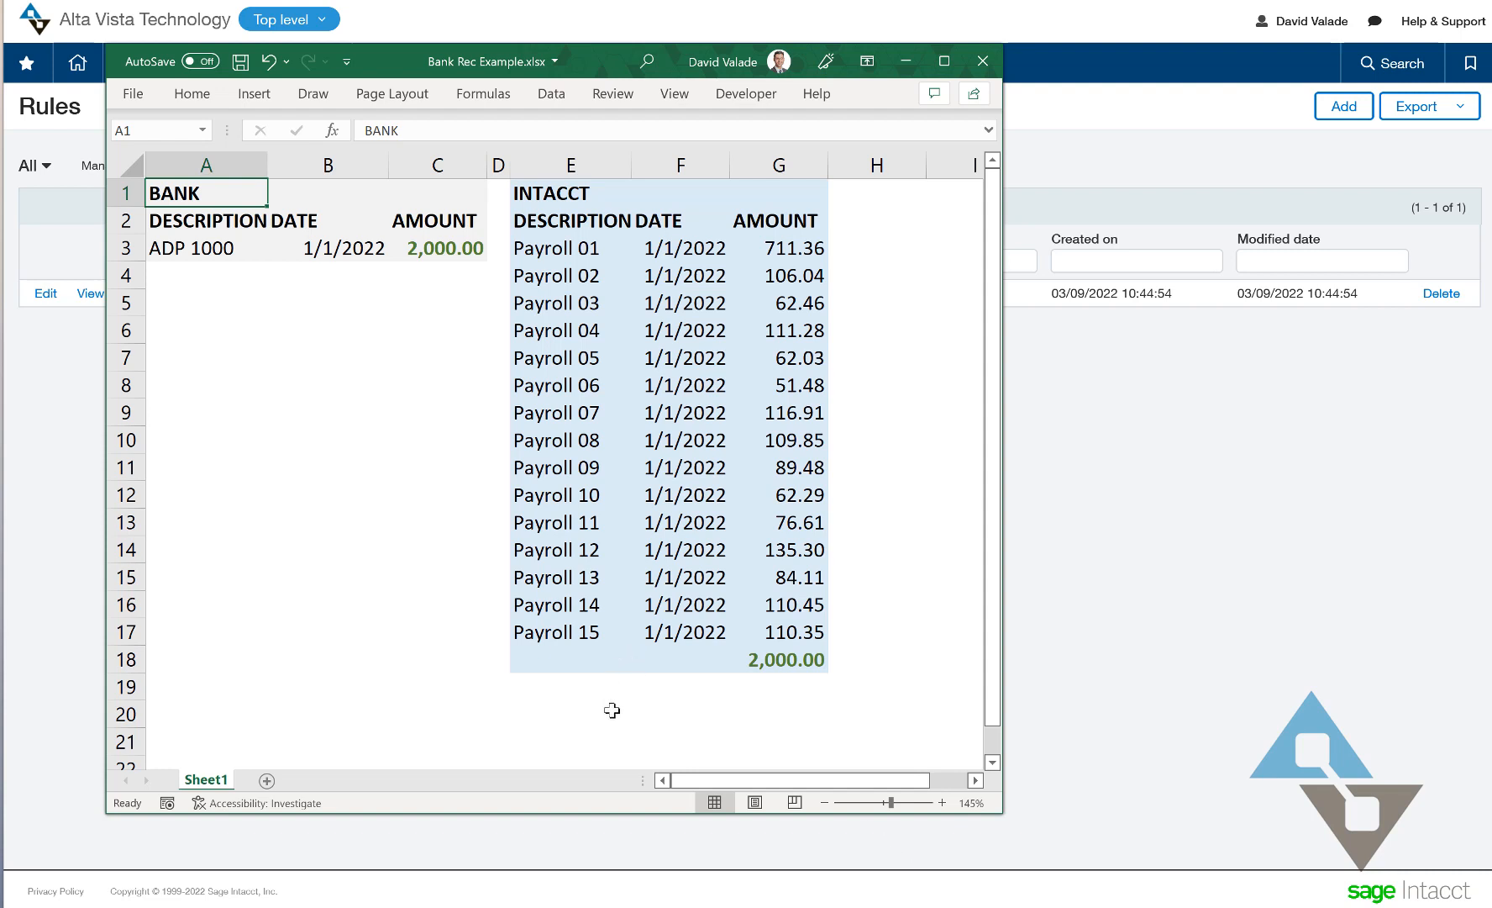
pyautogui.moveTo(227, 265)
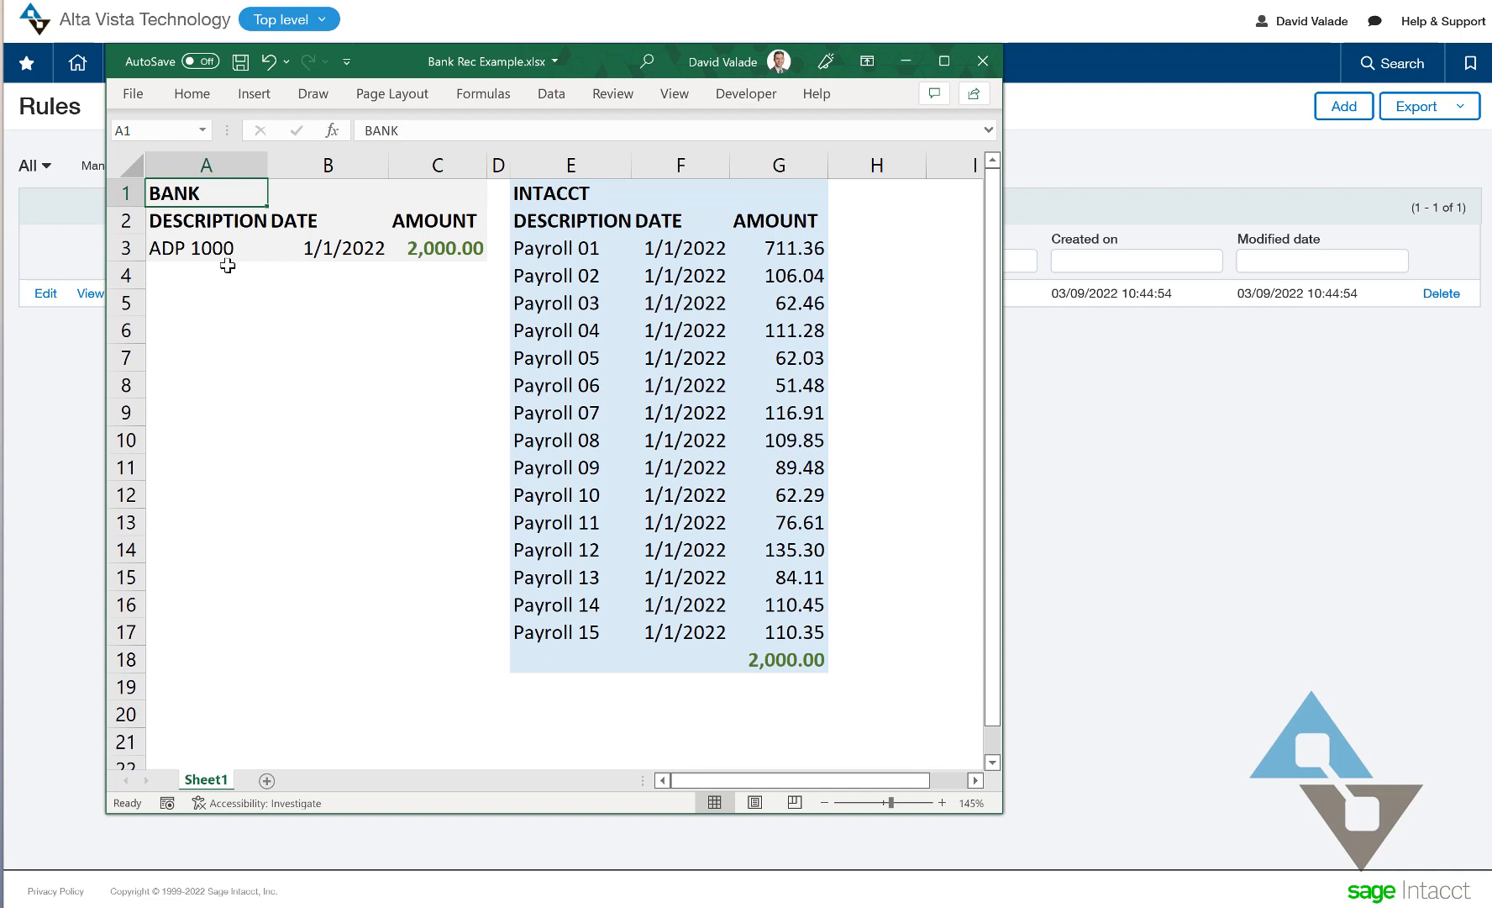
pyautogui.moveTo(184, 238)
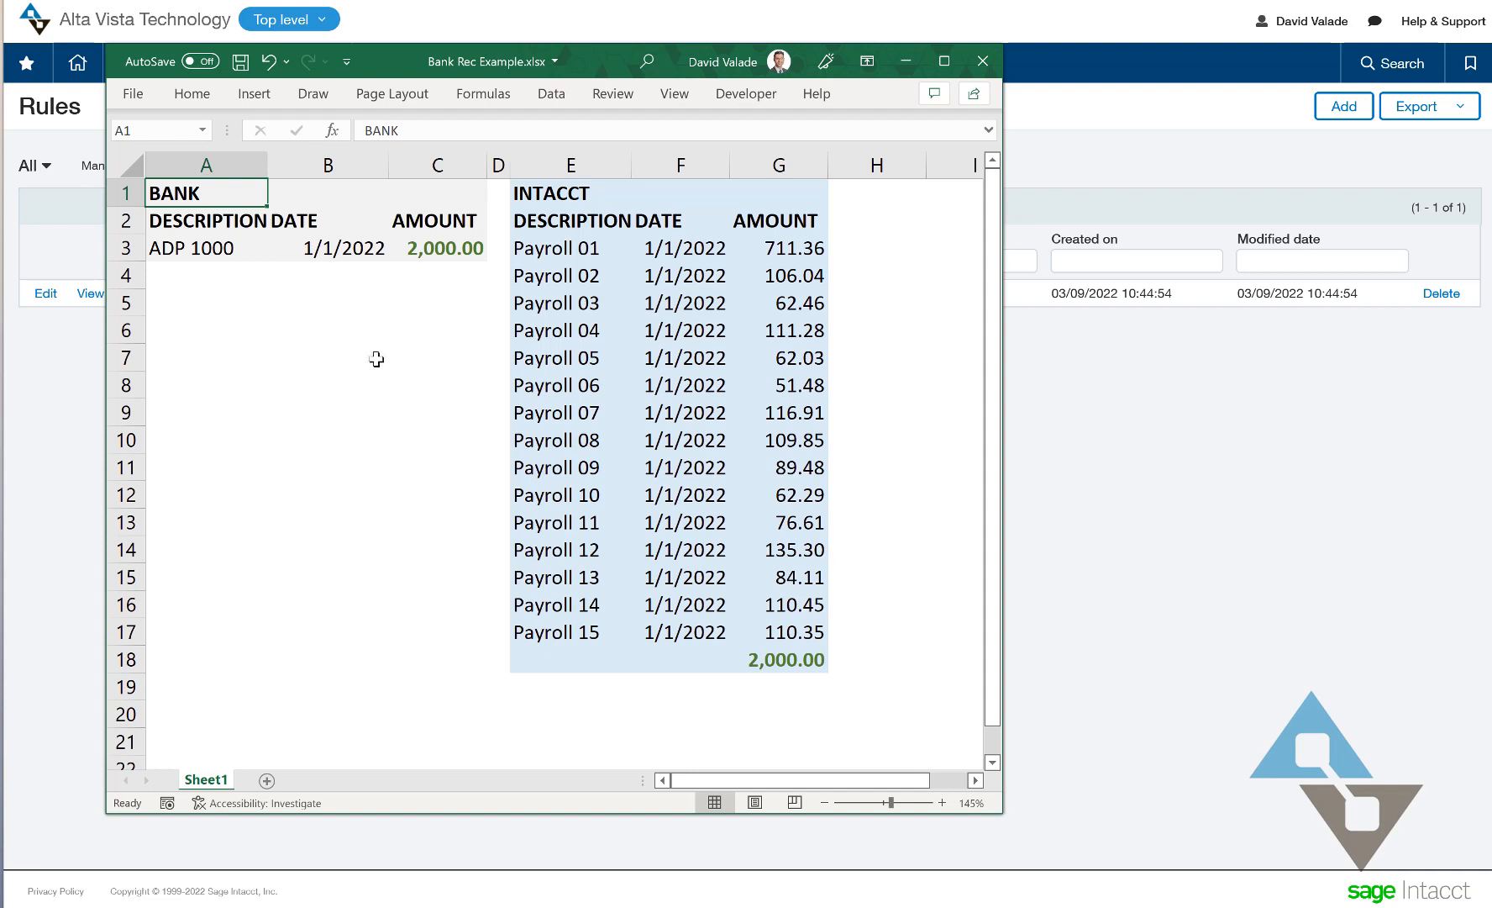
pyautogui.moveTo(622, 303)
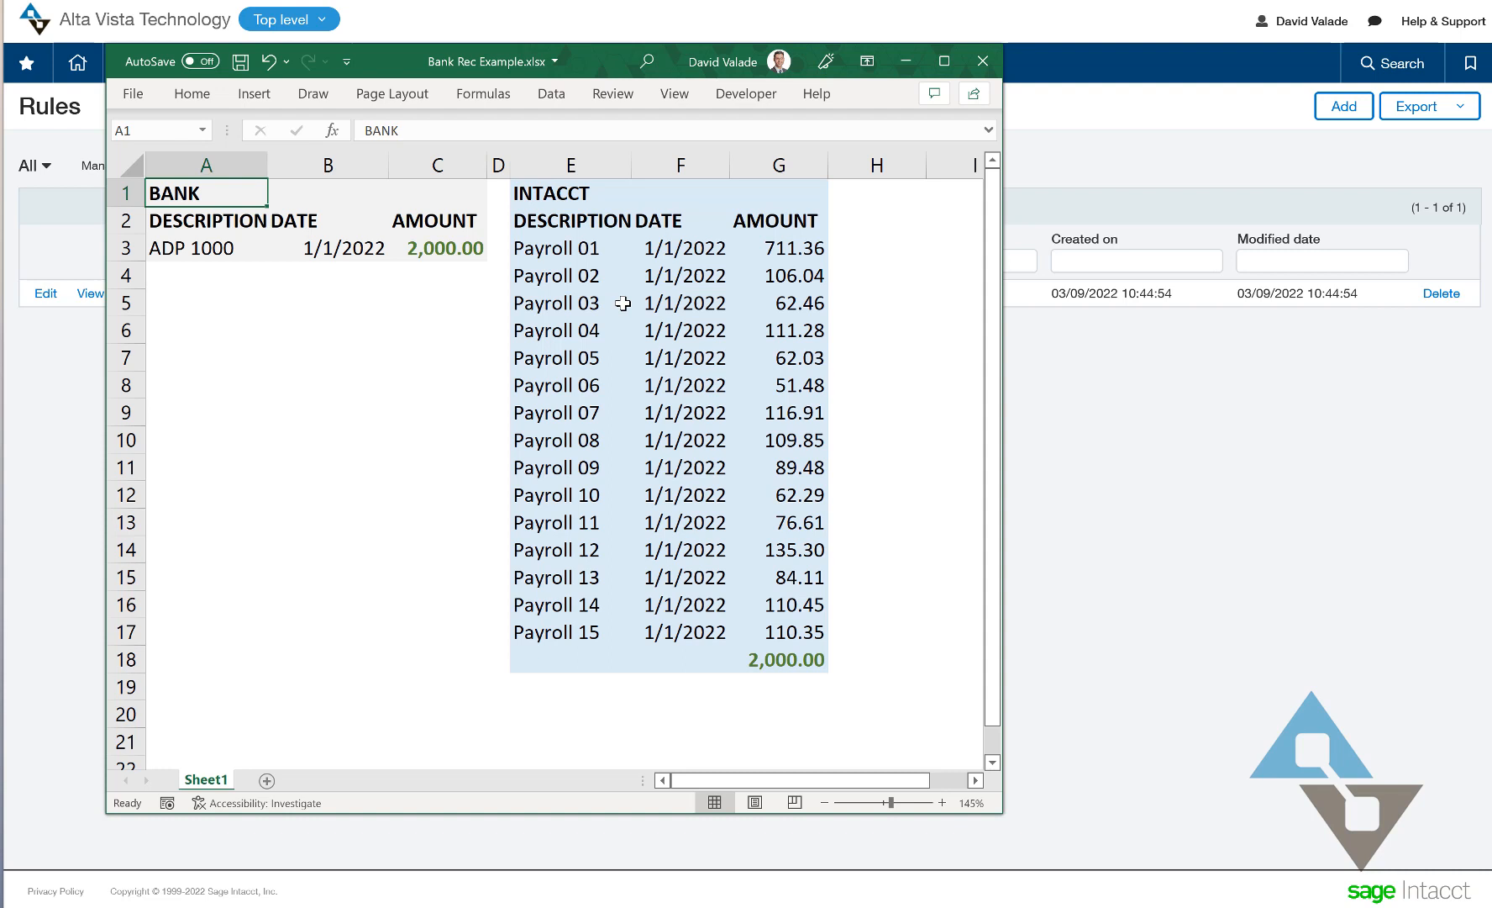
pyautogui.moveTo(652, 263)
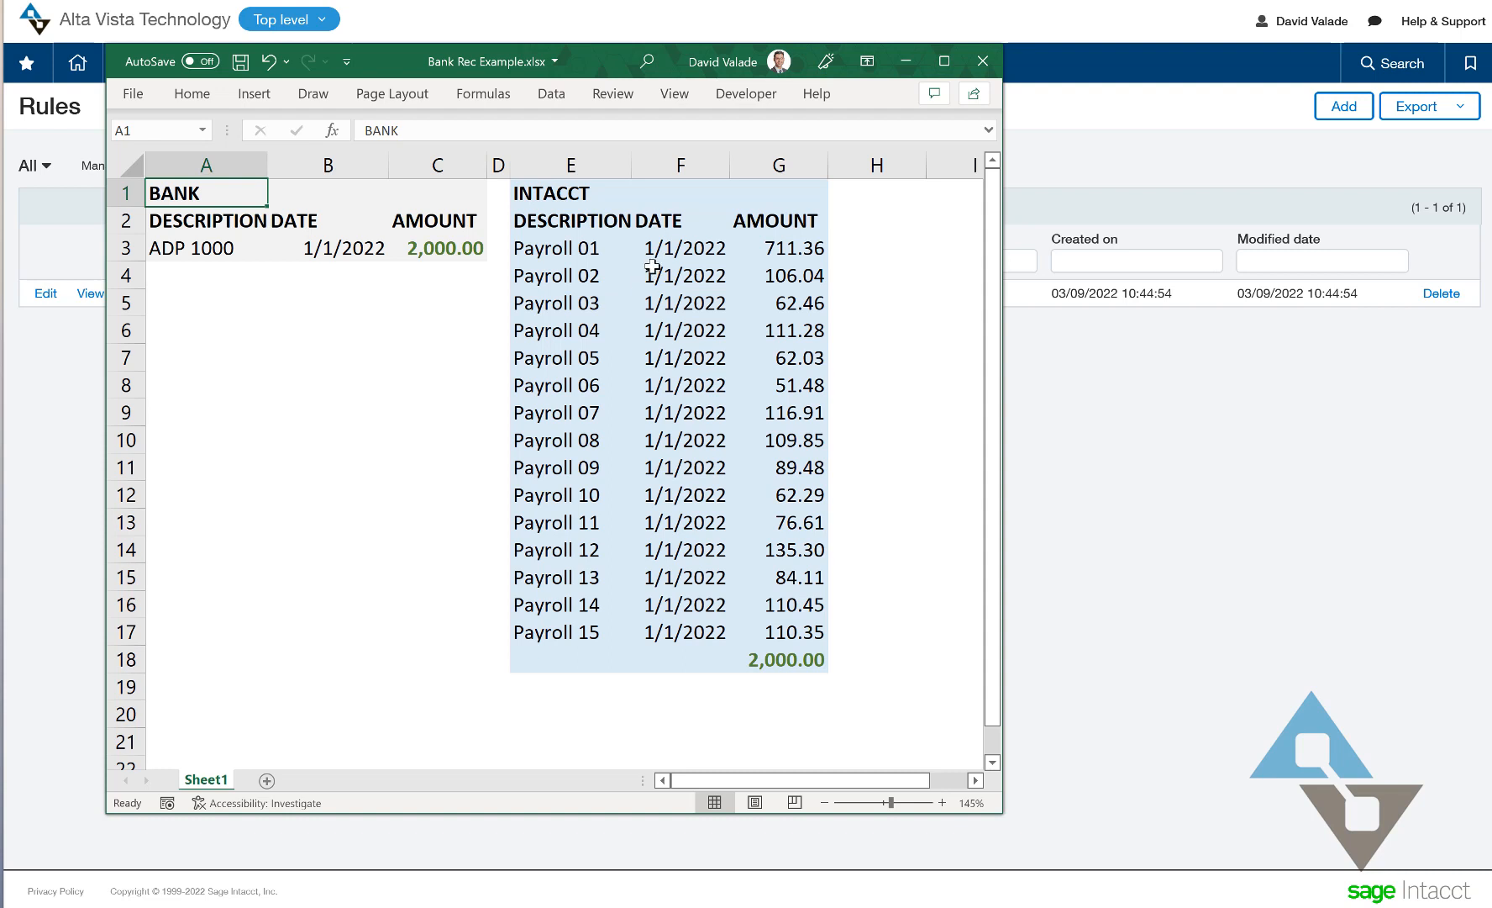
pyautogui.moveTo(640, 257)
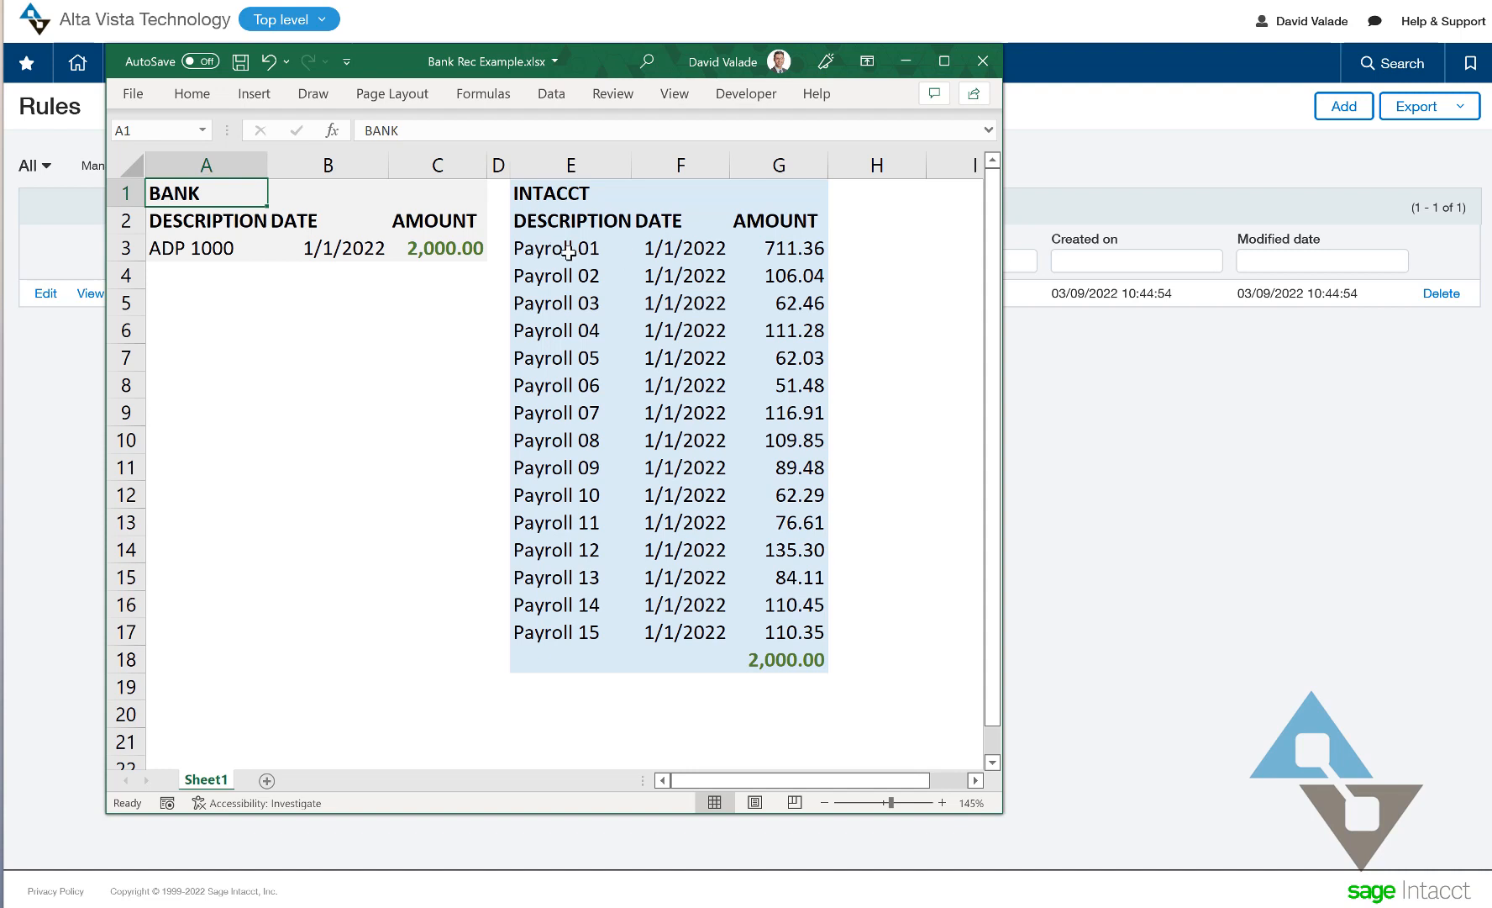
pyautogui.moveTo(601, 658)
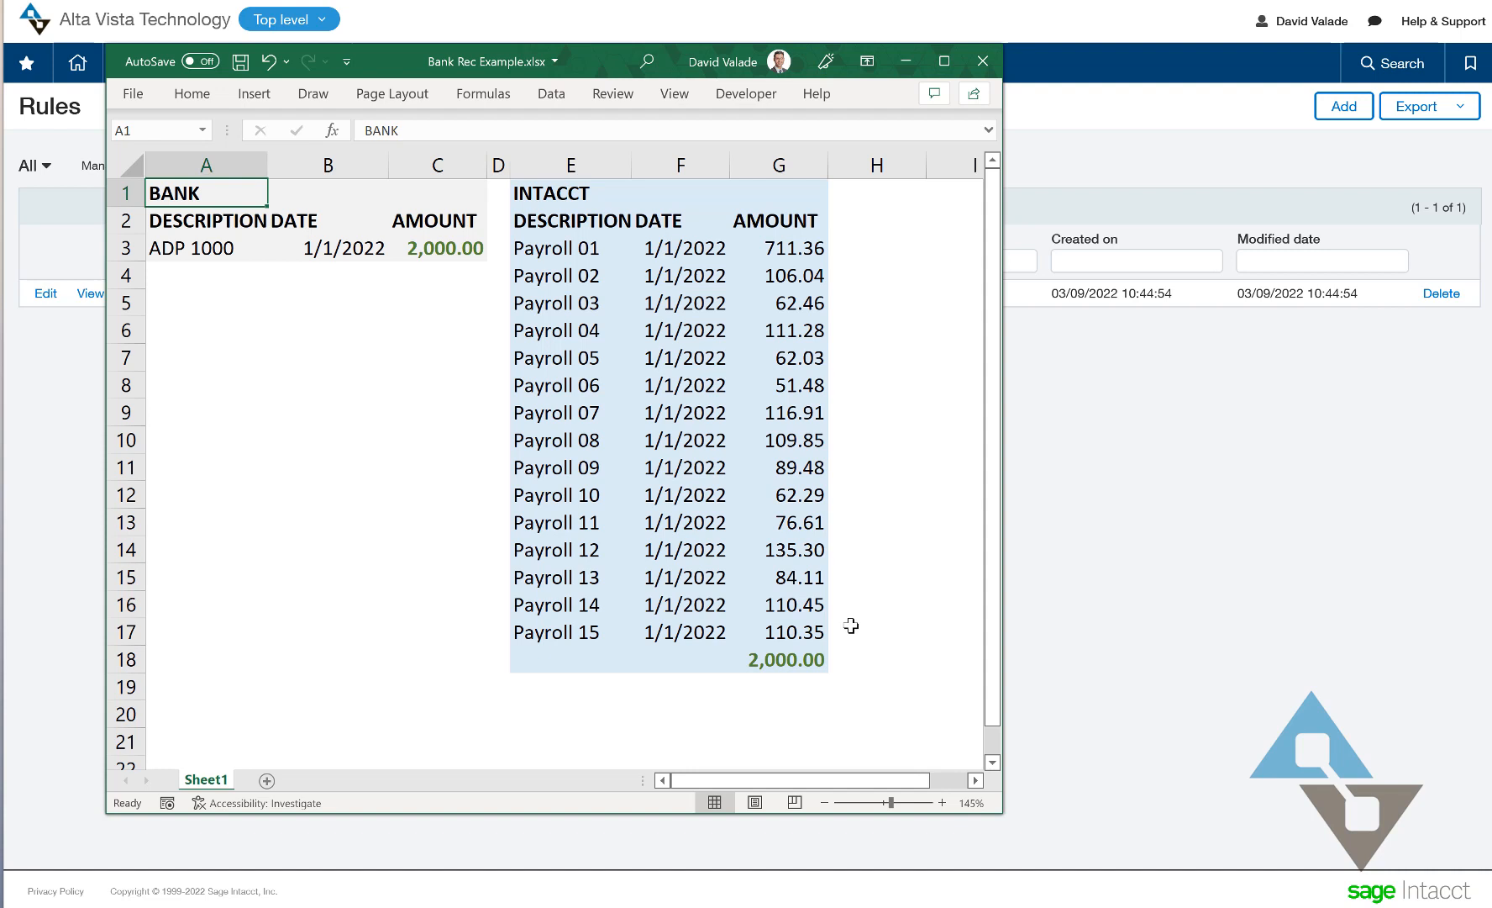
pyautogui.moveTo(791, 291)
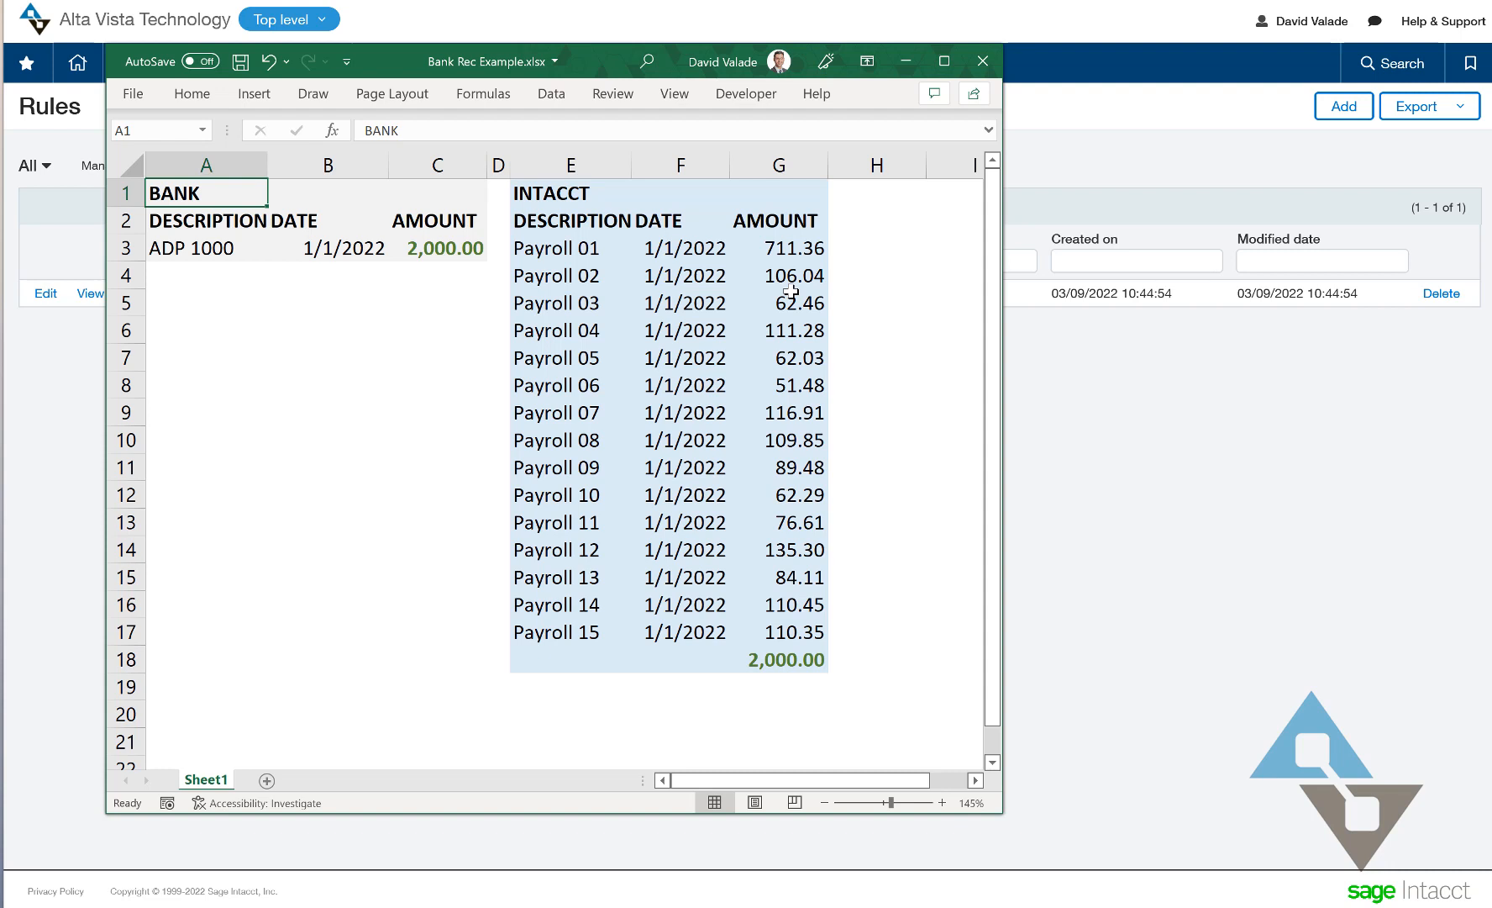
pyautogui.moveTo(846, 239)
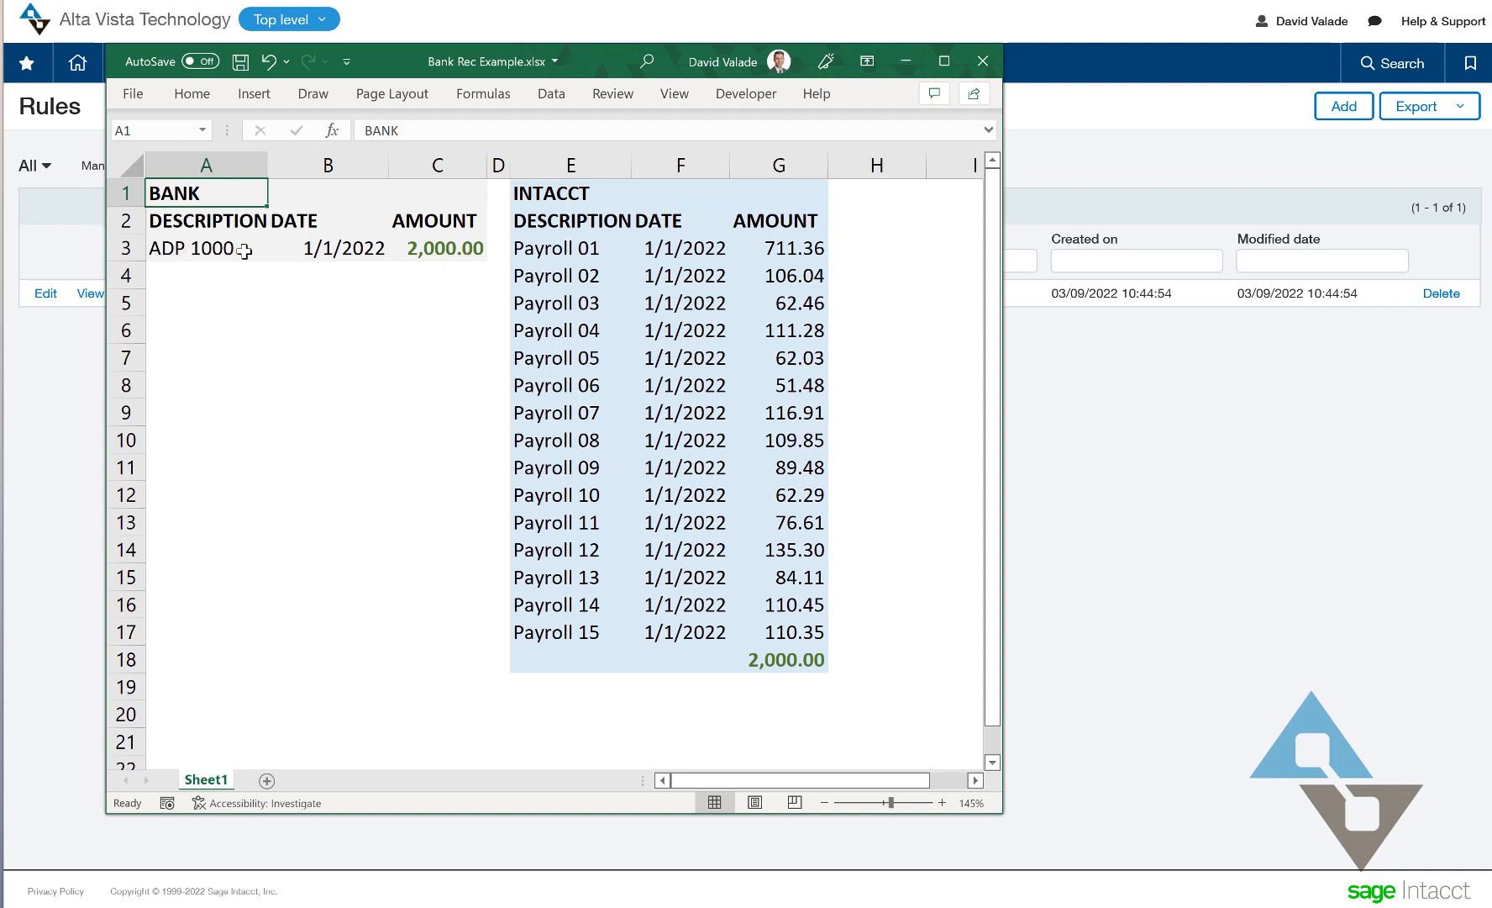
pyautogui.moveTo(538, 264)
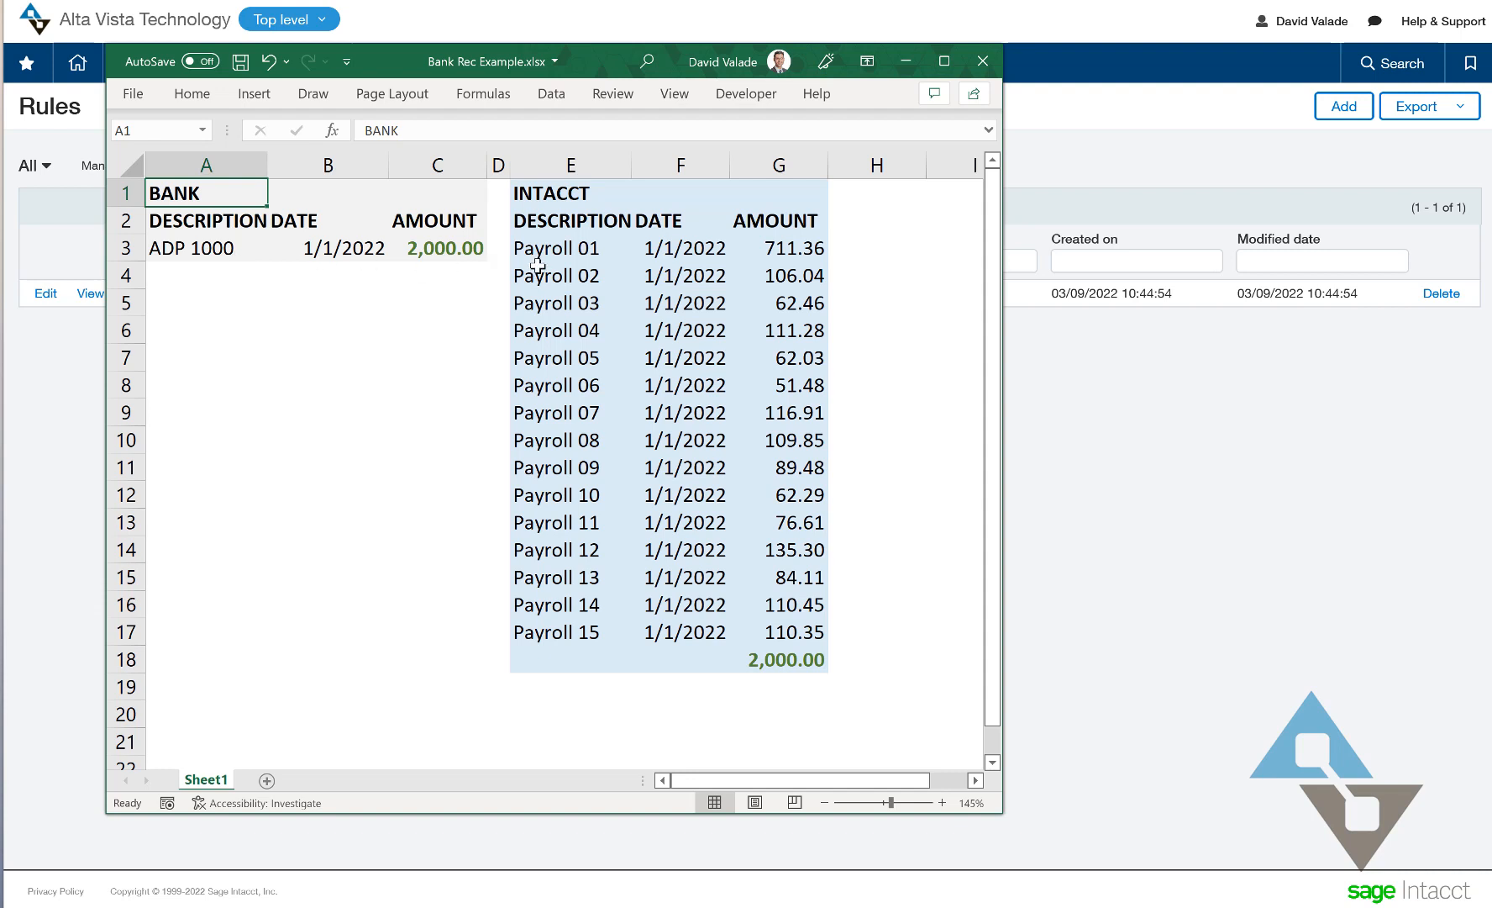
pyautogui.moveTo(625, 414)
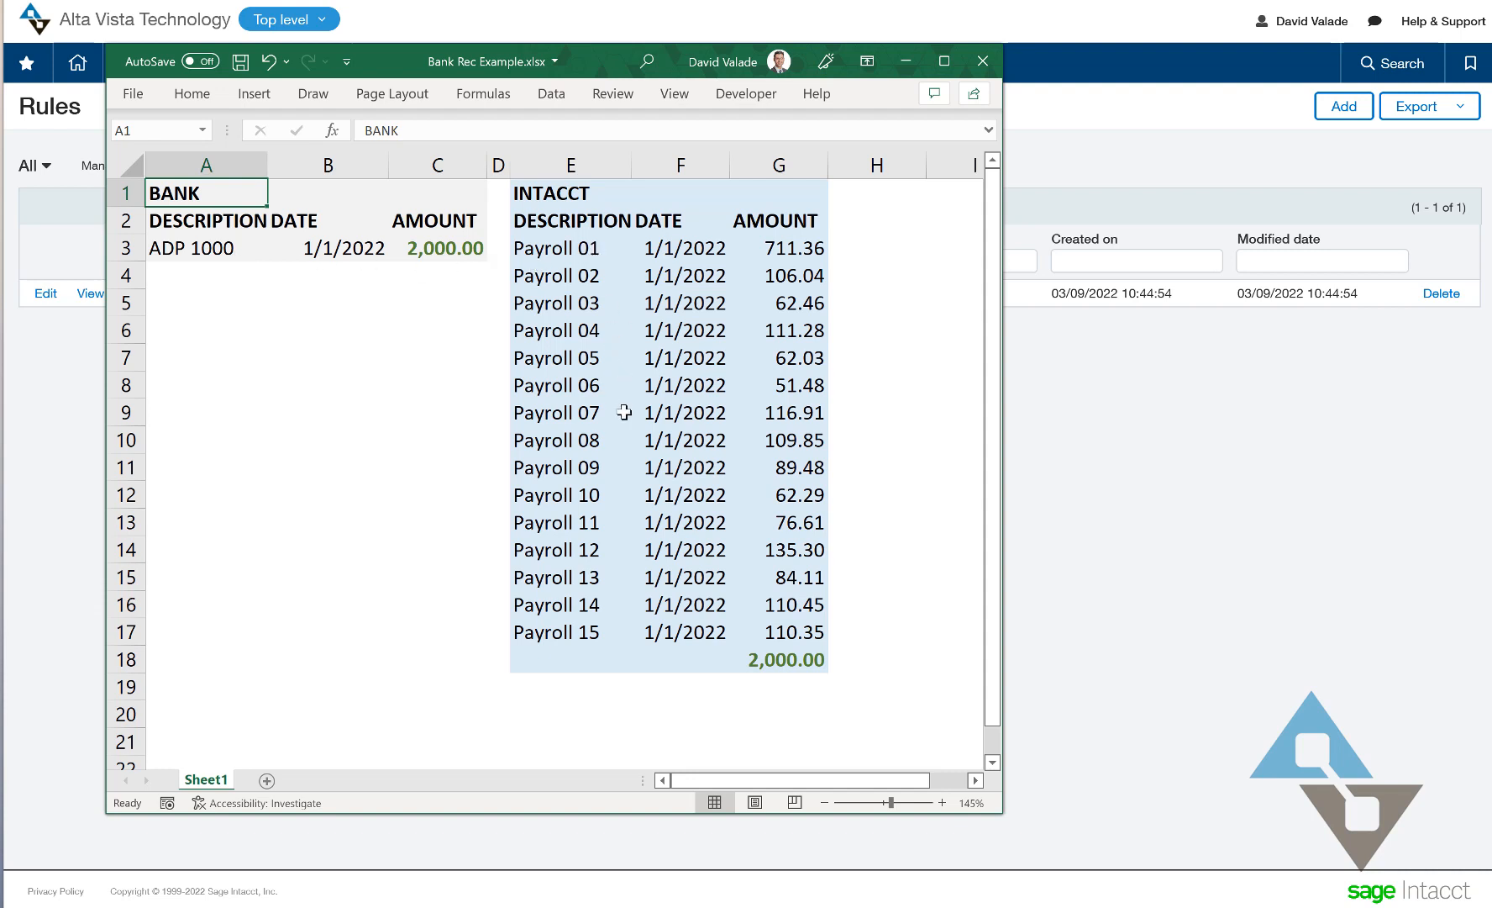
pyautogui.moveTo(398, 295)
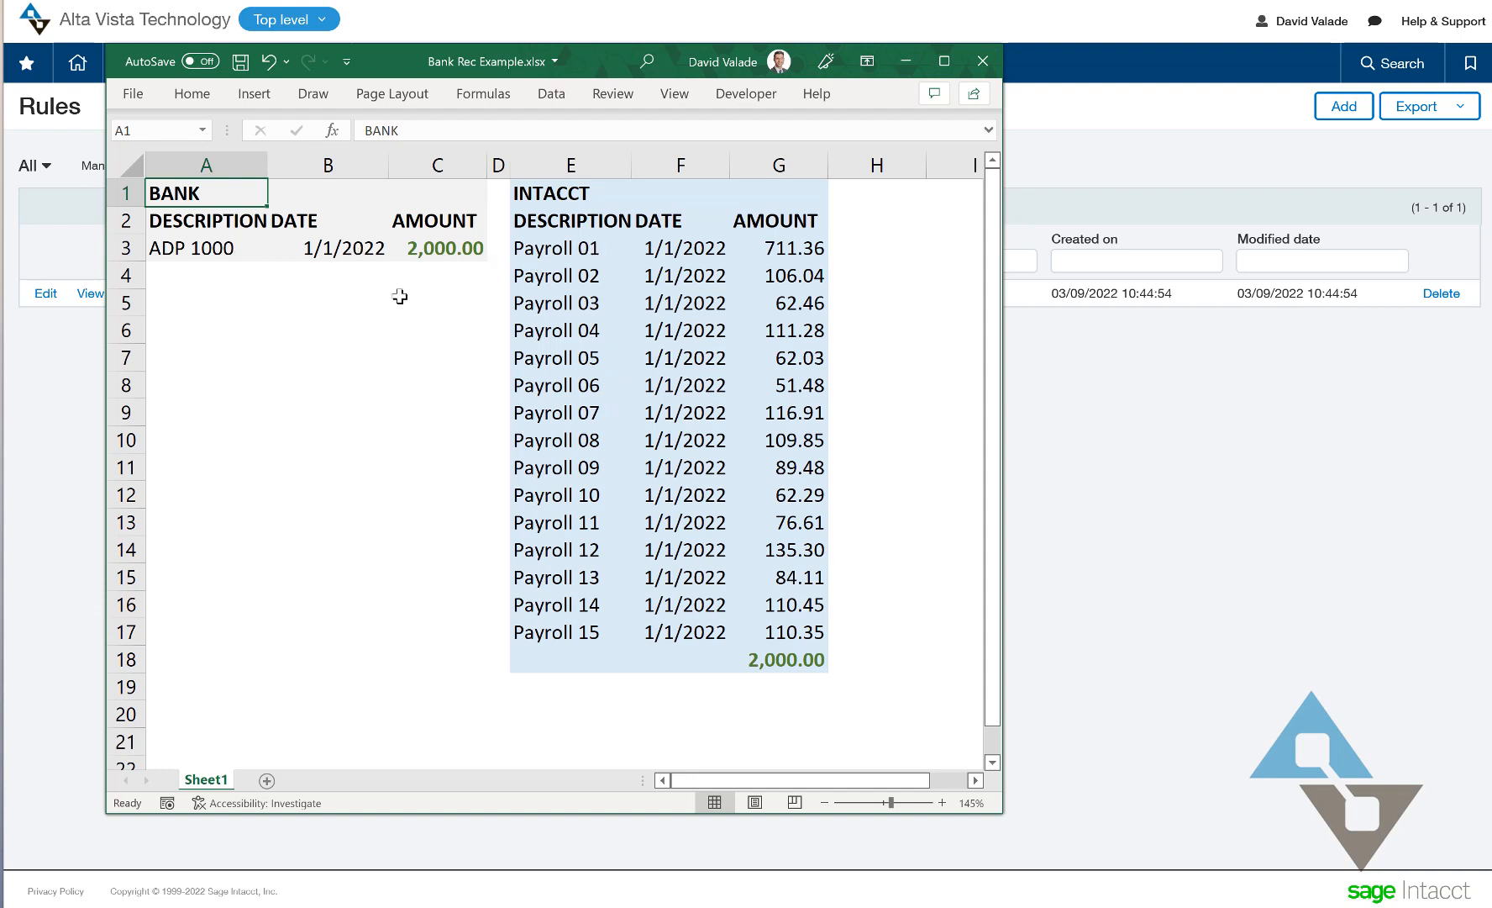
pyautogui.moveTo(815, 284)
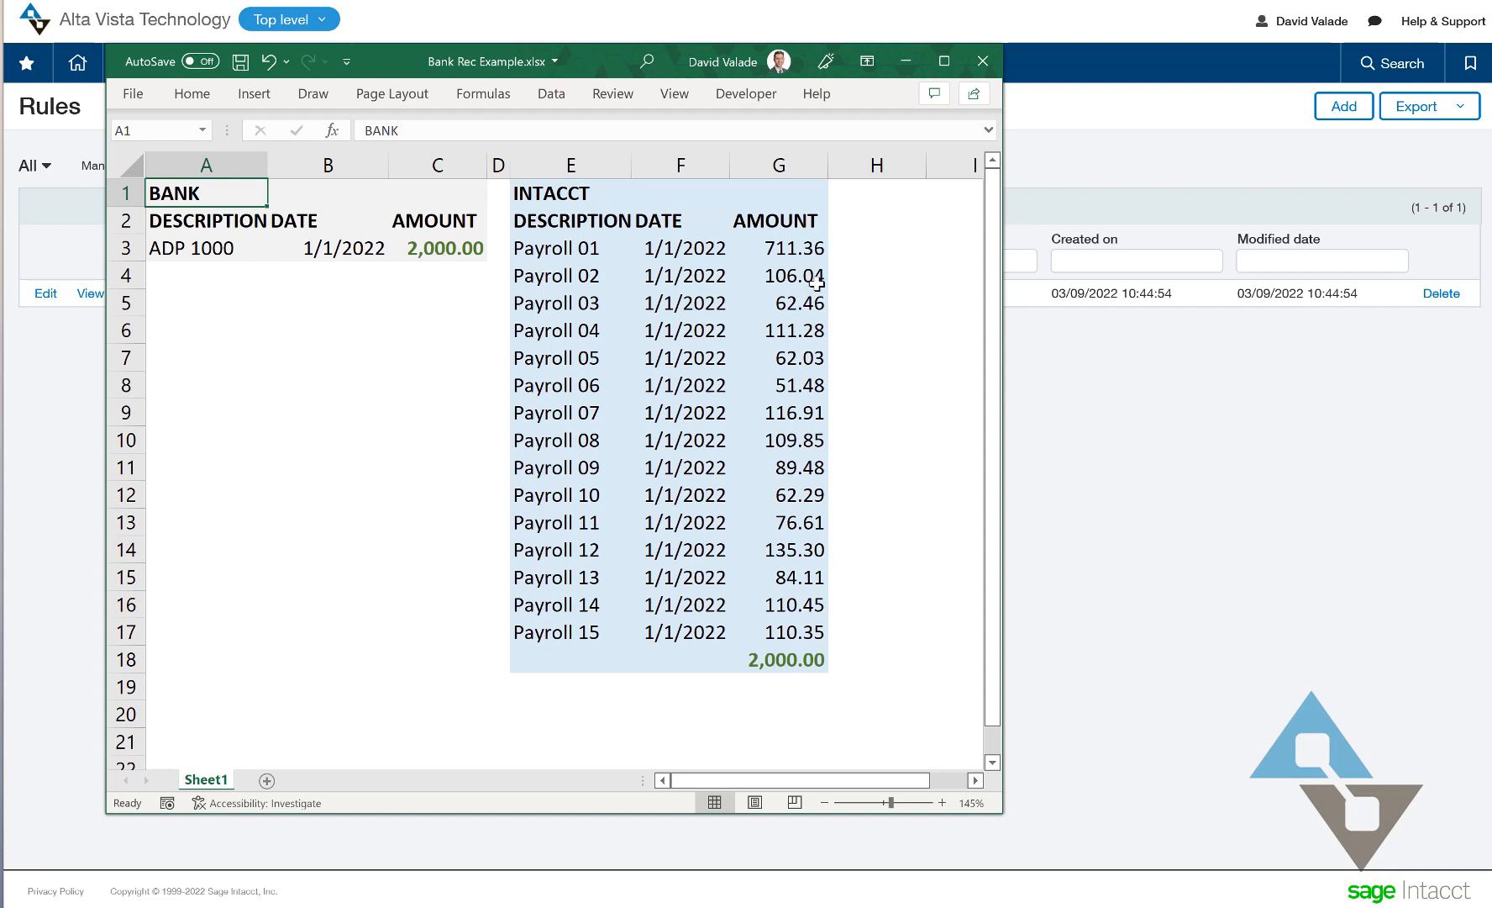
pyautogui.moveTo(810, 333)
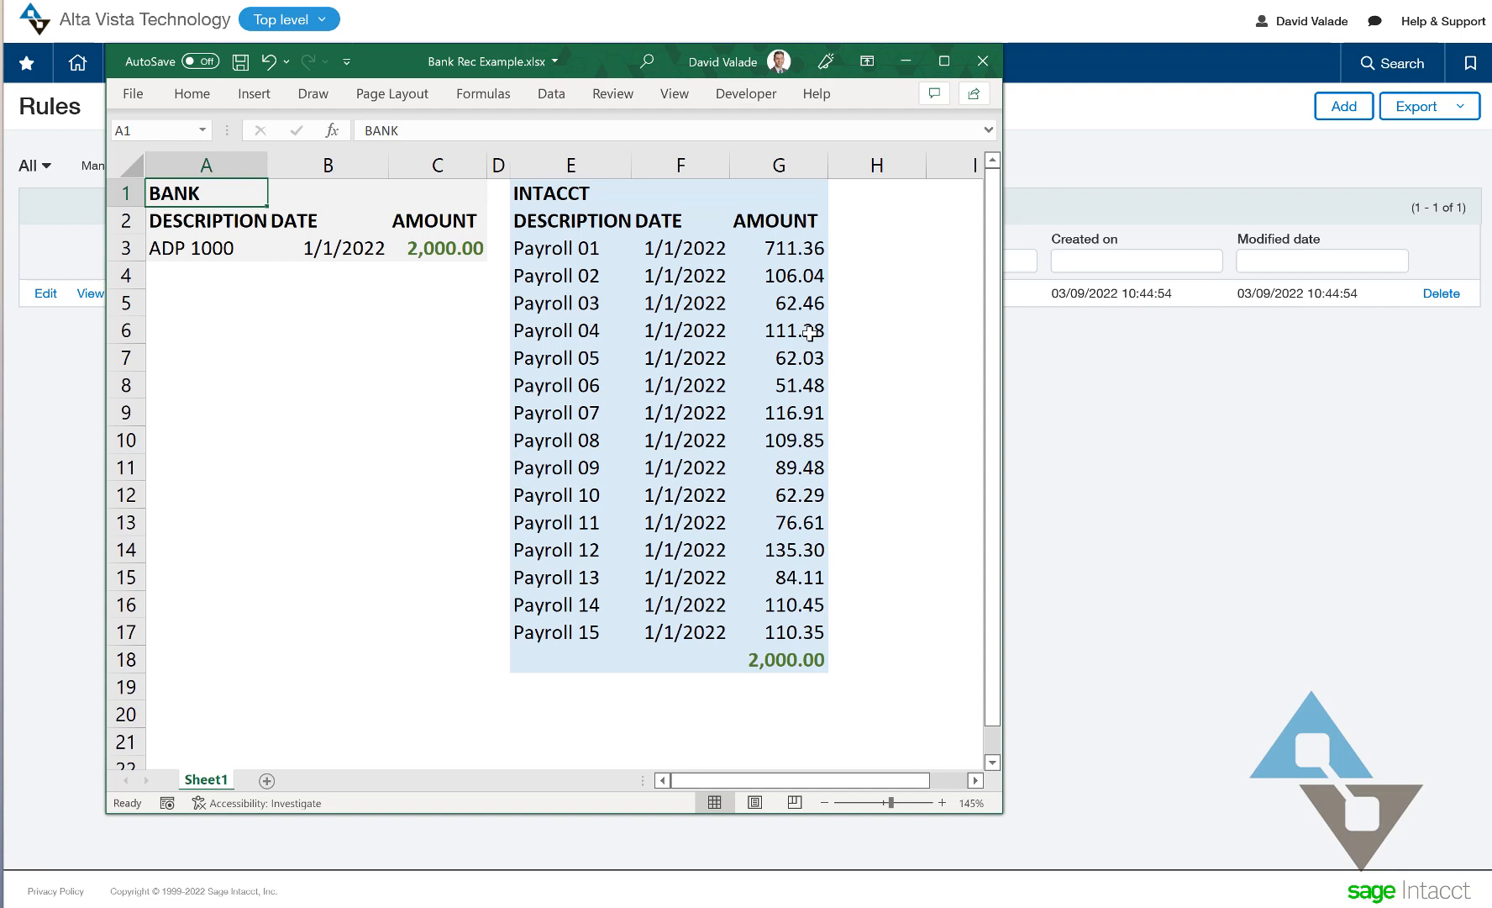
pyautogui.moveTo(570, 118)
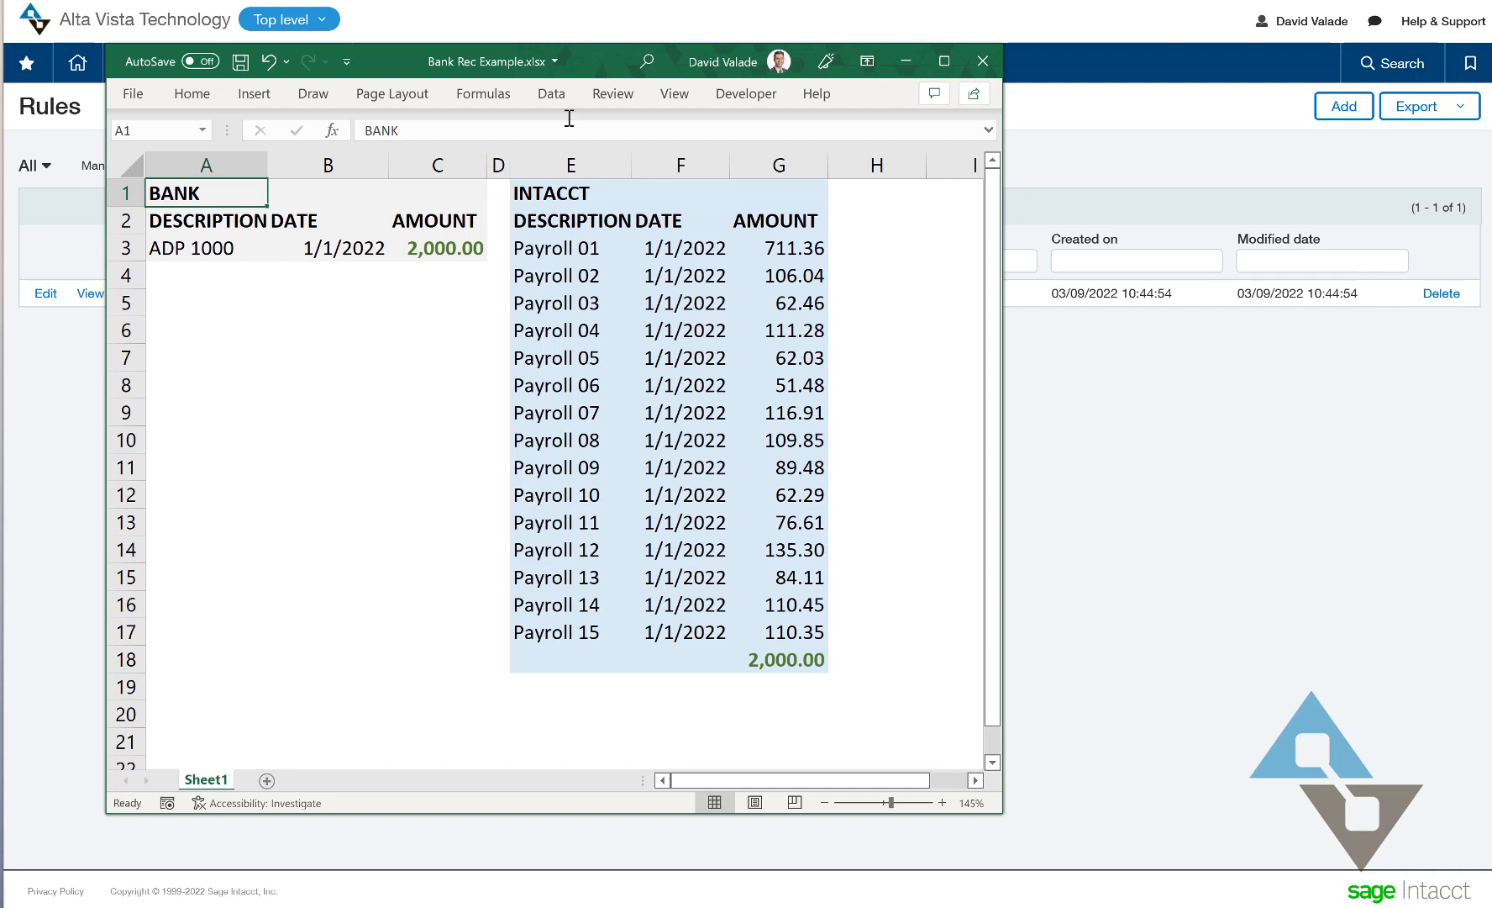
pyautogui.moveTo(410, 69)
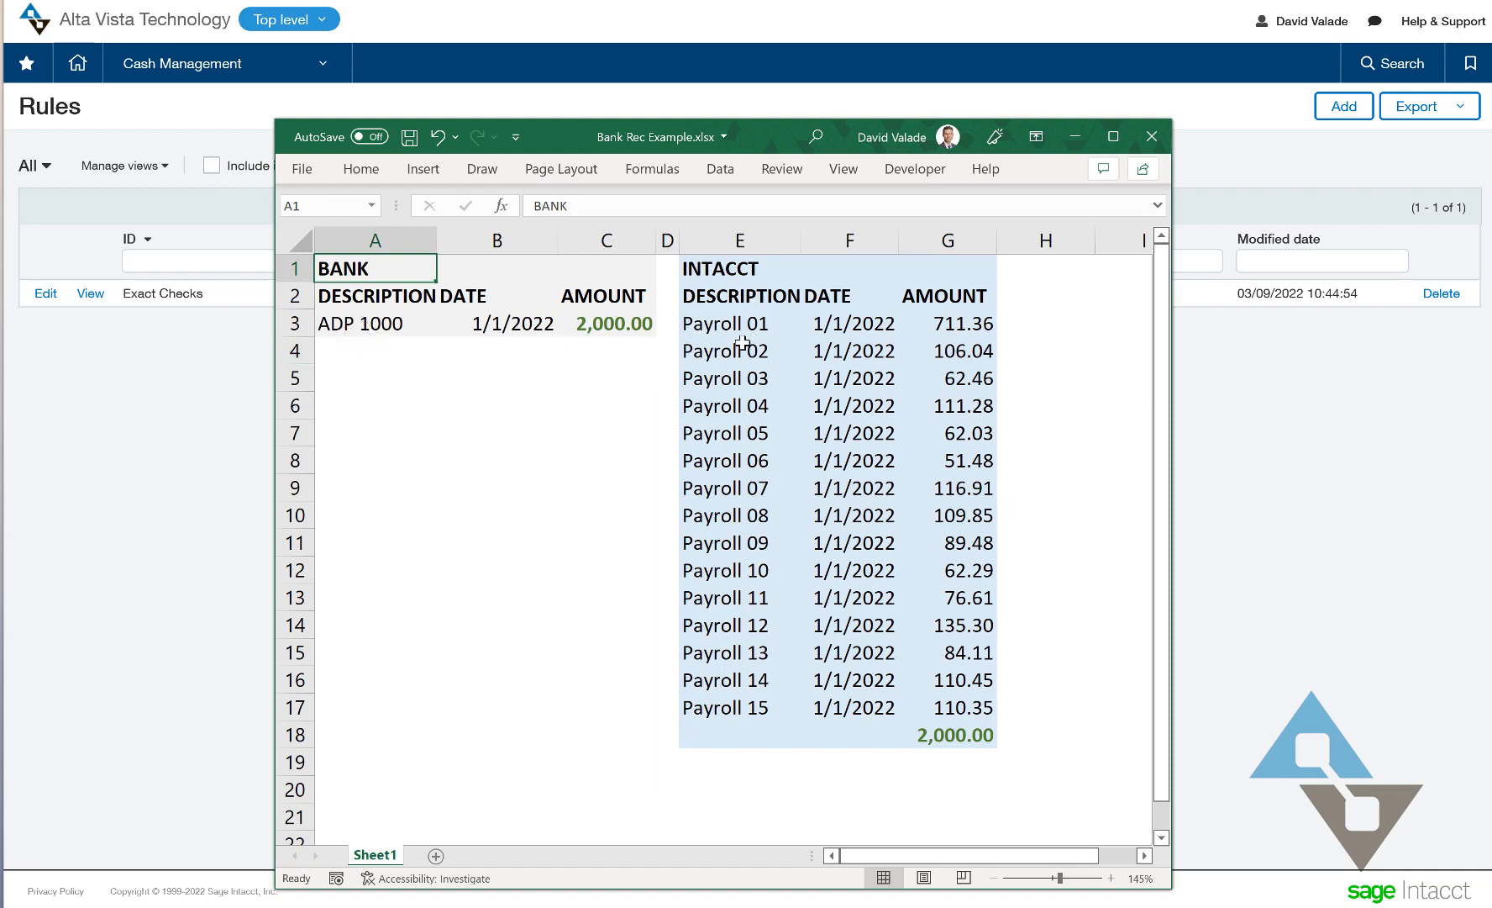
pyautogui.moveTo(798, 452)
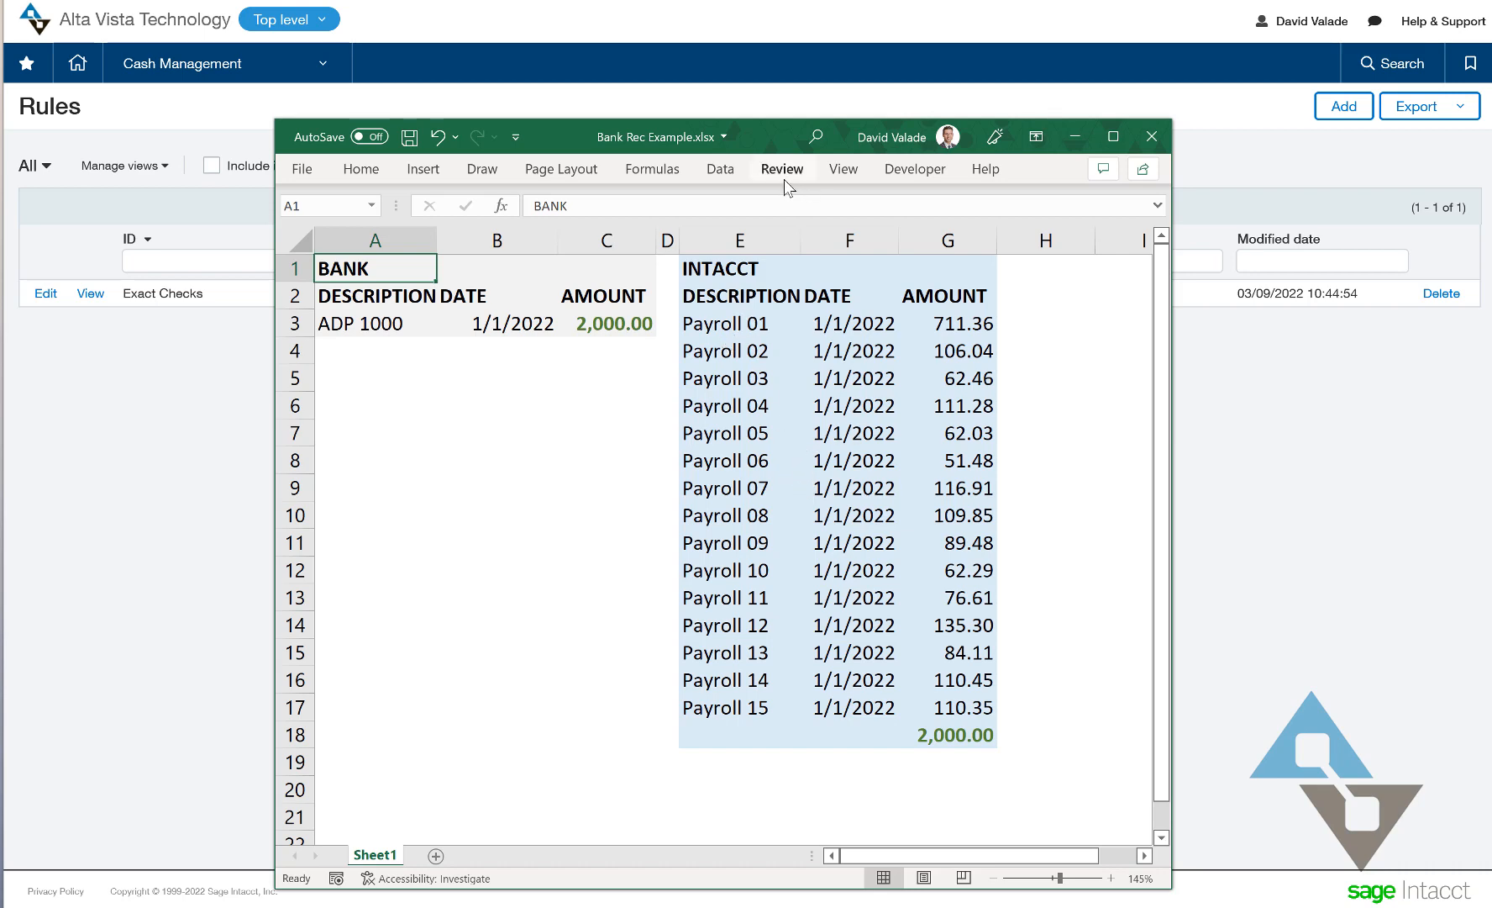
# - Hide the Excel window and add a new blank match rule from the Rules list
pyautogui.click(1149, 136)
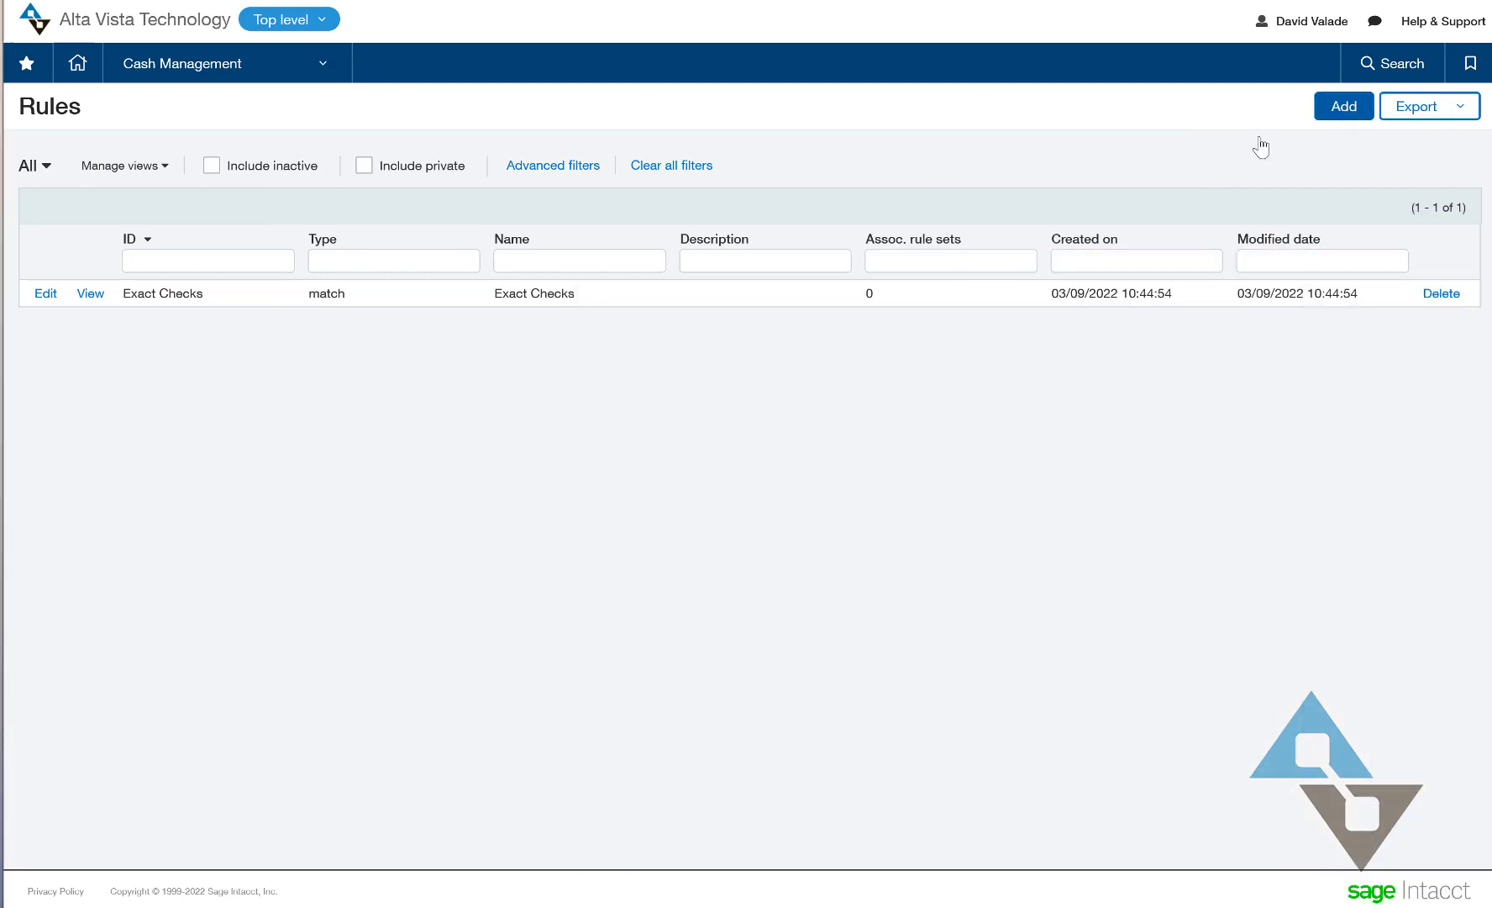
pyautogui.click(1342, 106)
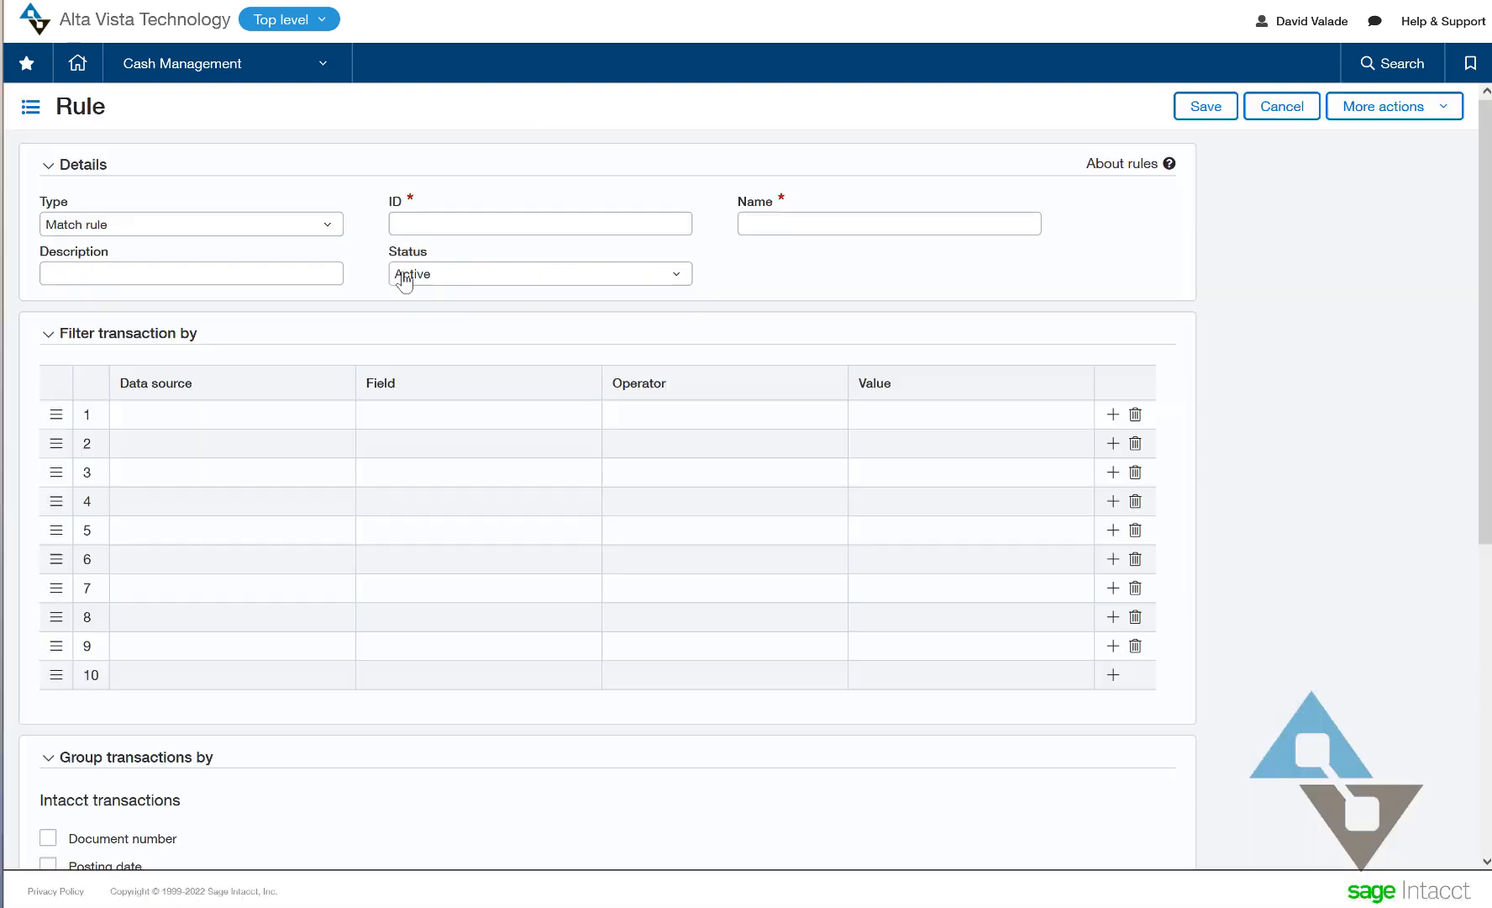
# - Enter Payroll Checks as both the ID and the name of the new rule
pyautogui.click(540, 223)
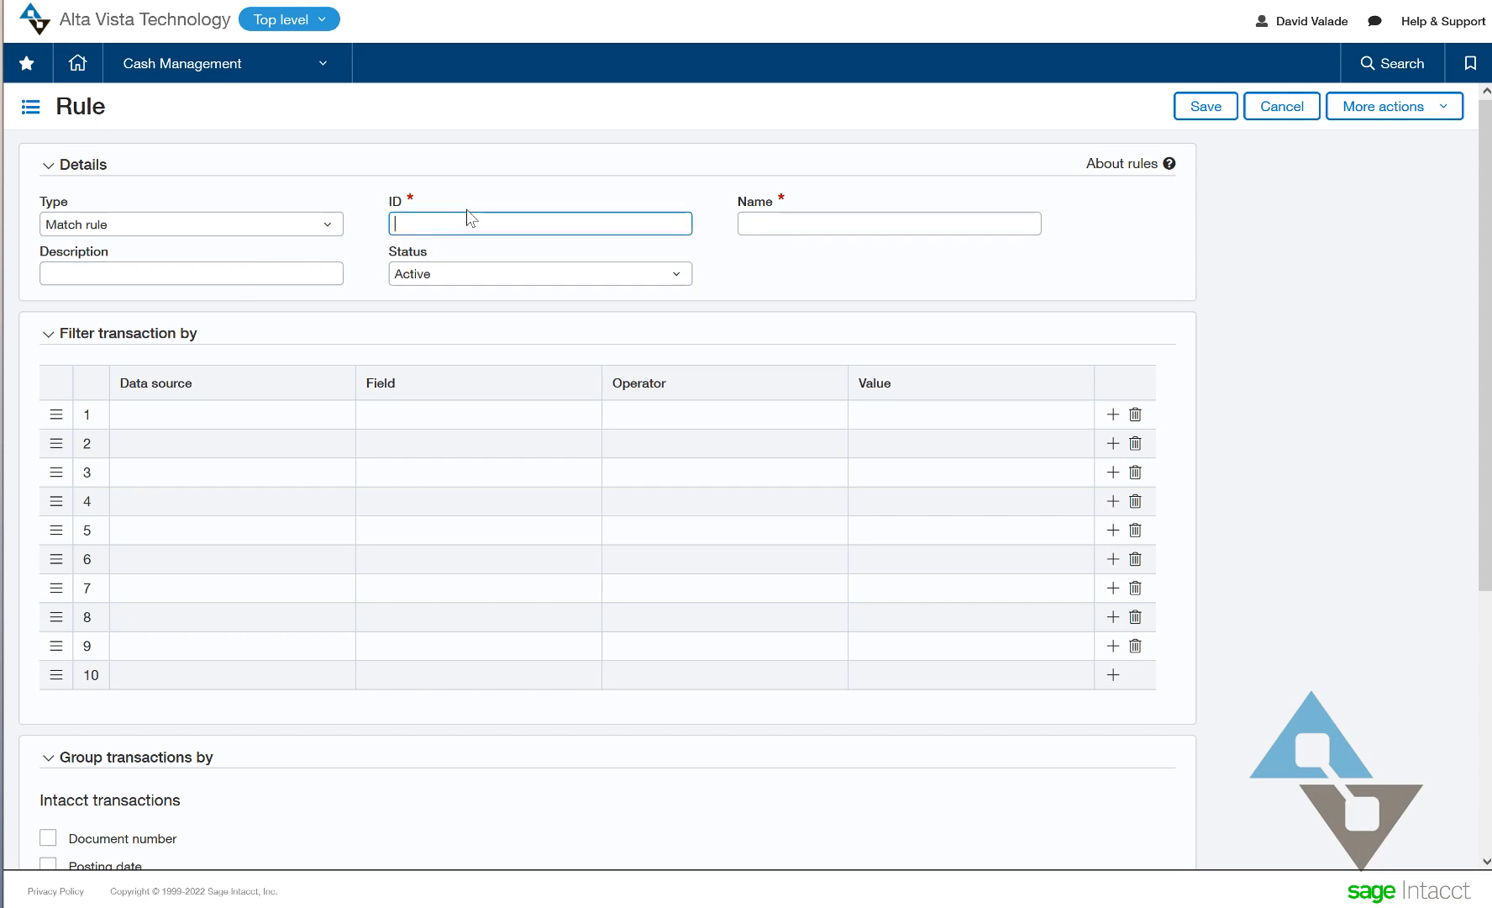
pyautogui.write('Payroll Che')
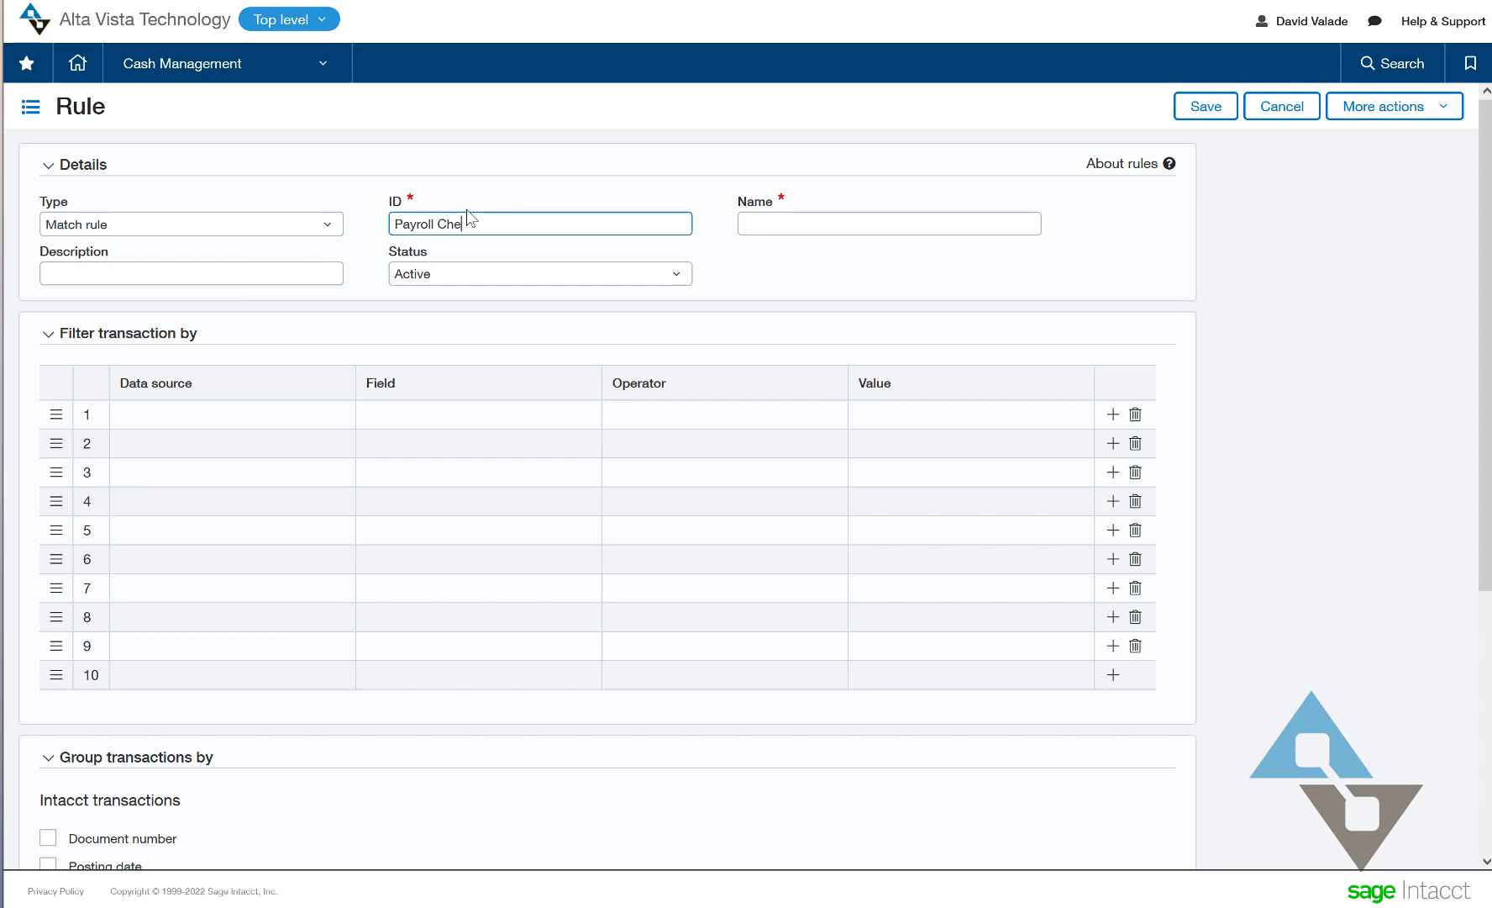
pyautogui.write('Payroll Checks')
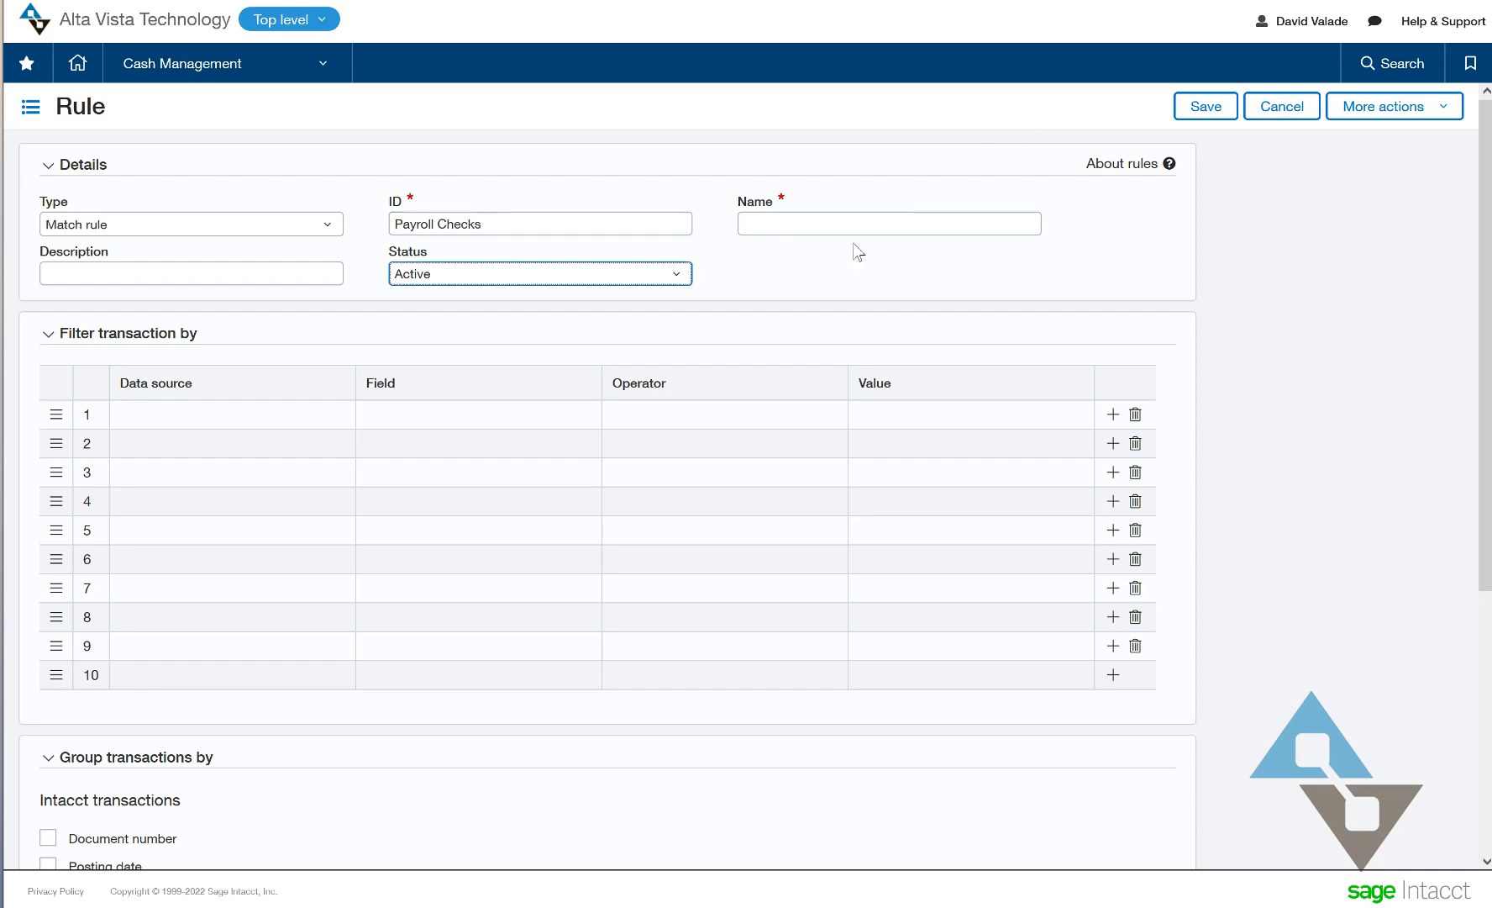
pyautogui.write('Payroll Checks')
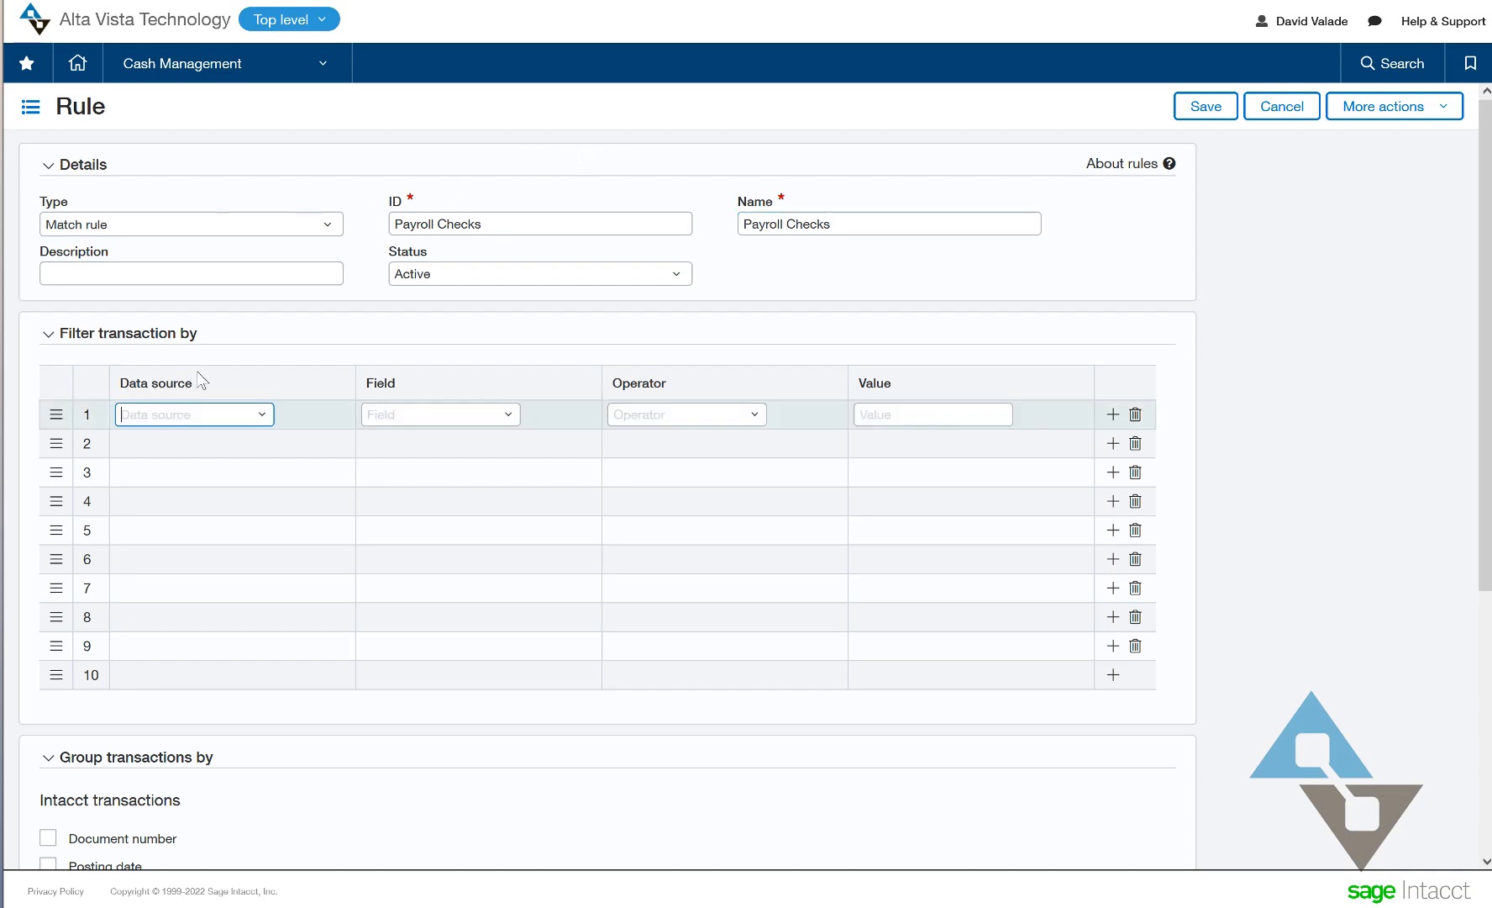
pyautogui.moveTo(319, 398)
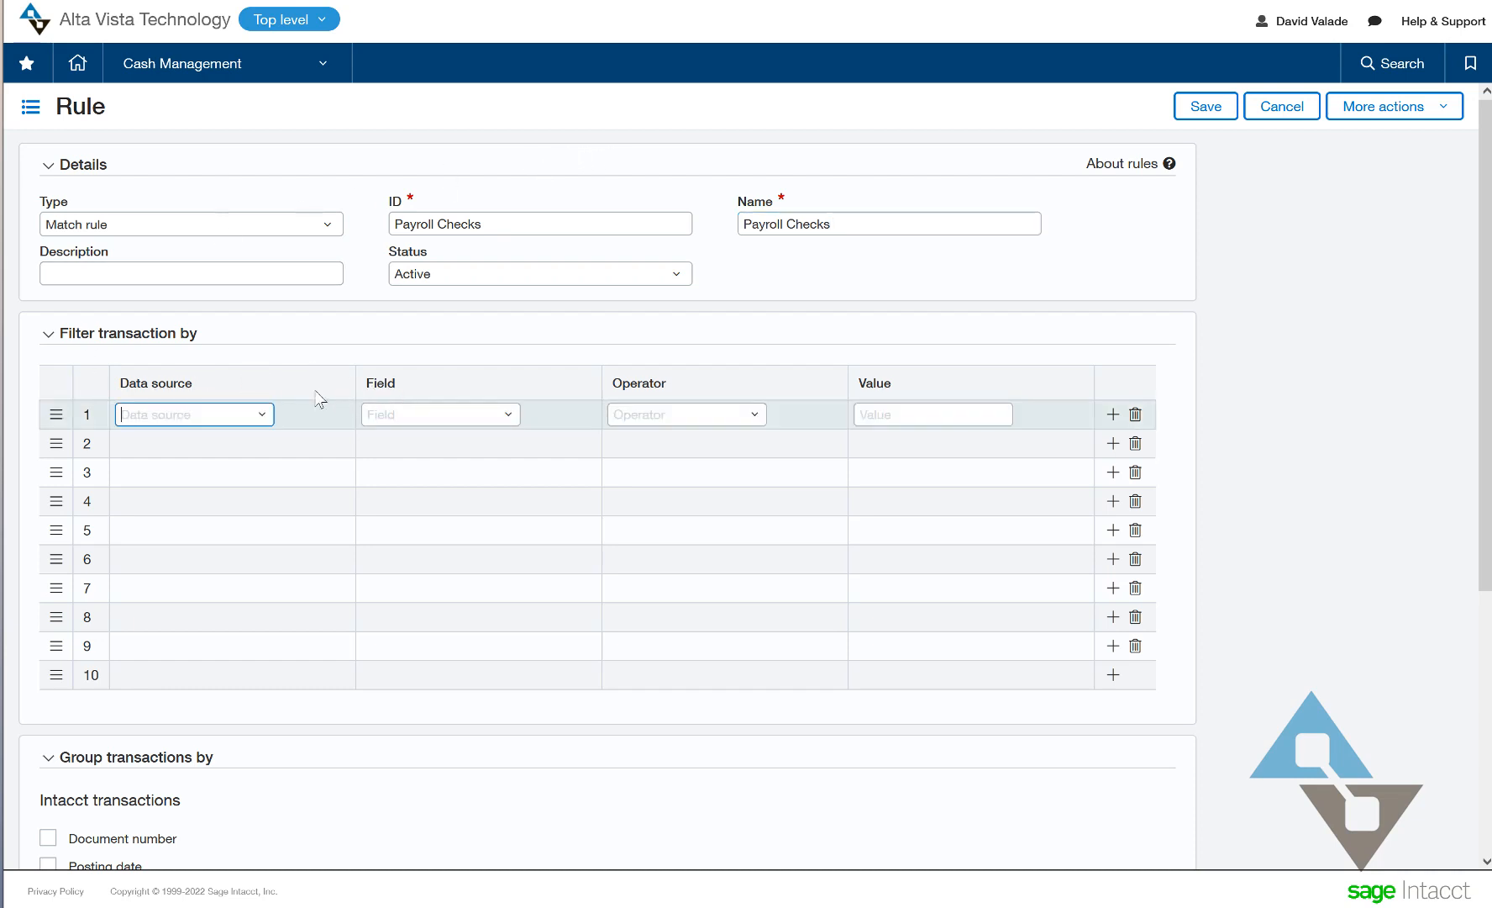
# - Set filter row 1 to Bank transactions, Document number begins with ADP
pyautogui.click(191, 413)
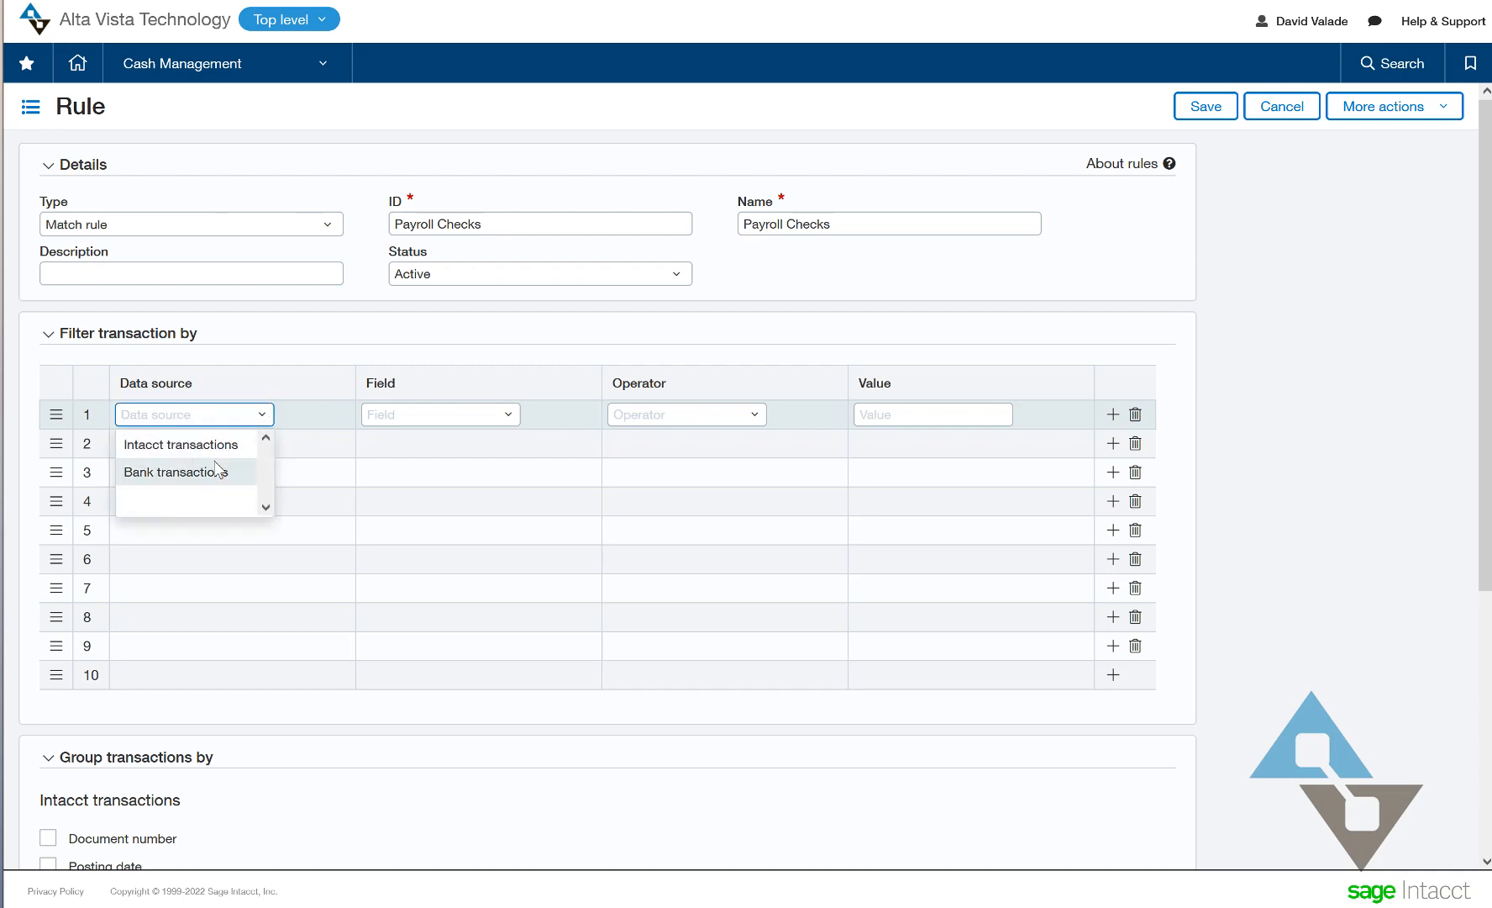
pyautogui.click(171, 472)
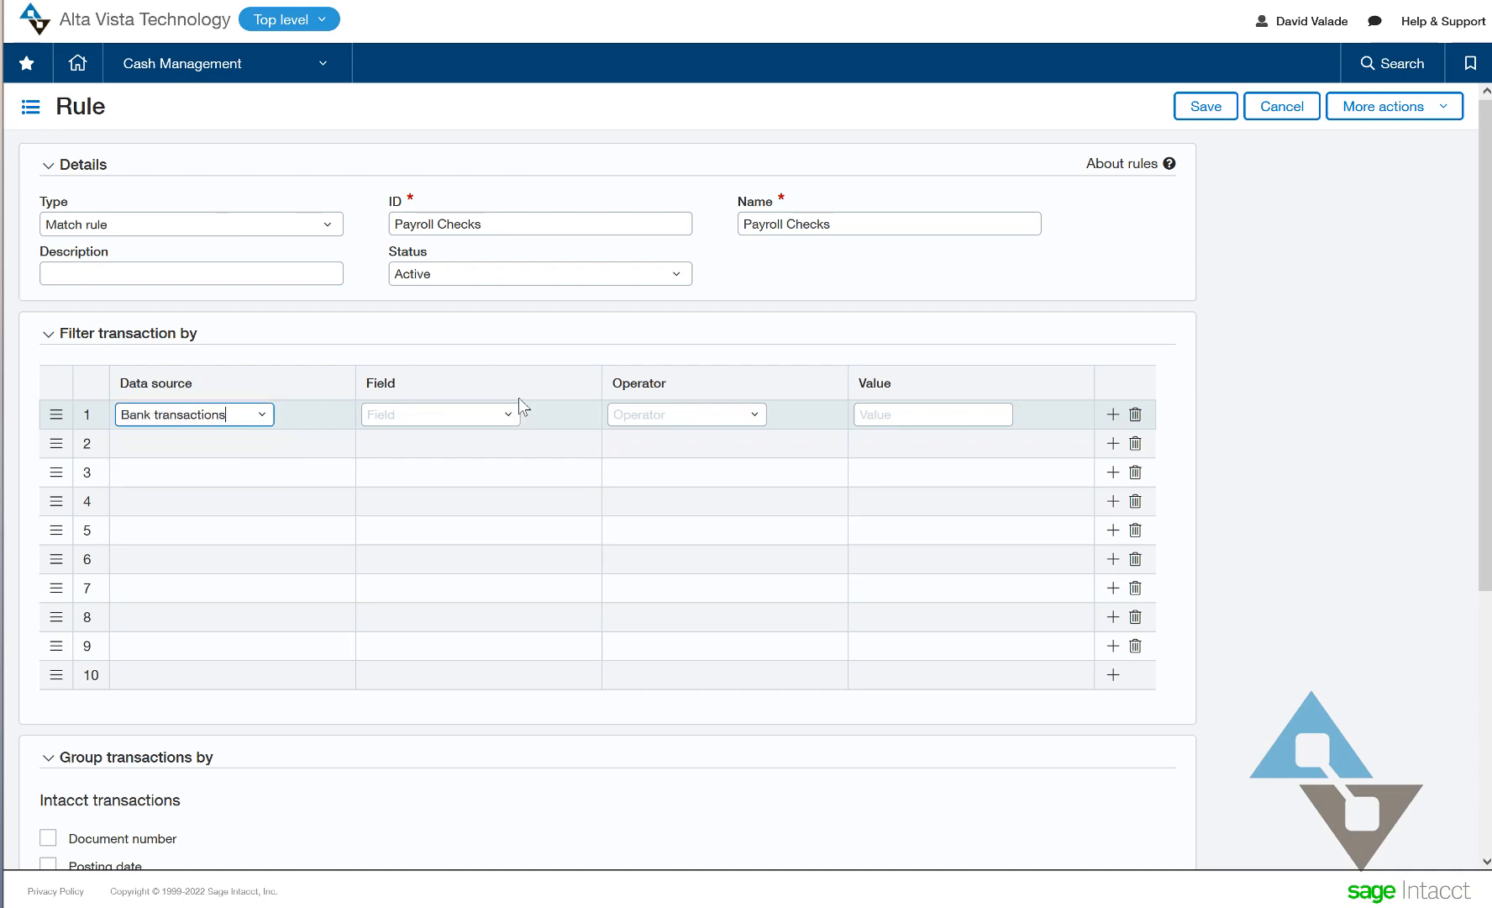
pyautogui.click(439, 413)
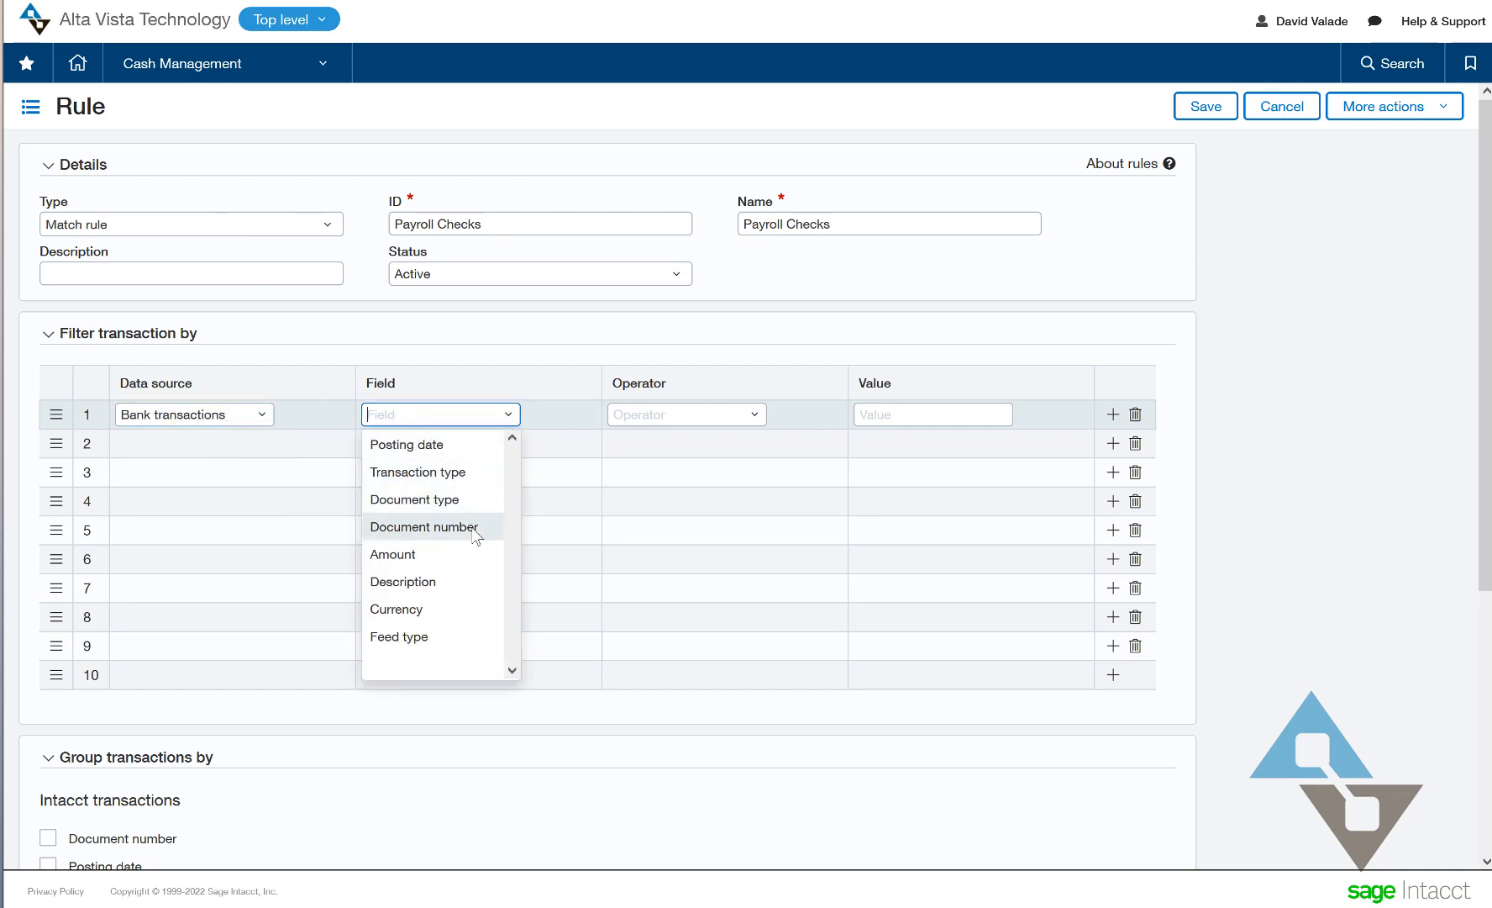
pyautogui.click(425, 528)
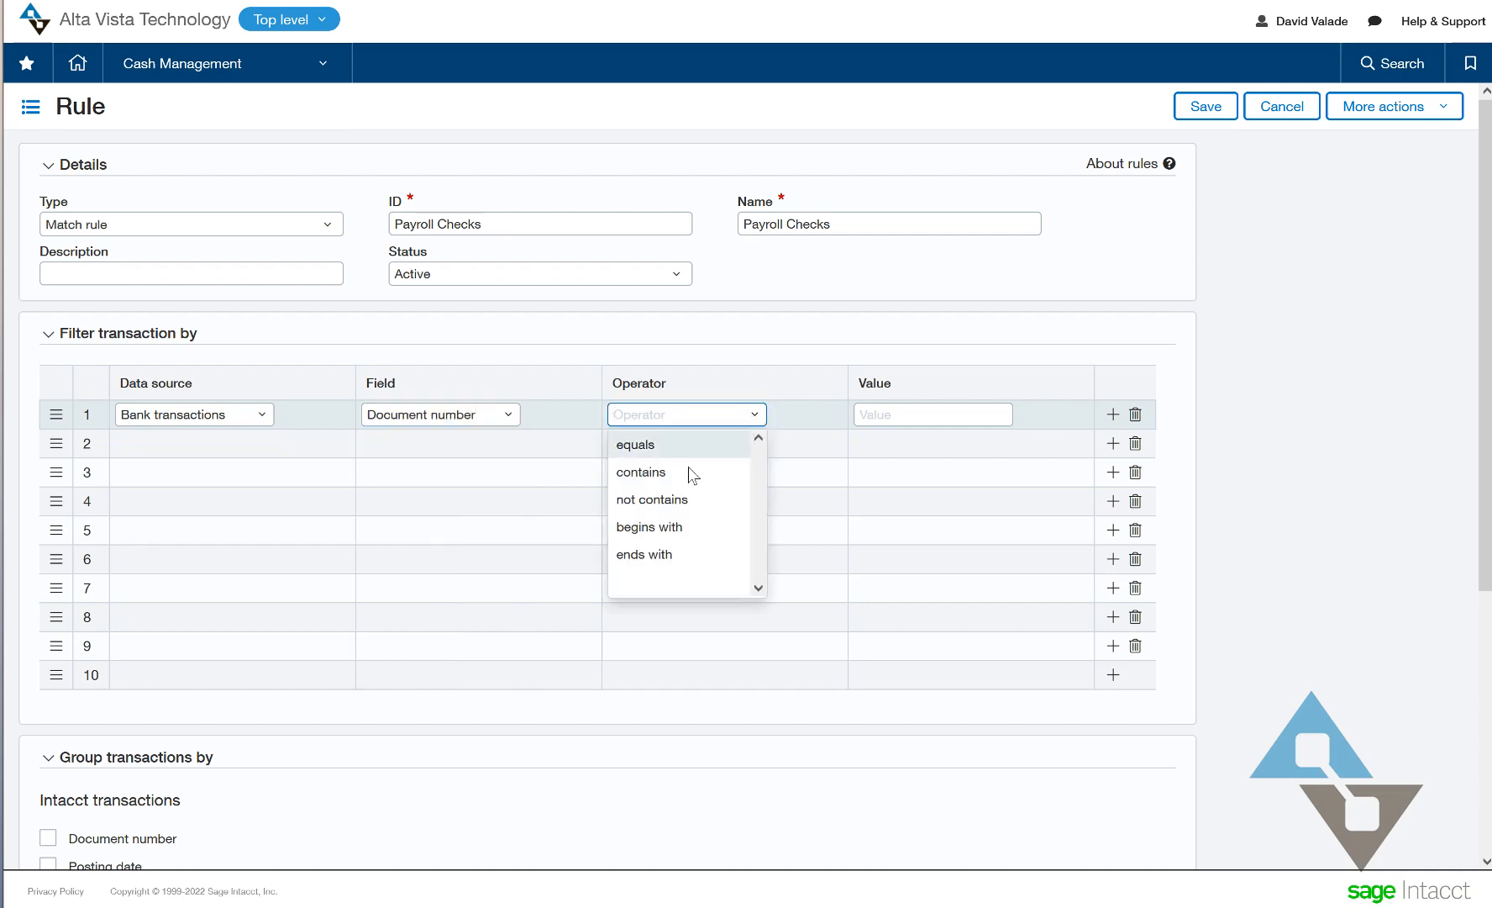
pyautogui.click(641, 472)
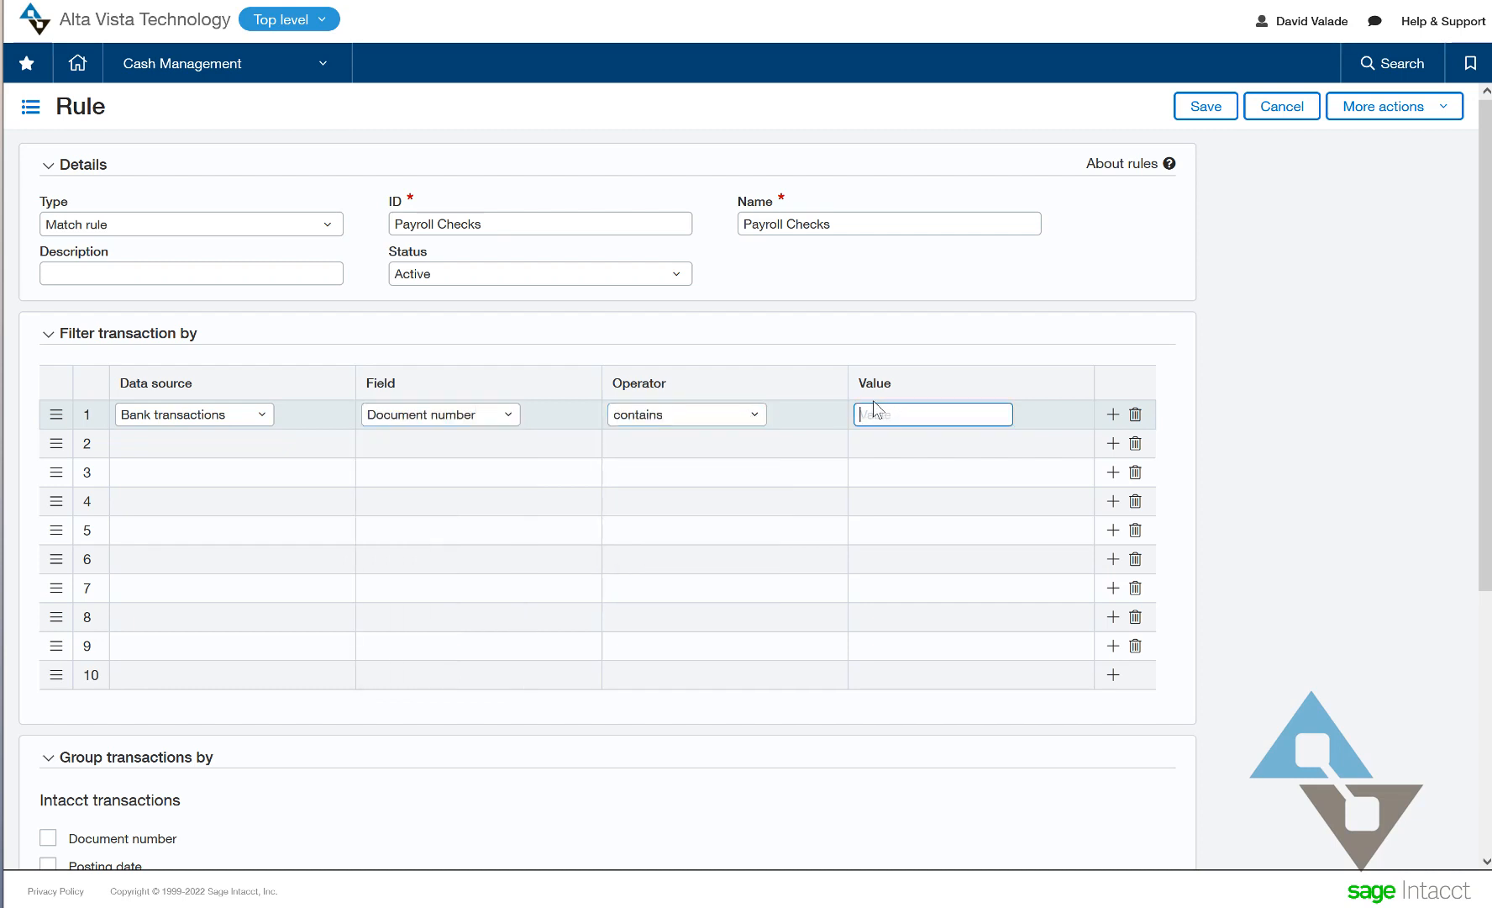
pyautogui.write('ADP')
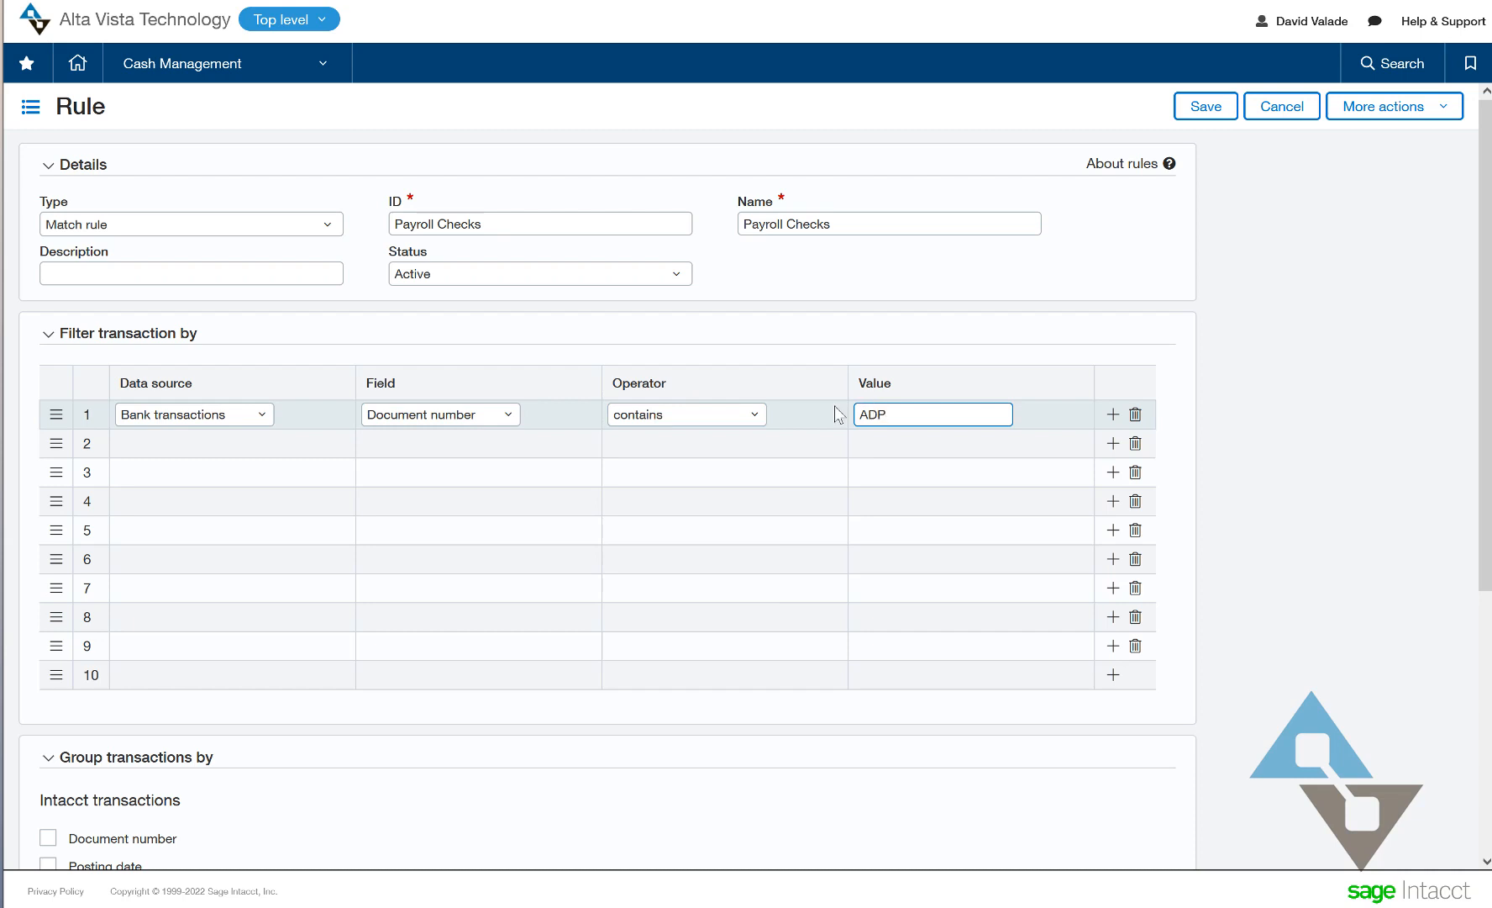
pyautogui.click(684, 413)
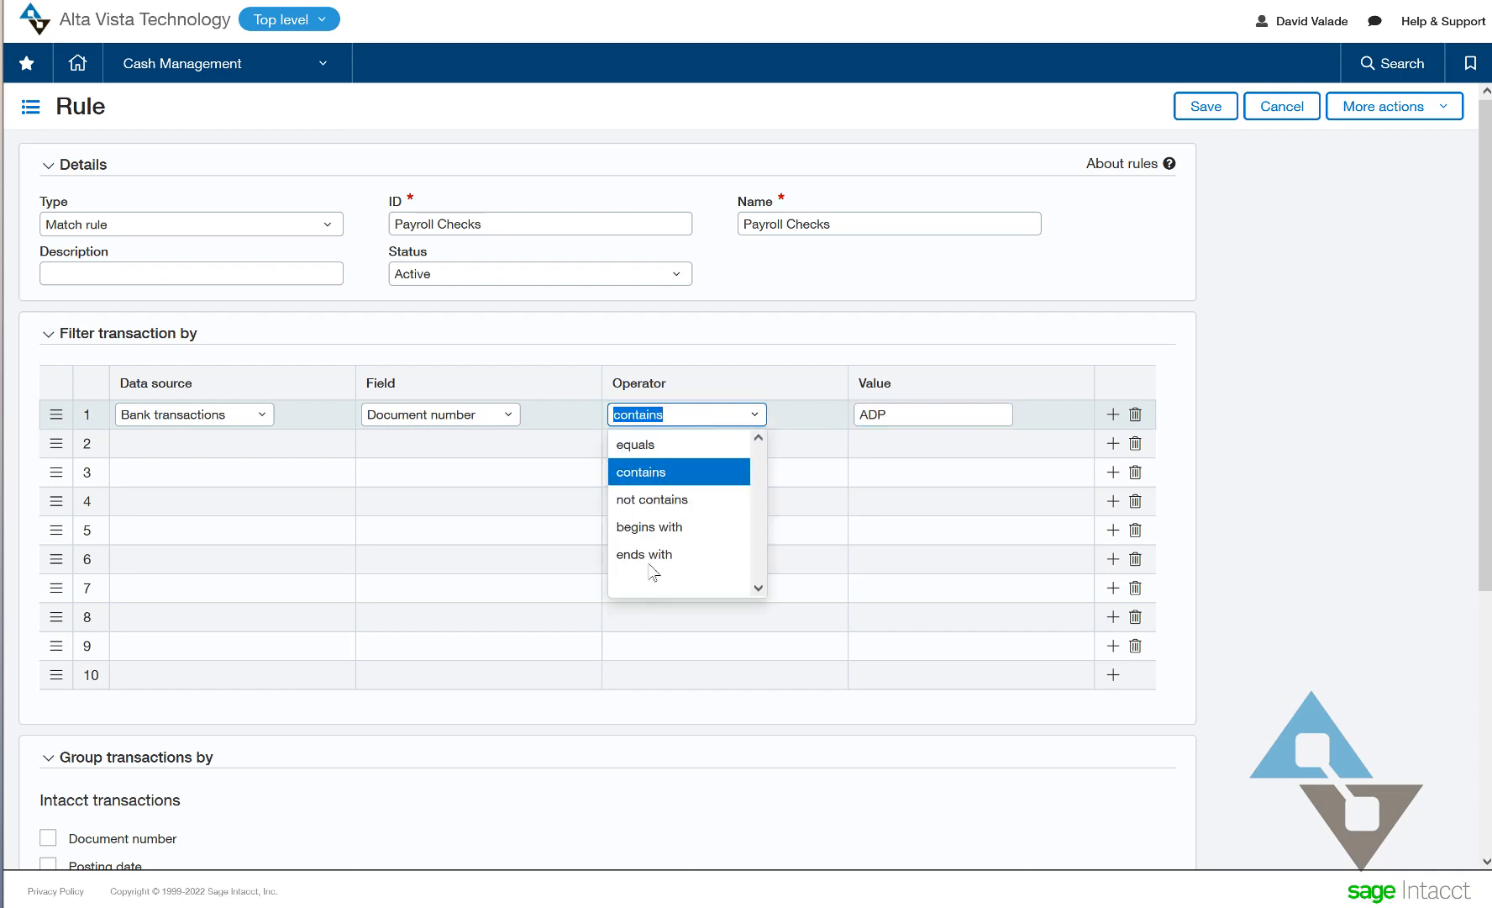
pyautogui.moveTo(666, 540)
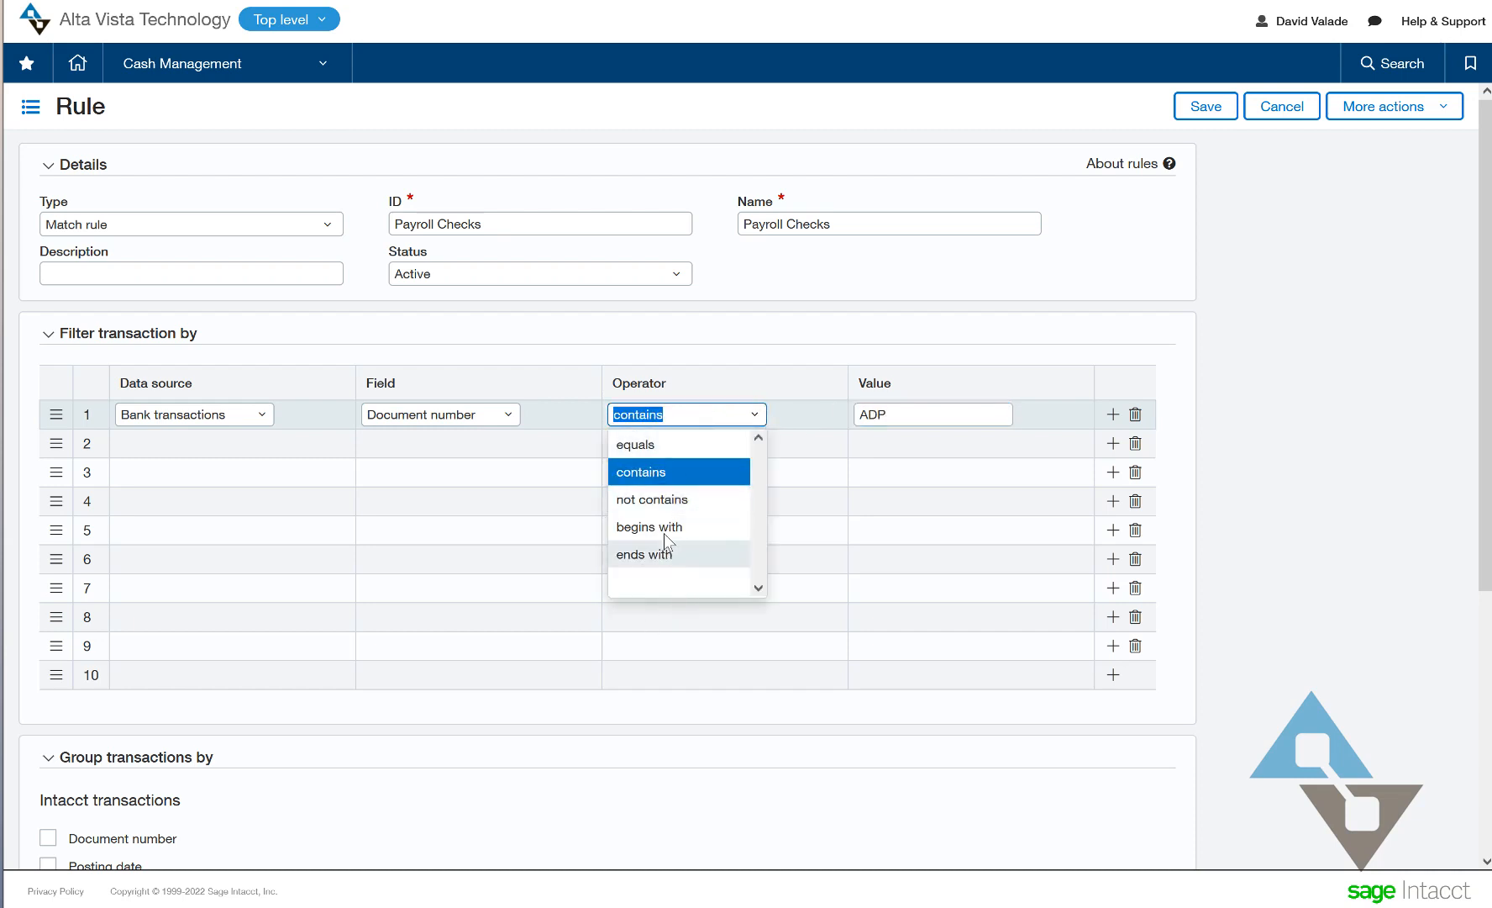
pyautogui.click(648, 527)
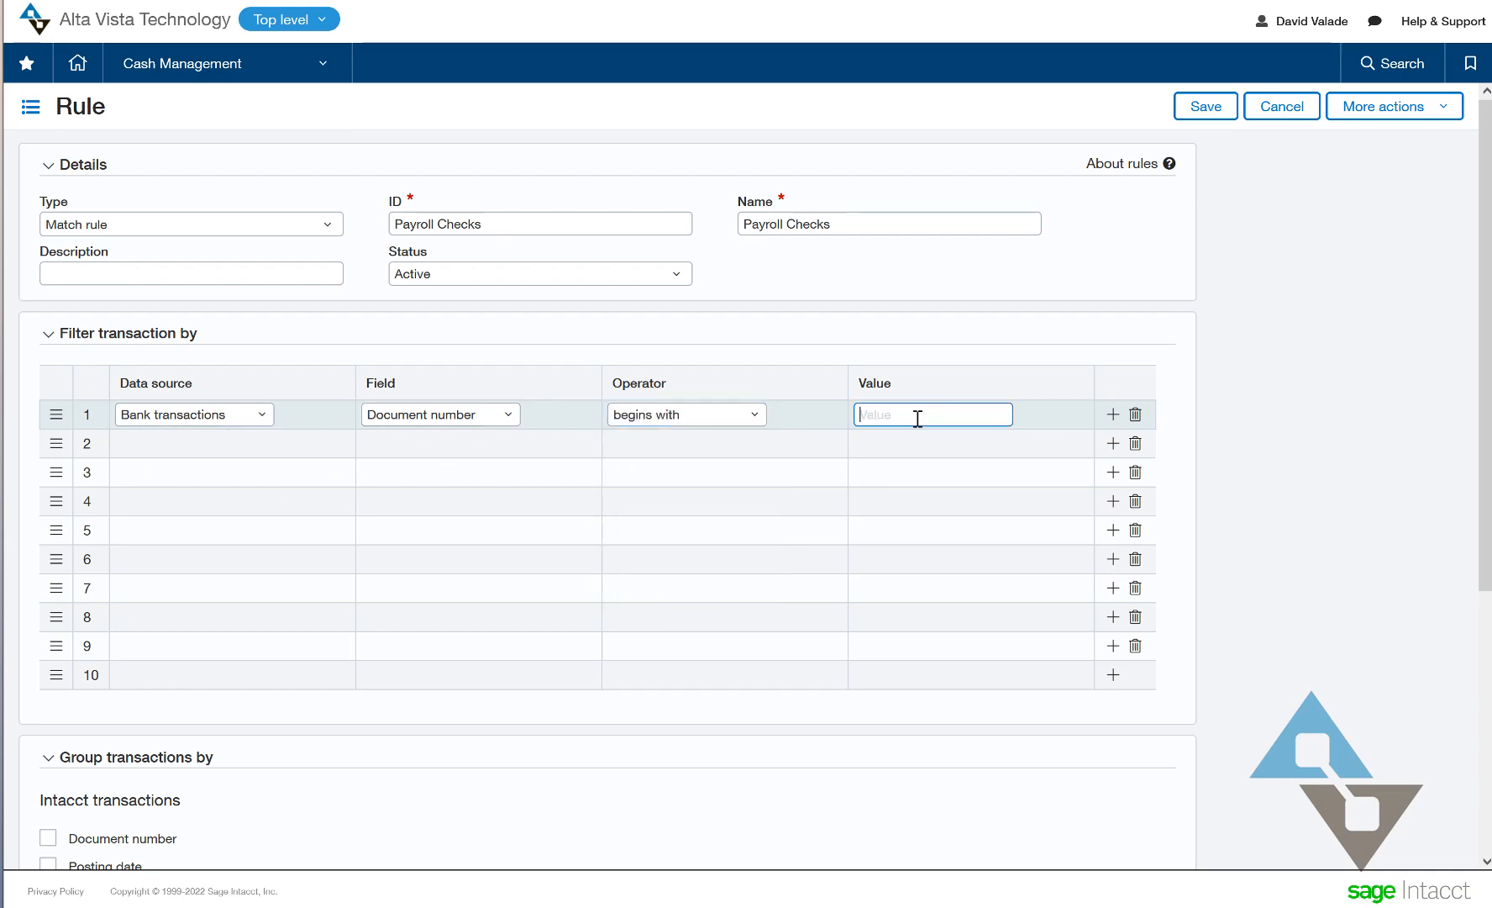
pyautogui.write('ADP')
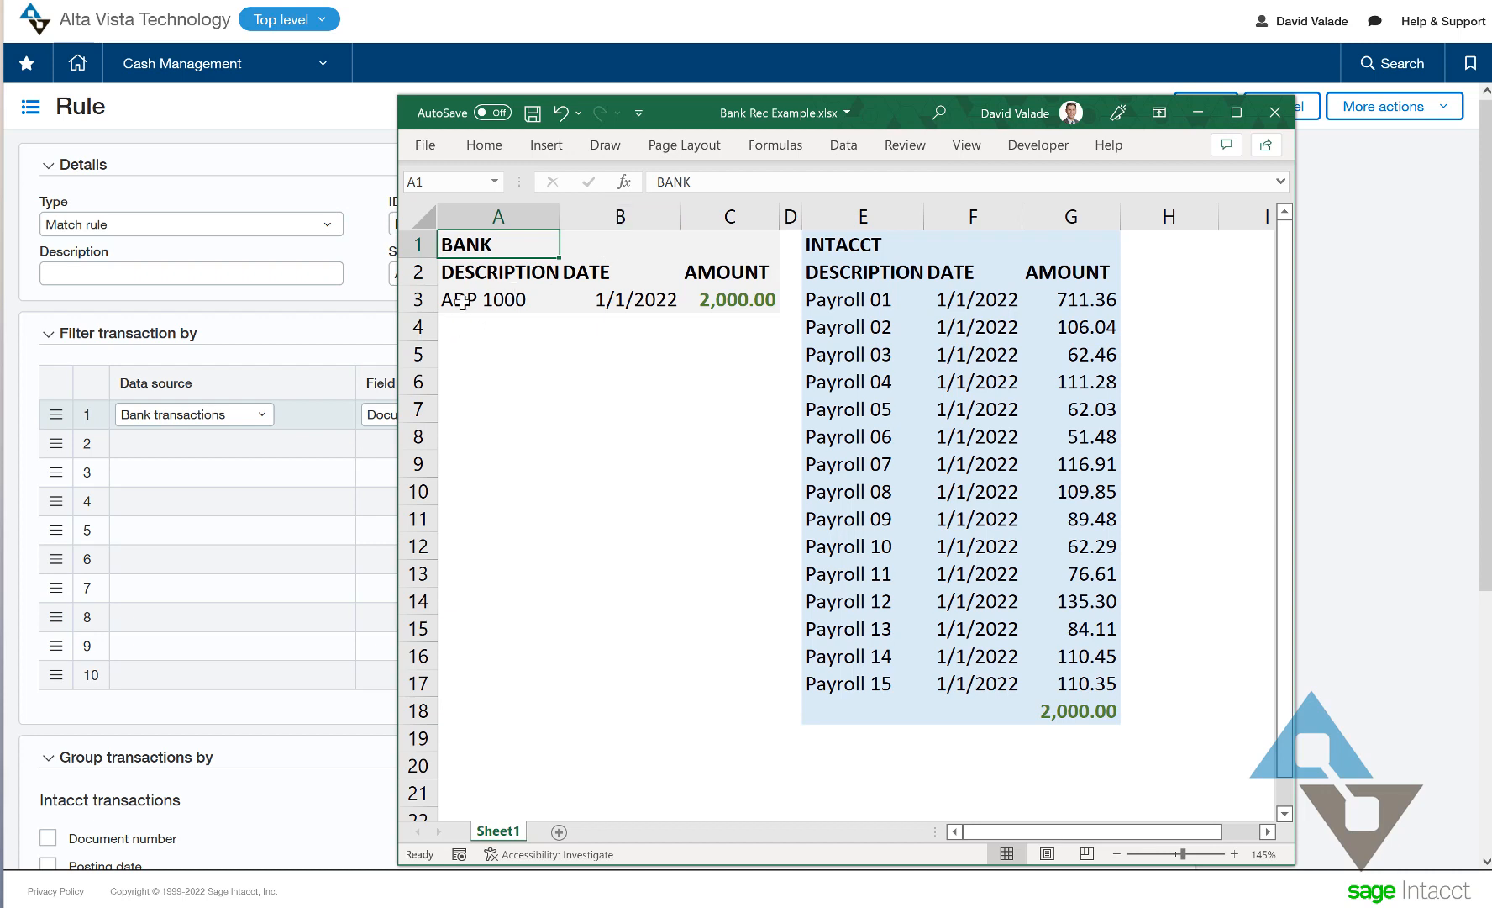
# - Check the ADP 1000 bank entry in Excel, then return to the rule form
pyautogui.click(495, 299)
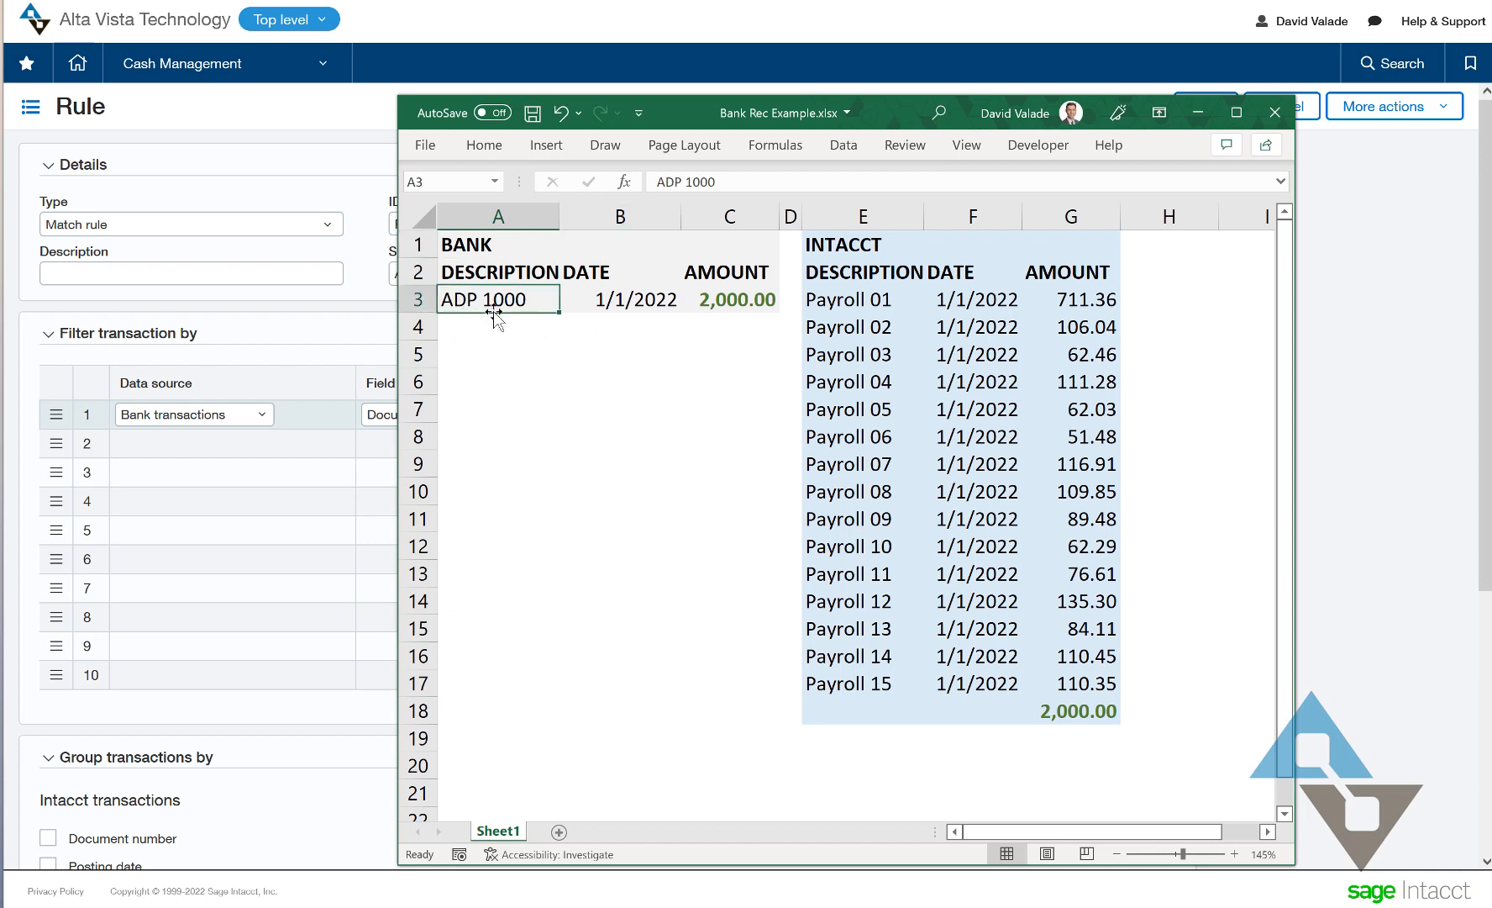
pyautogui.moveTo(568, 437)
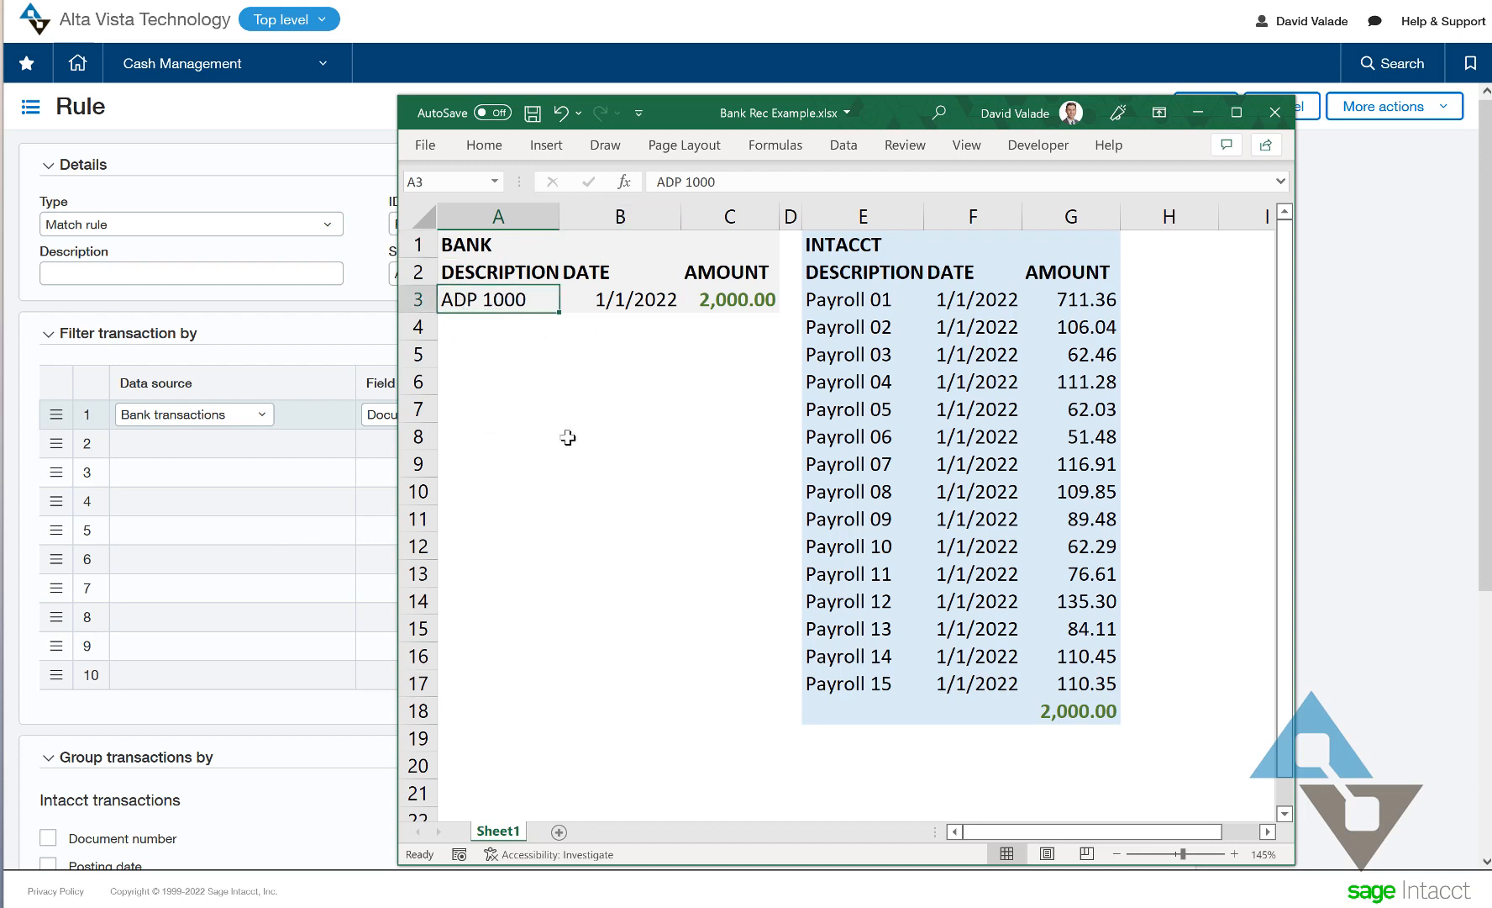
pyautogui.moveTo(492, 481)
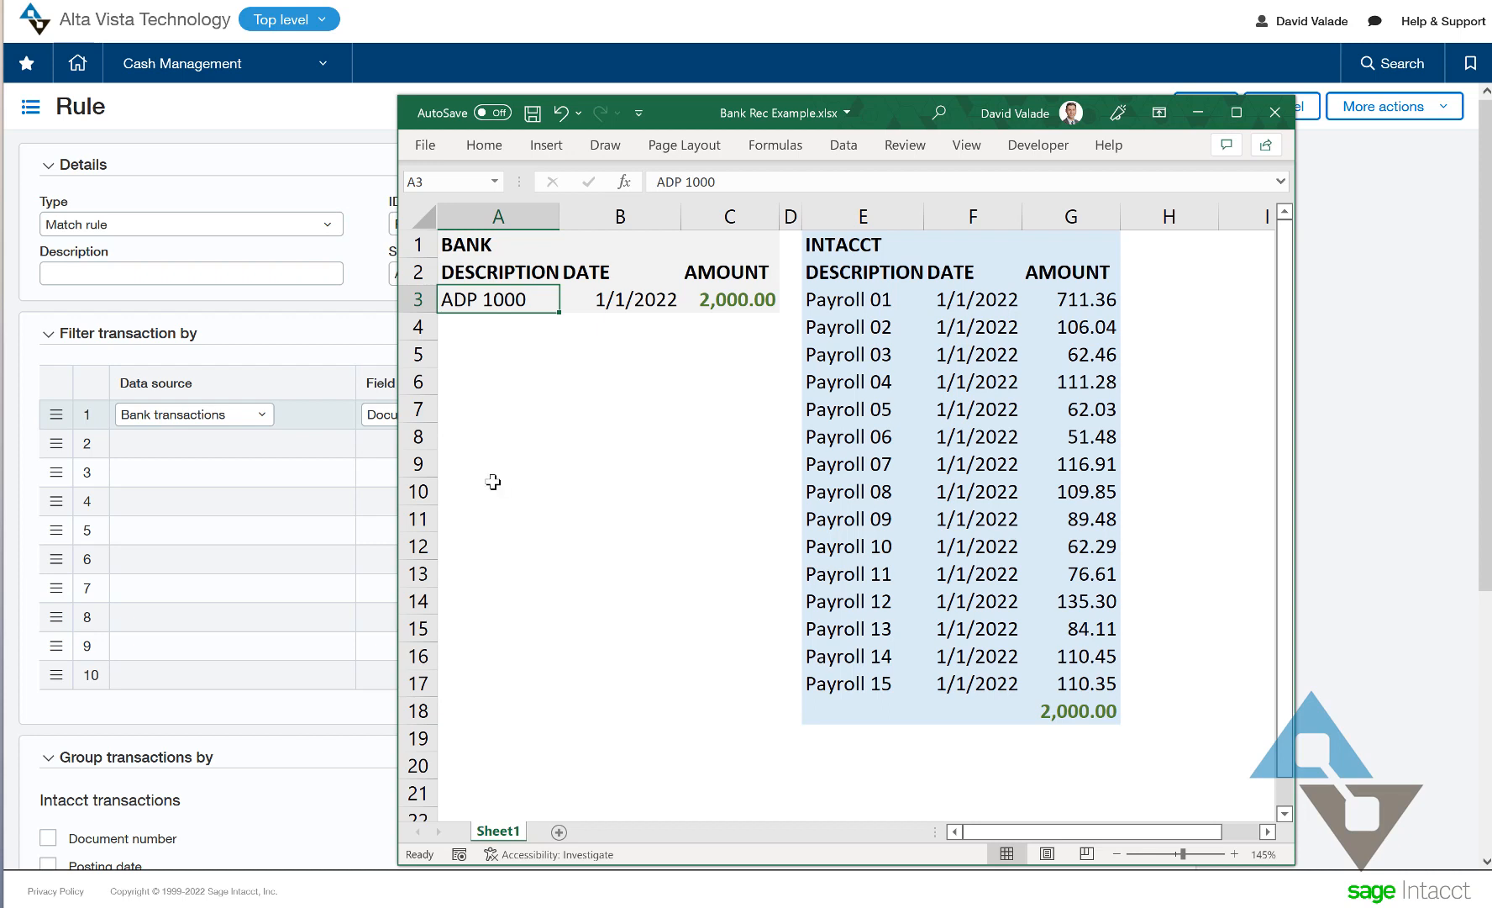
pyautogui.moveTo(621, 160)
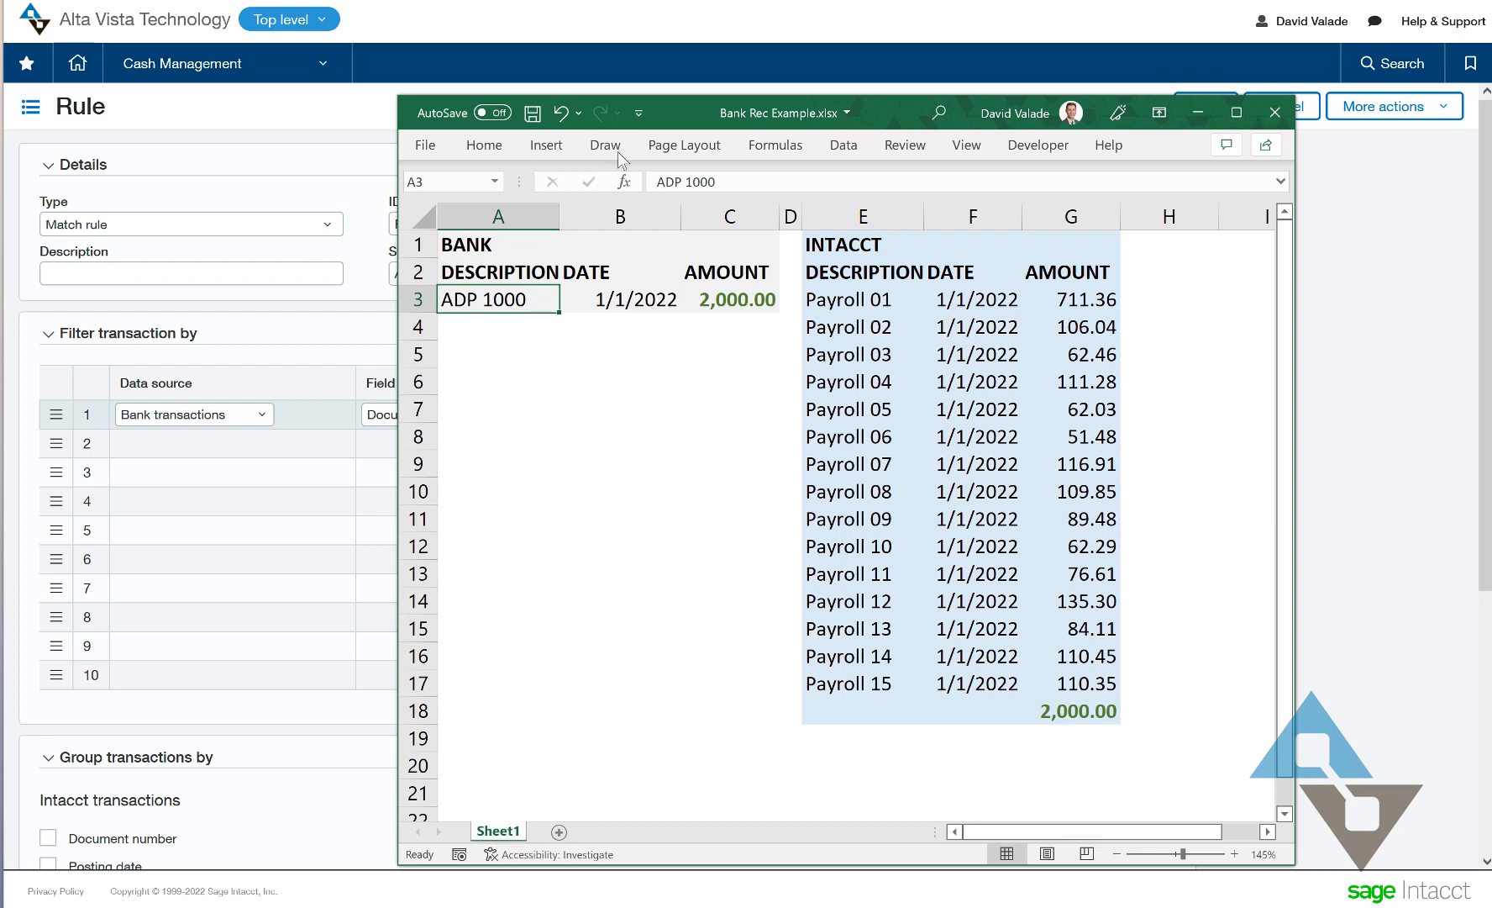
pyautogui.moveTo(689, 117)
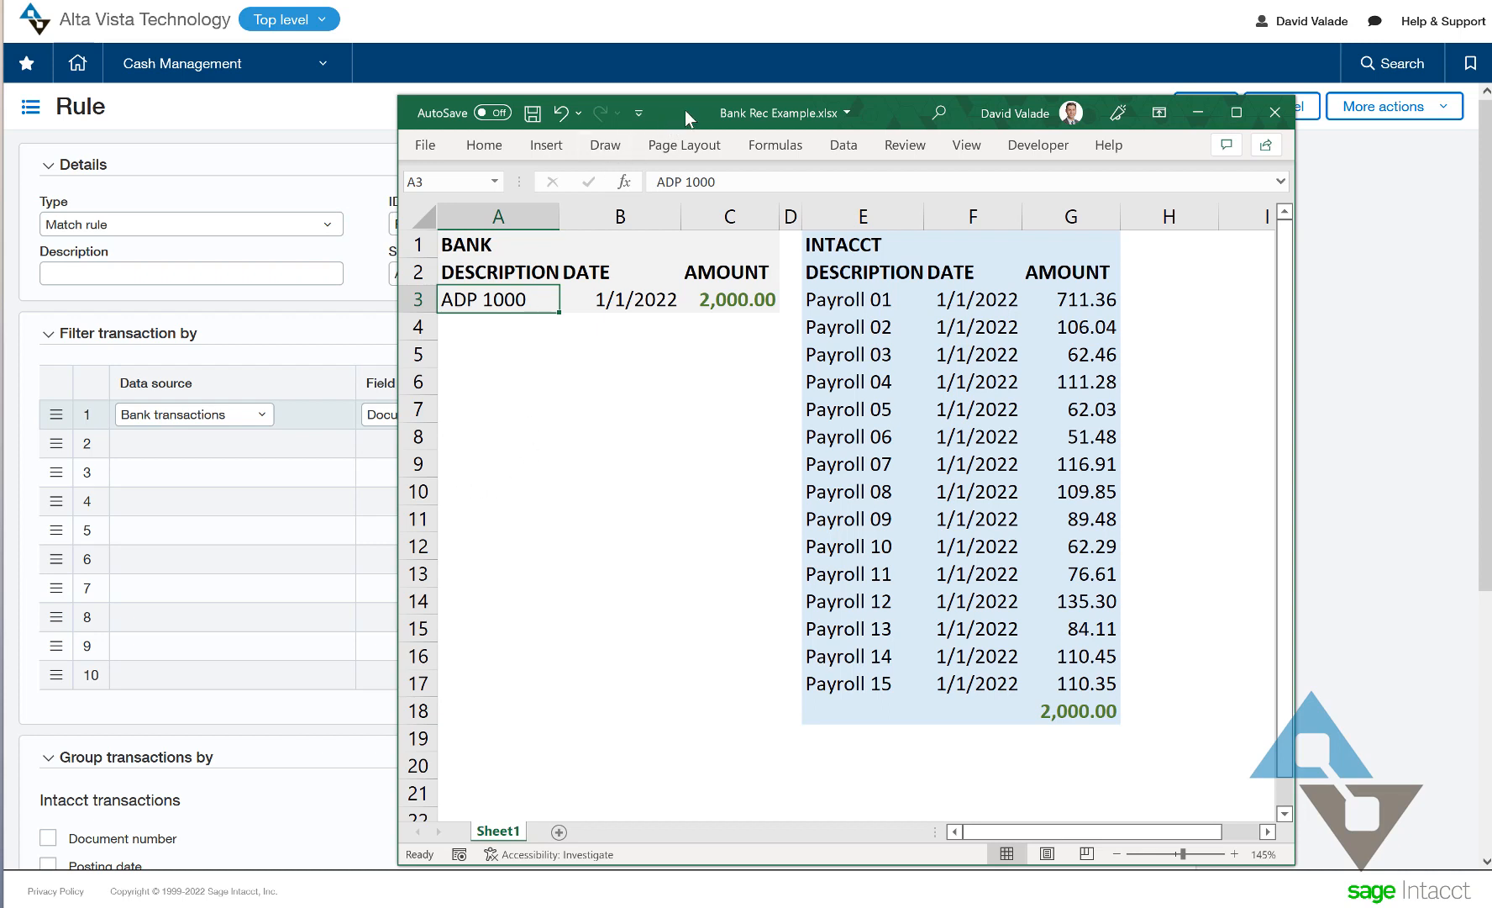
pyautogui.moveTo(862, 281)
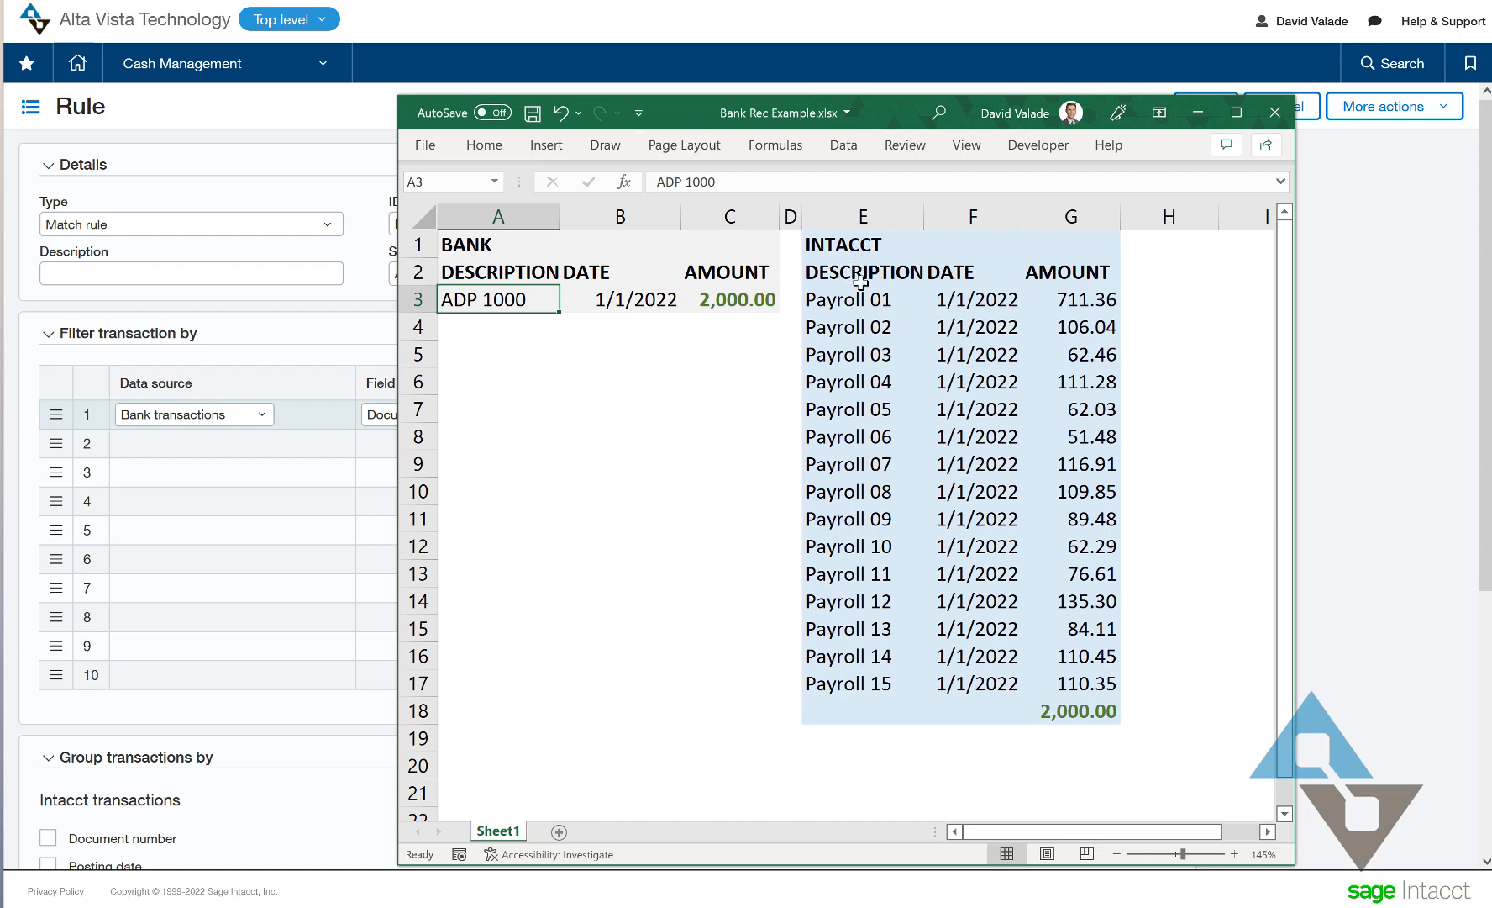
pyautogui.moveTo(845, 320)
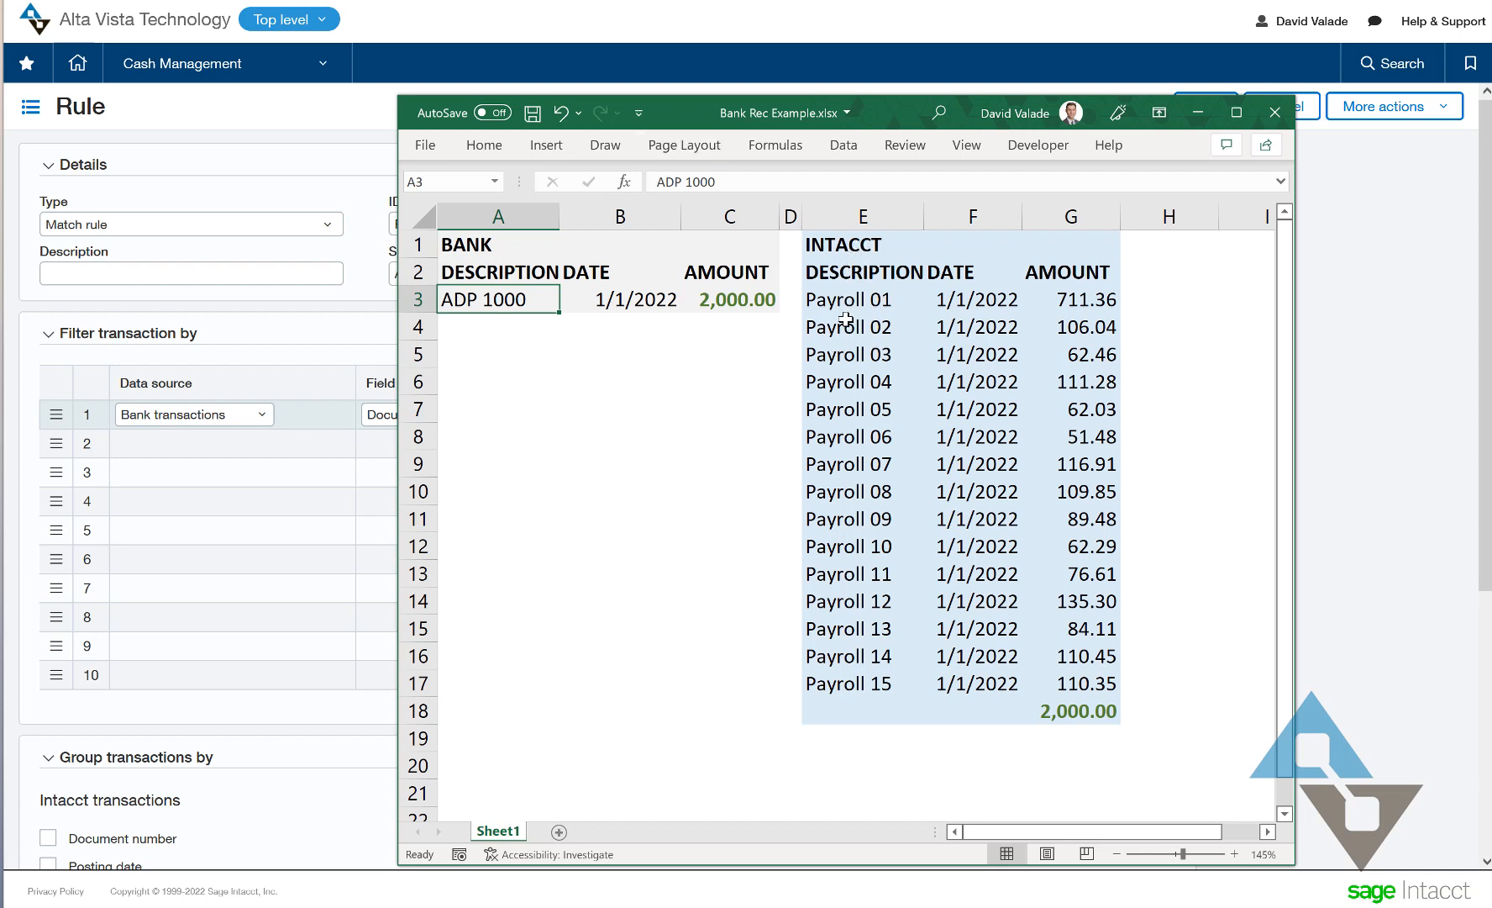
pyautogui.moveTo(672, 126)
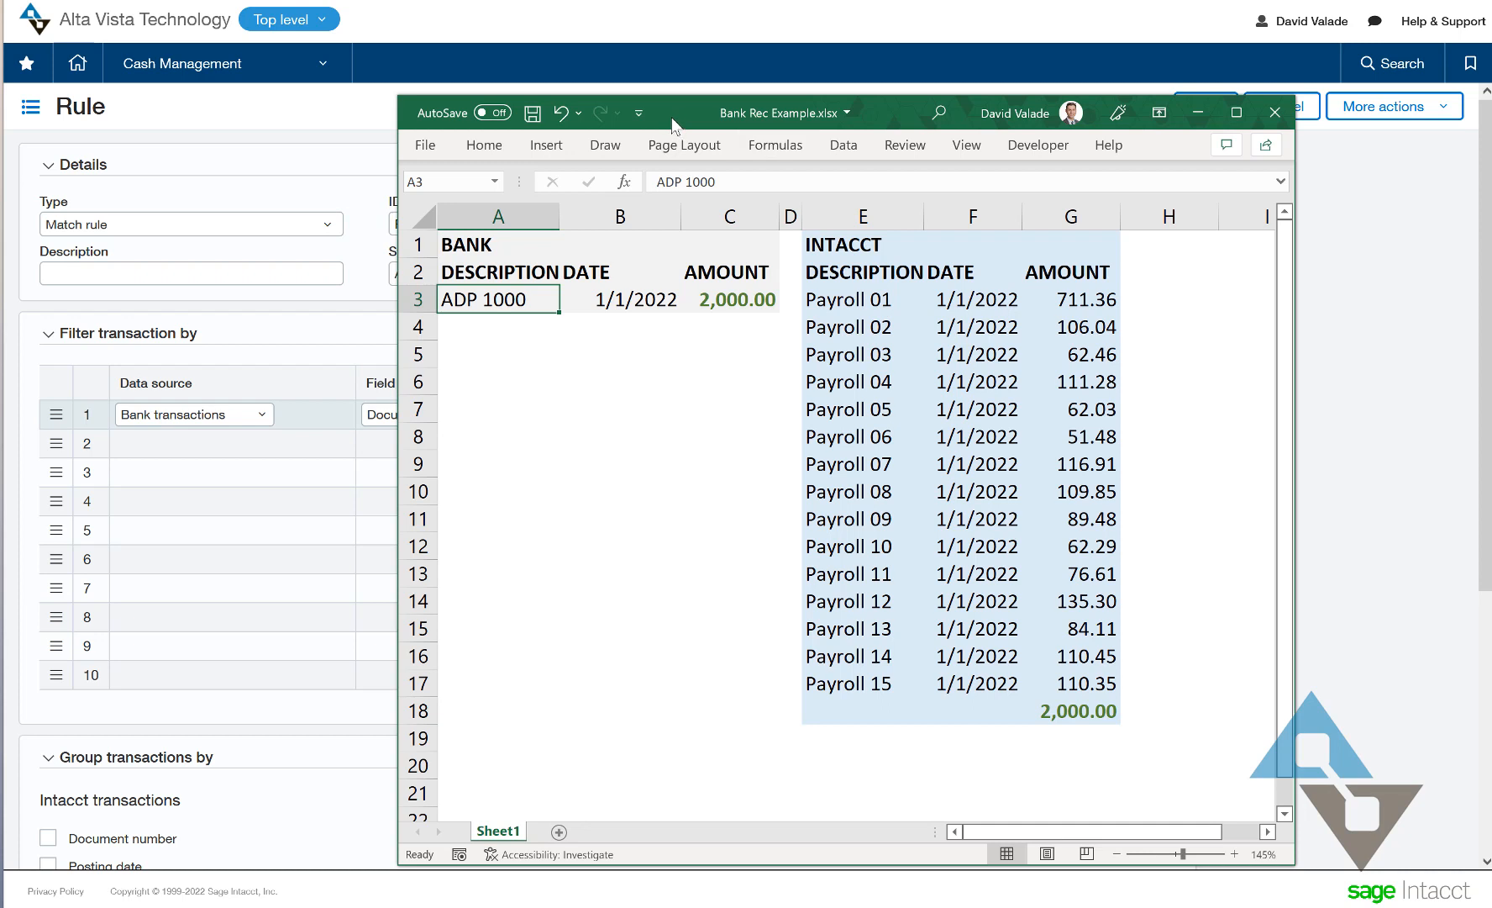
pyautogui.click(1274, 113)
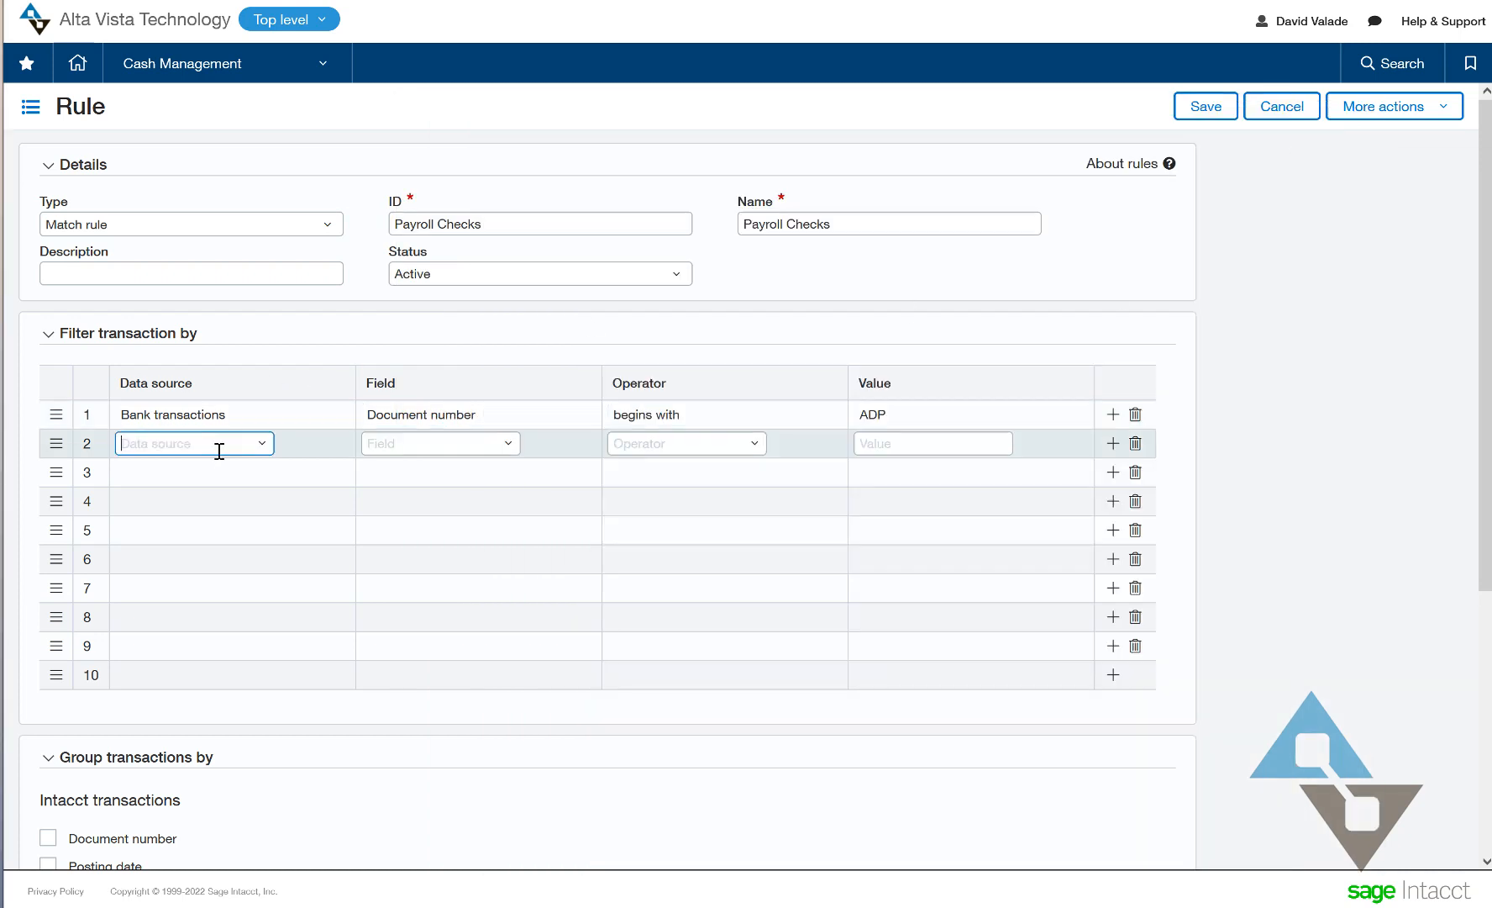
# - Set filter row 2 to Intacct transactions, Document number begins with Payroll
pyautogui.click(192, 442)
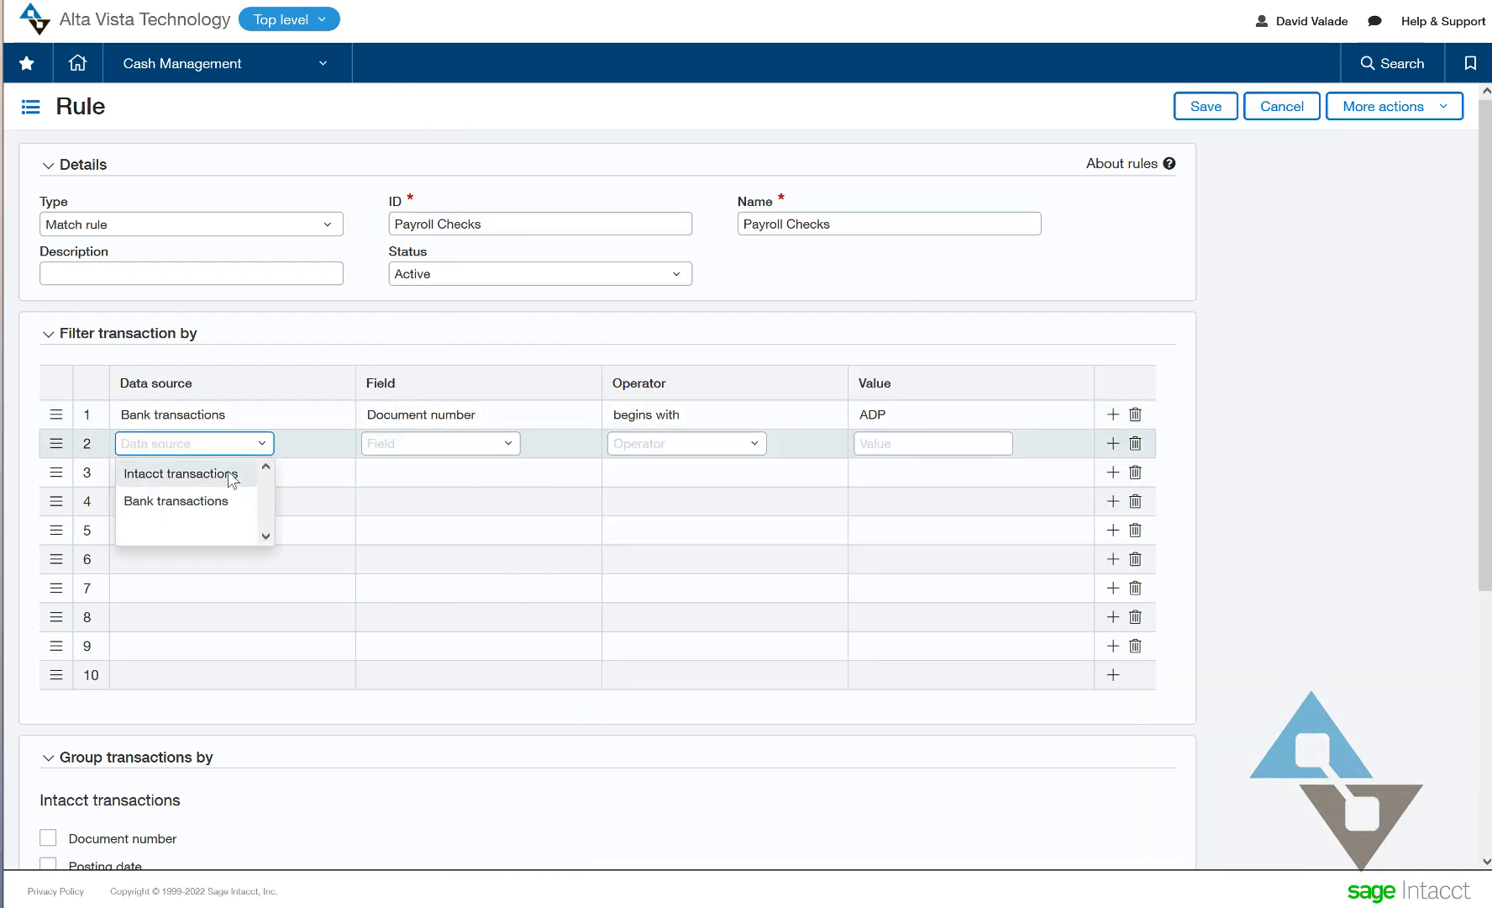
pyautogui.click(178, 473)
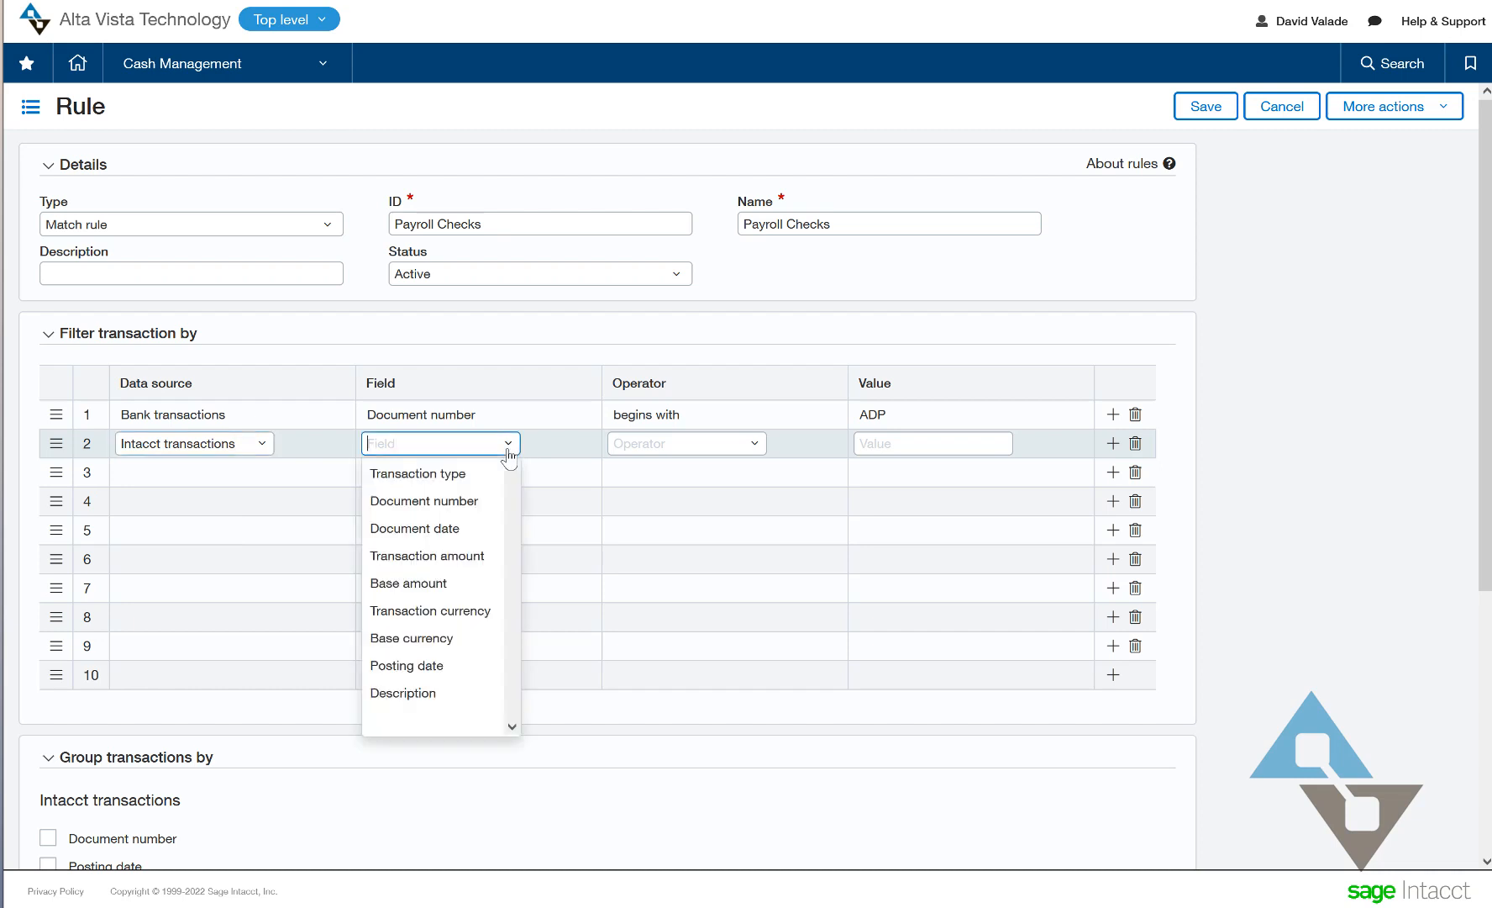
pyautogui.click(423, 501)
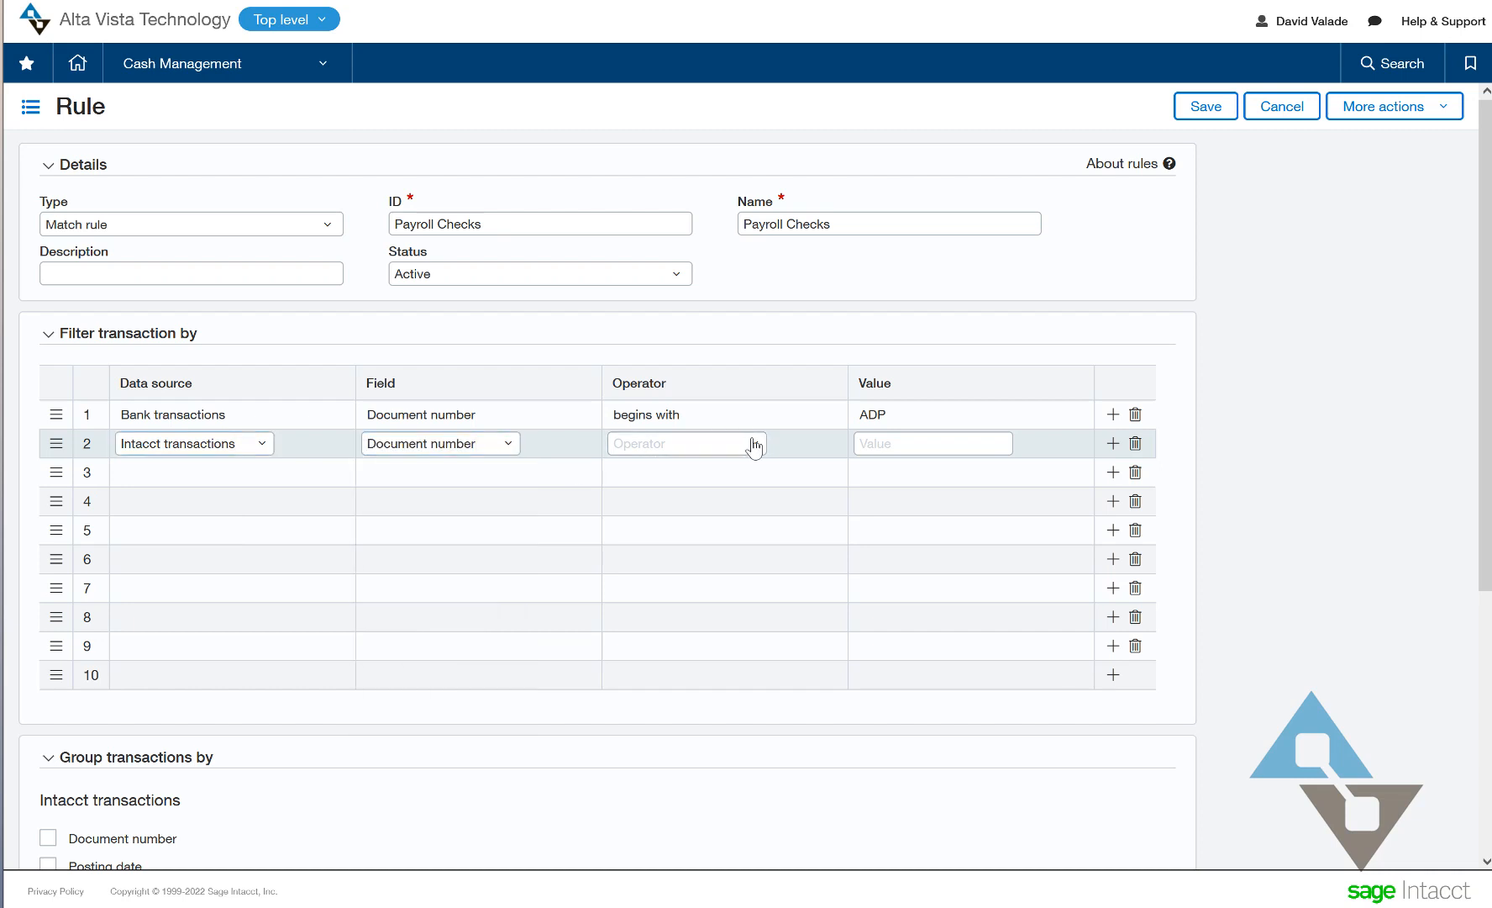
pyautogui.click(686, 443)
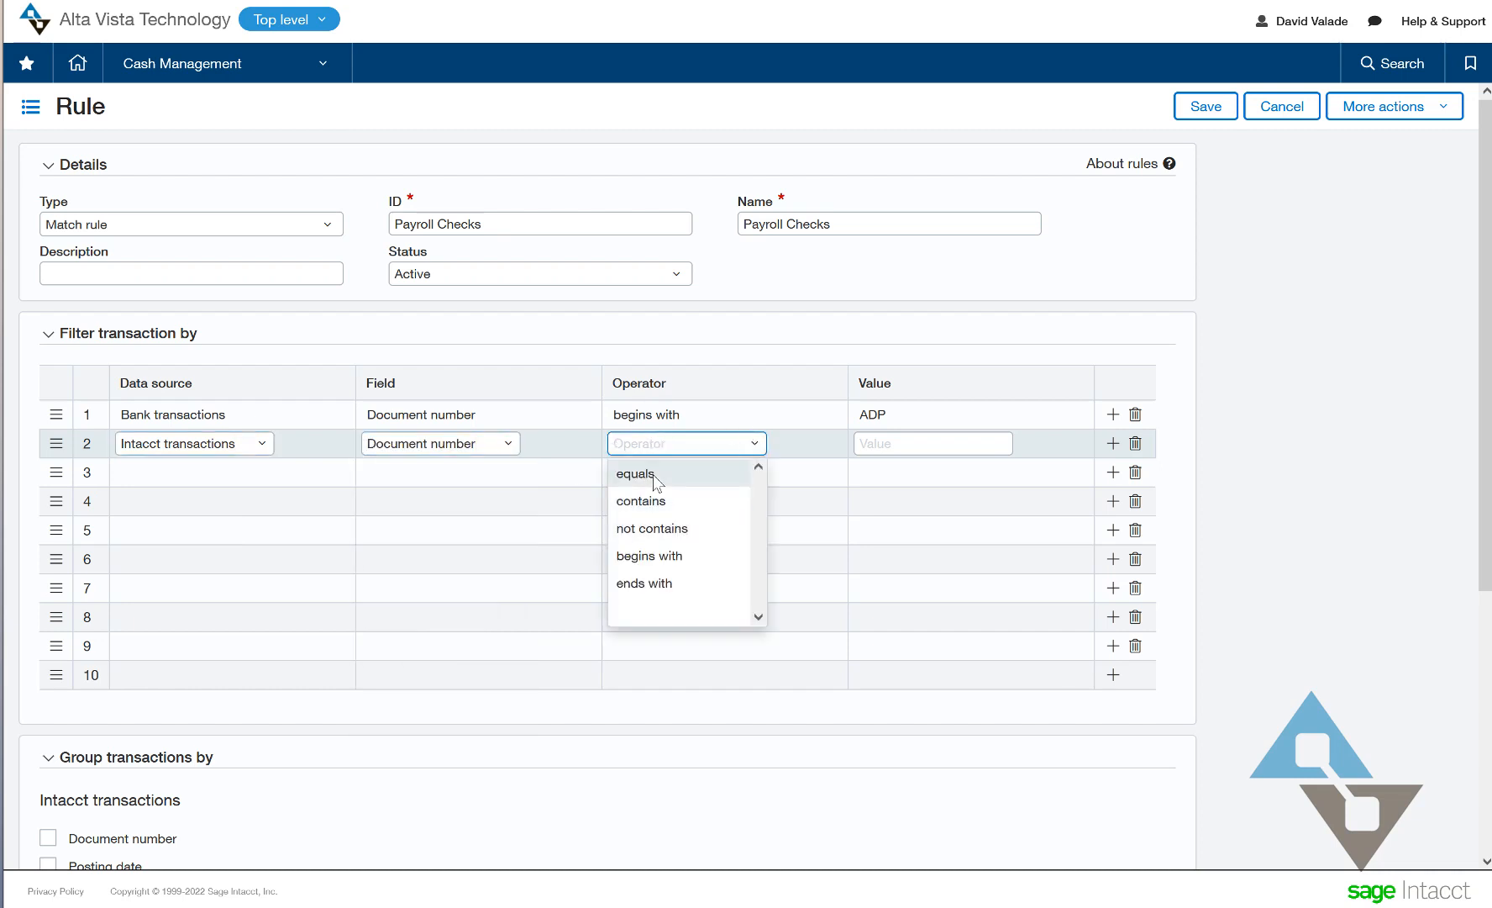
pyautogui.moveTo(649, 556)
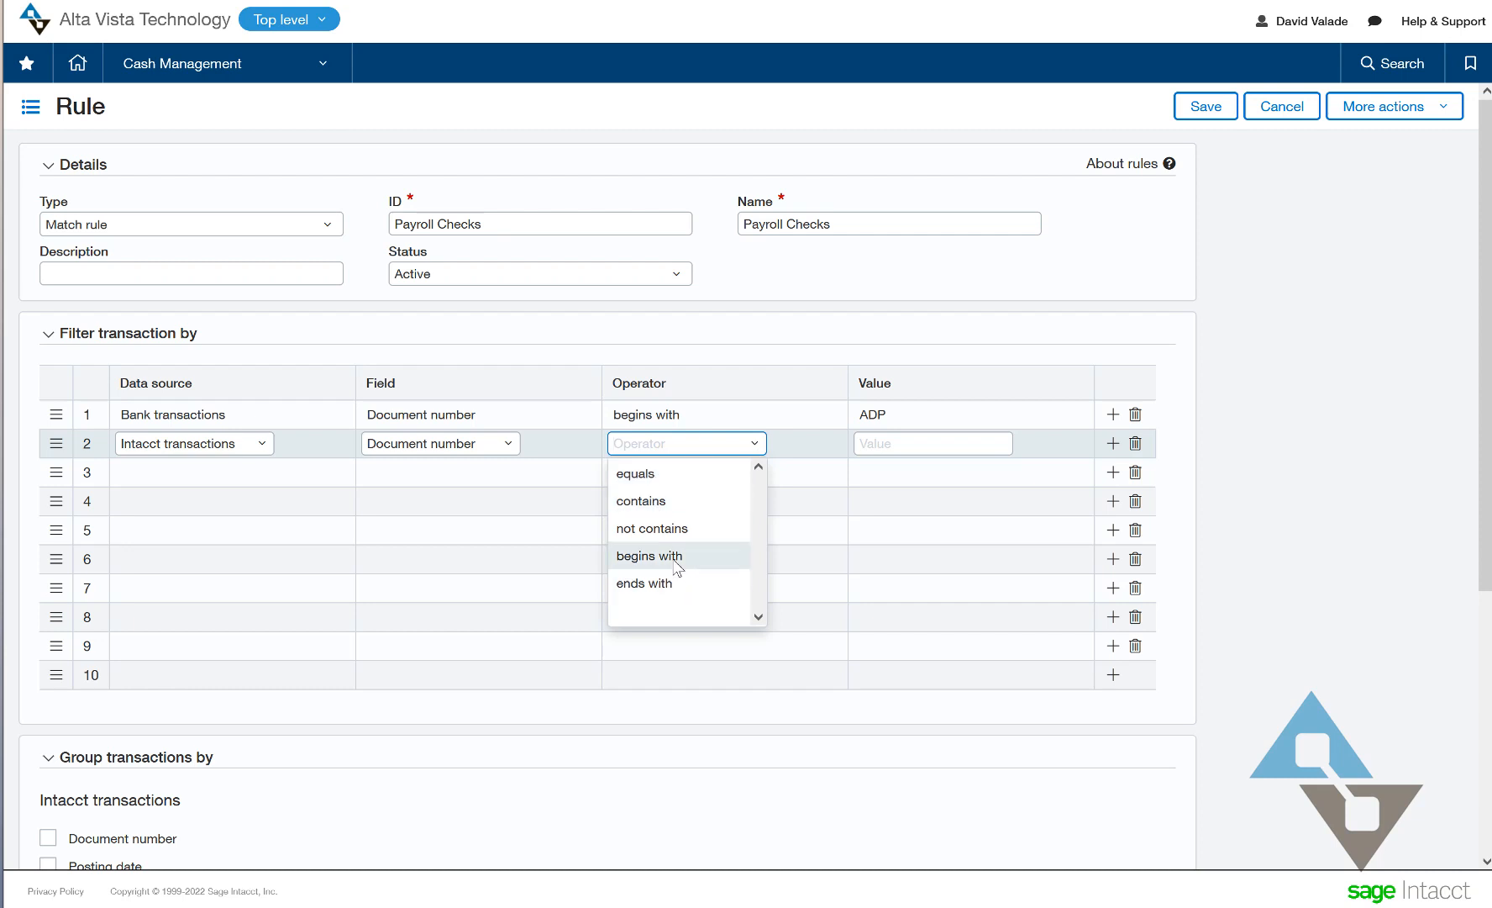
pyautogui.click(649, 557)
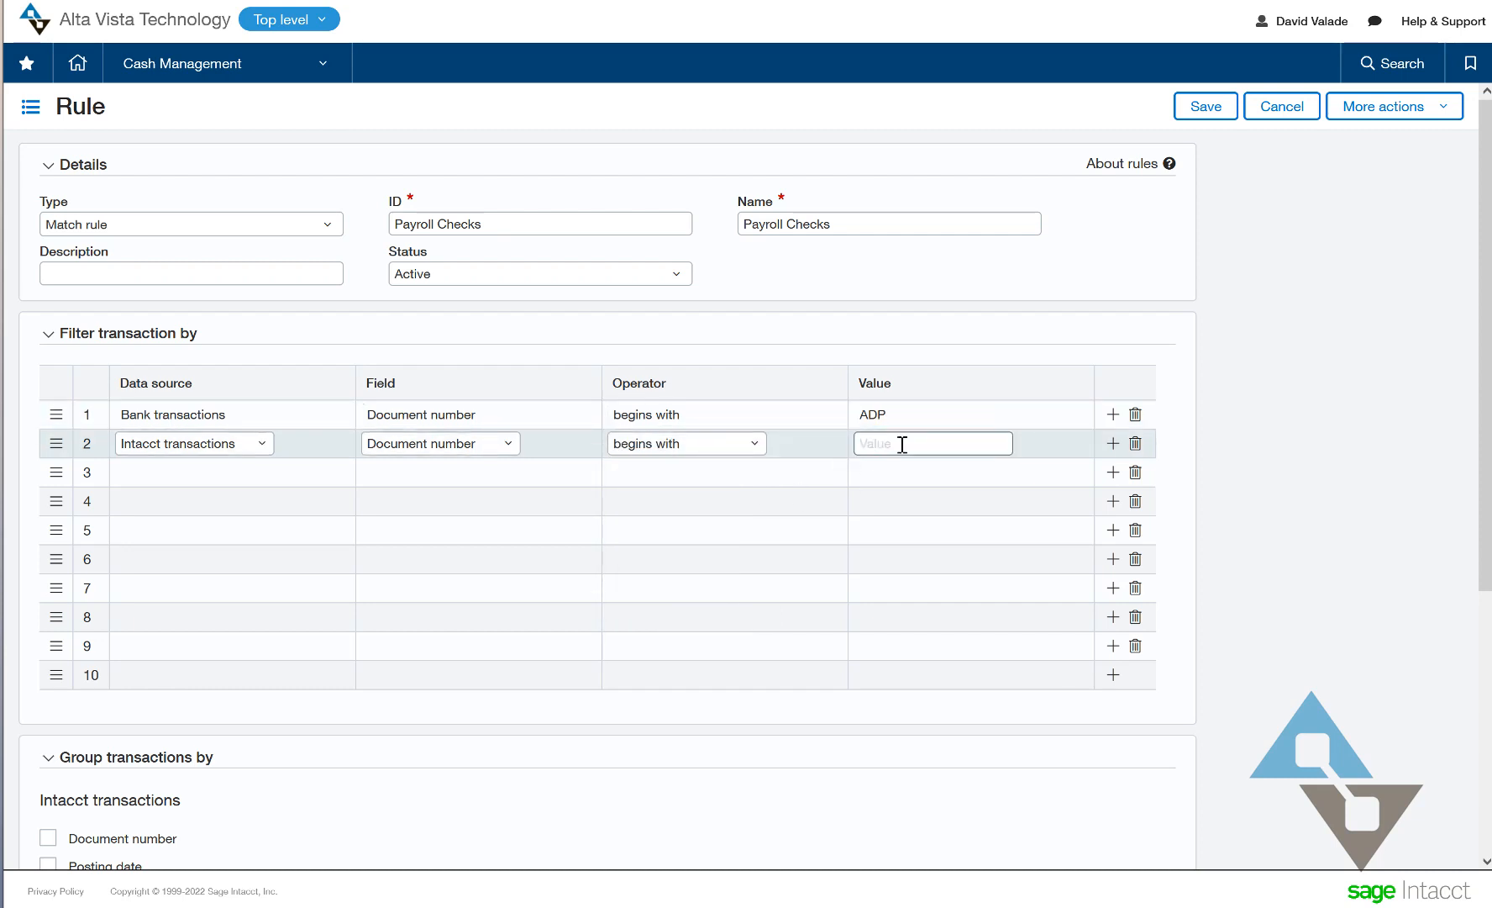
pyautogui.click(933, 444)
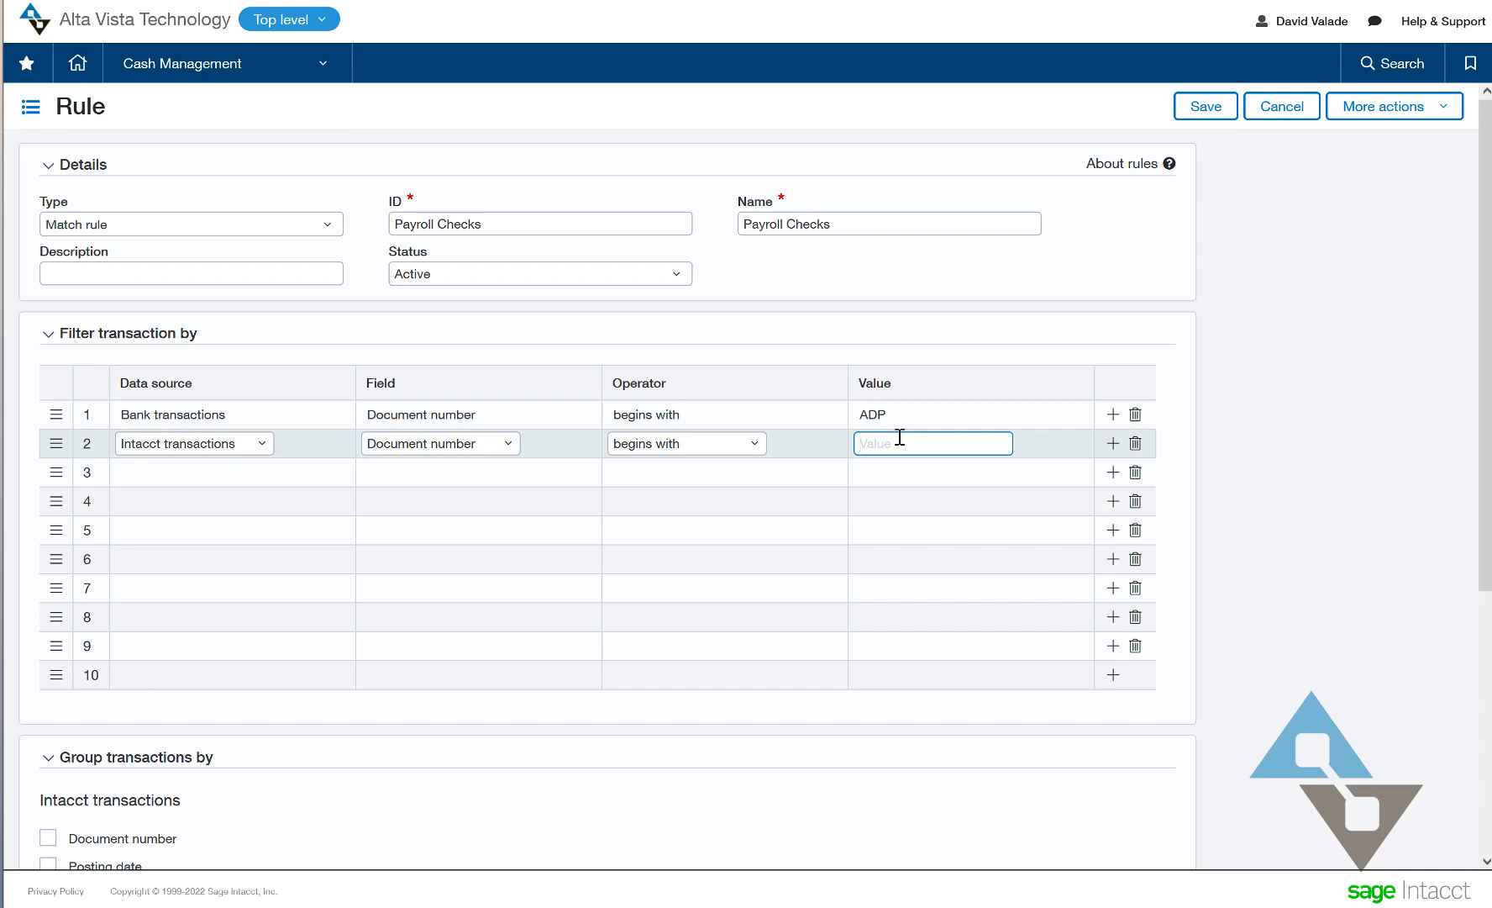
pyautogui.write('Payroll')
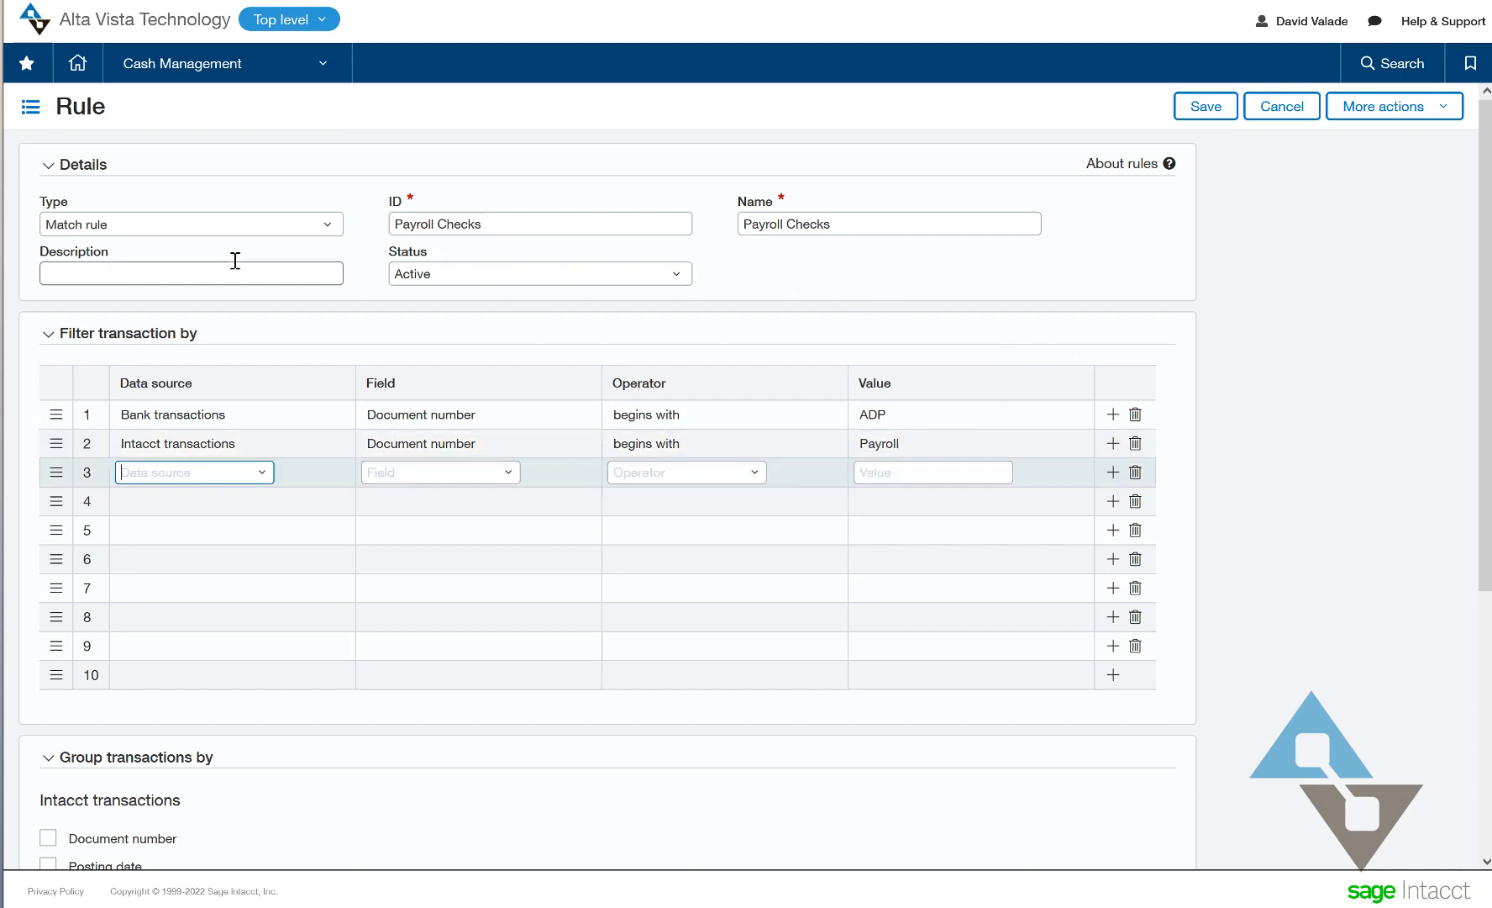
pyautogui.moveTo(343, 257)
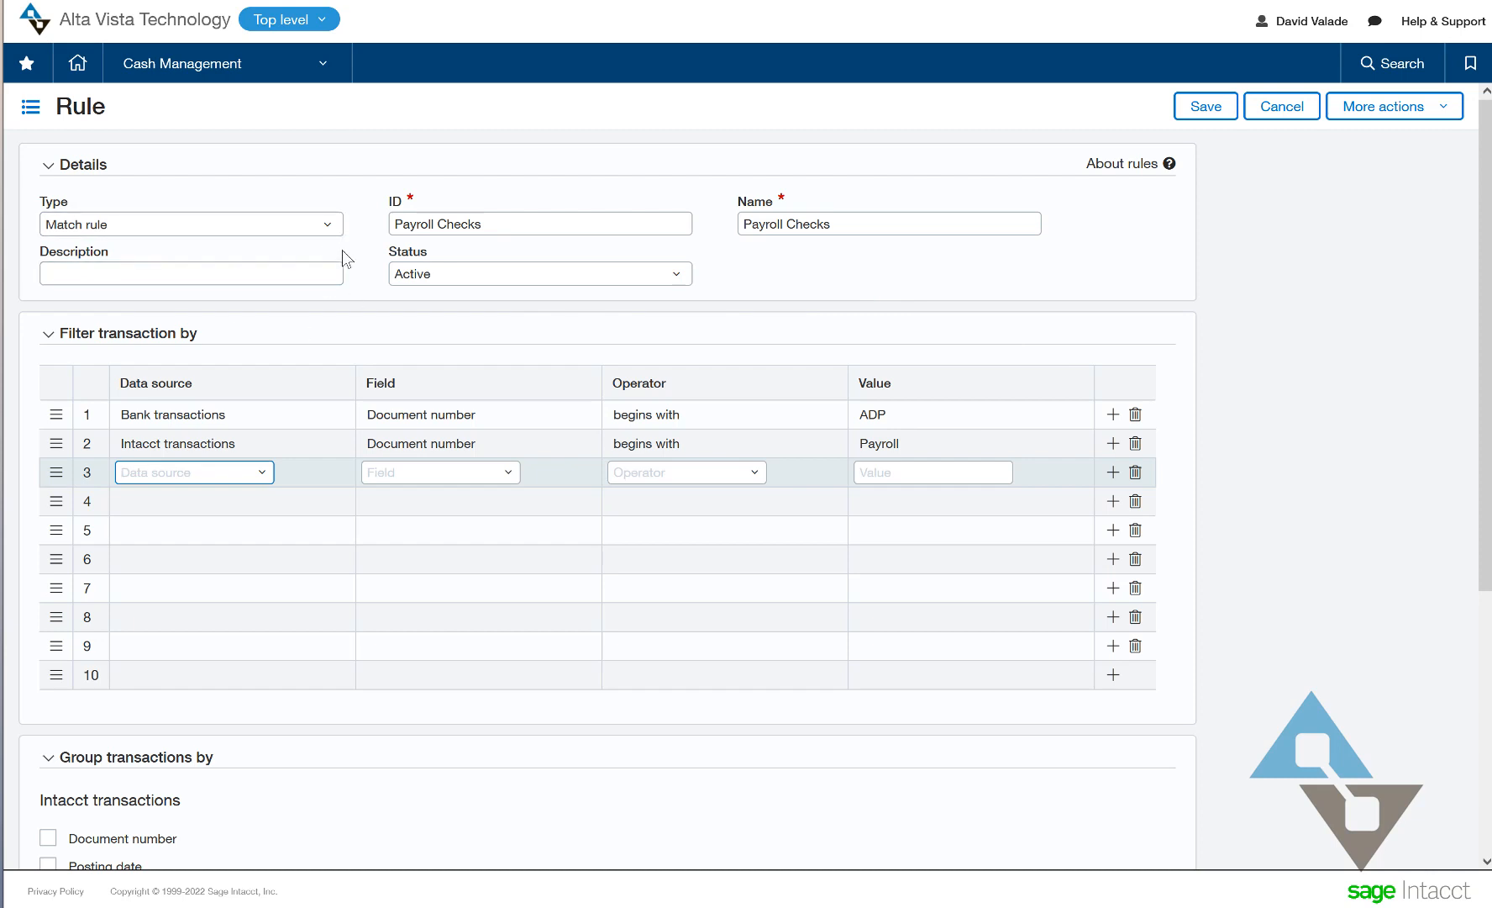
pyautogui.moveTo(448, 351)
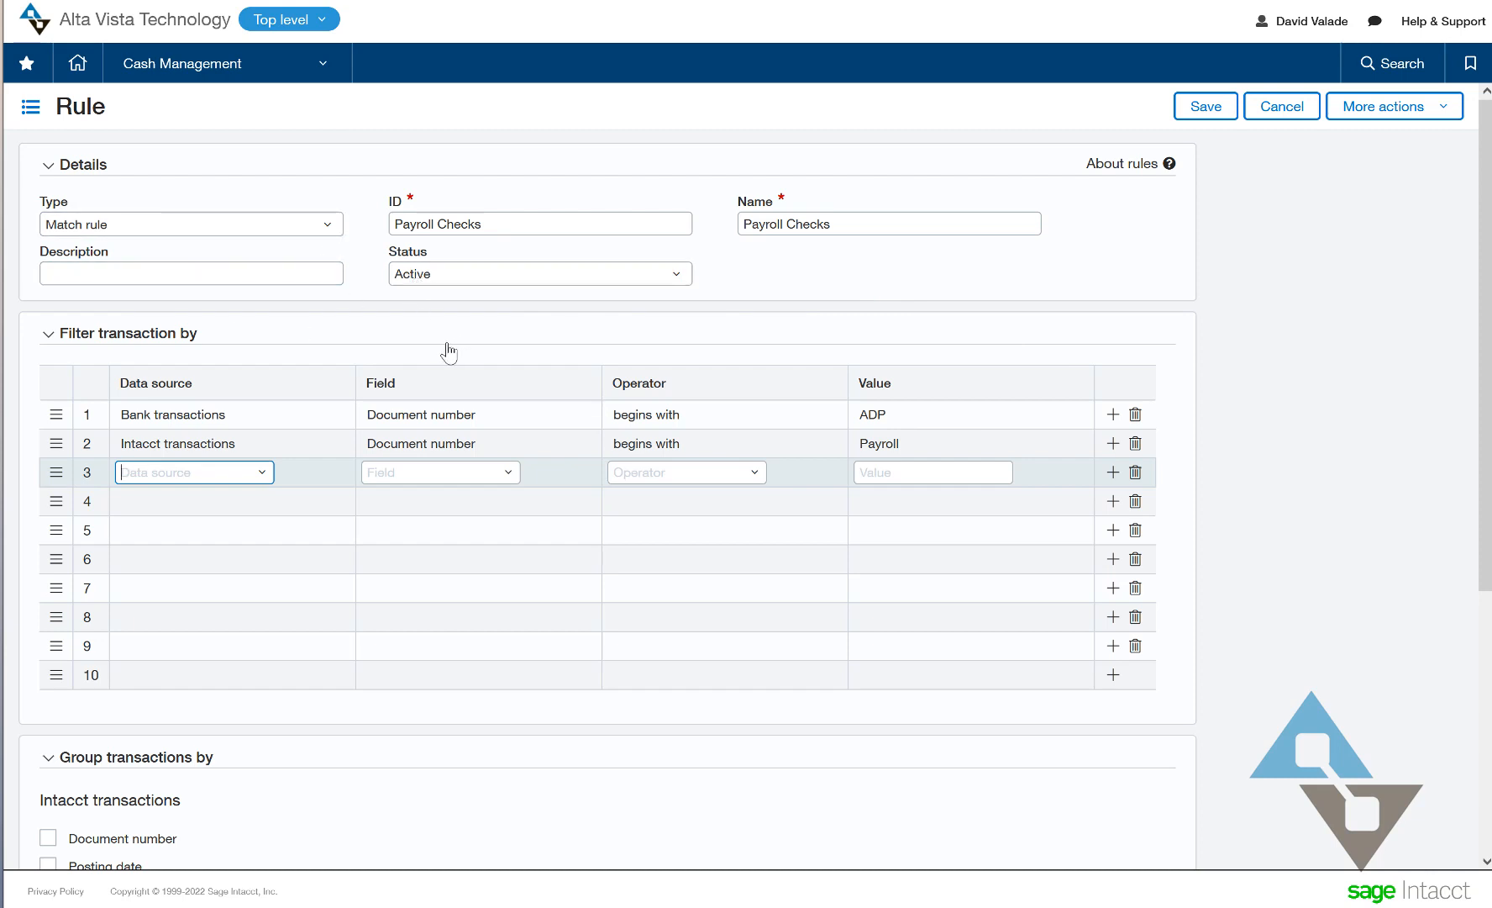
pyautogui.moveTo(477, 346)
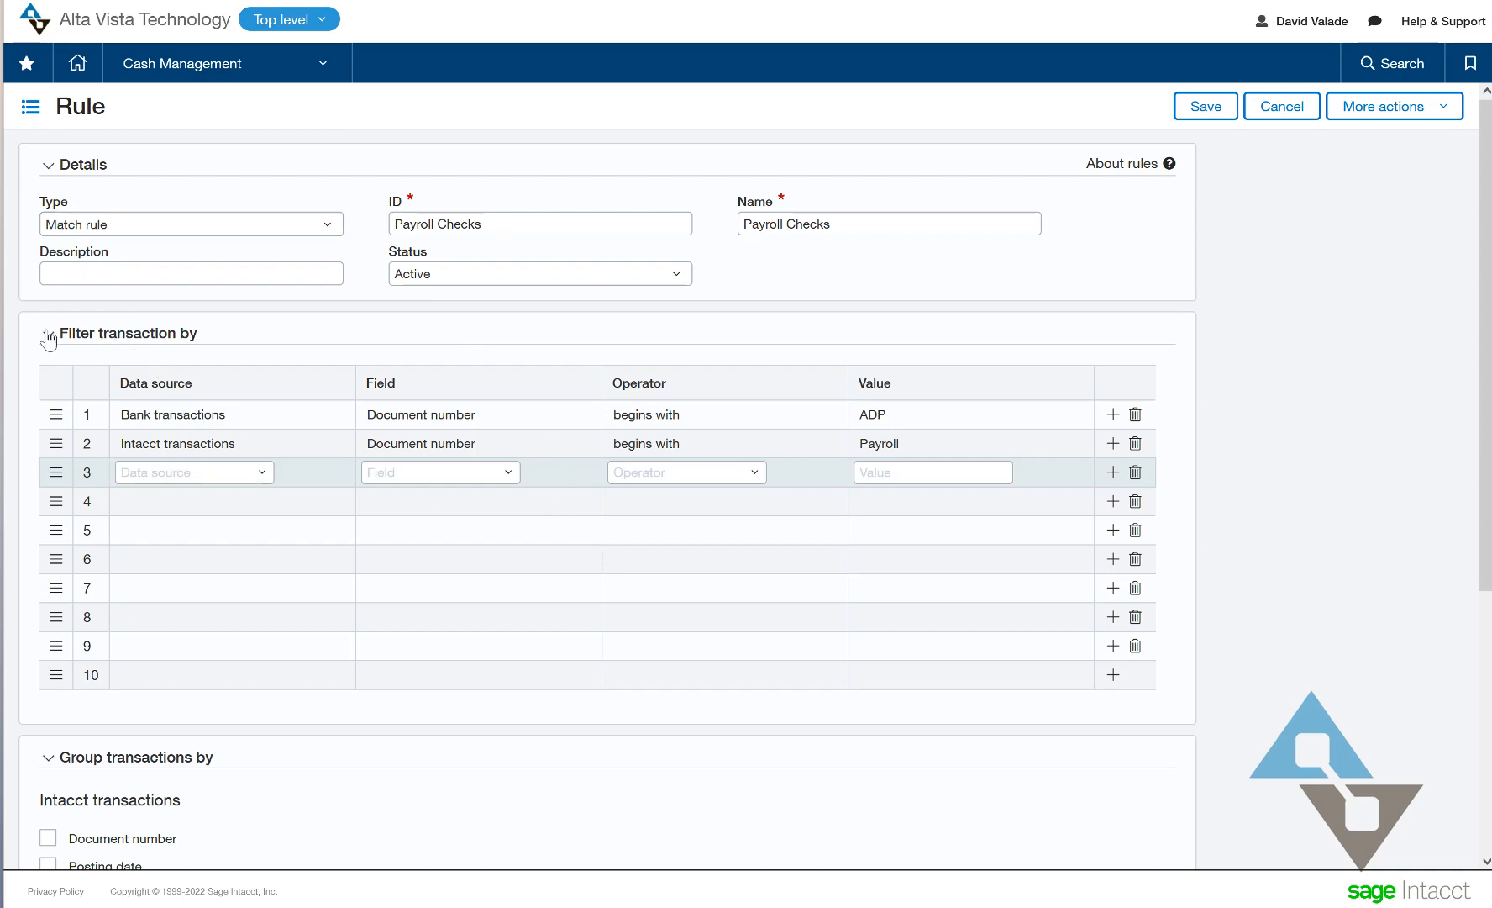
# - Collapse the Filter transaction by section to reveal grouping and matching conditions
pyautogui.click(47, 332)
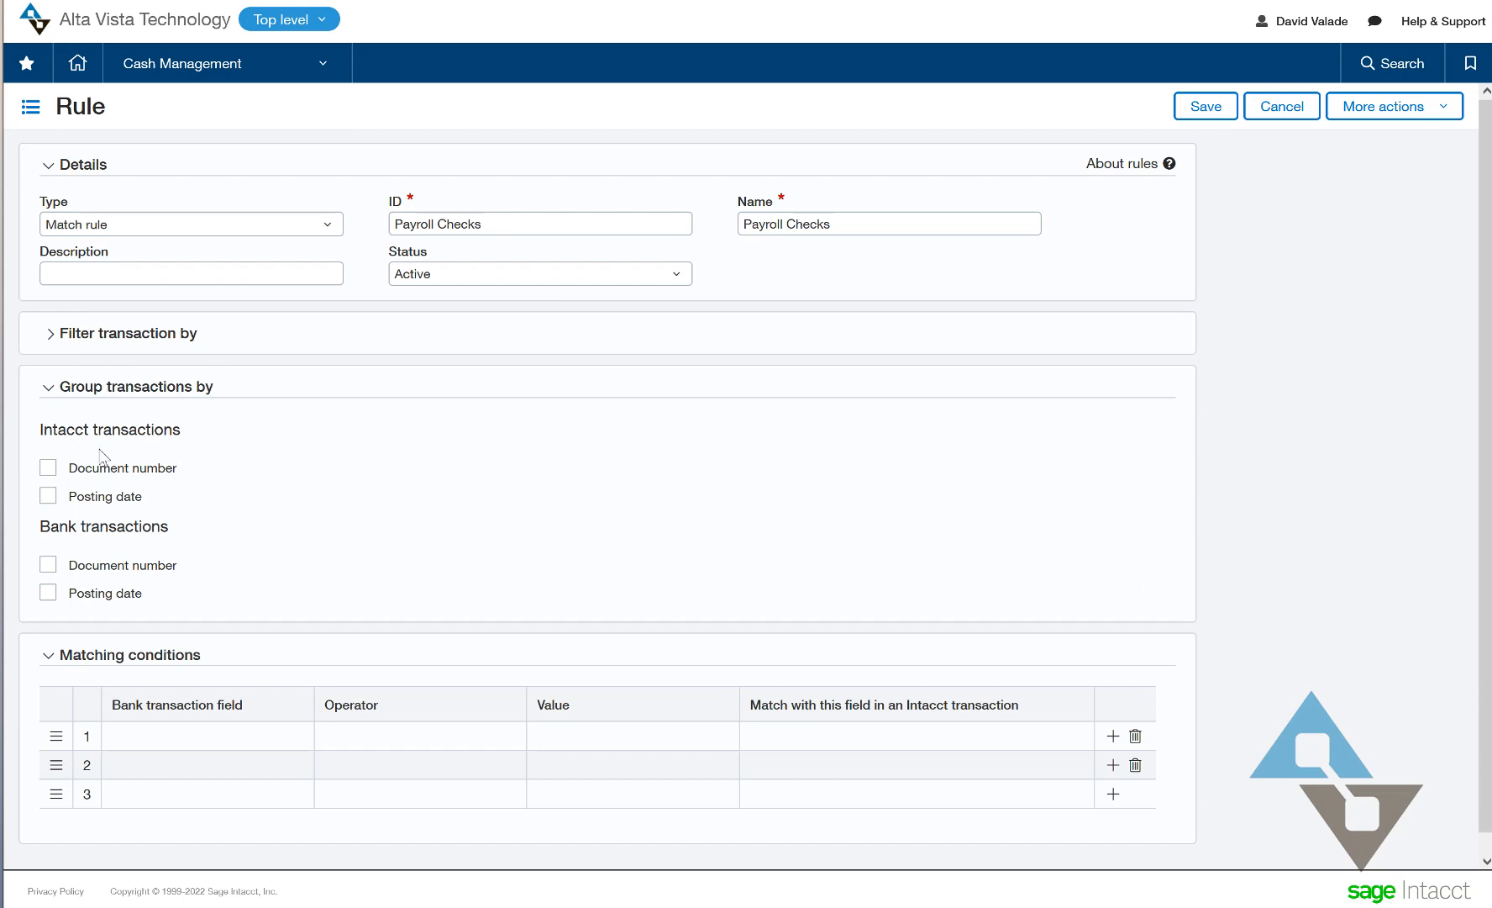
pyautogui.moveTo(155, 464)
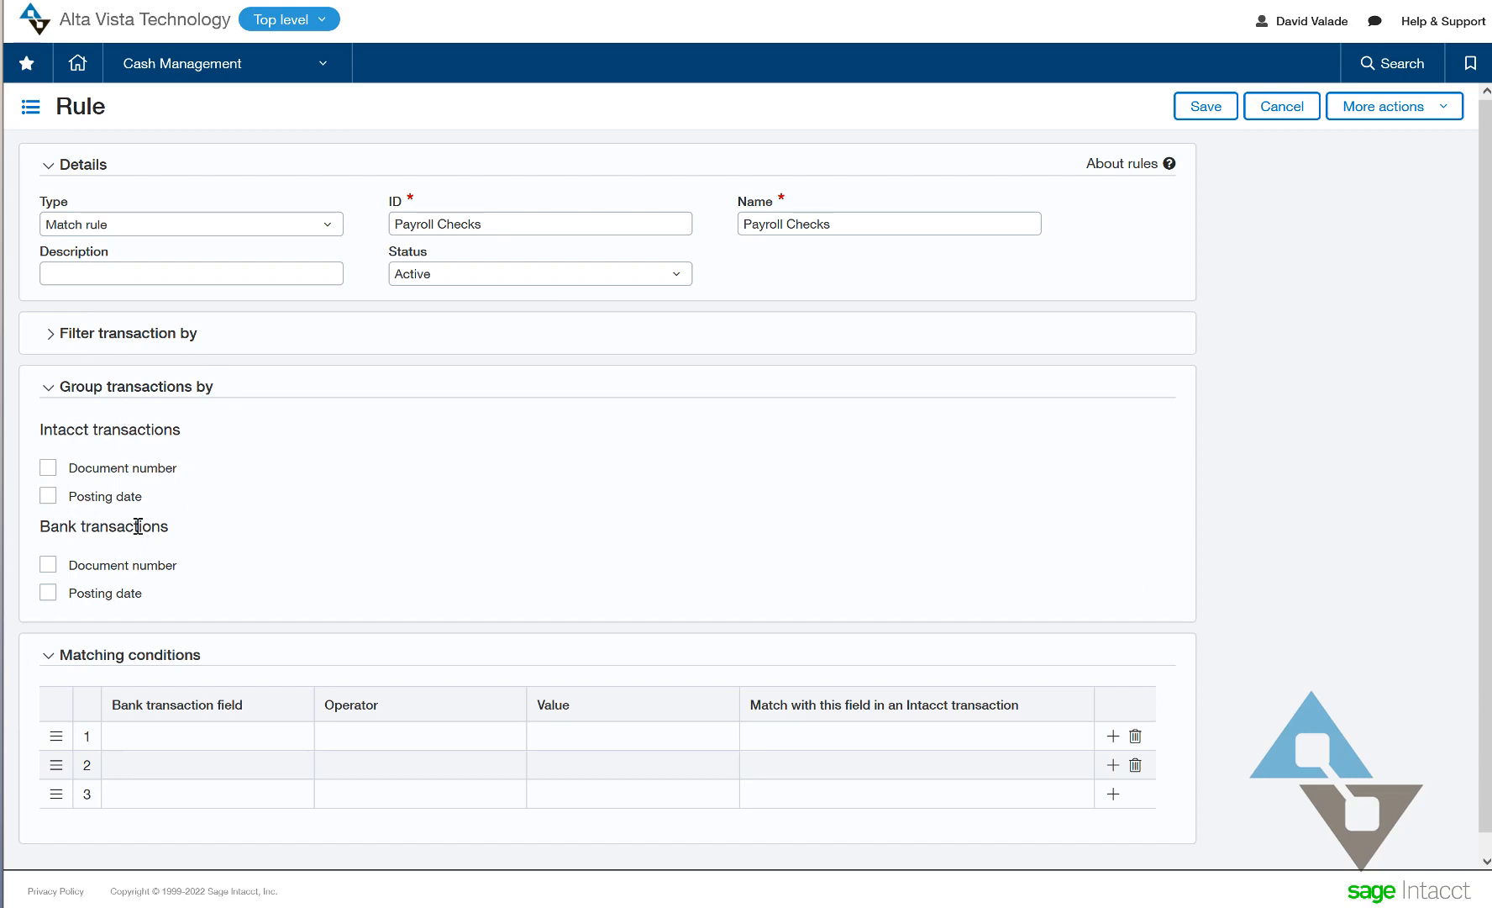
pyautogui.moveTo(321, 393)
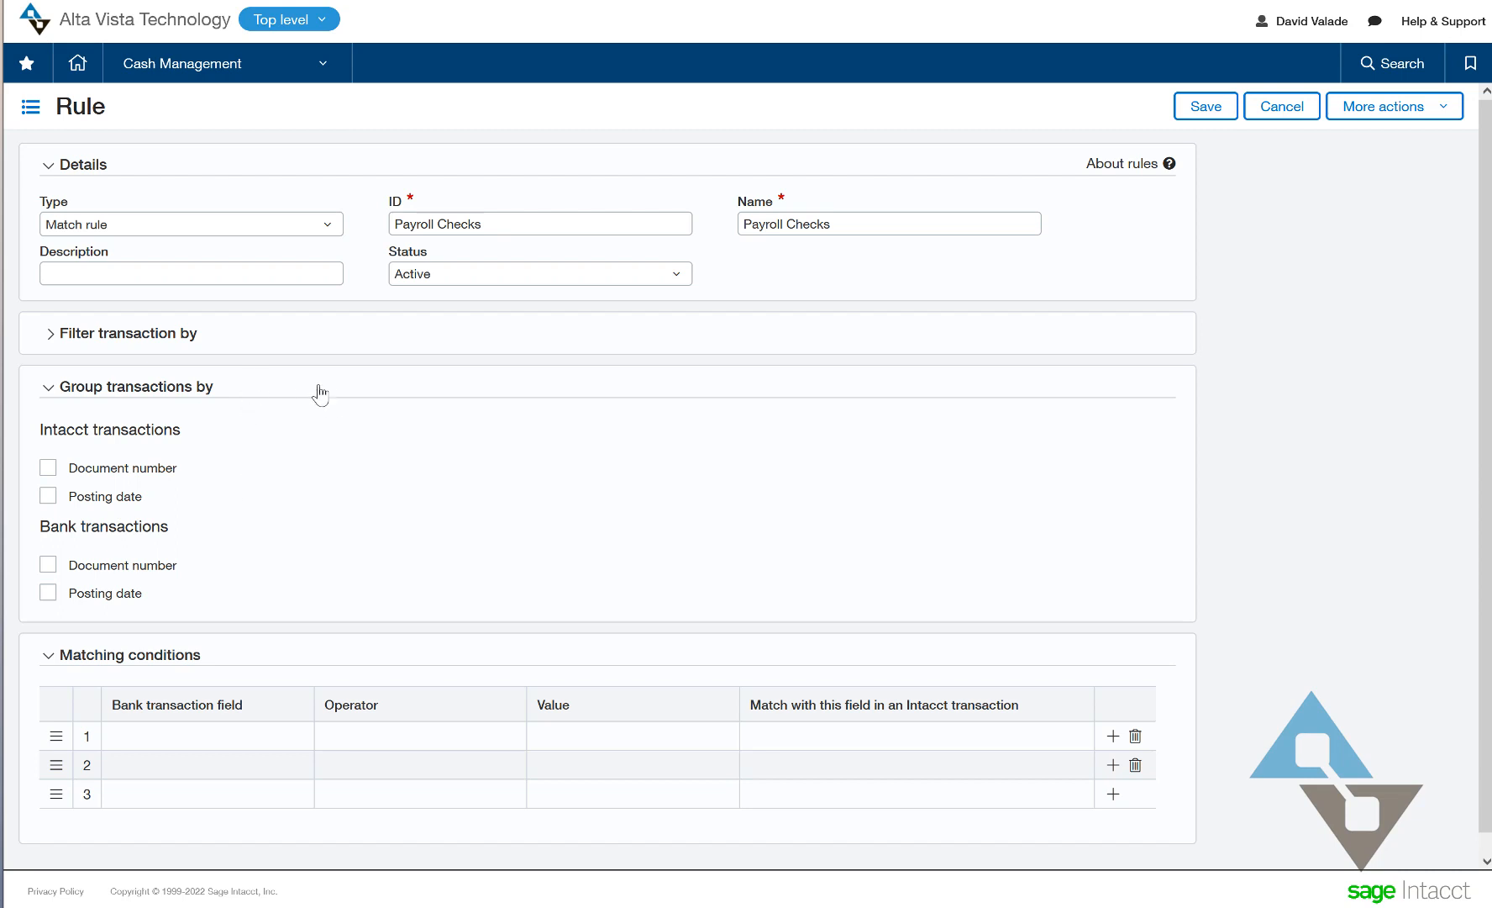
pyautogui.moveTo(121, 462)
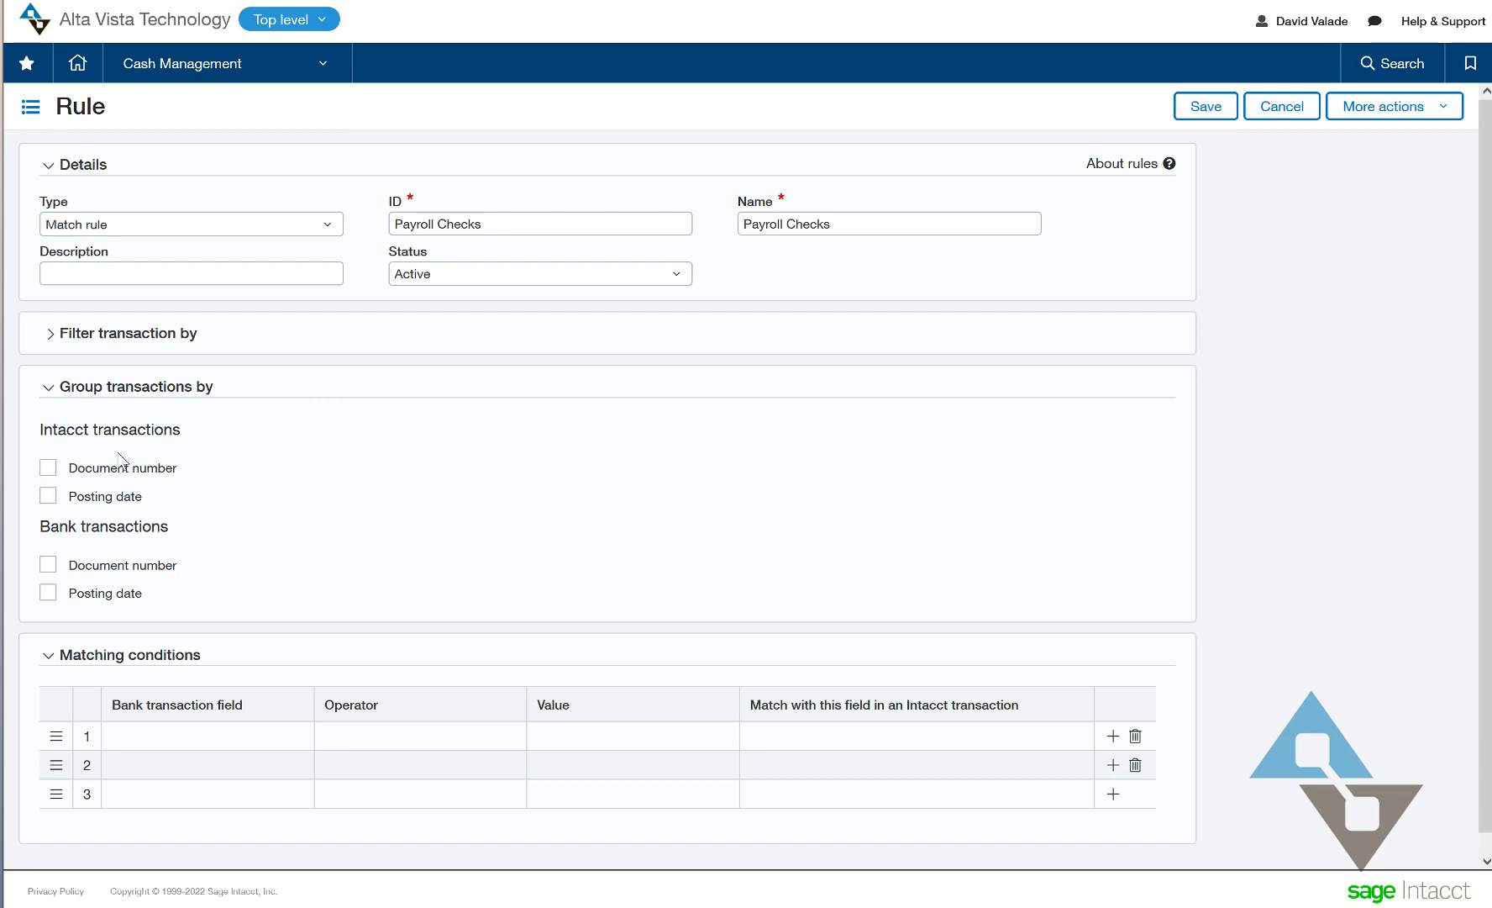
pyautogui.moveTo(155, 467)
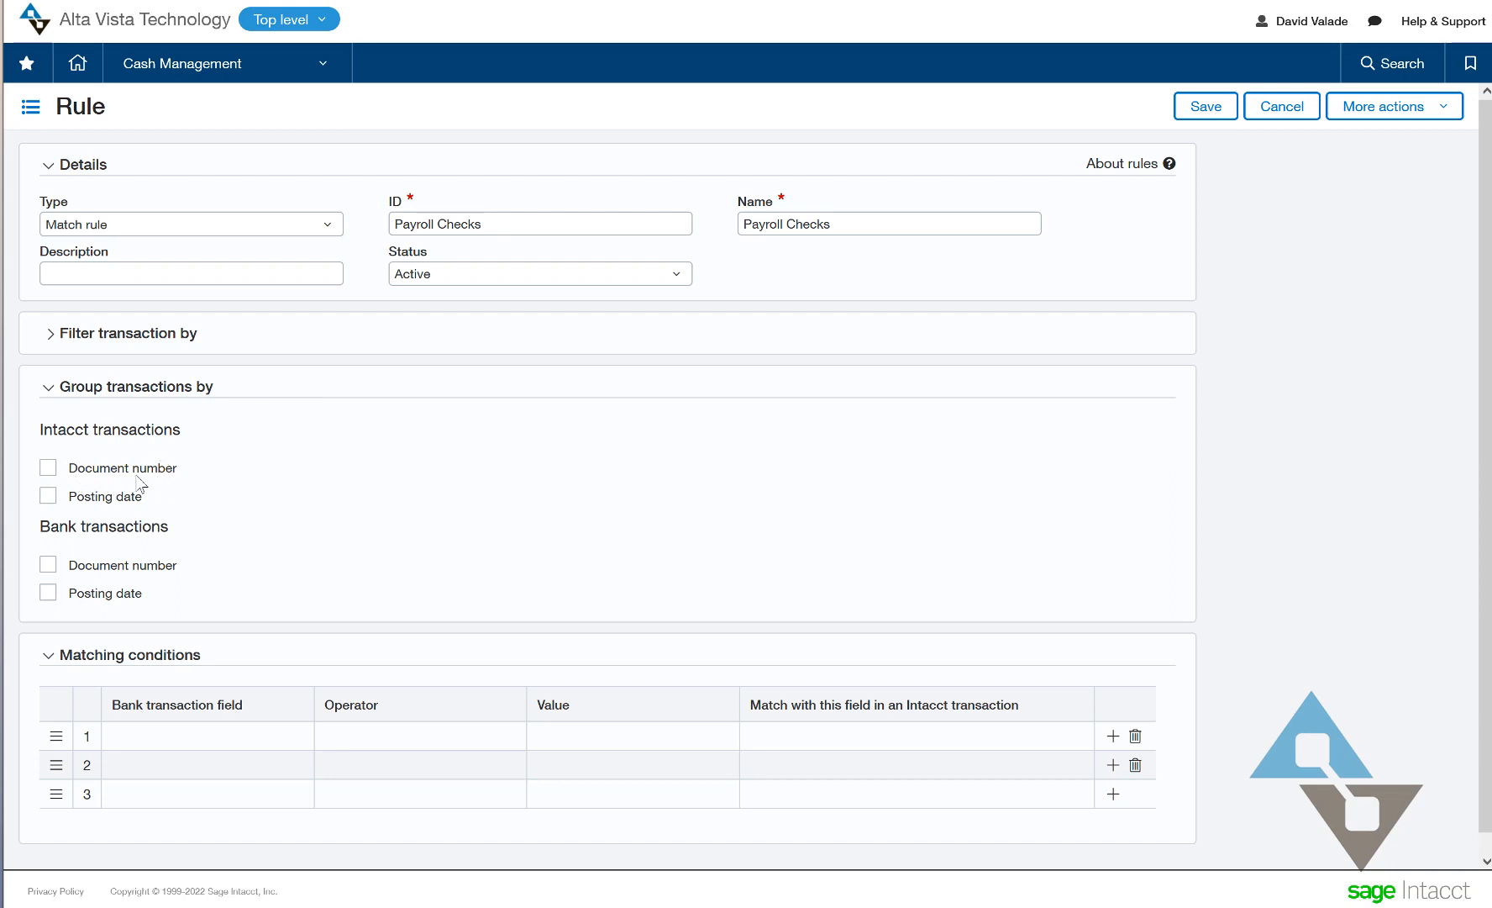
pyautogui.moveTo(188, 475)
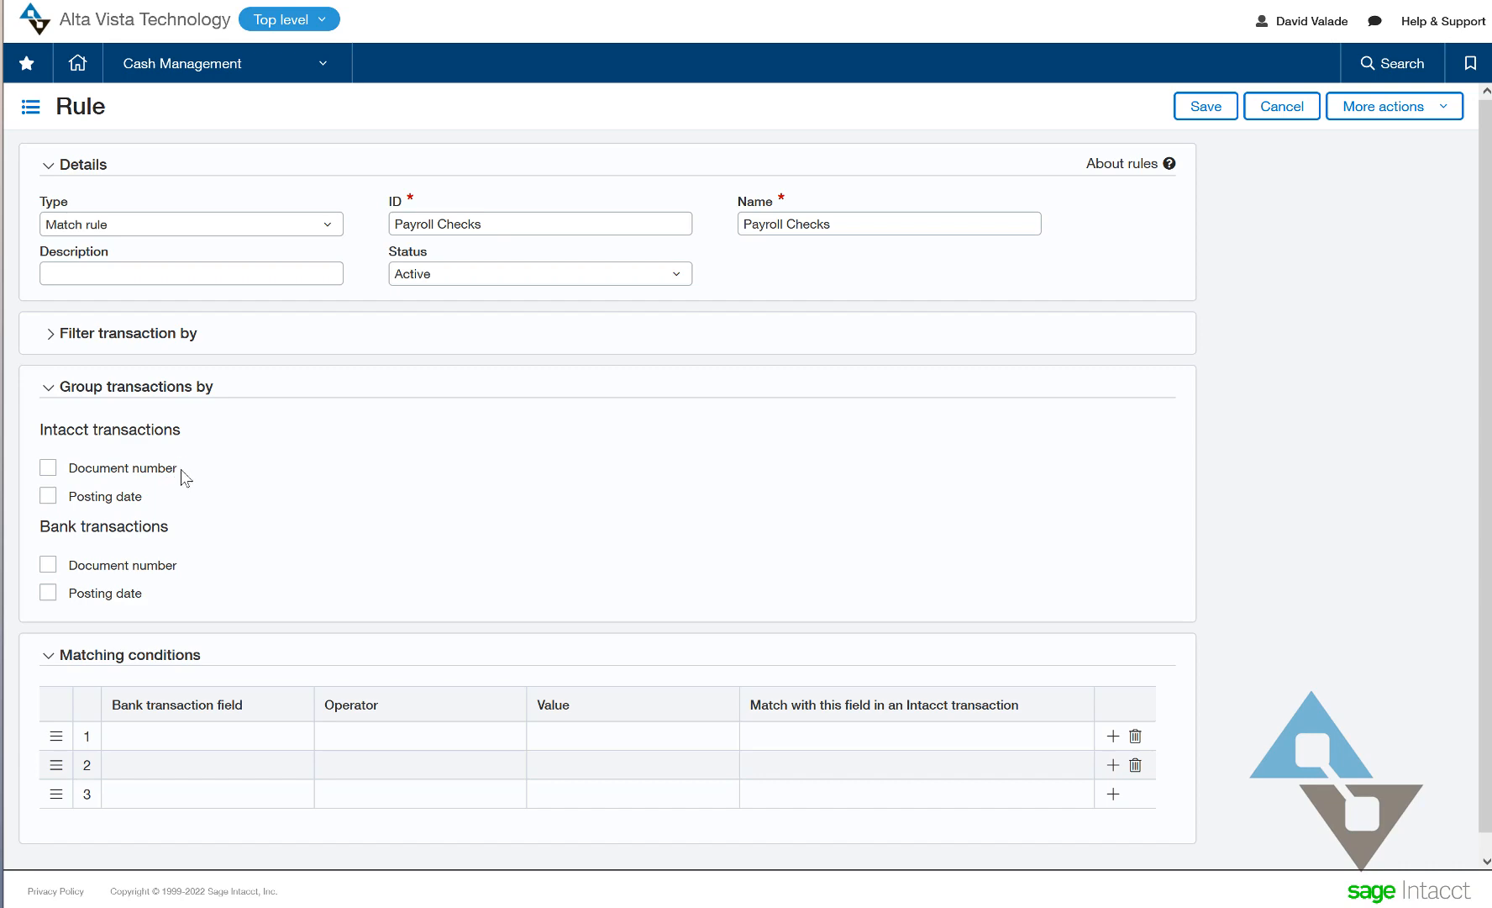
pyautogui.moveTo(790, 430)
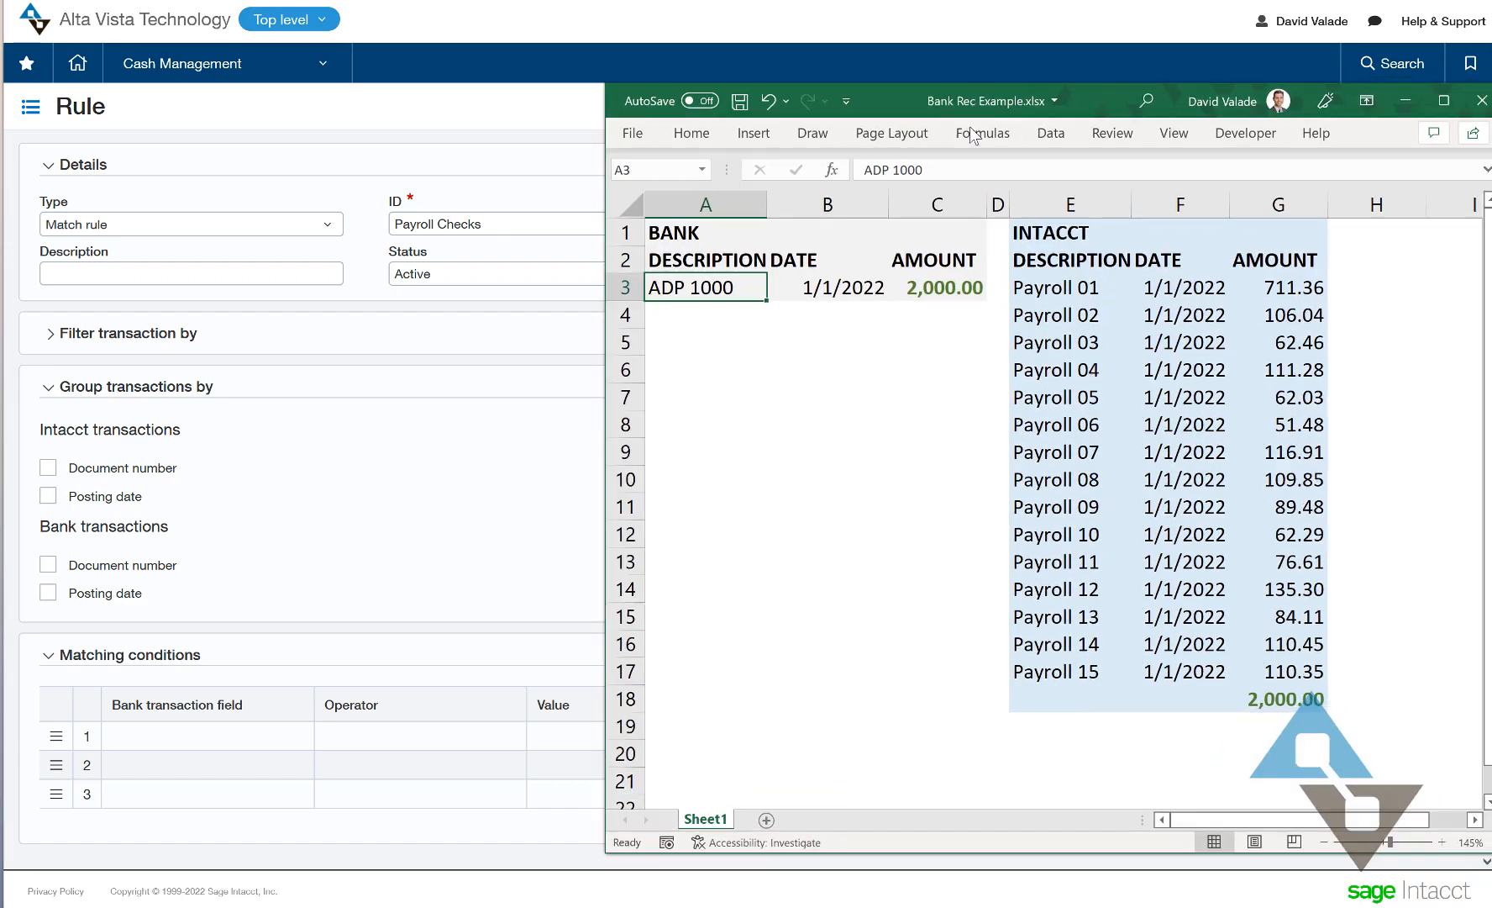
# - Review the Payroll 01 and Payroll 05 entries in Excel, then return to the rule
pyautogui.click(1070, 286)
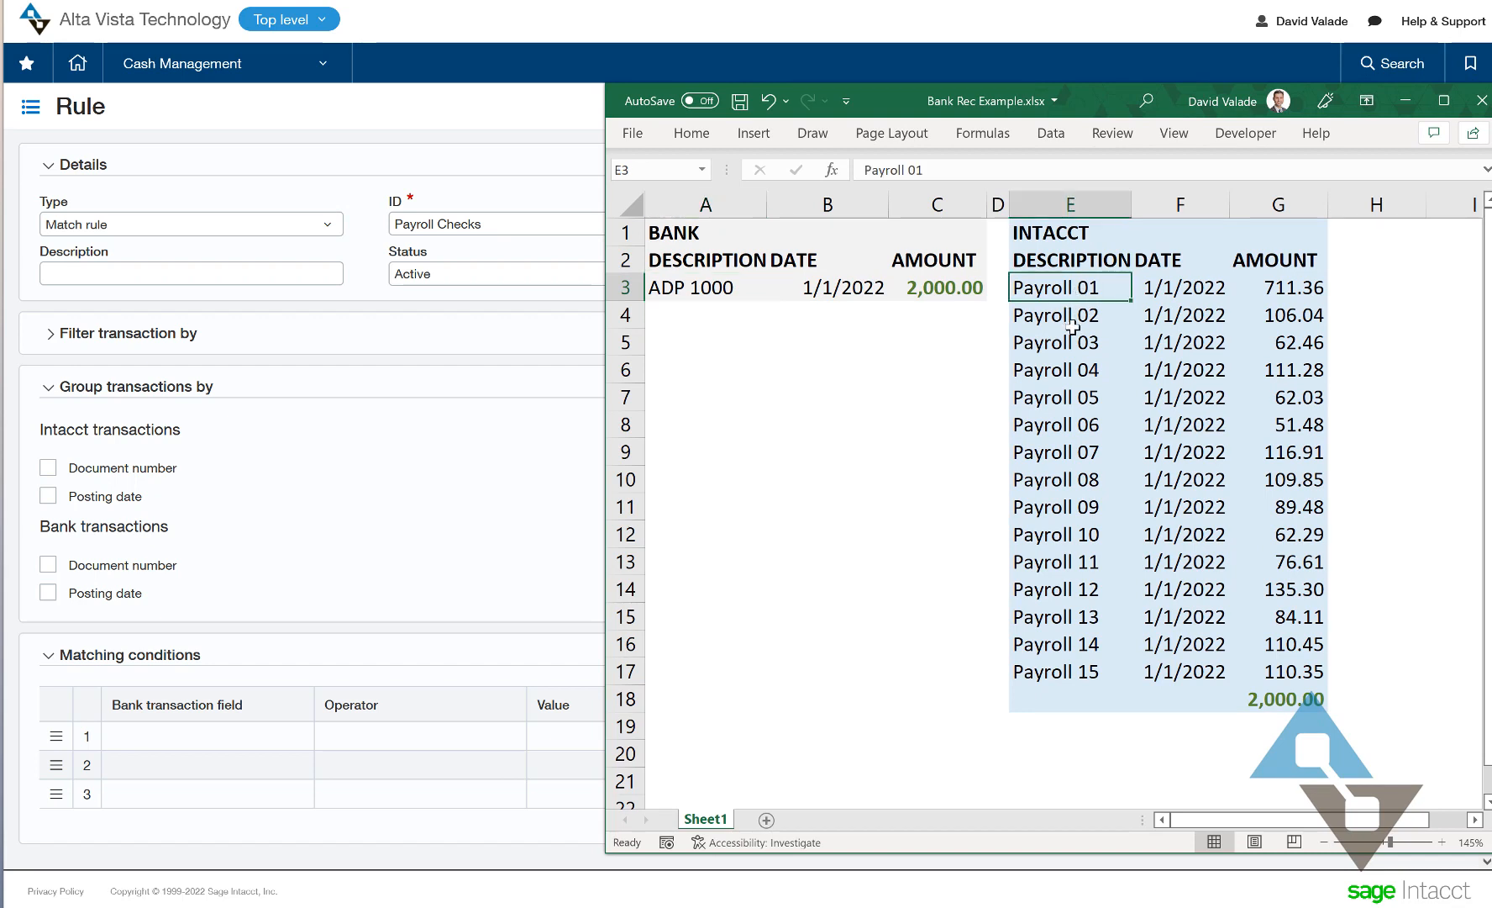
pyautogui.click(1069, 396)
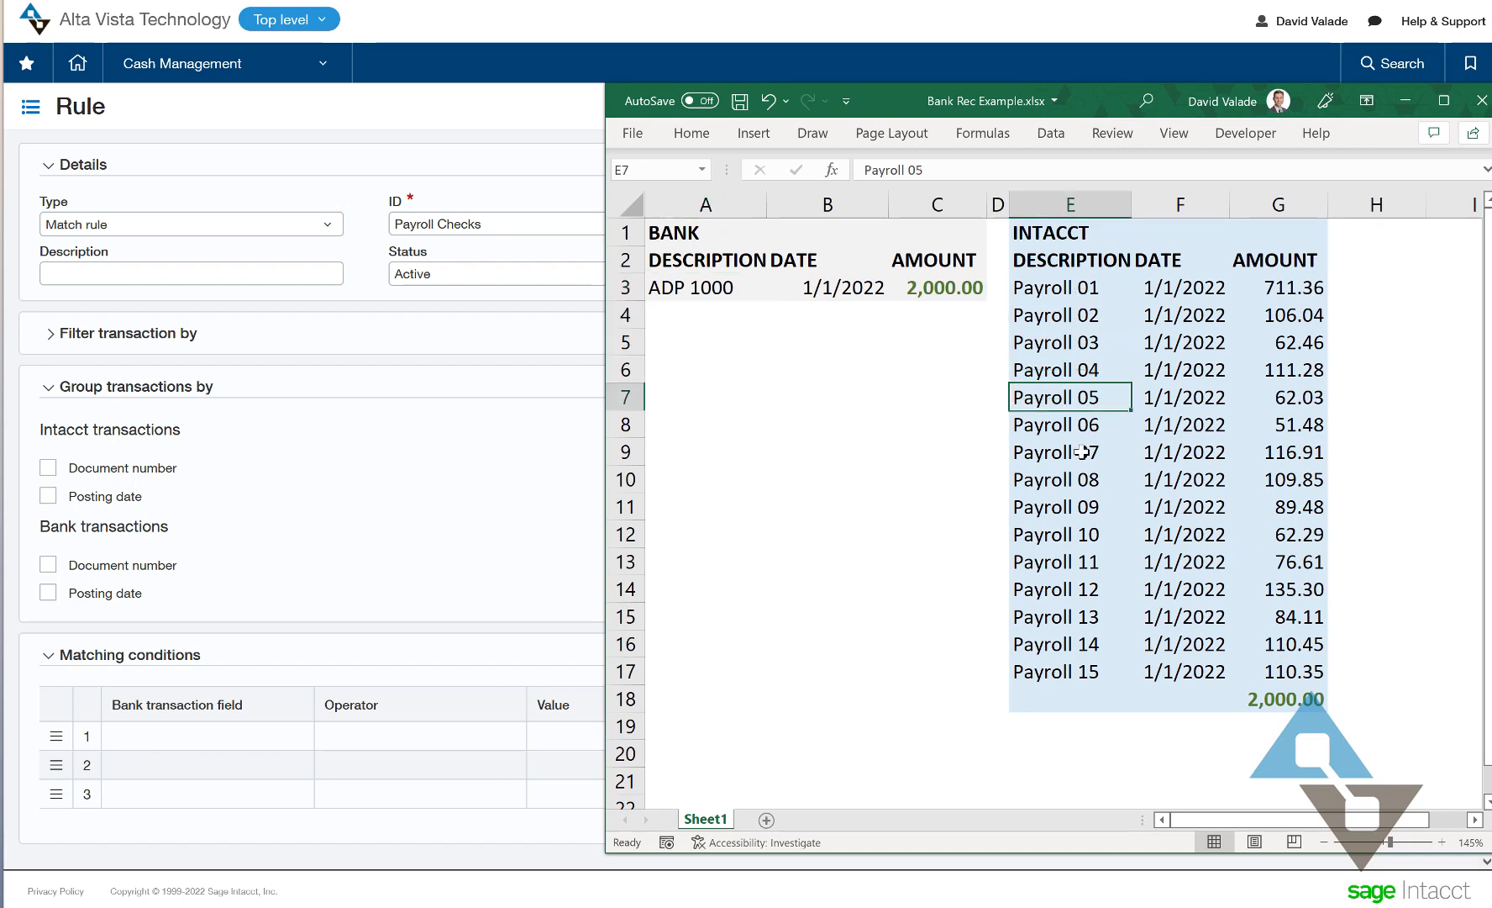
pyautogui.click(1070, 450)
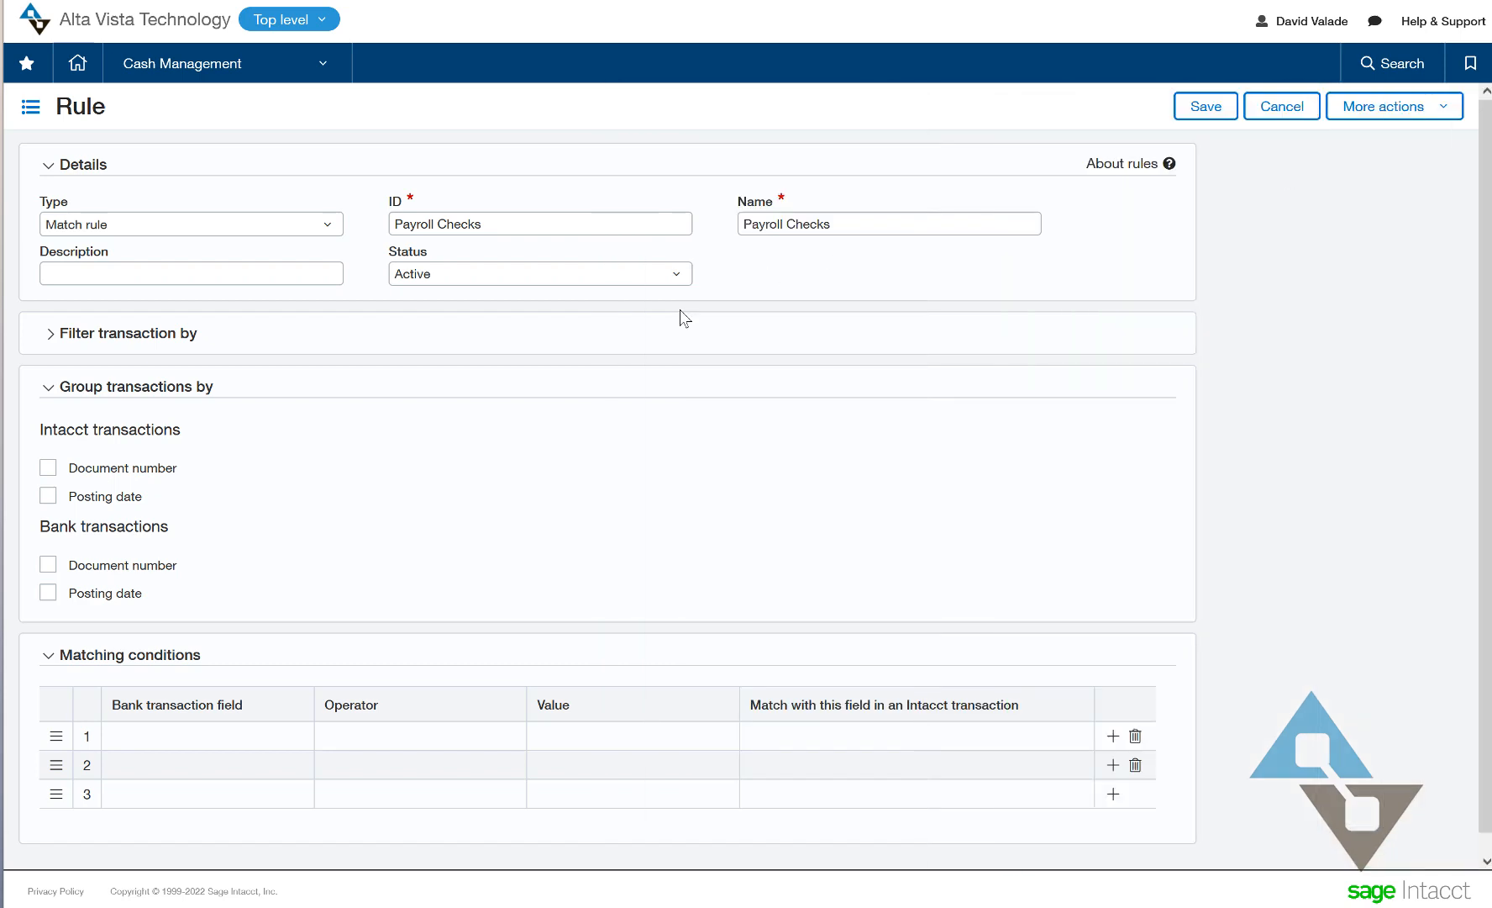
# - Tick Posting date grouping for both Intacct and bank transactions
pyautogui.click(47, 496)
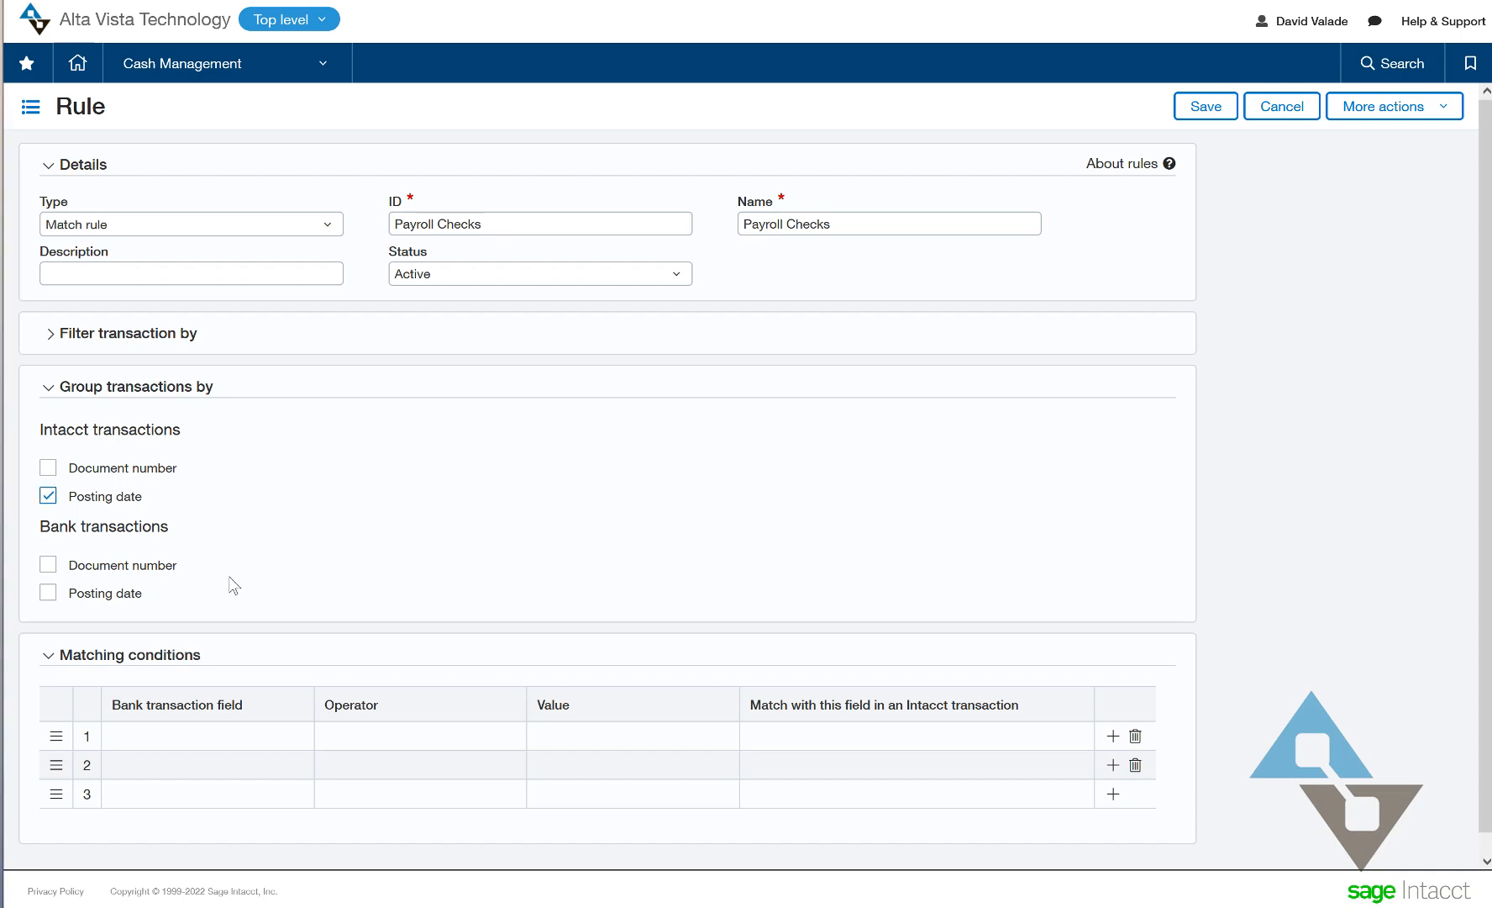
pyautogui.moveTo(30, 612)
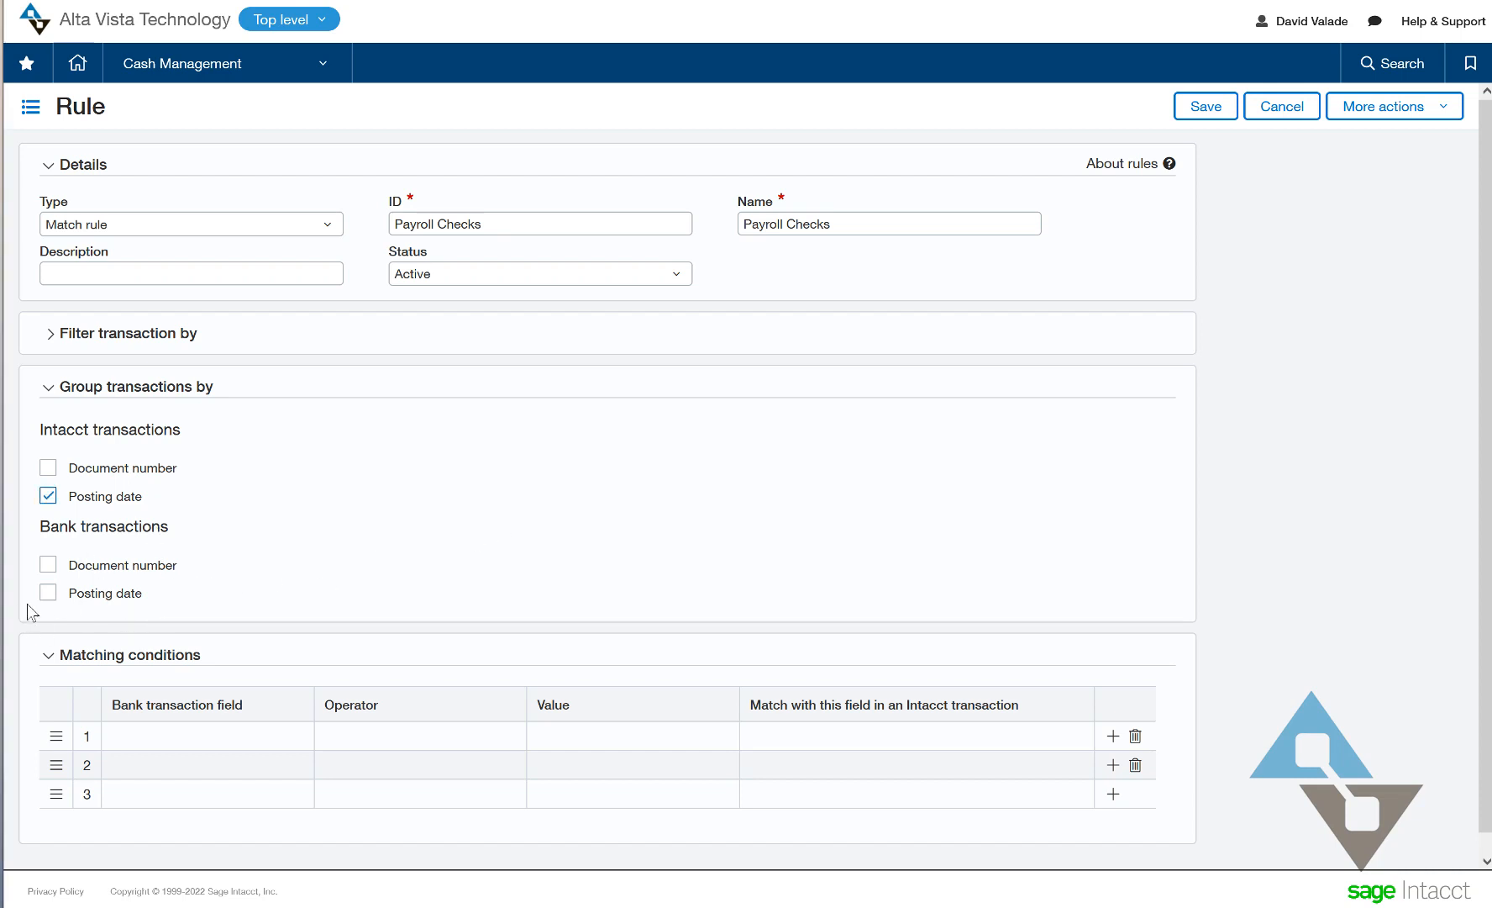
pyautogui.click(47, 592)
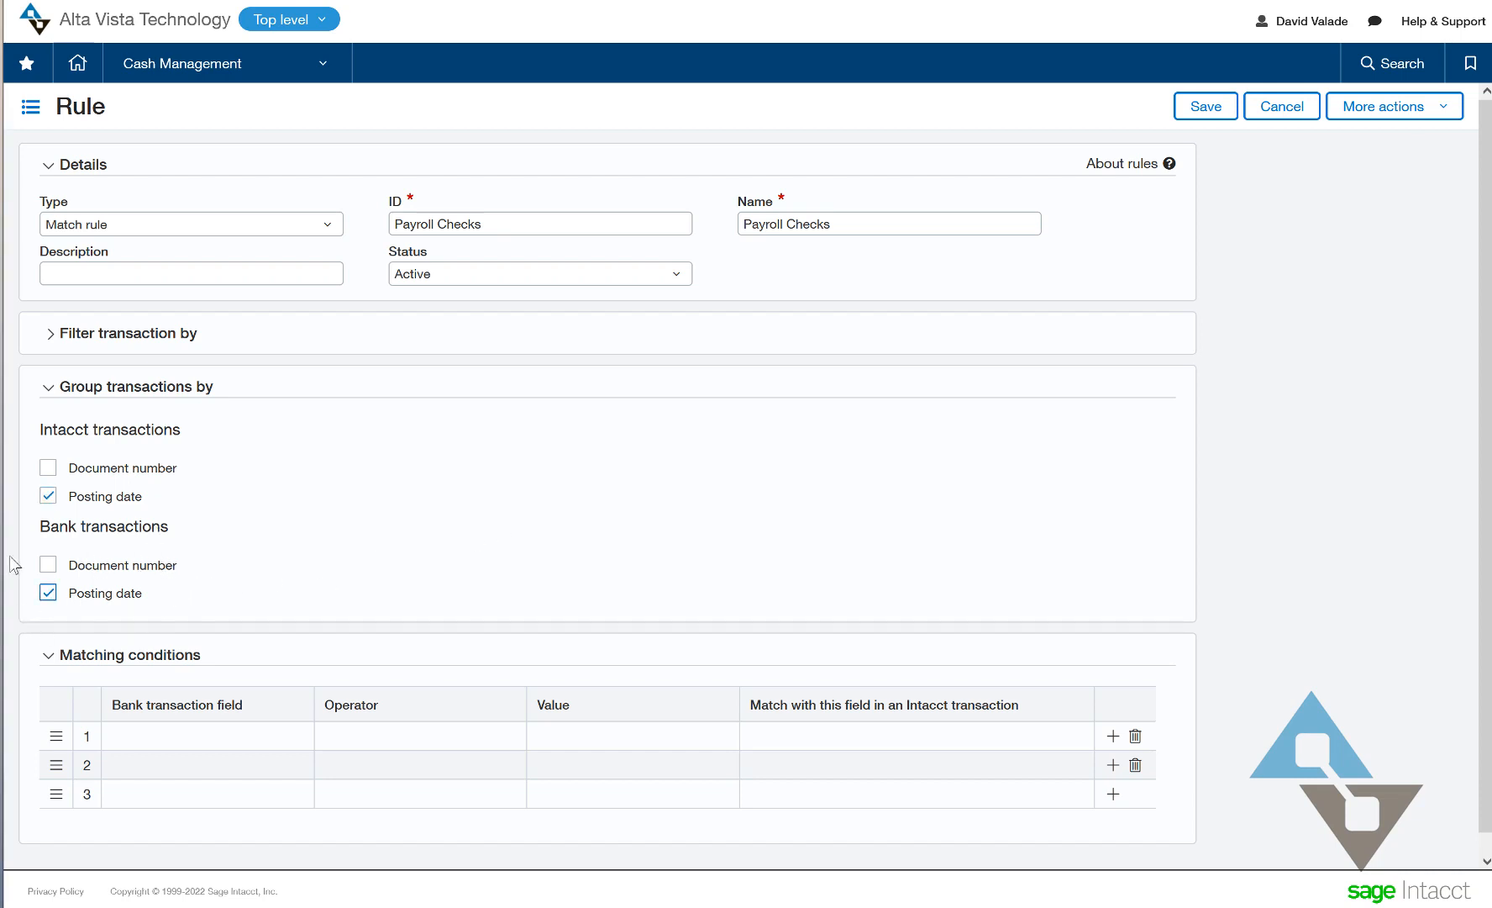
pyautogui.click(47, 565)
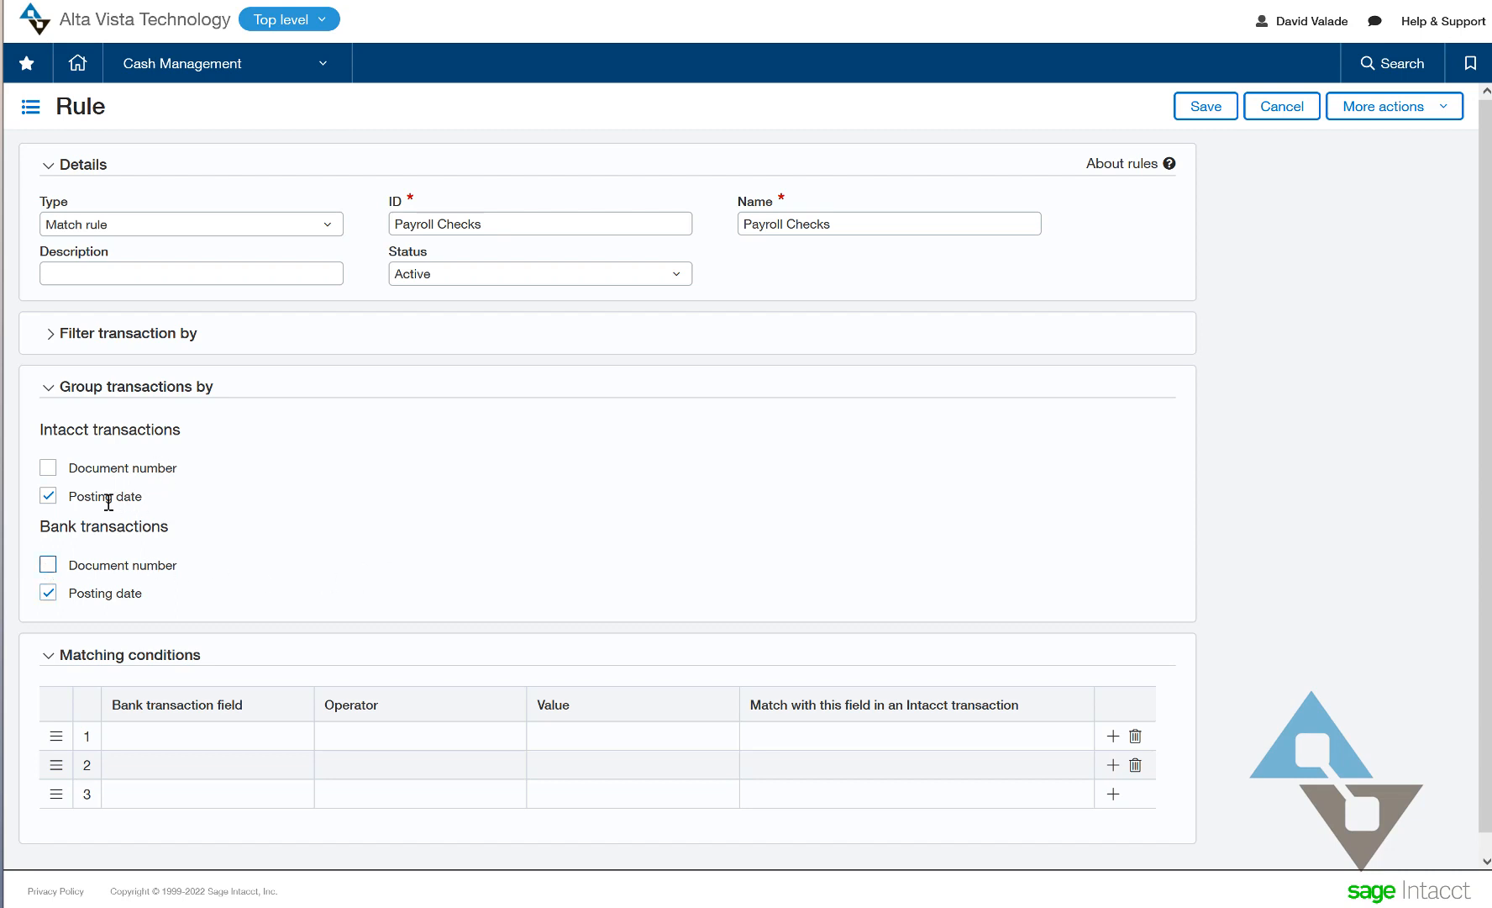
pyautogui.moveTo(148, 512)
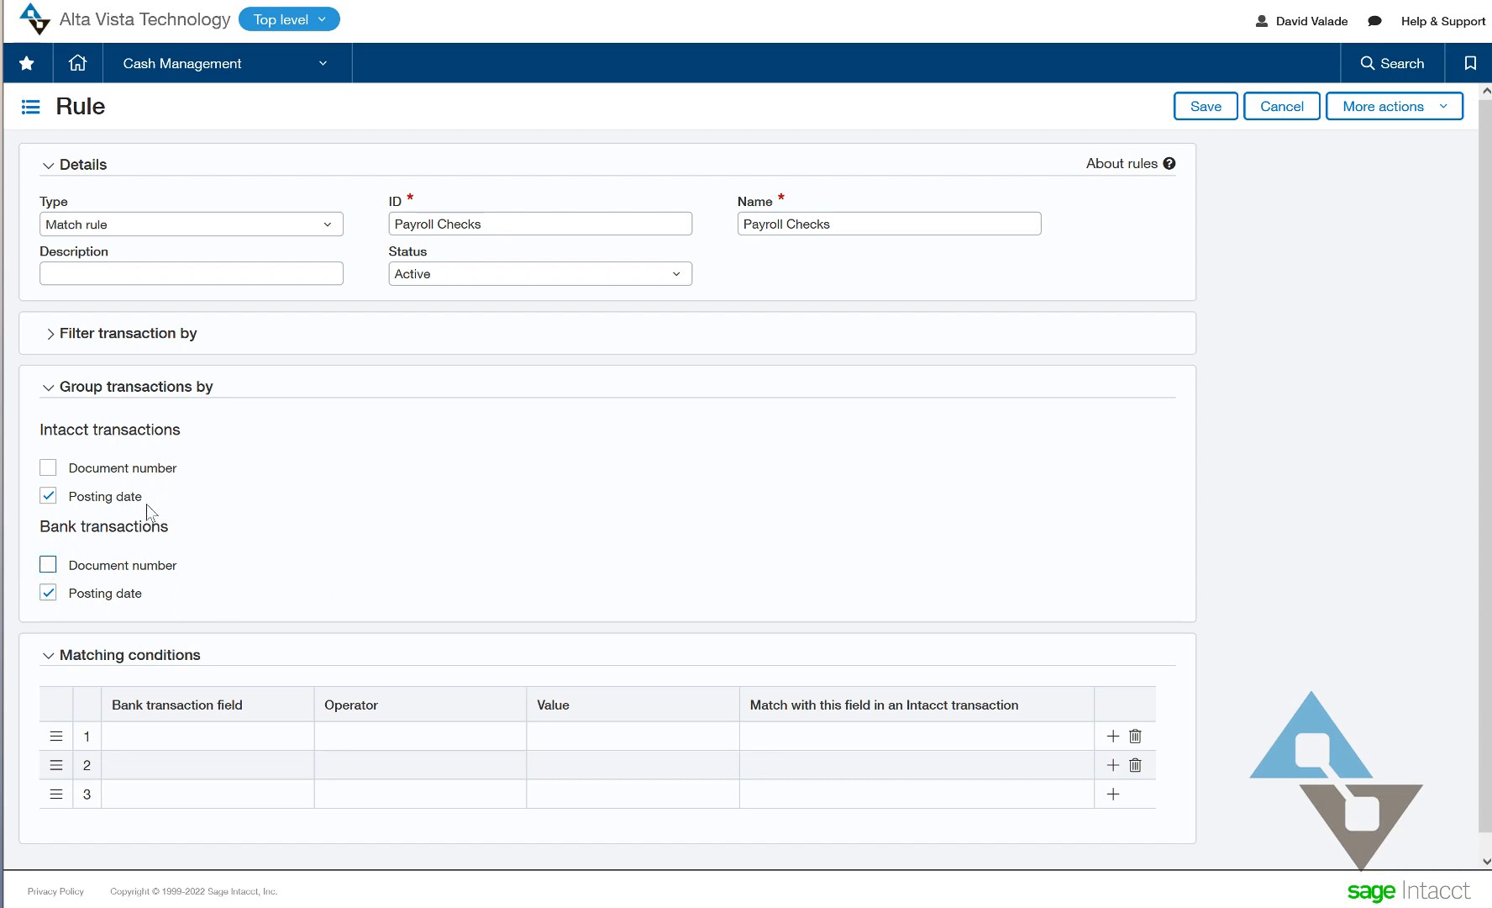
pyautogui.moveTo(56, 513)
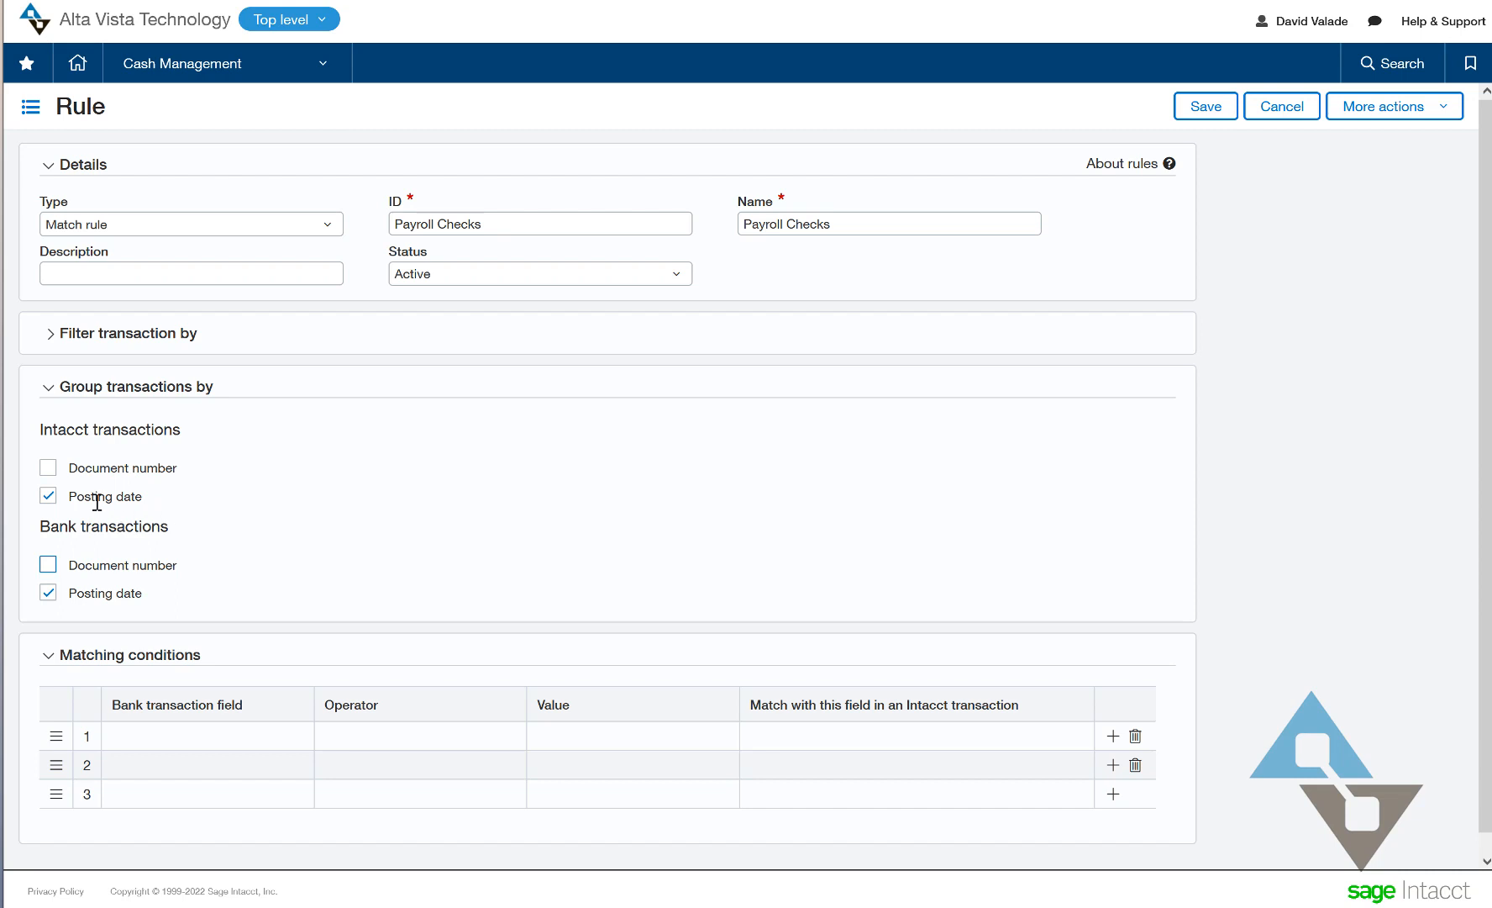
pyautogui.moveTo(153, 511)
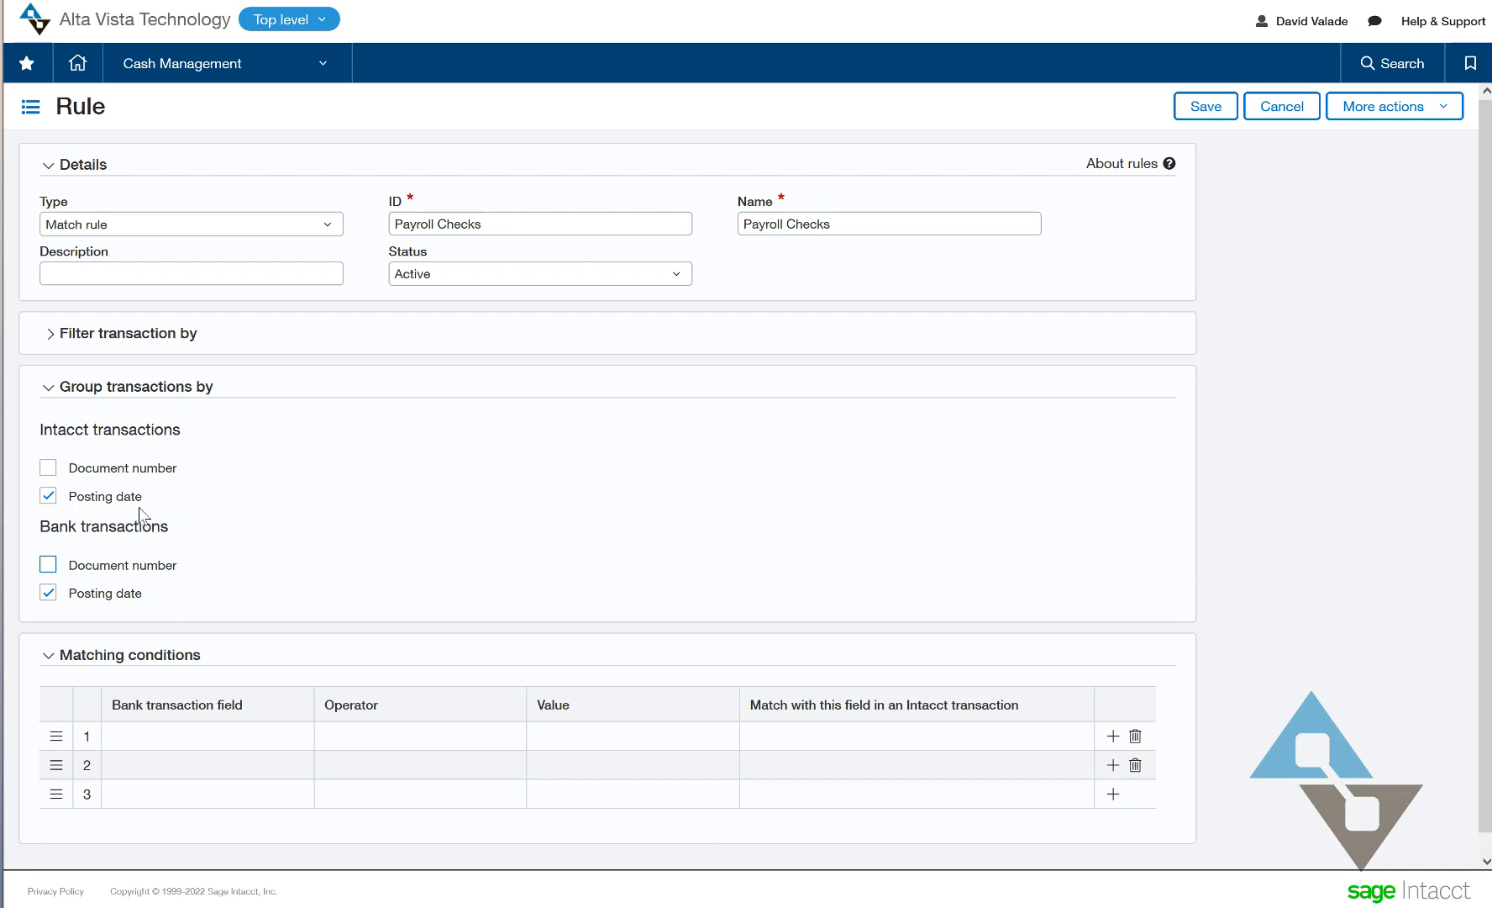
pyautogui.moveTo(203, 546)
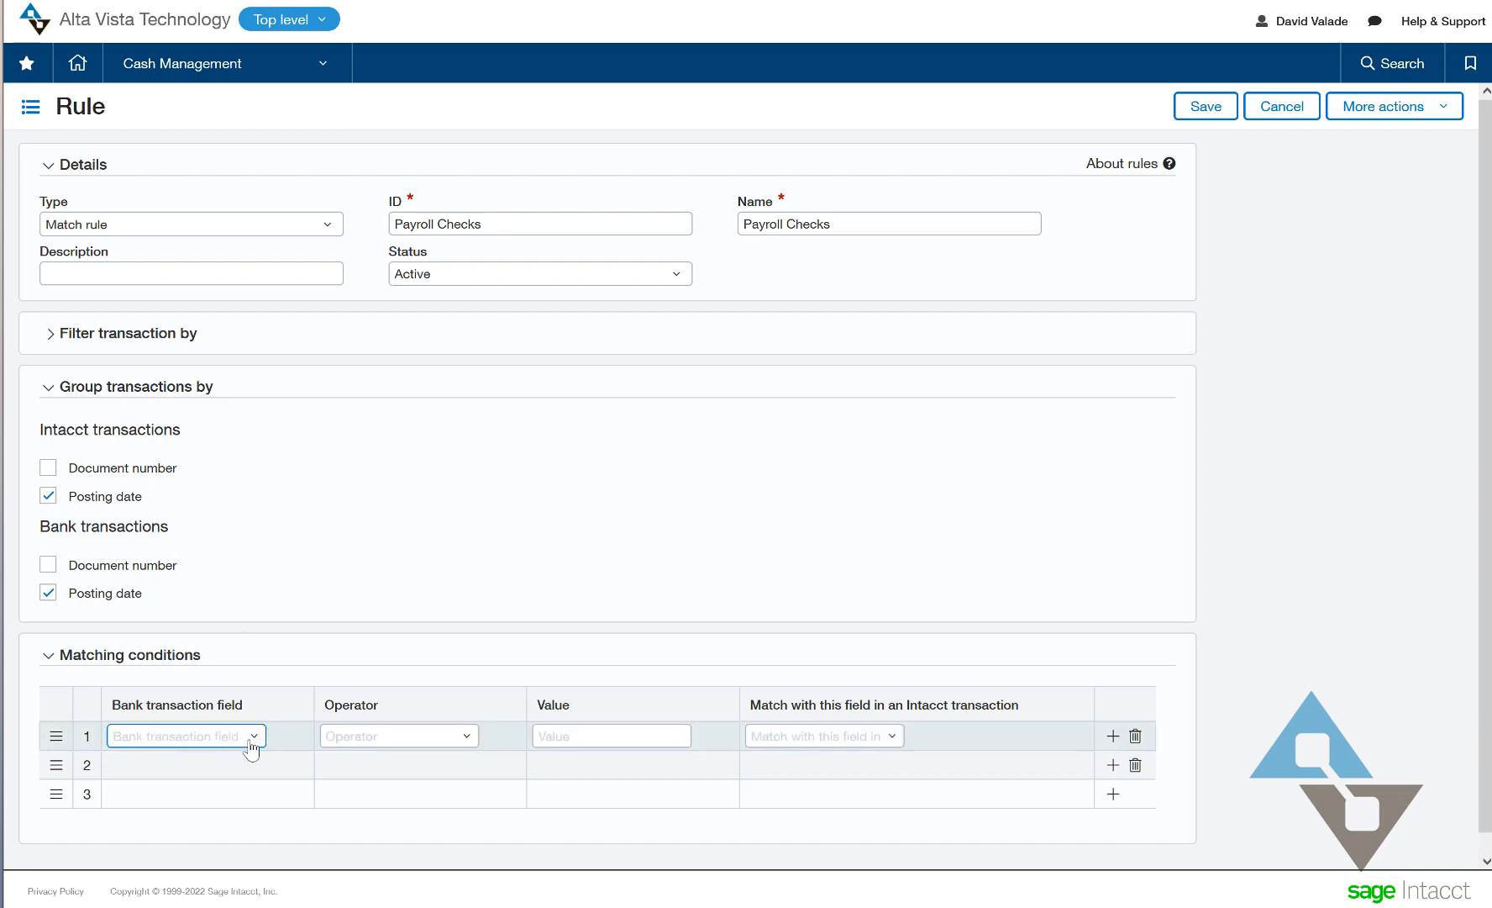
# - Set matching condition 1 to bank Amount equals Intacct Amount
pyautogui.click(185, 736)
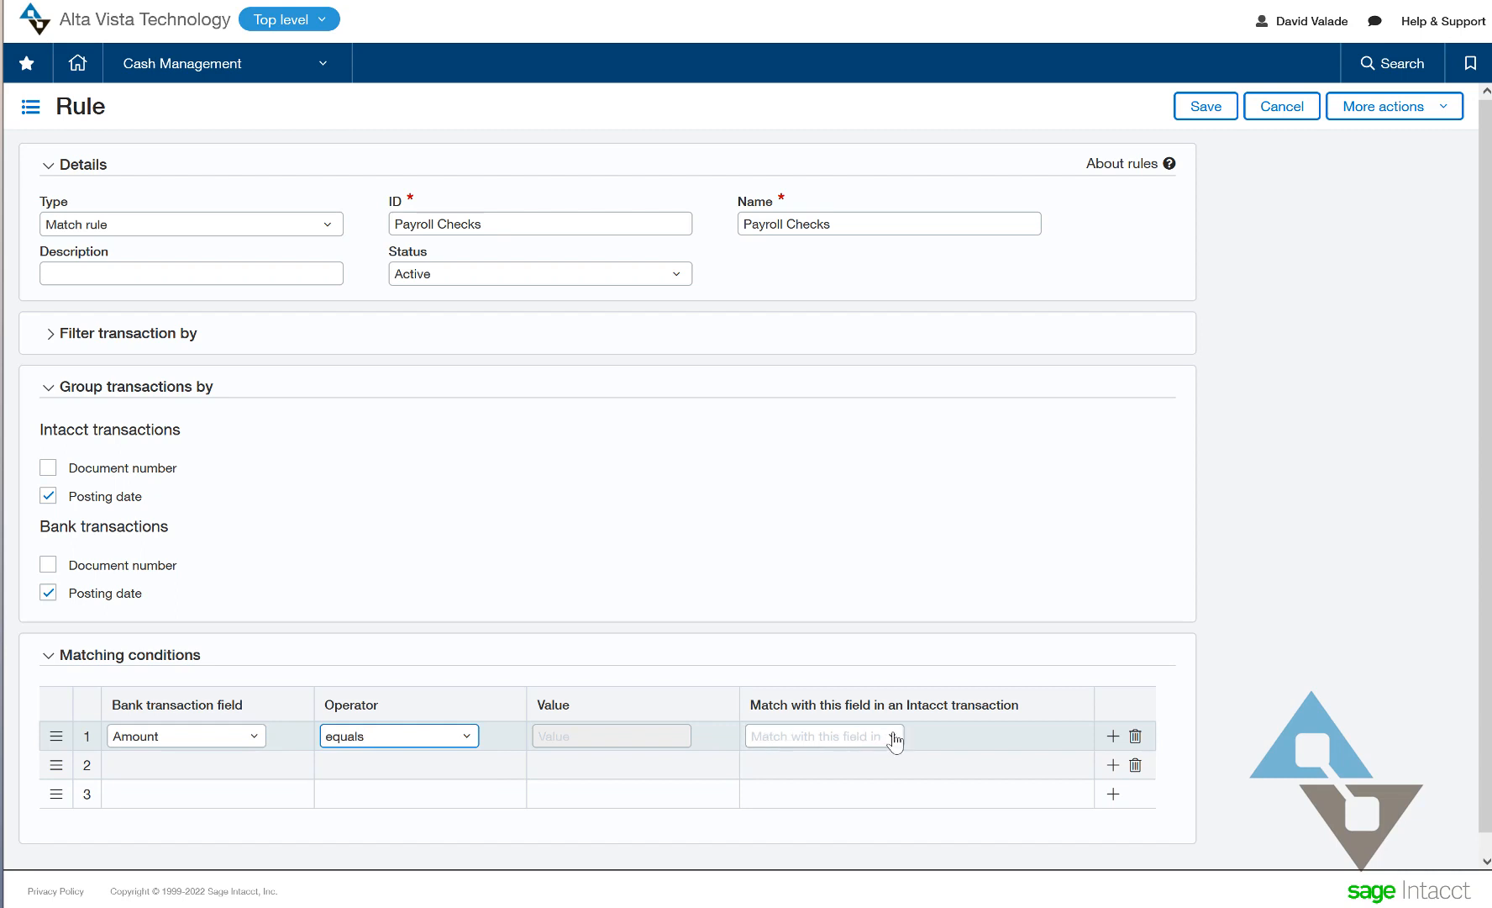
pyautogui.click(824, 735)
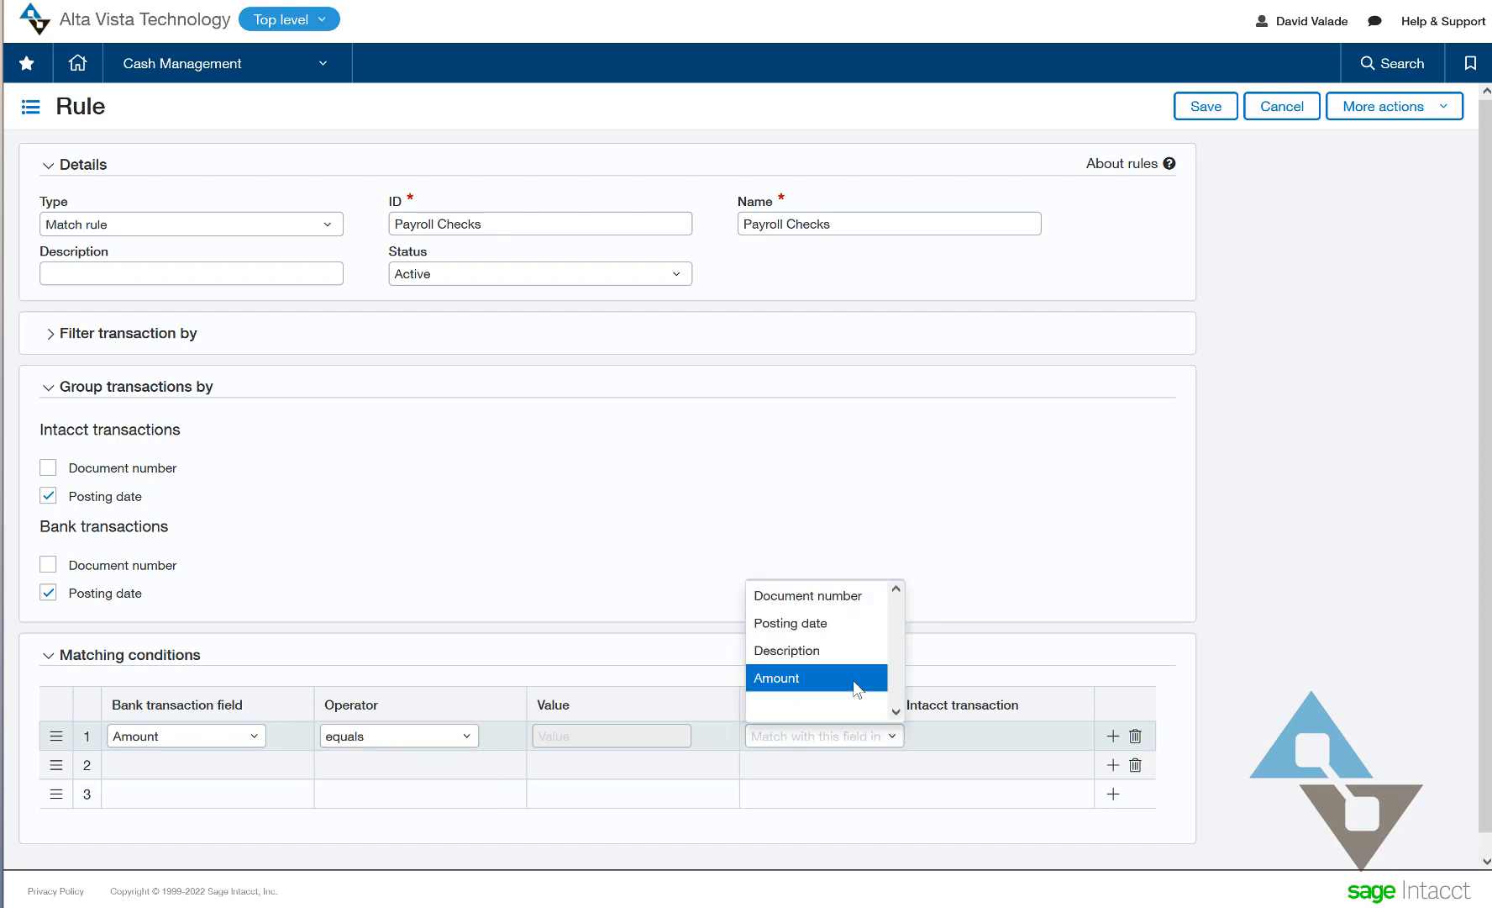
pyautogui.click(777, 678)
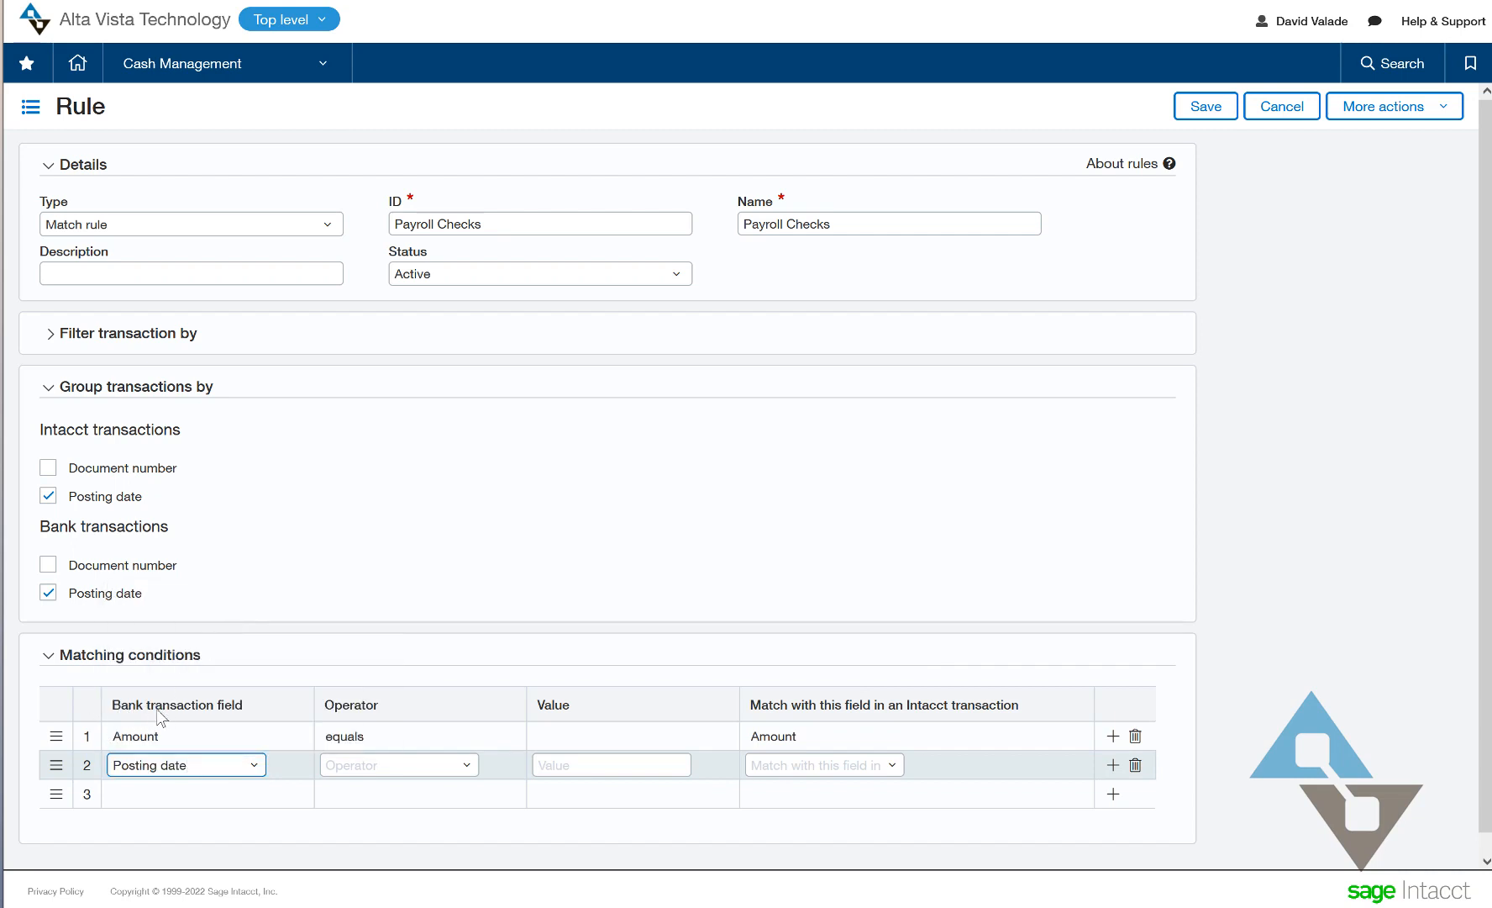
pyautogui.moveTo(490, 748)
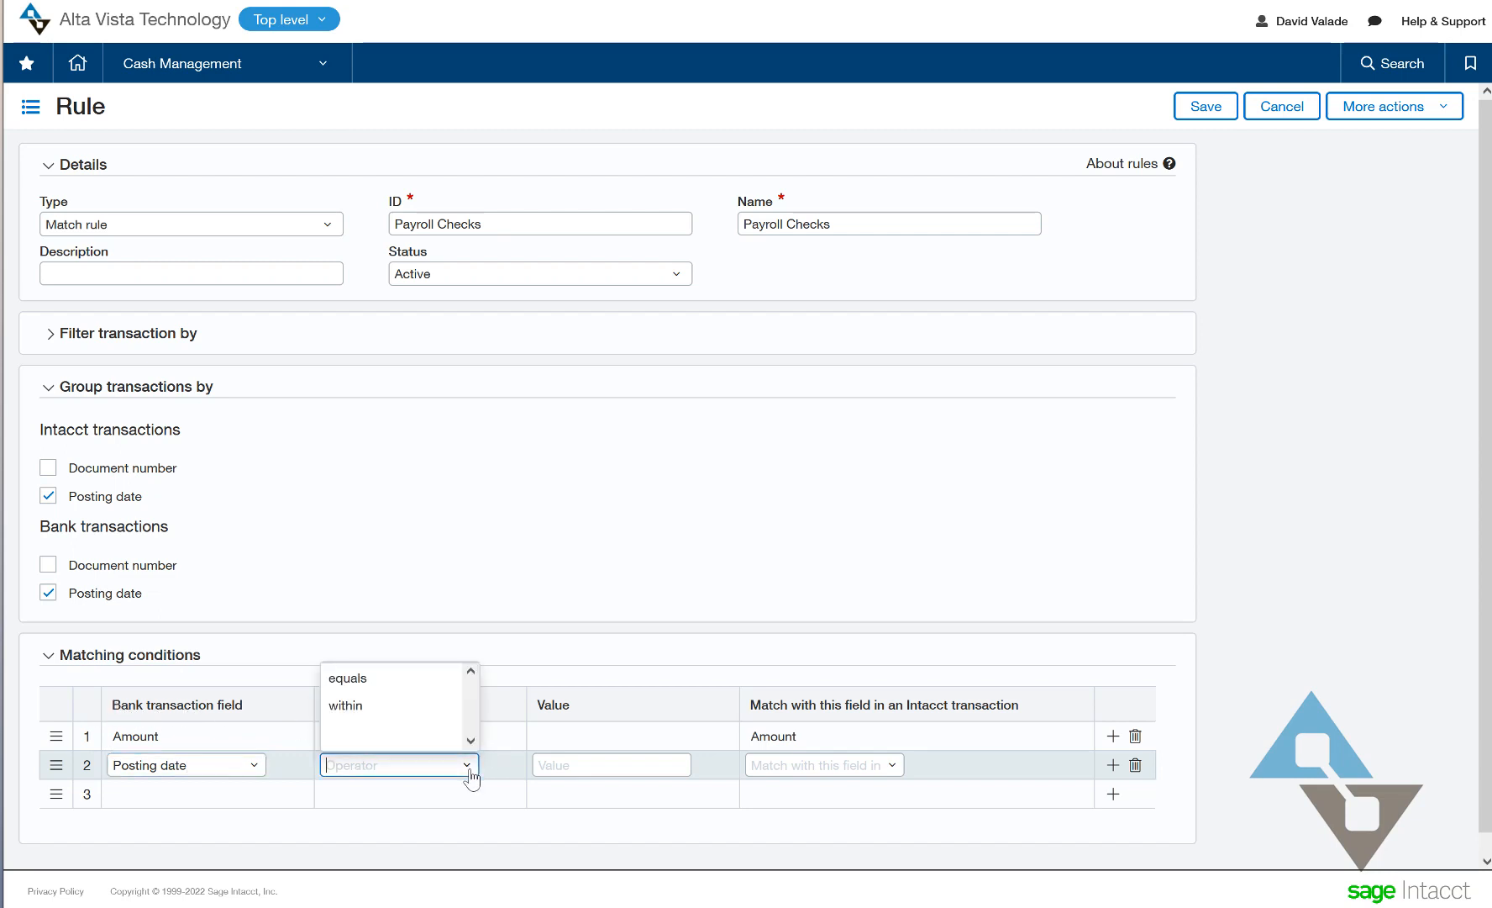
pyautogui.moveTo(370, 689)
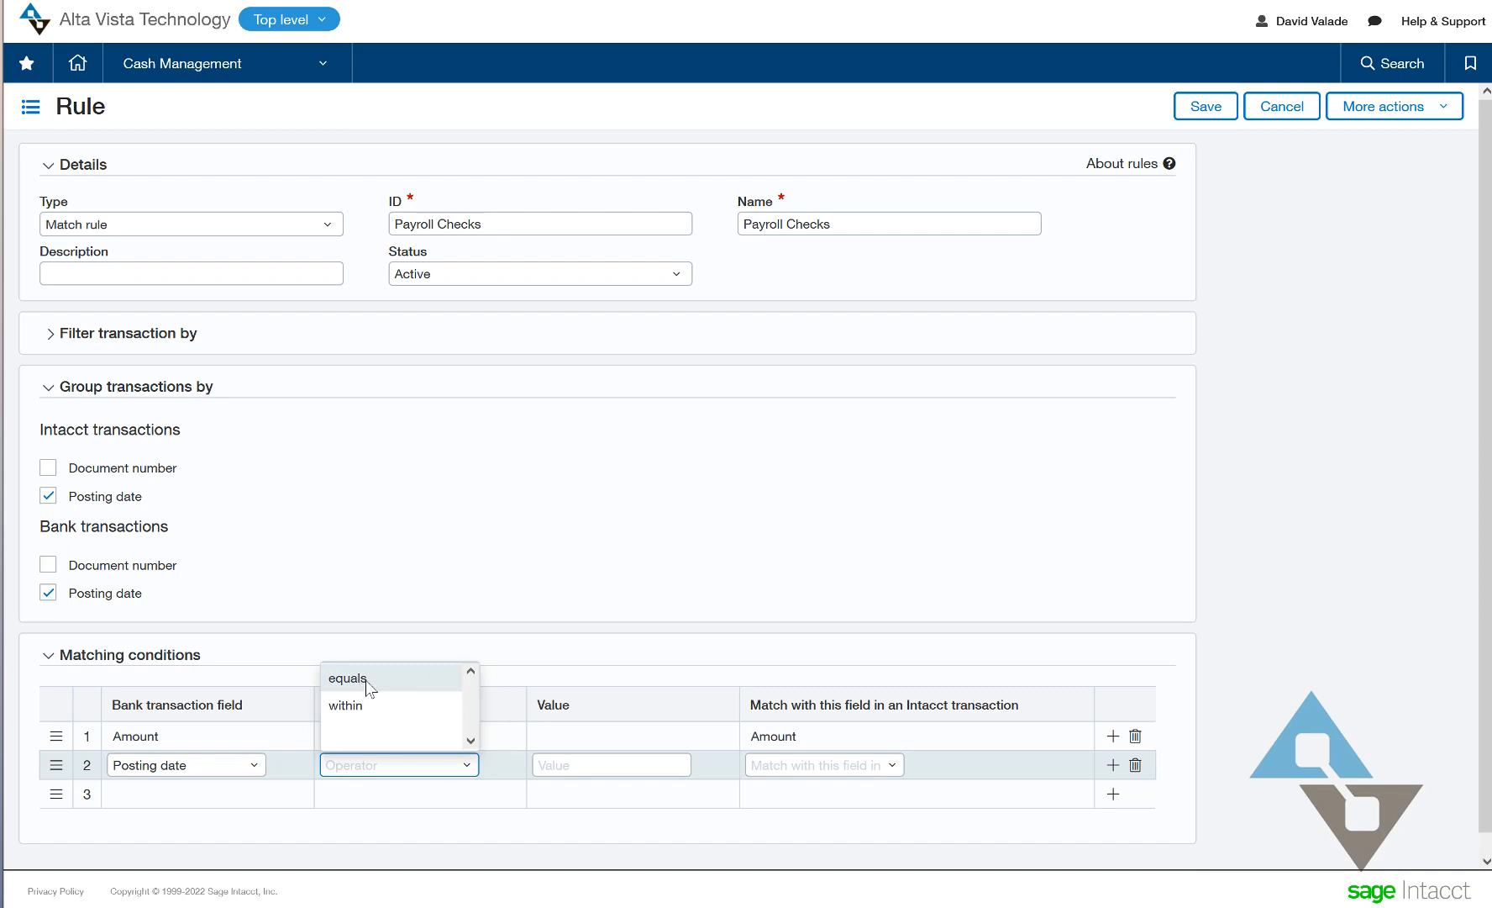
pyautogui.moveTo(361, 706)
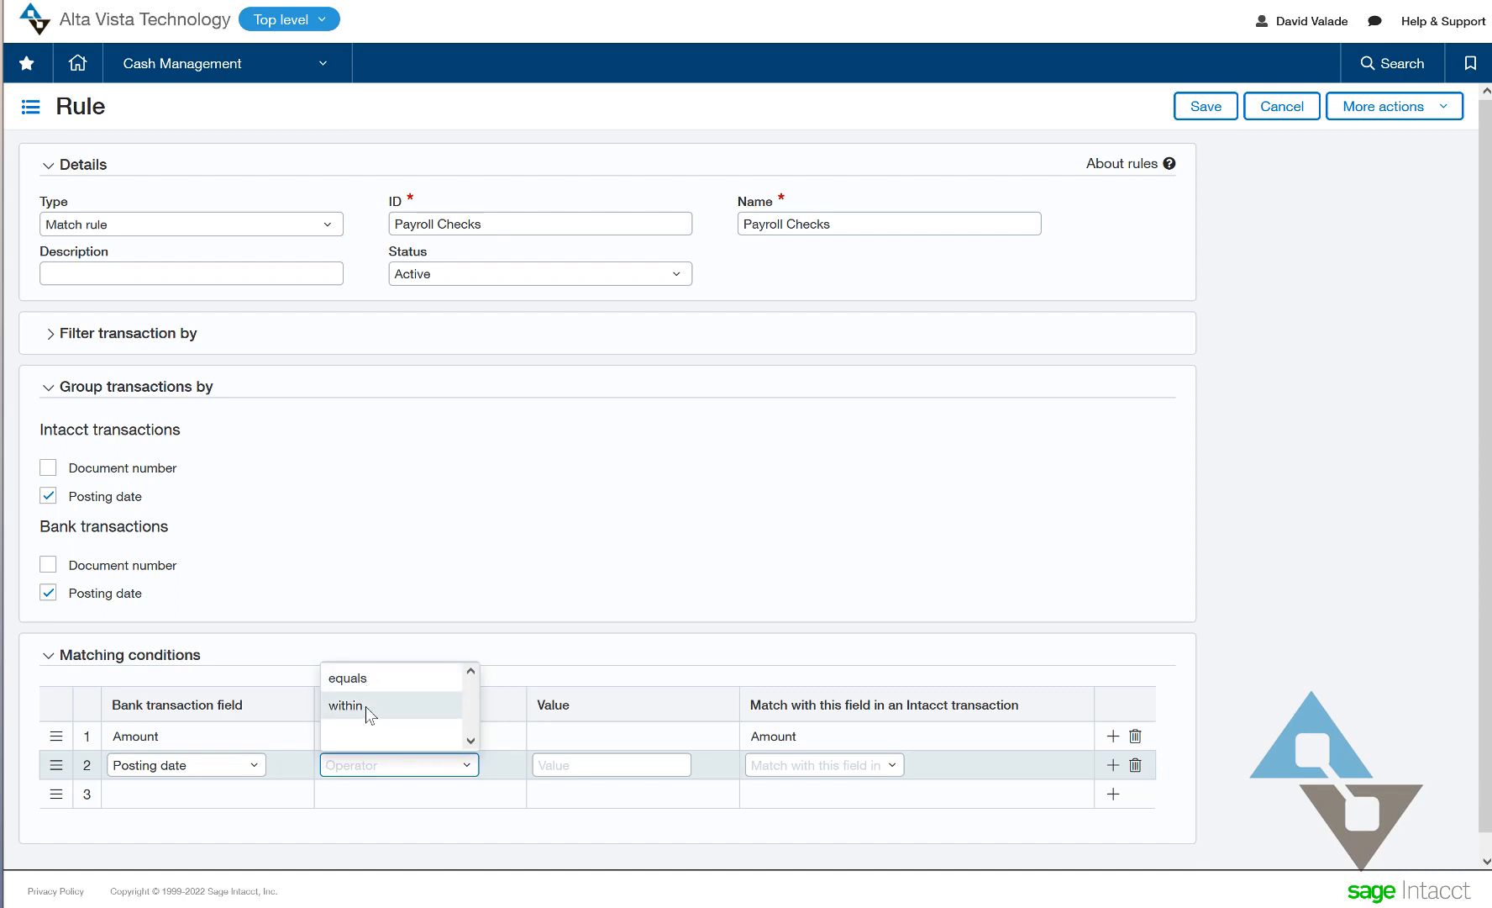
# - Set condition 2 to bank Posting date within 1 of Intacct Posting date
pyautogui.click(344, 706)
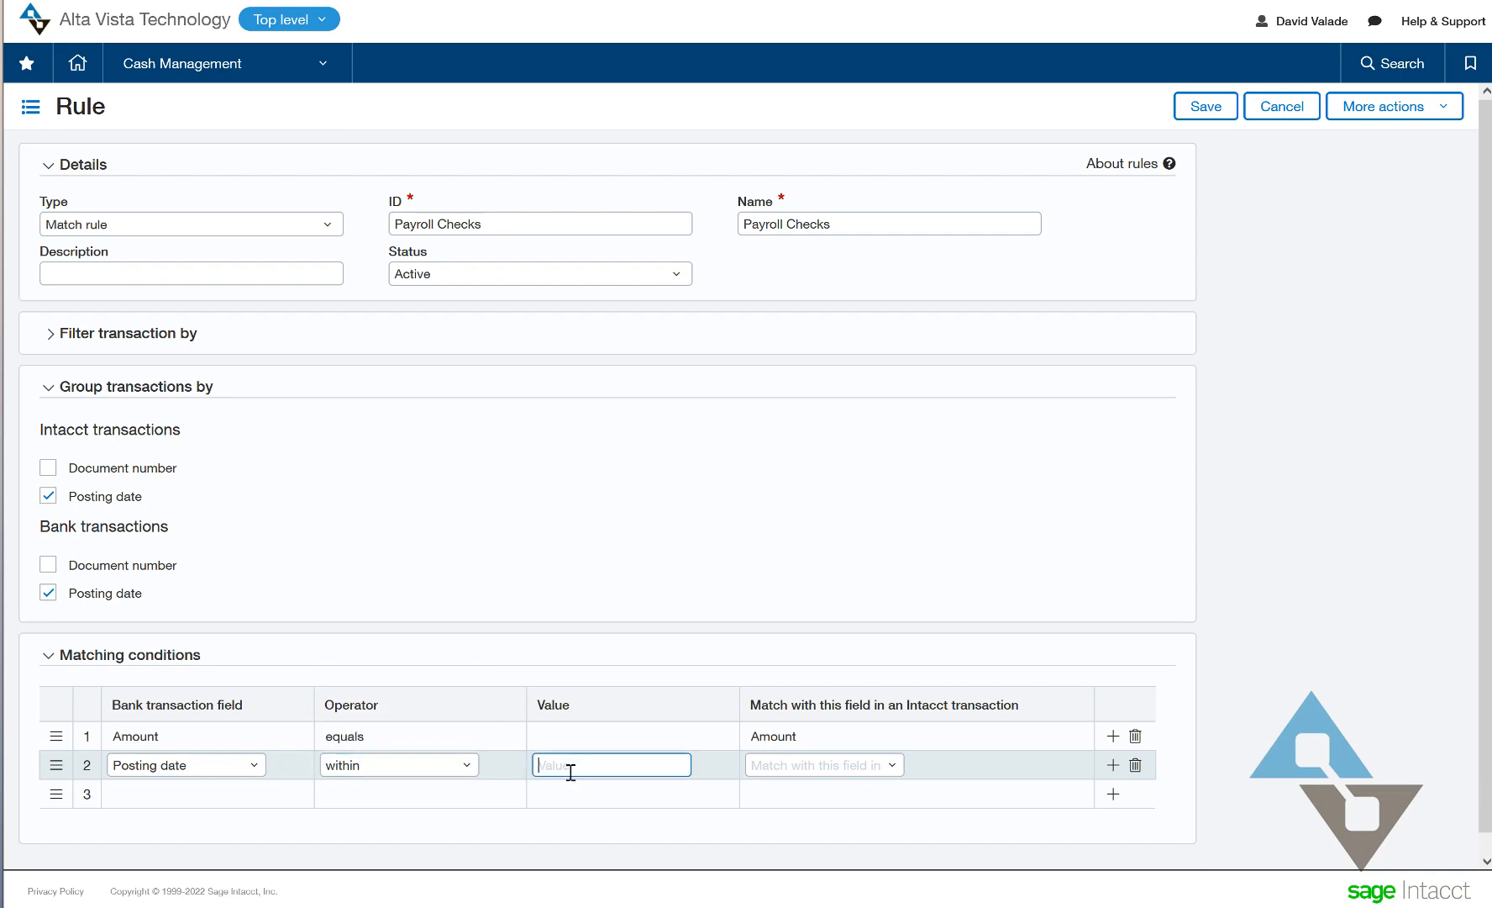
pyautogui.write('1')
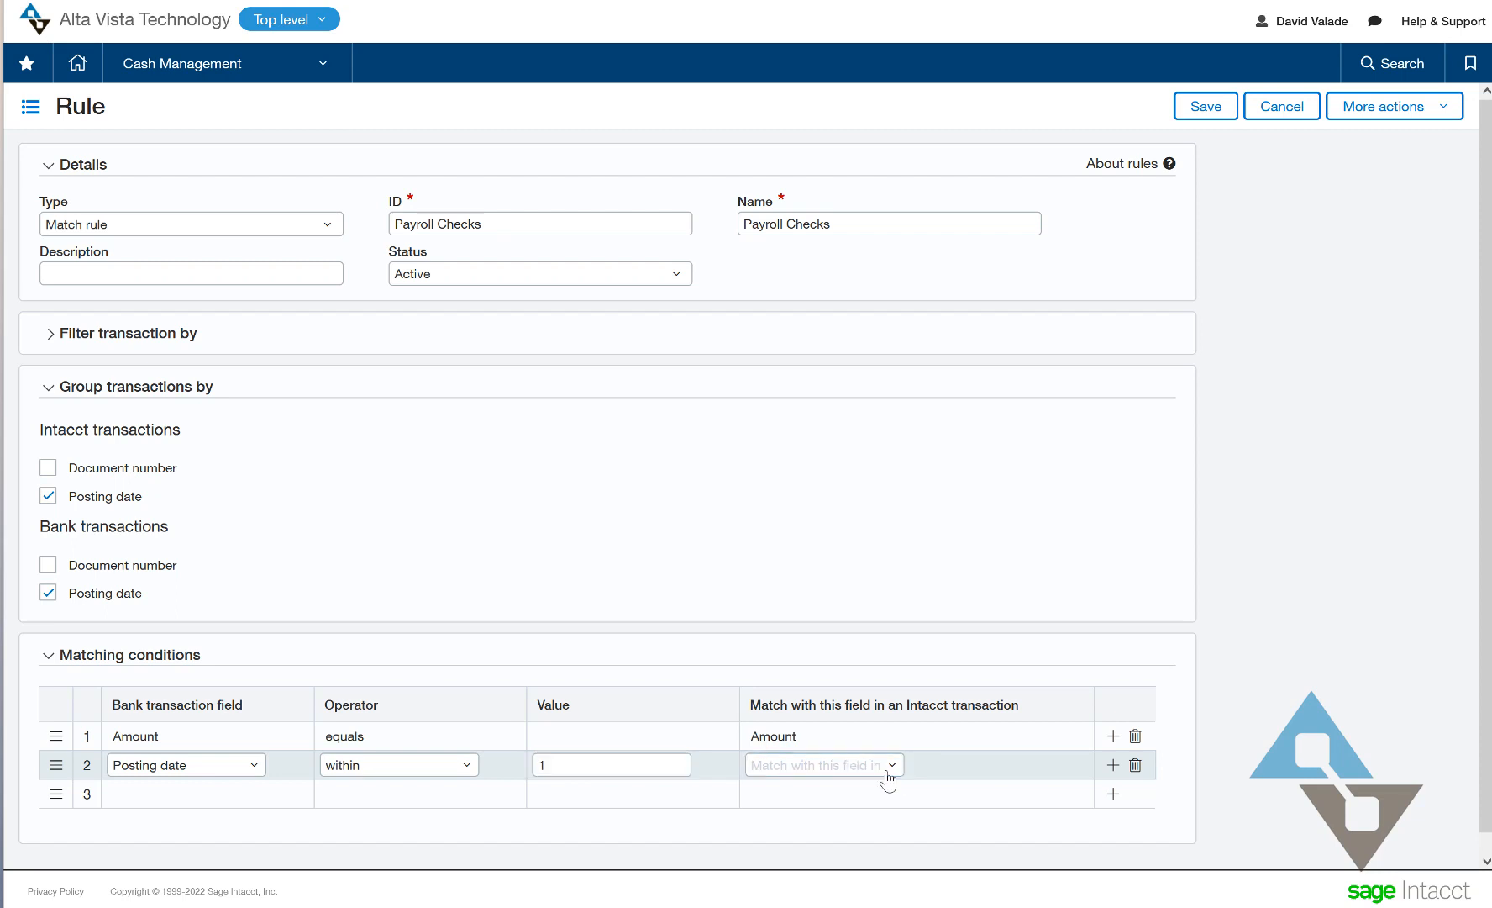
pyautogui.click(822, 765)
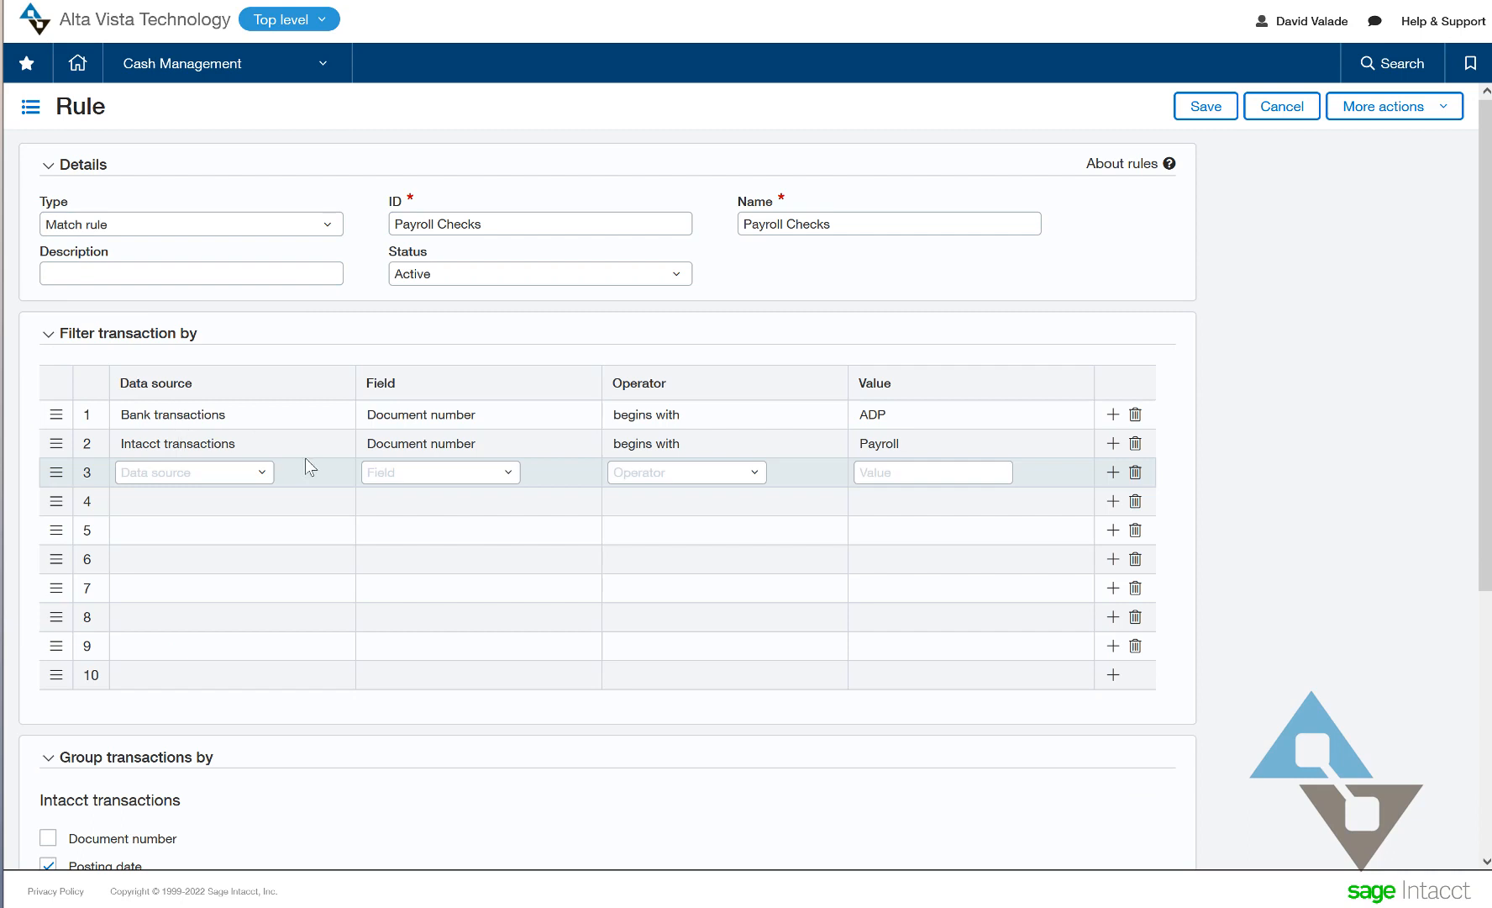
pyautogui.moveTo(941, 433)
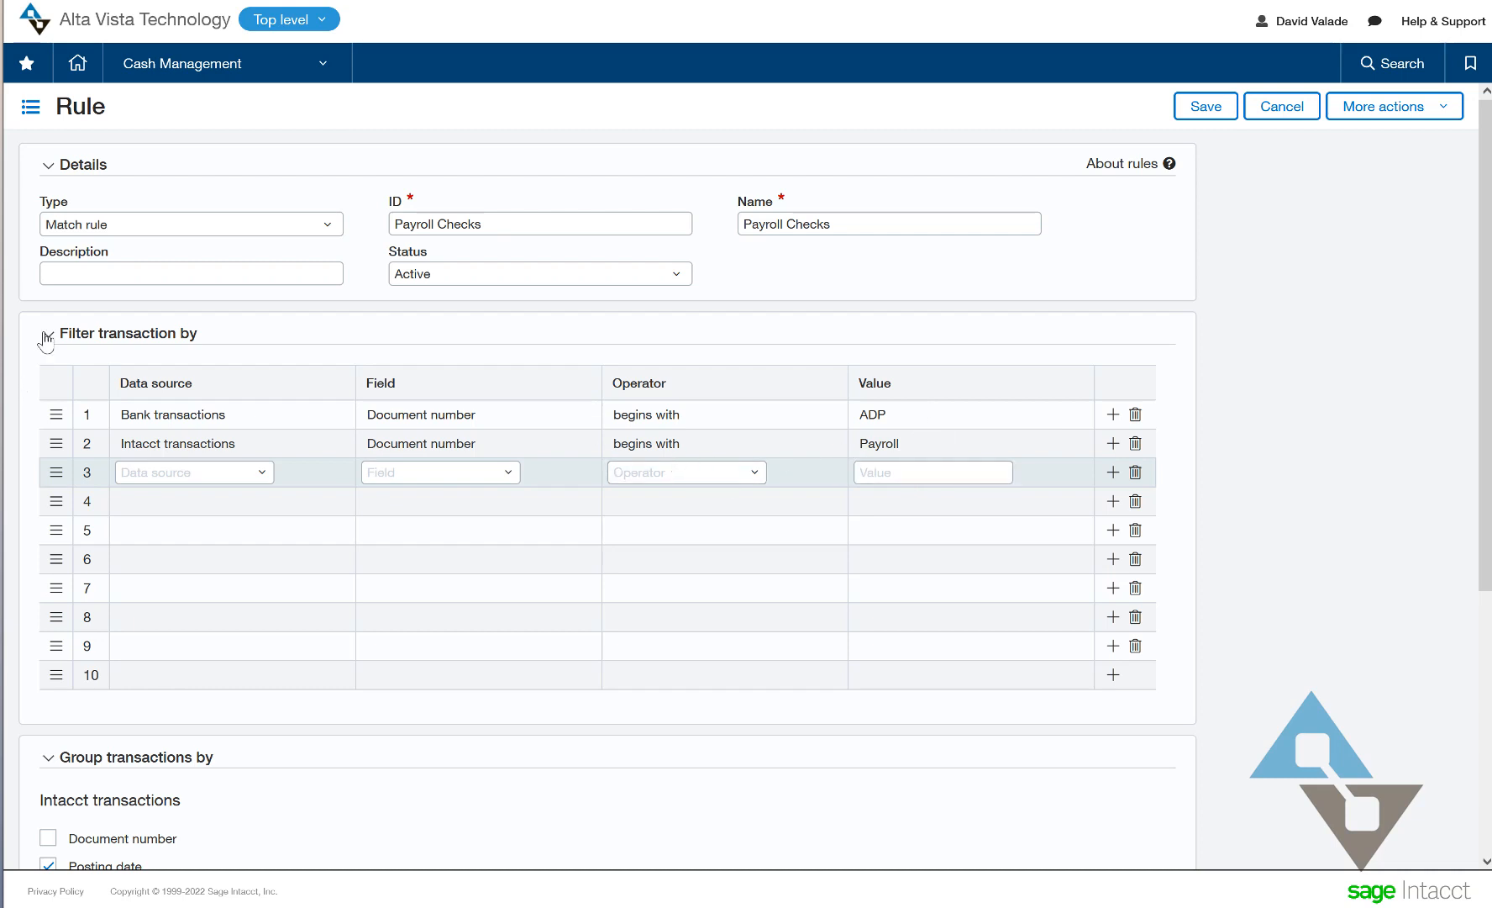
# - Collapse the Filter transaction by section after reviewing the ADP and Payroll document-number filters
pyautogui.click(47, 333)
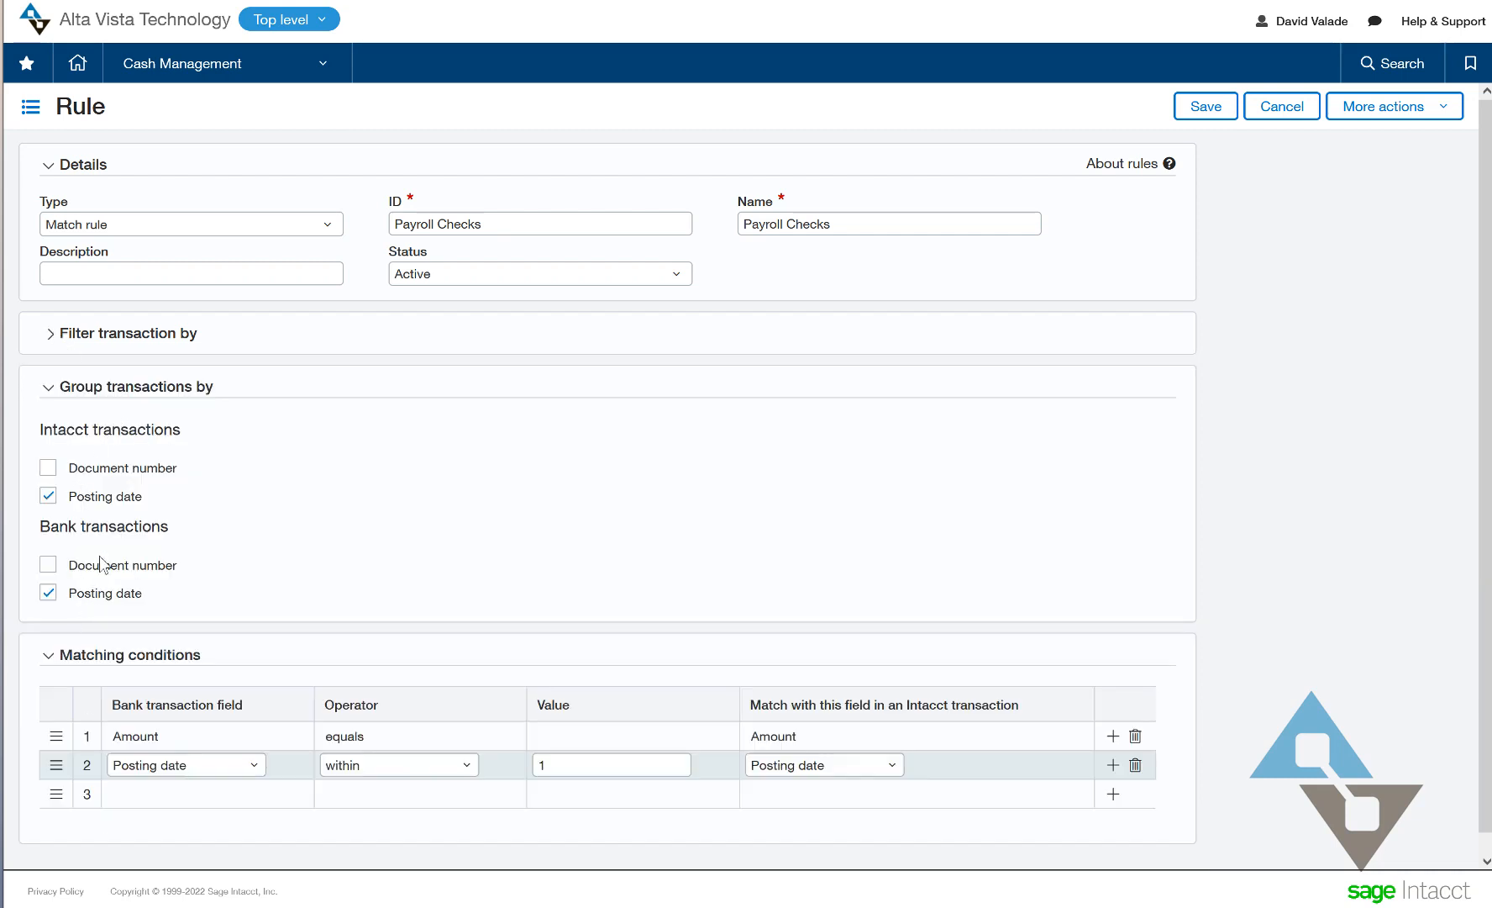
pyautogui.moveTo(153, 516)
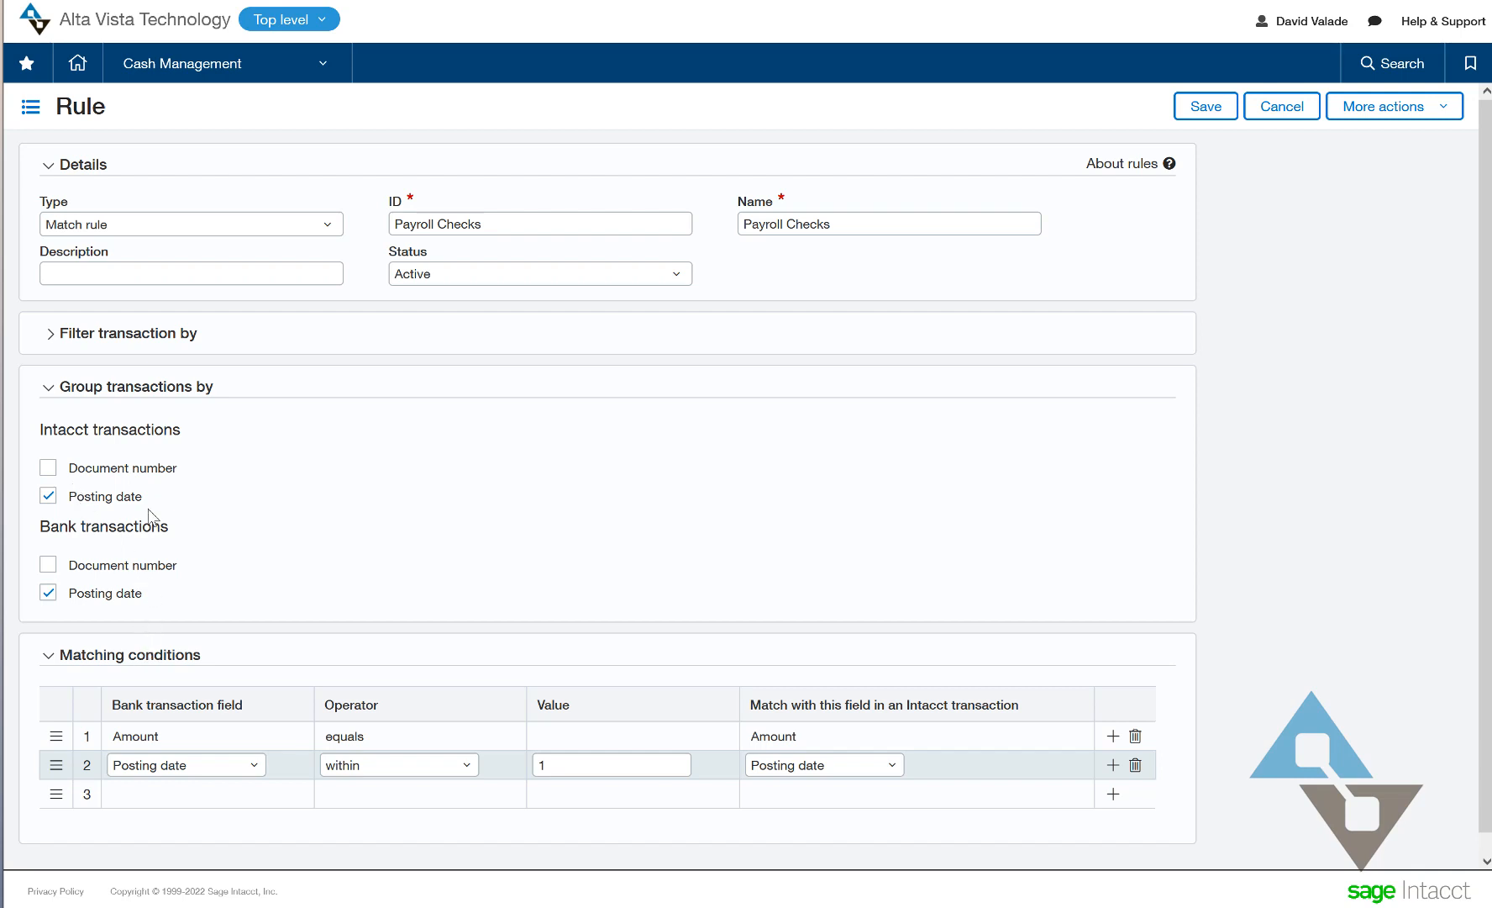
pyautogui.moveTo(854, 758)
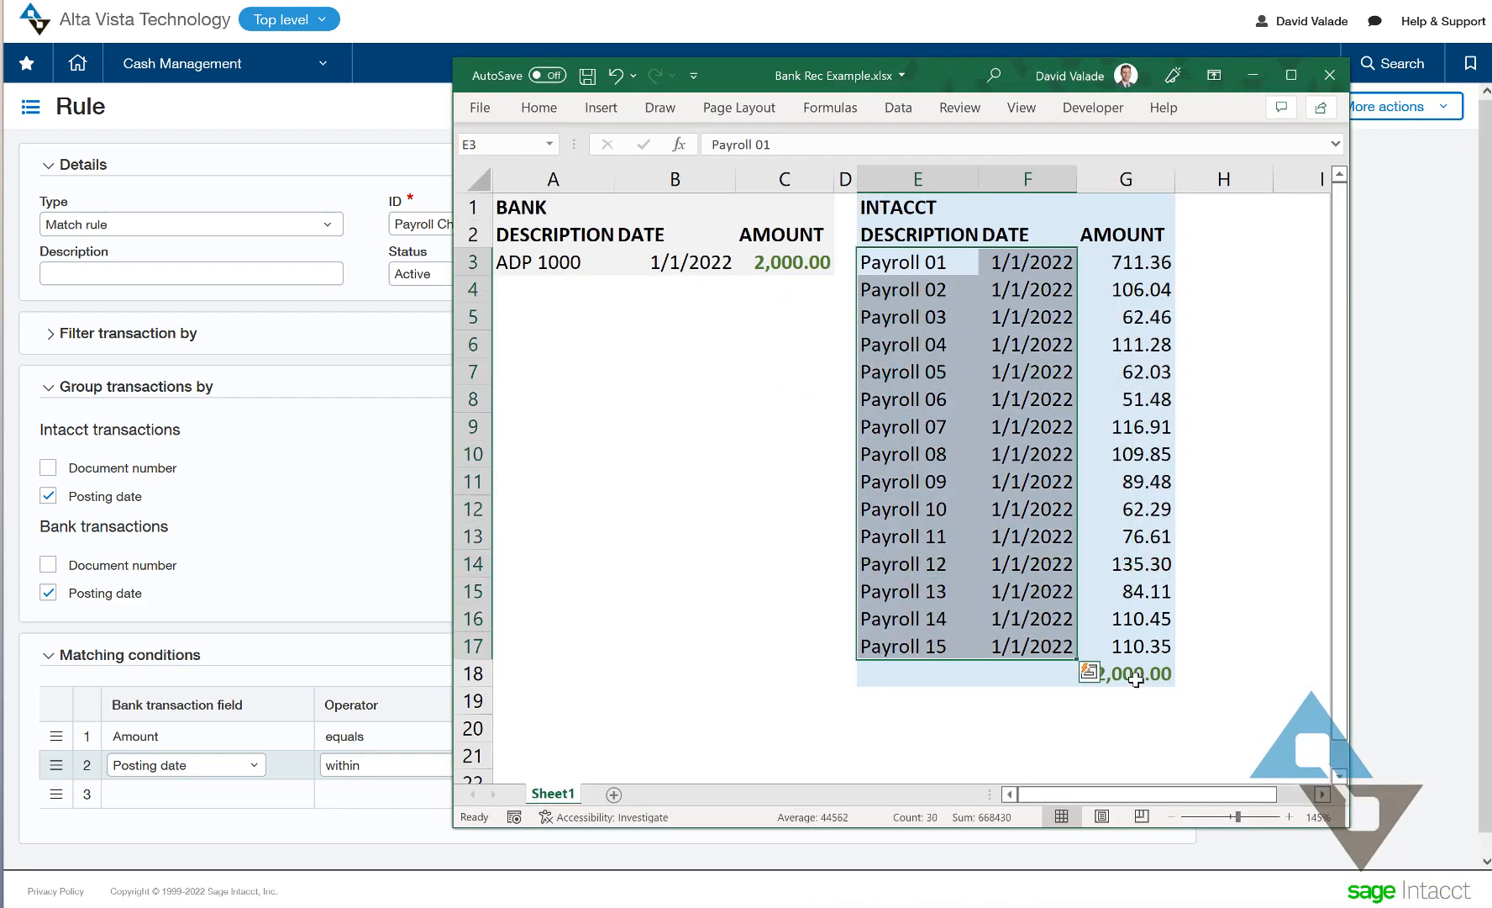
pyautogui.click(1126, 672)
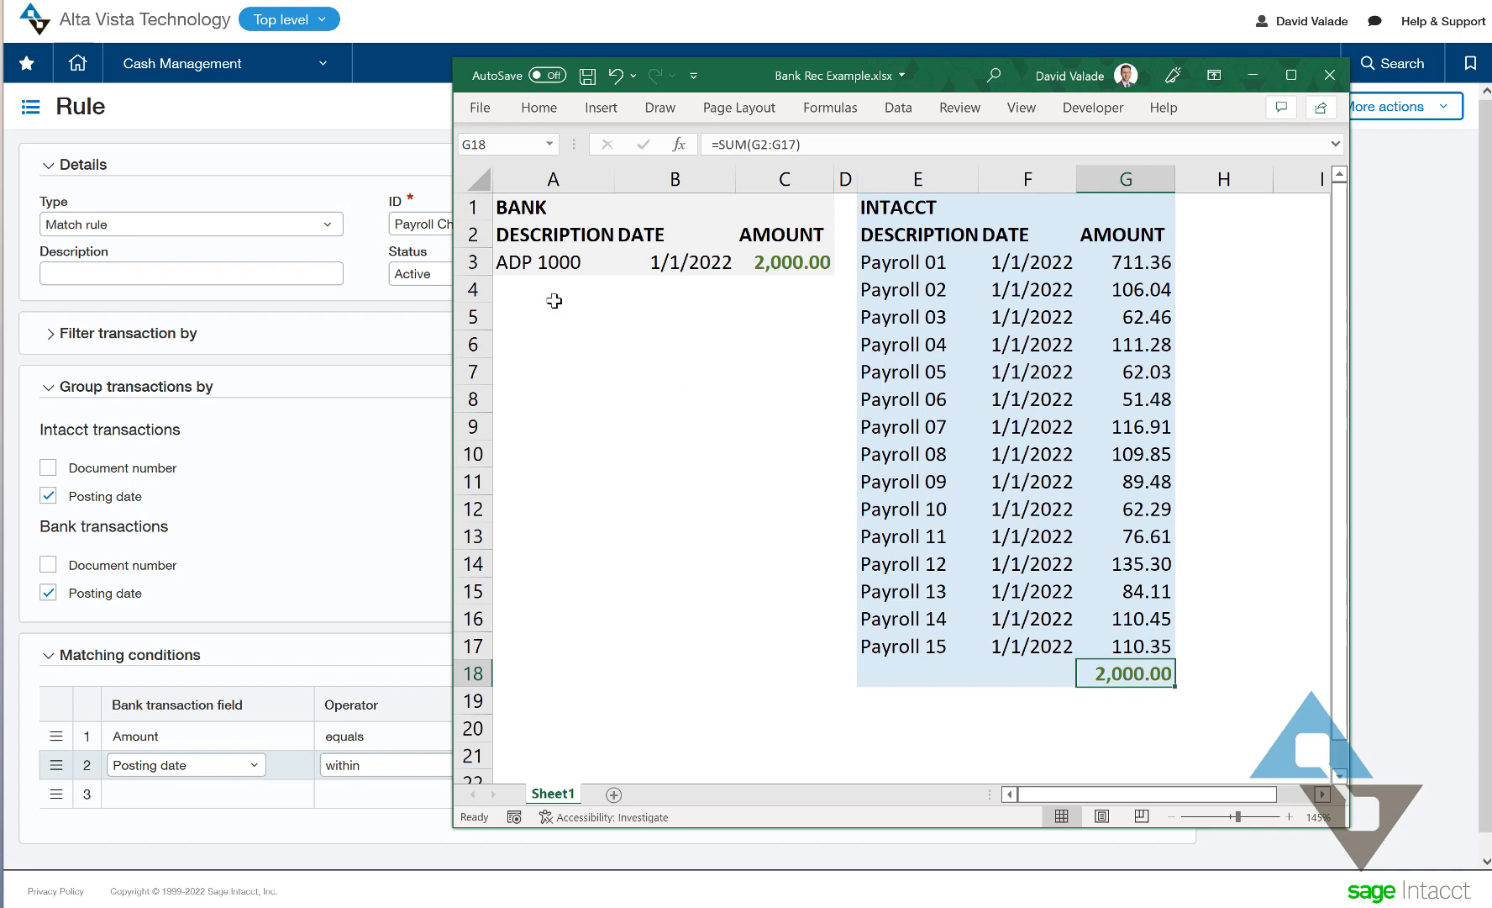
pyautogui.click(674, 262)
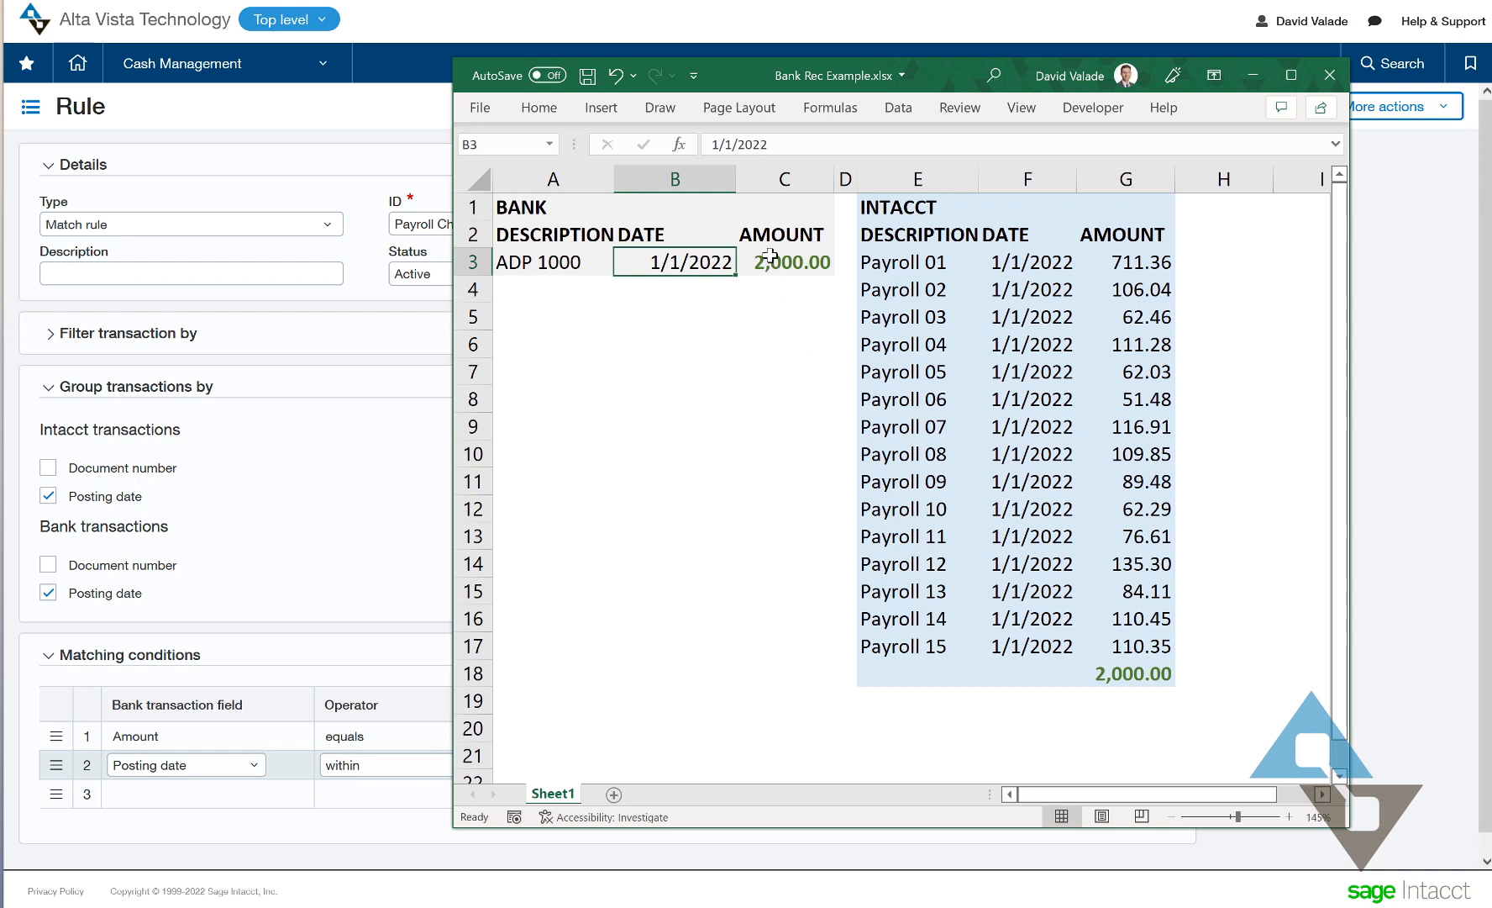
pyautogui.click(786, 263)
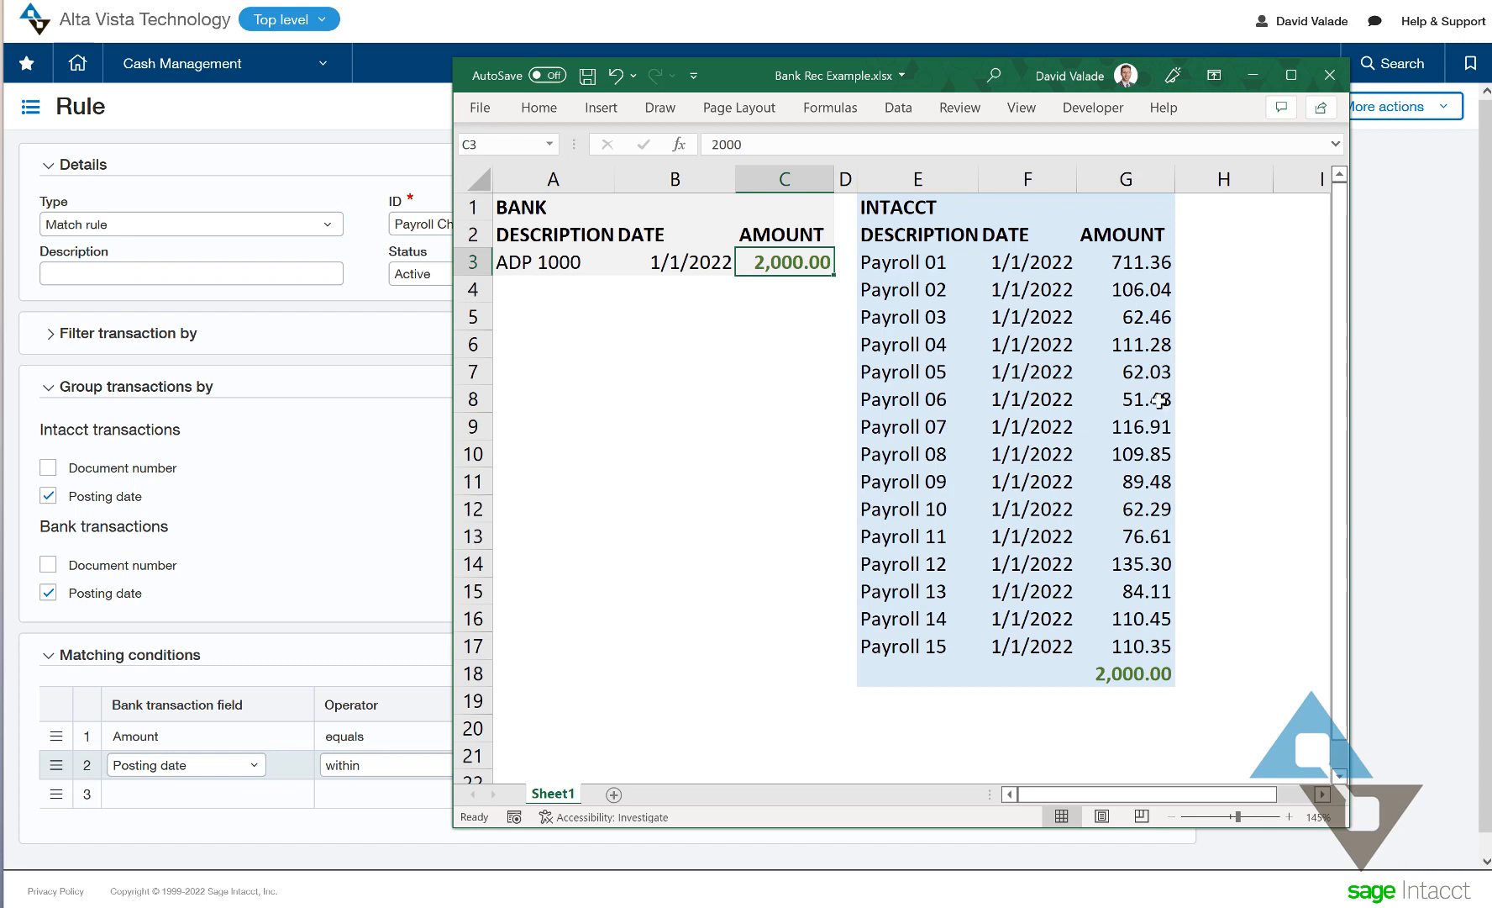
pyautogui.moveTo(1131, 264)
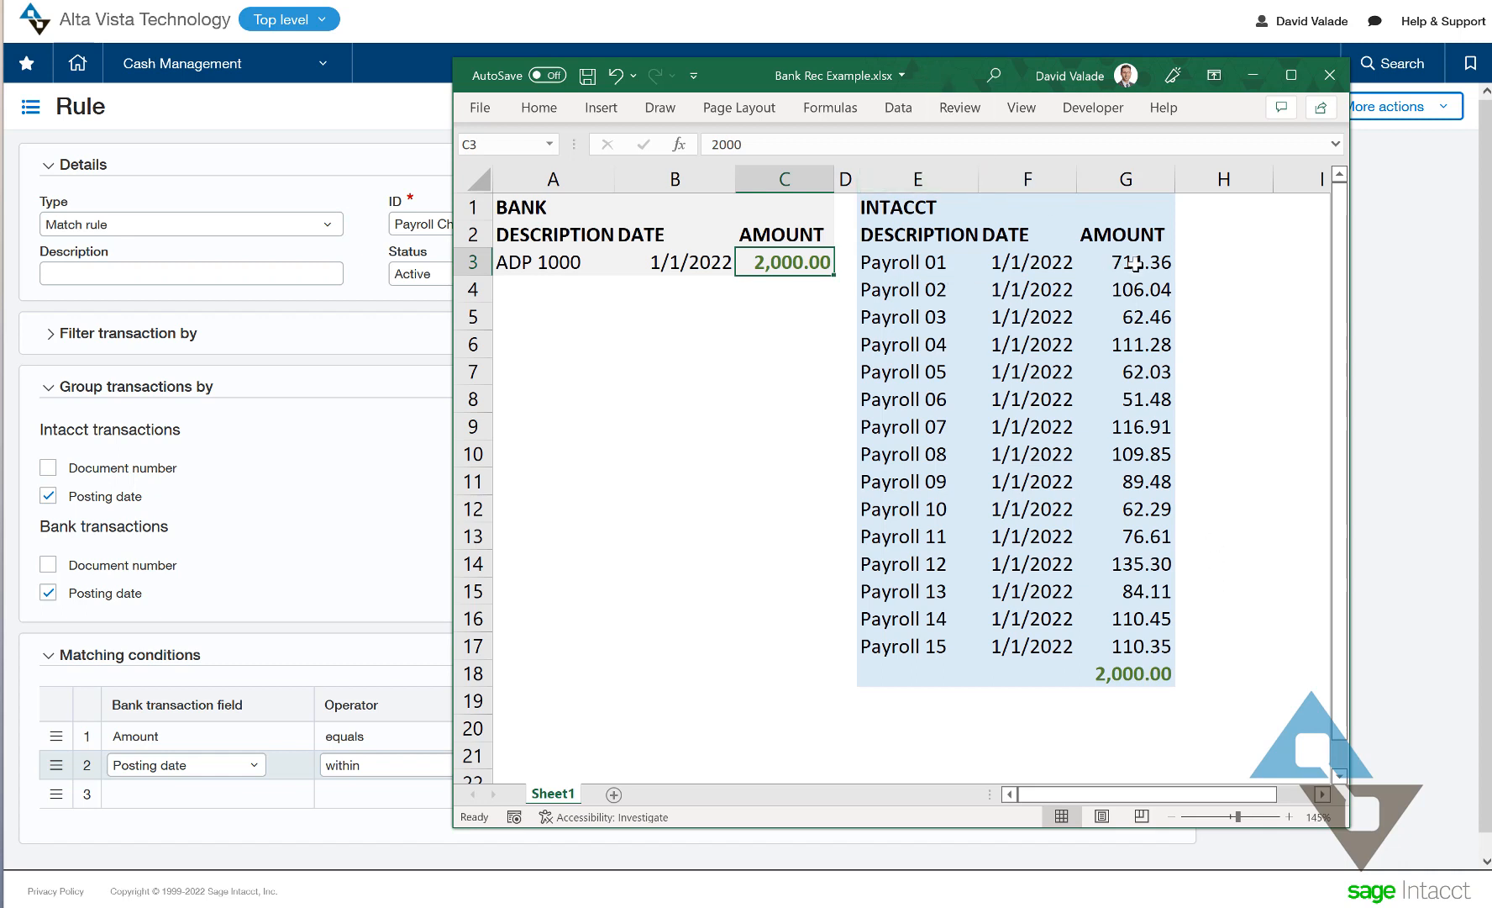
pyautogui.moveTo(1124, 262); pyautogui.dragTo(1125, 590)
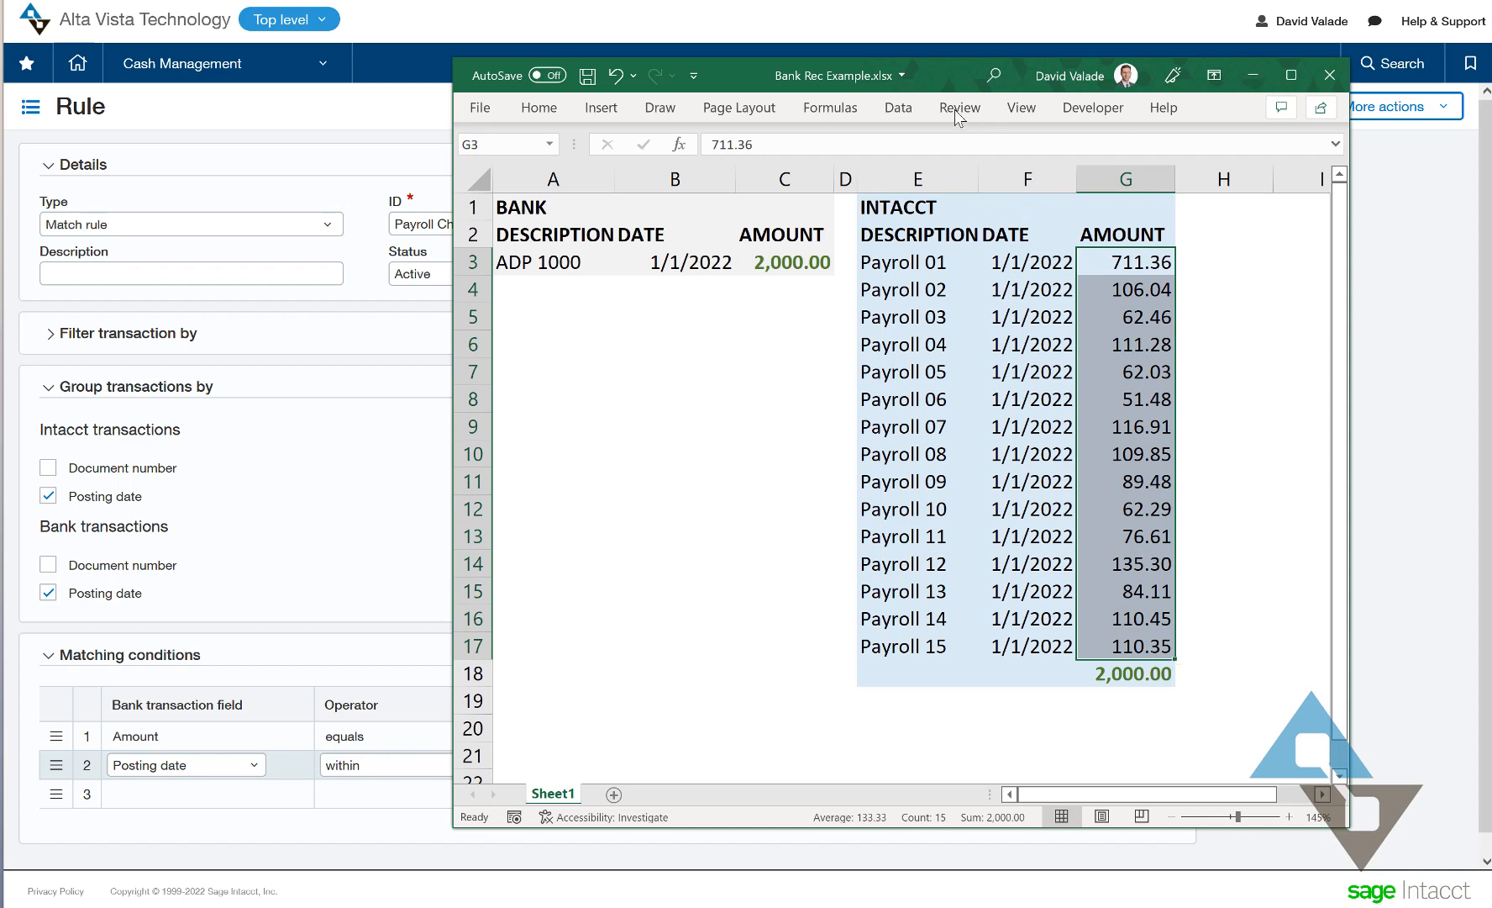
pyautogui.click(1330, 76)
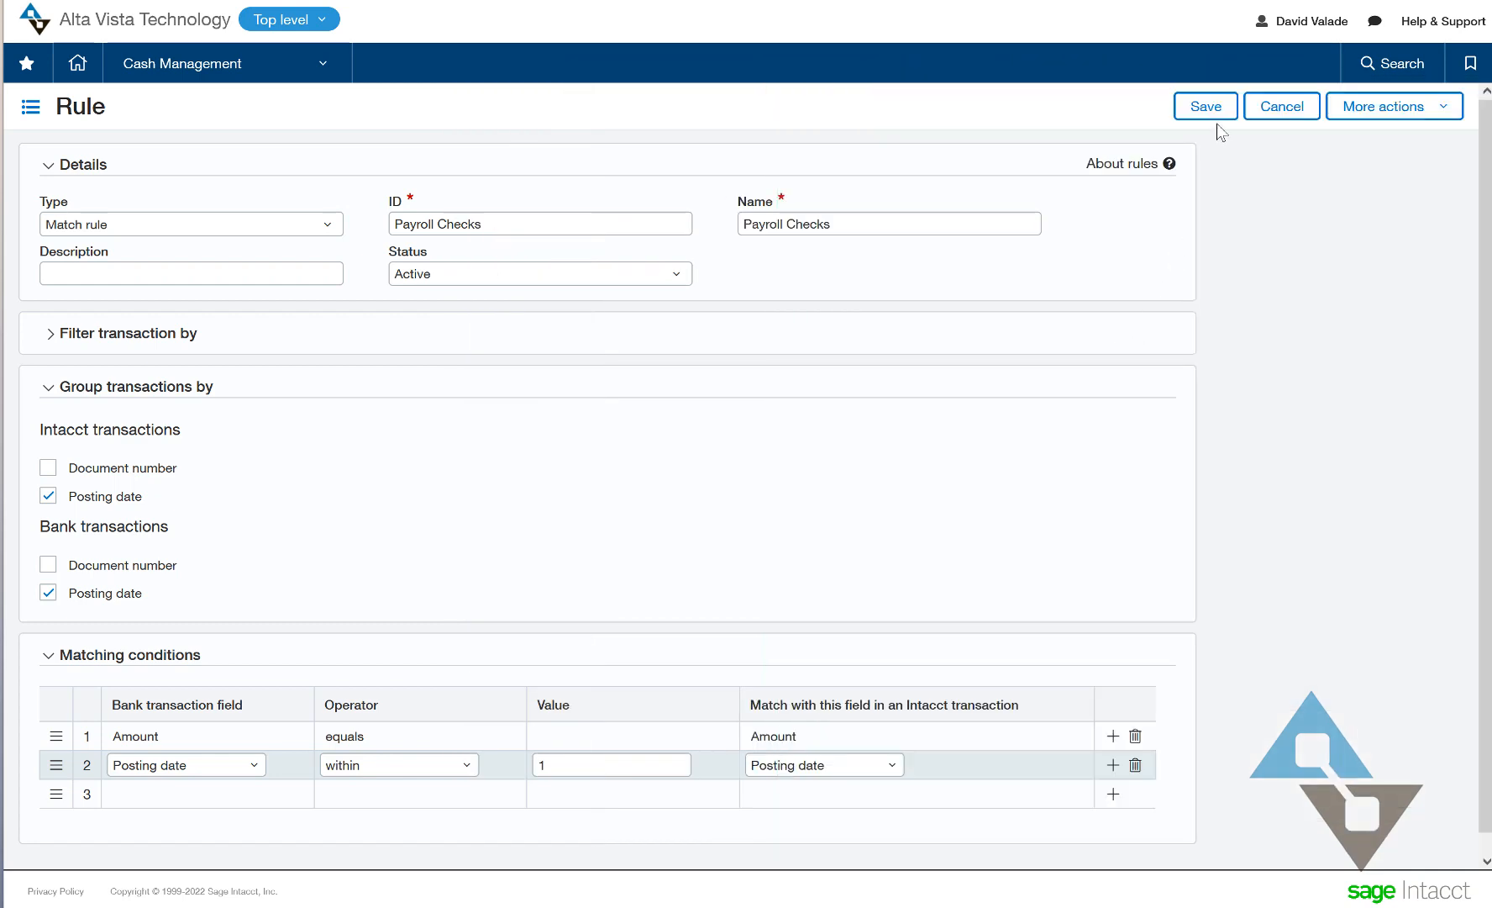
# - Save the Payroll Checks match rule so it is listed in Rules alongside Exact Checks
pyautogui.click(1204, 106)
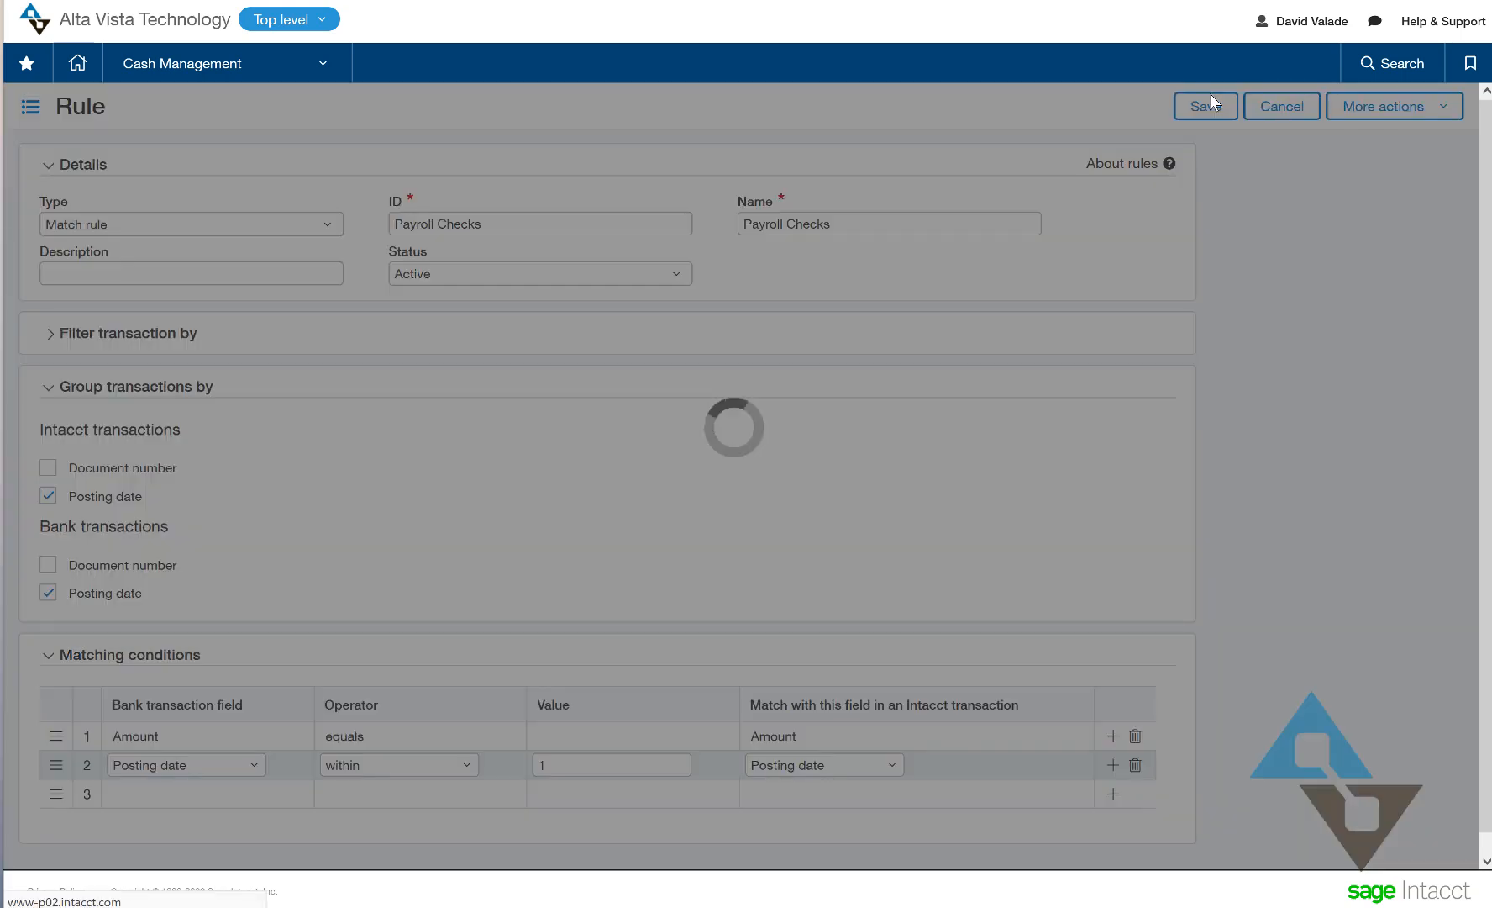
pyautogui.click(1203, 106)
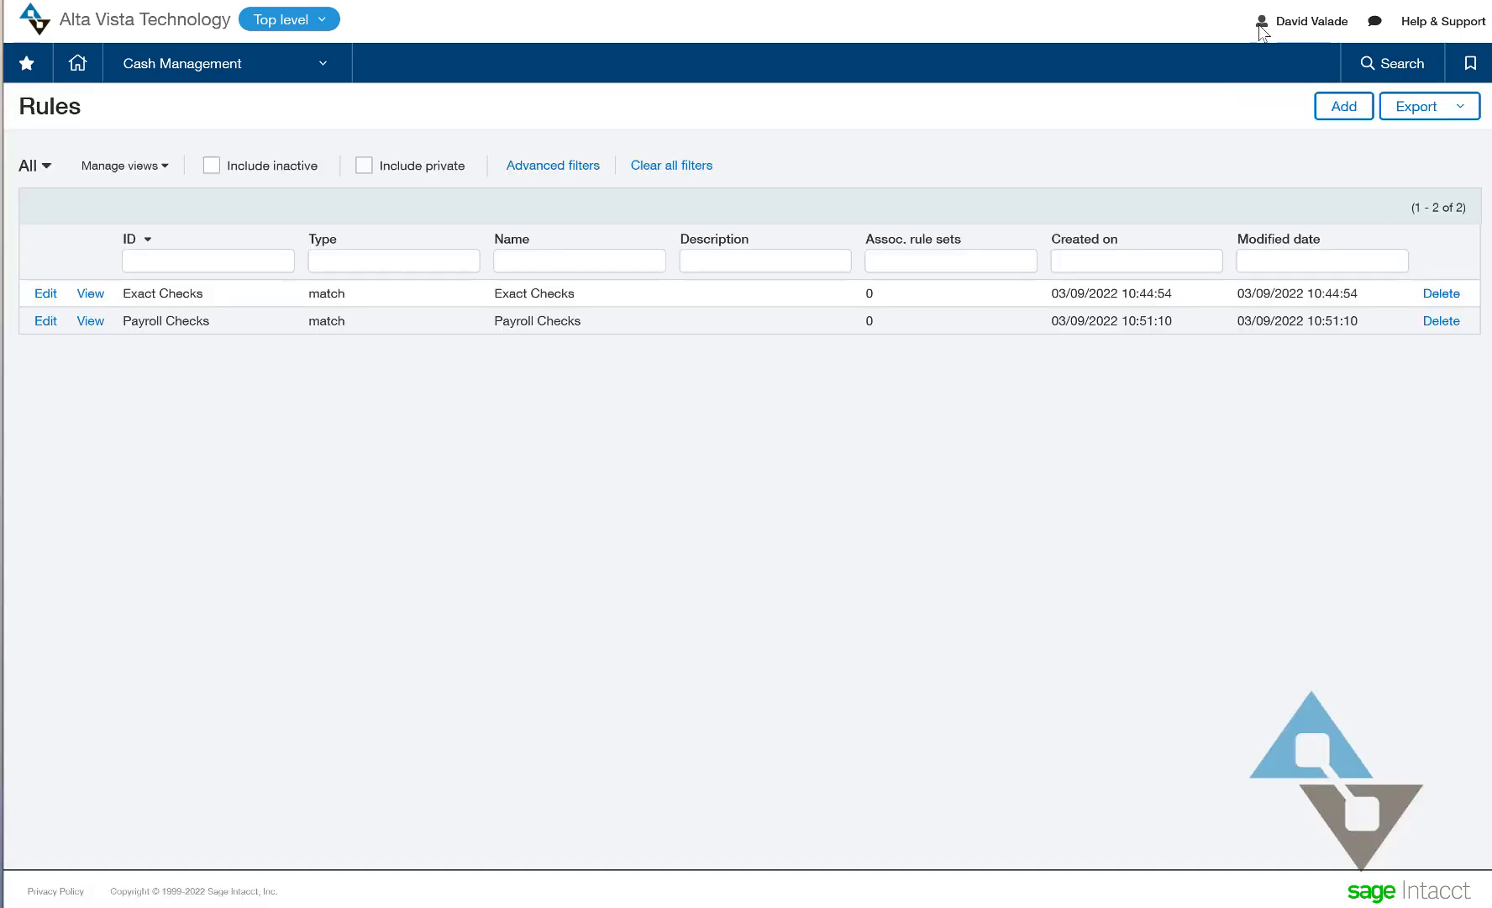
pyautogui.moveTo(580, 477)
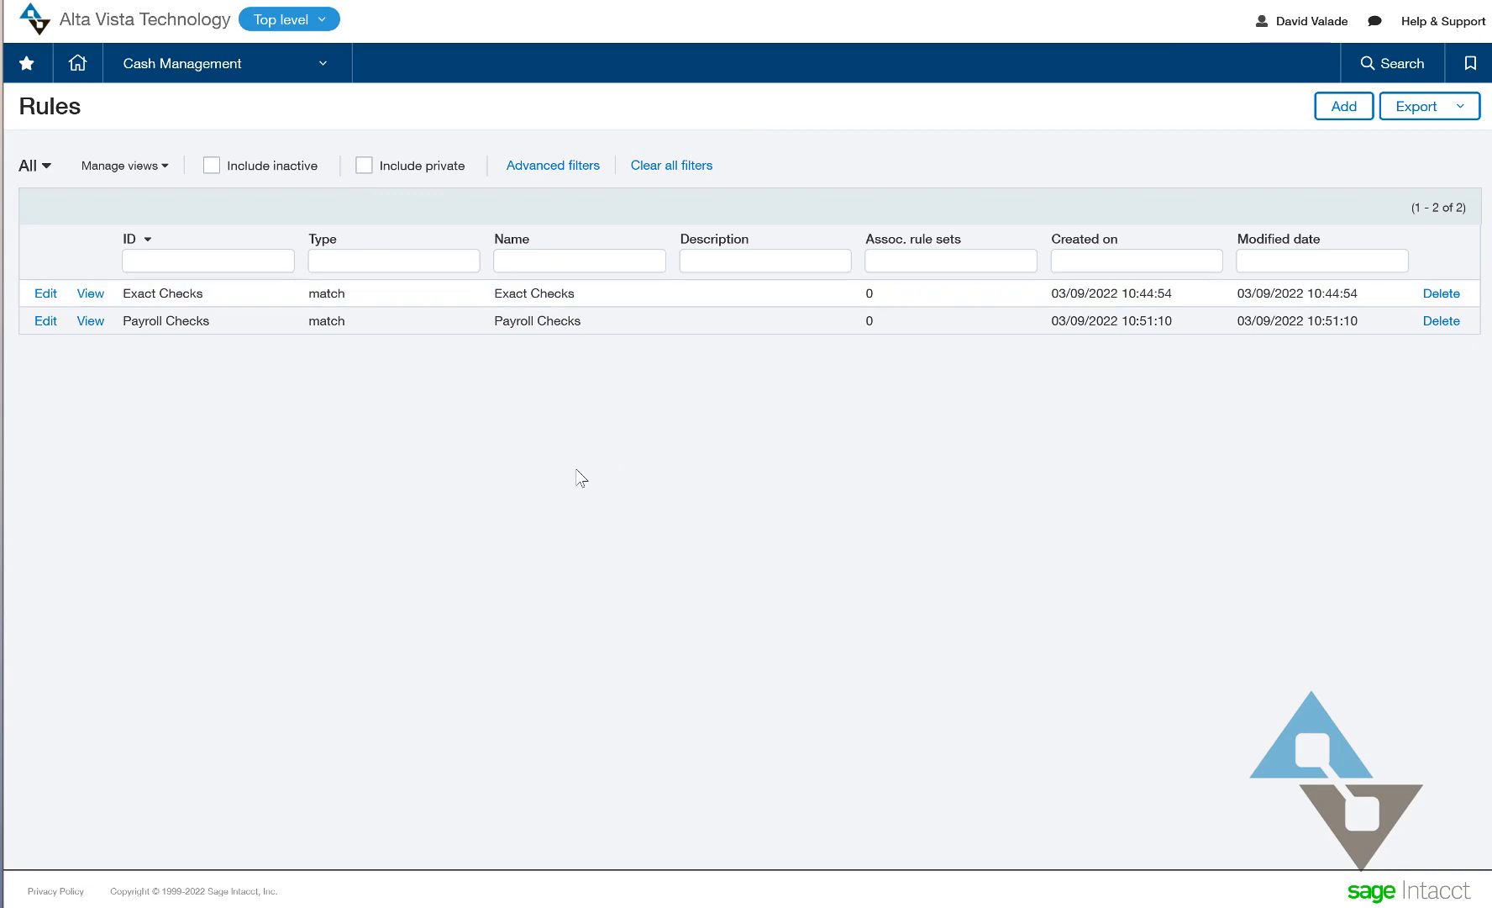